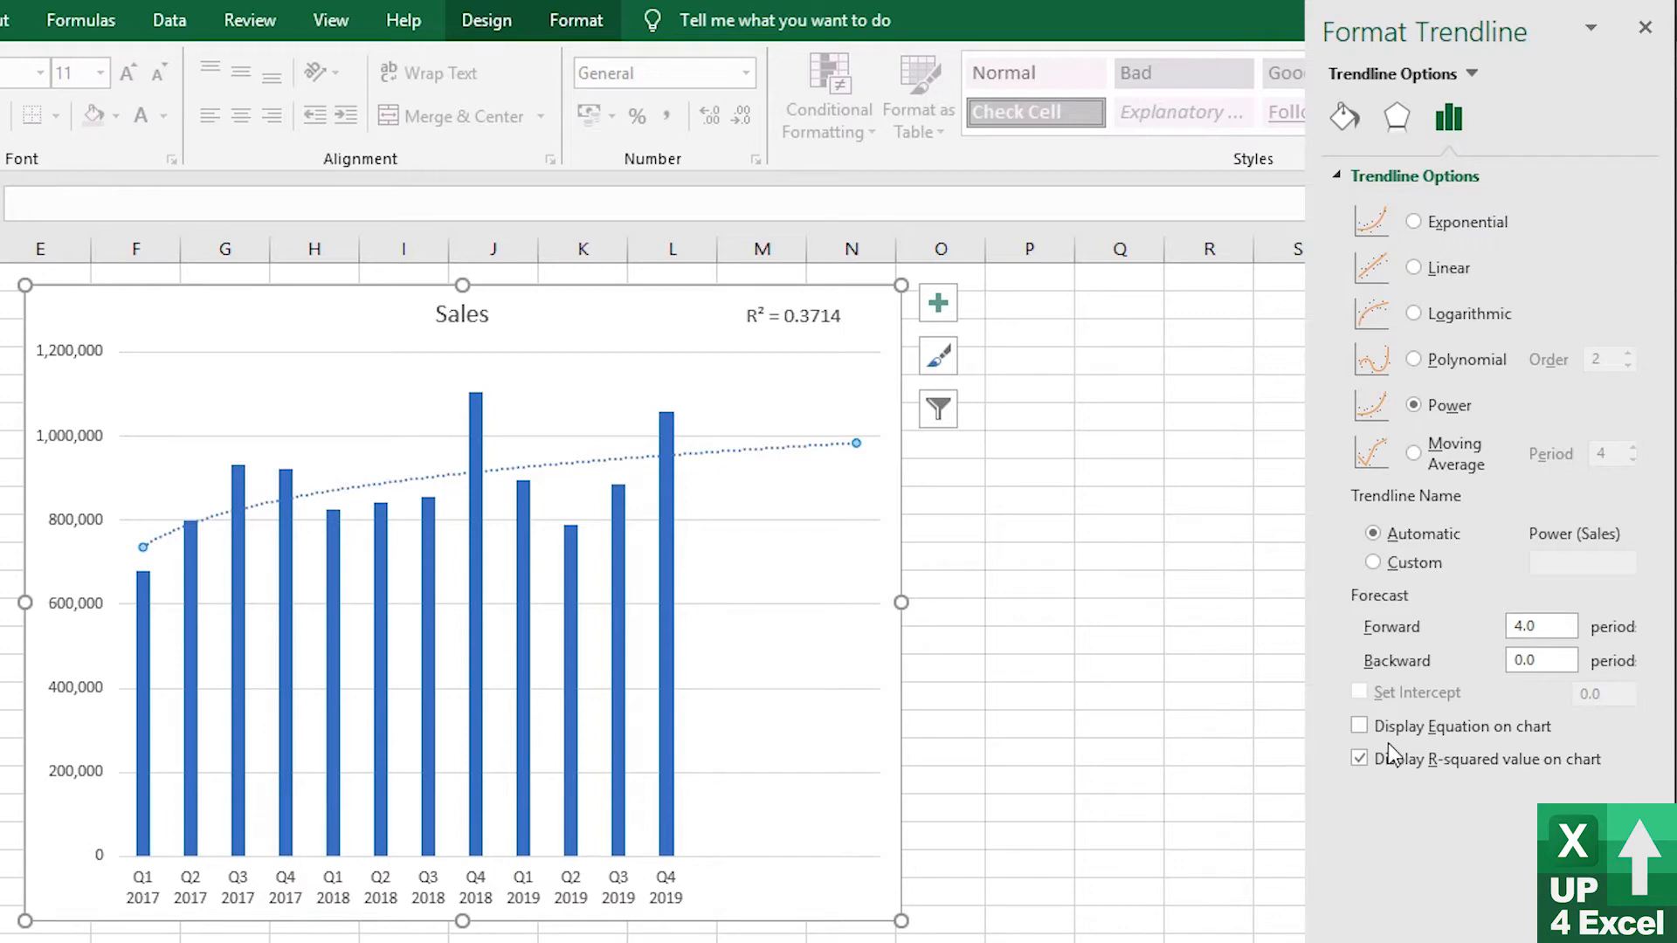
Display the trendline equation on the chart and move its label above the middle bars
{"action": "left_click", "coordinate": [1359, 727]}
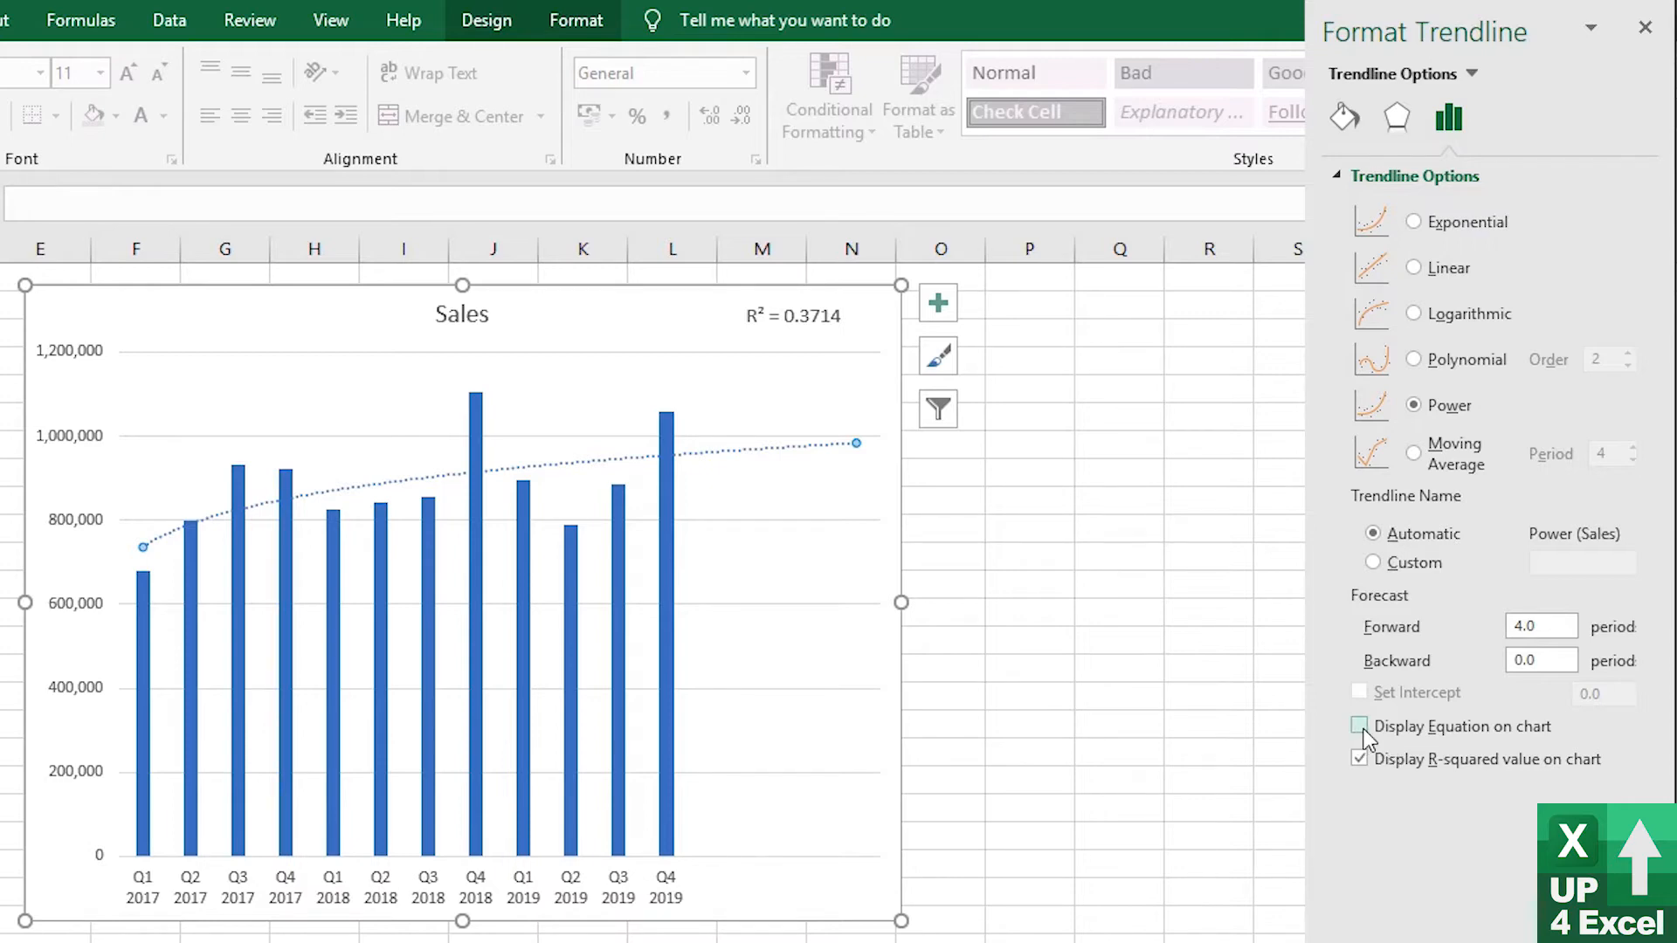
{"action": "left_click", "coordinate": [1359, 727]}
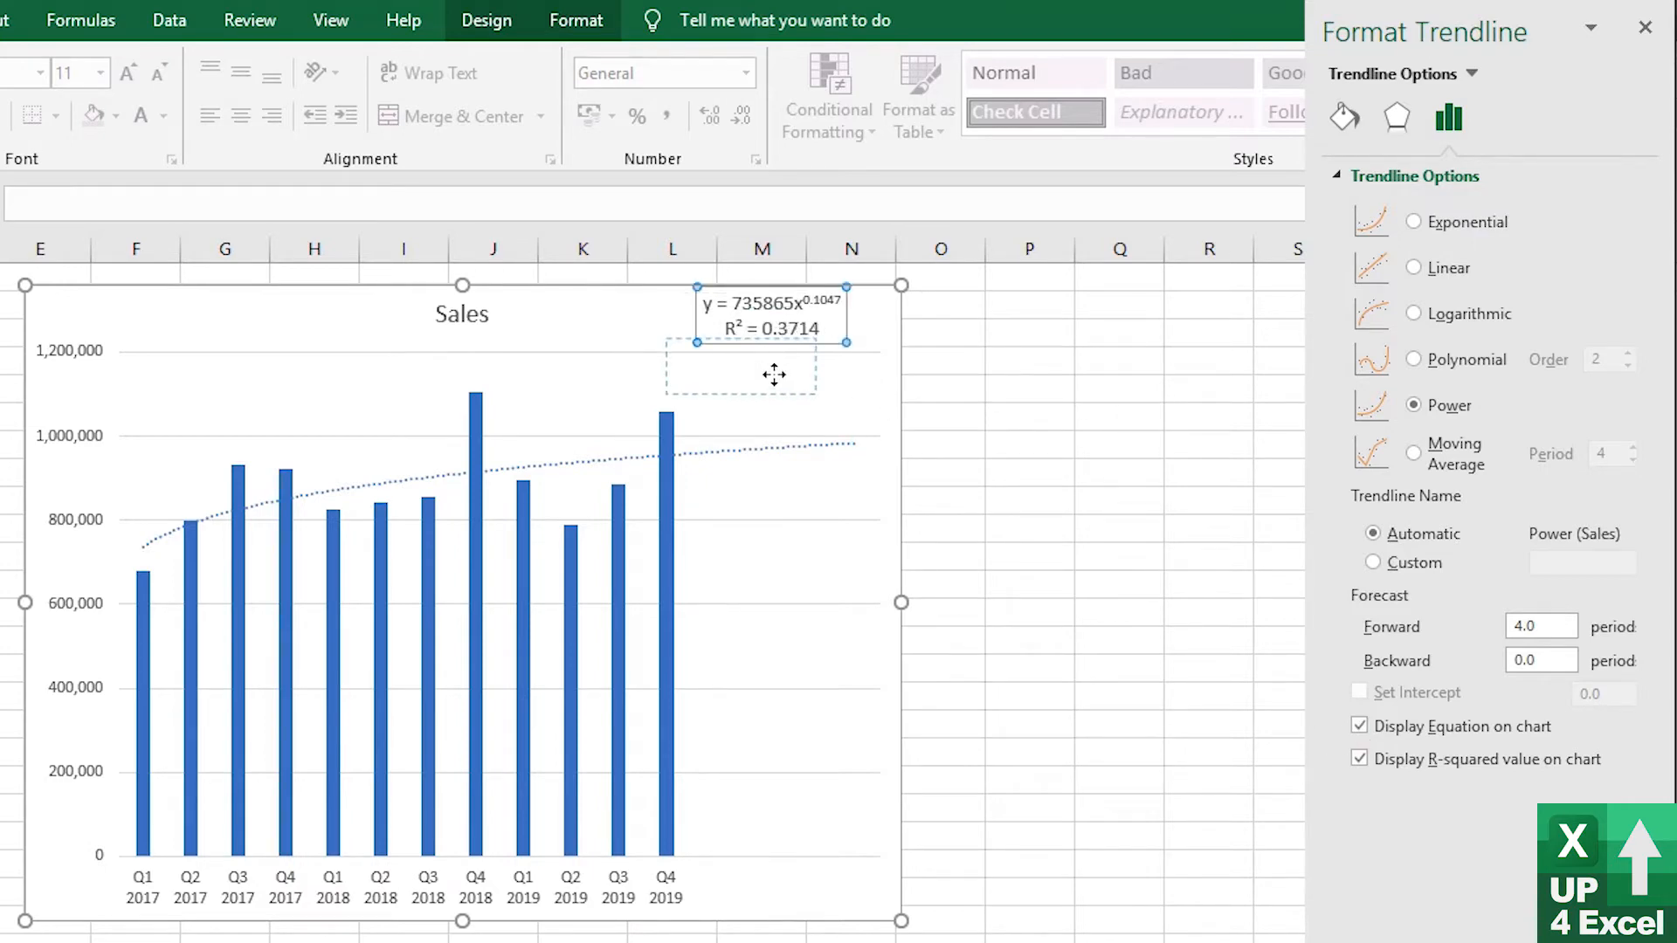
{"action": "left_click_drag", "start_coordinate": [774, 374], "coordinate": [615, 390]}
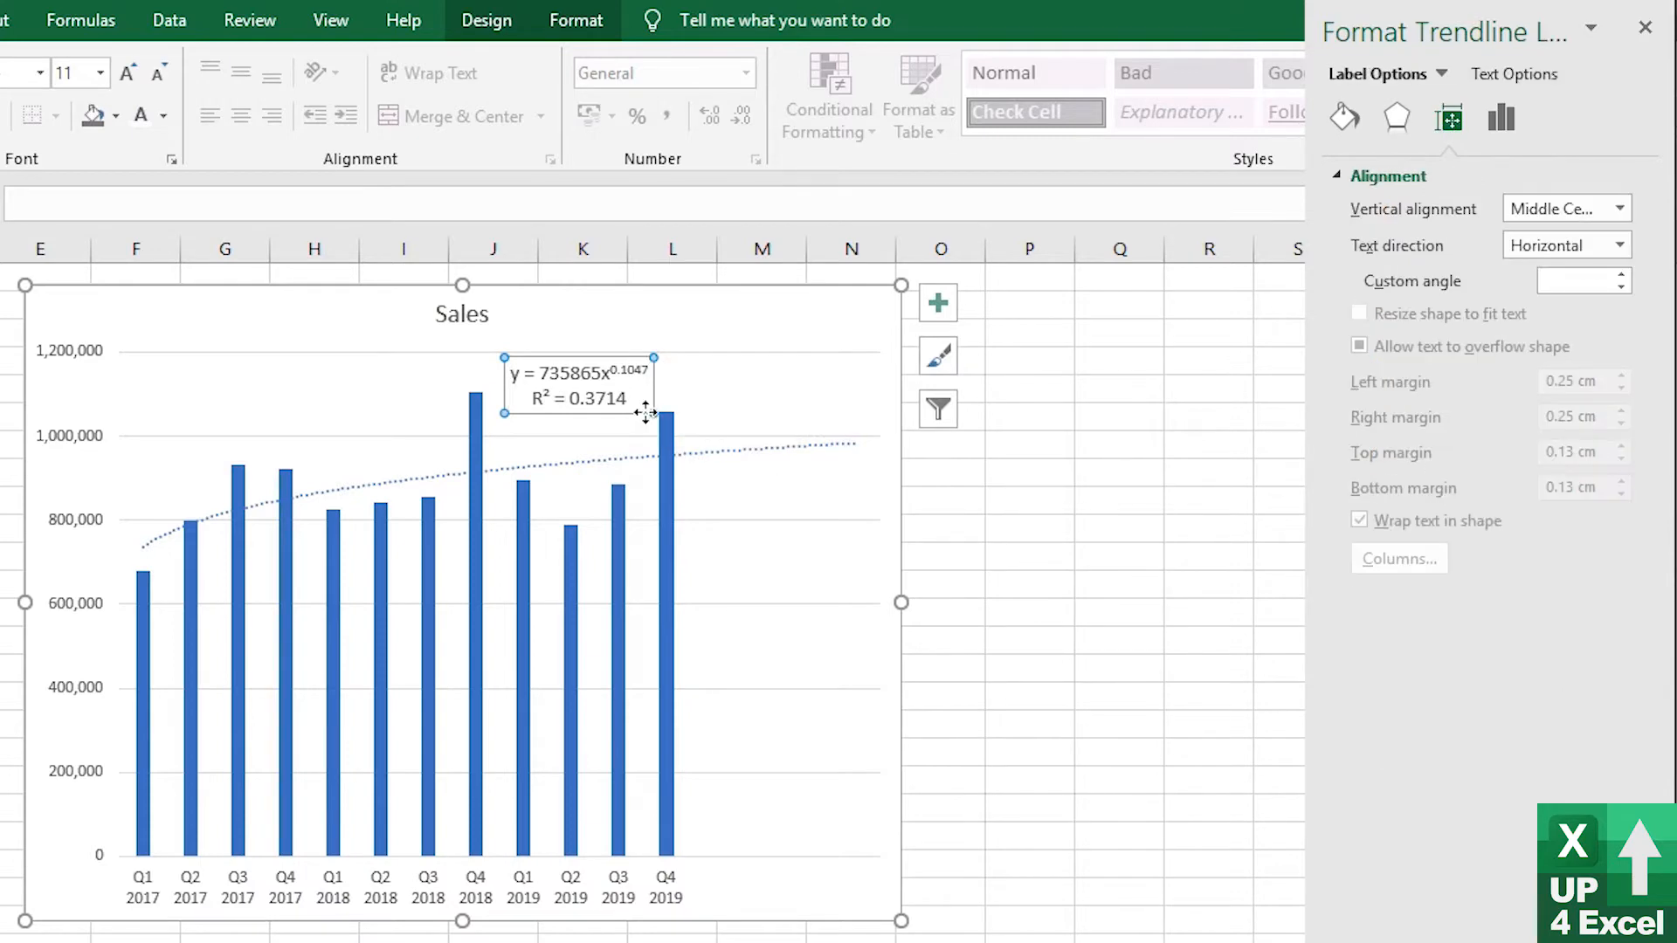
Enlarge the equation label text to 16 point with Increase Font Size
{"action": "left_click", "coordinate": [126, 73]}
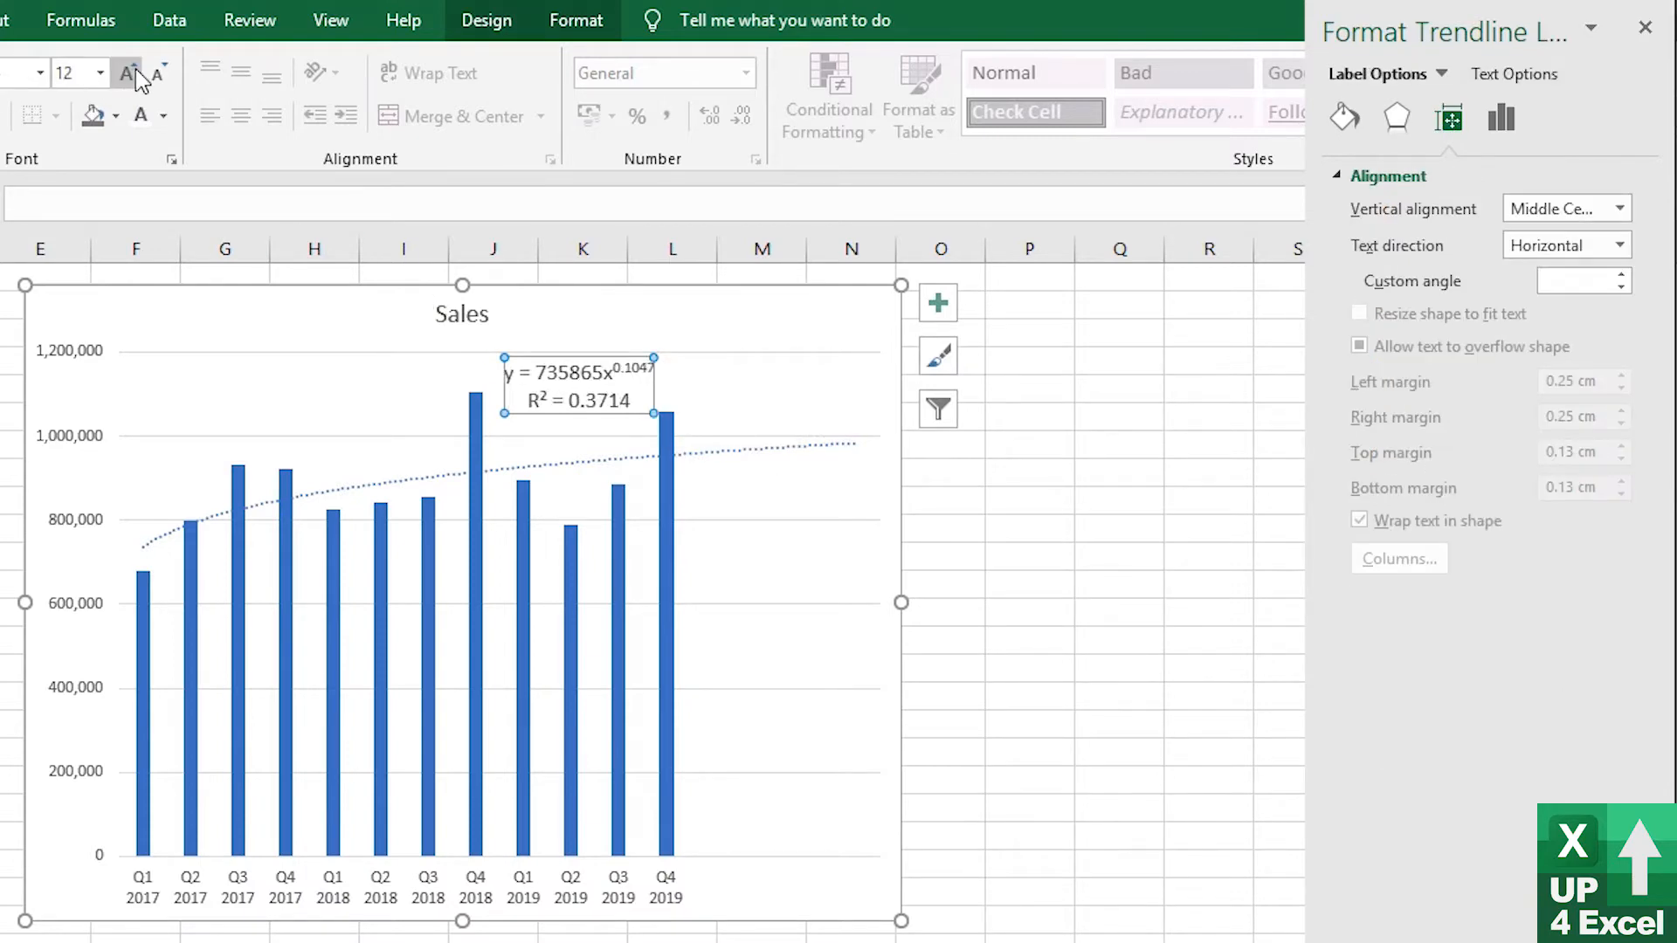
{"action": "left_click", "coordinate": [126, 74]}
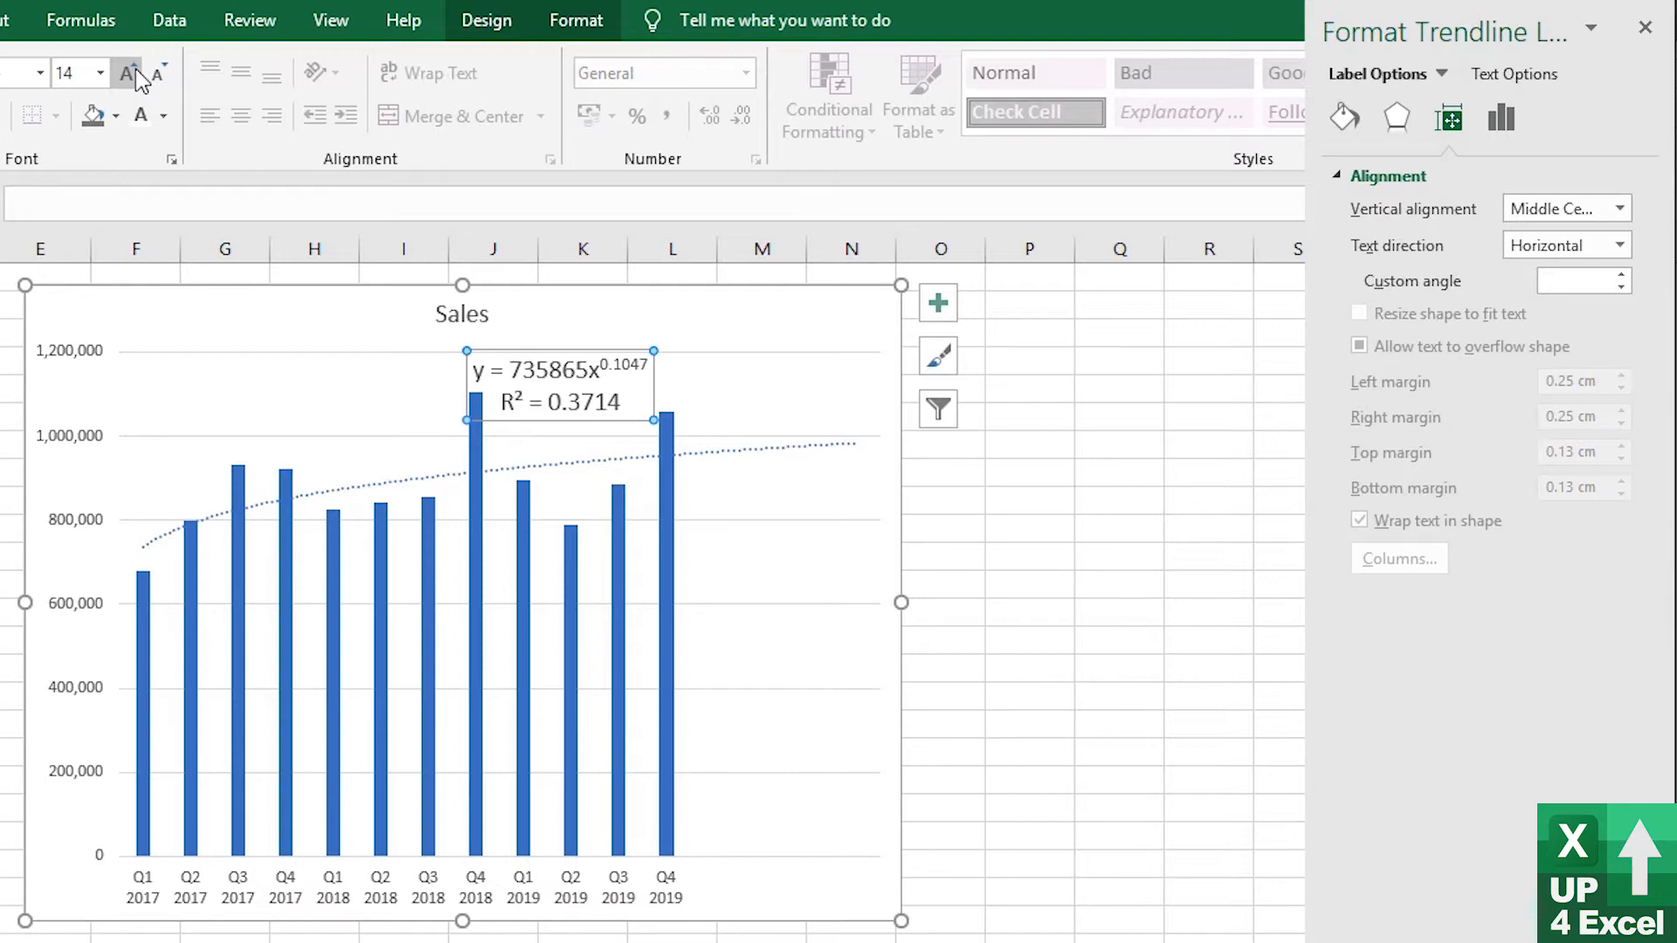
{"action": "left_click", "coordinate": [127, 74]}
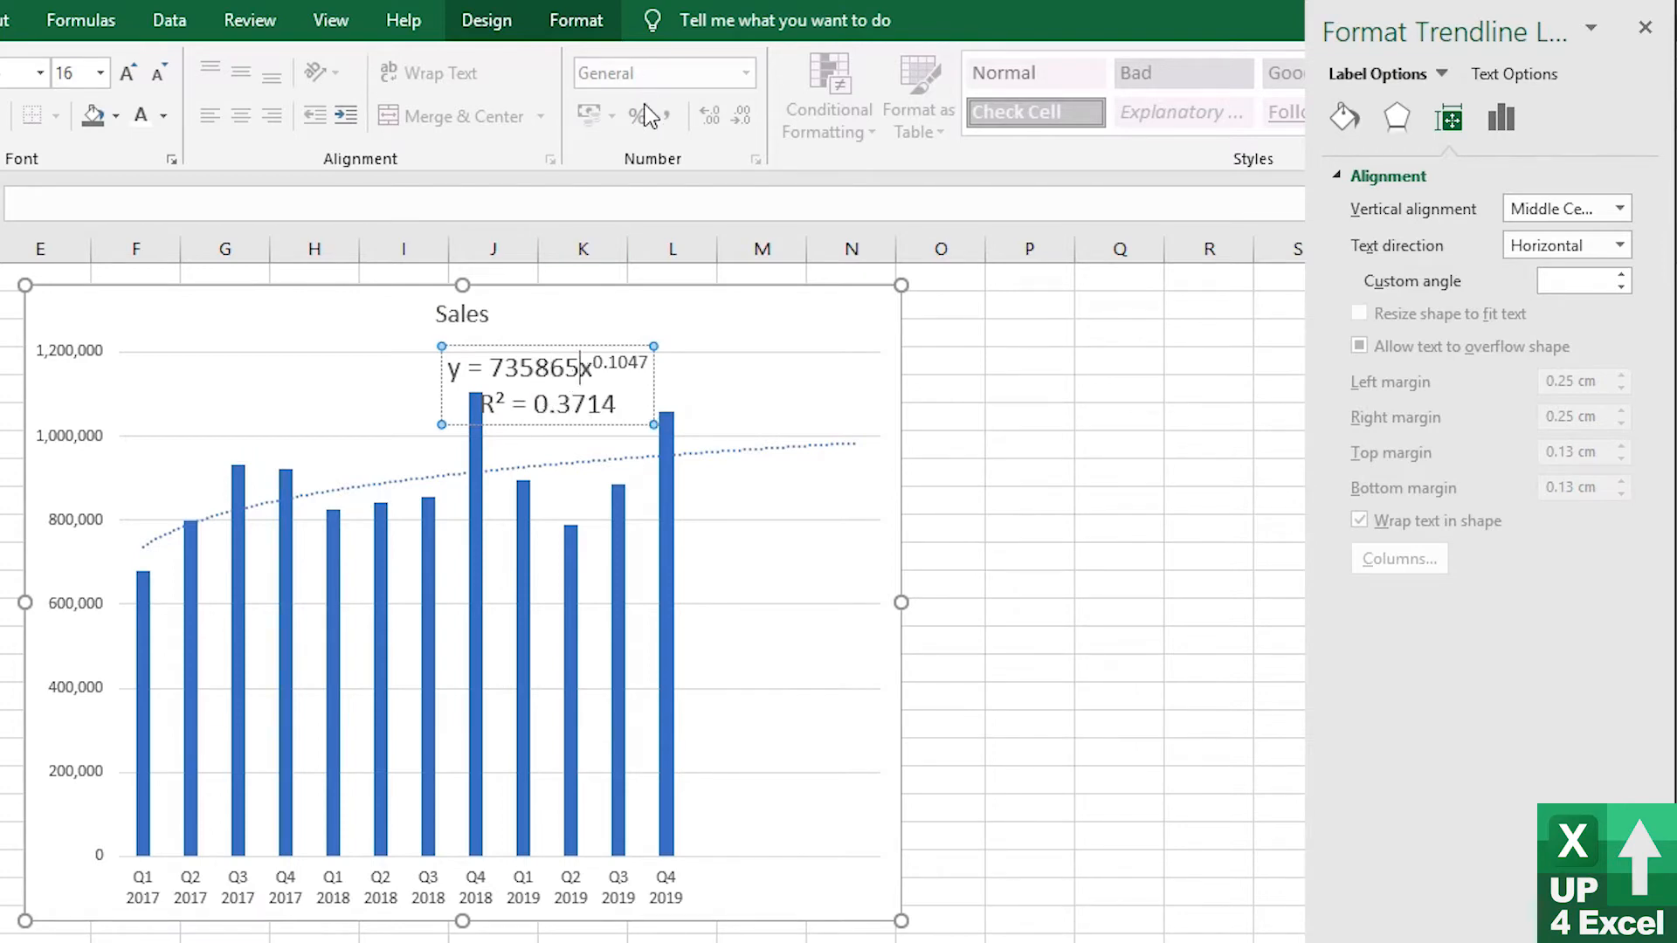
{"action": "left_click", "coordinate": [575, 19]}
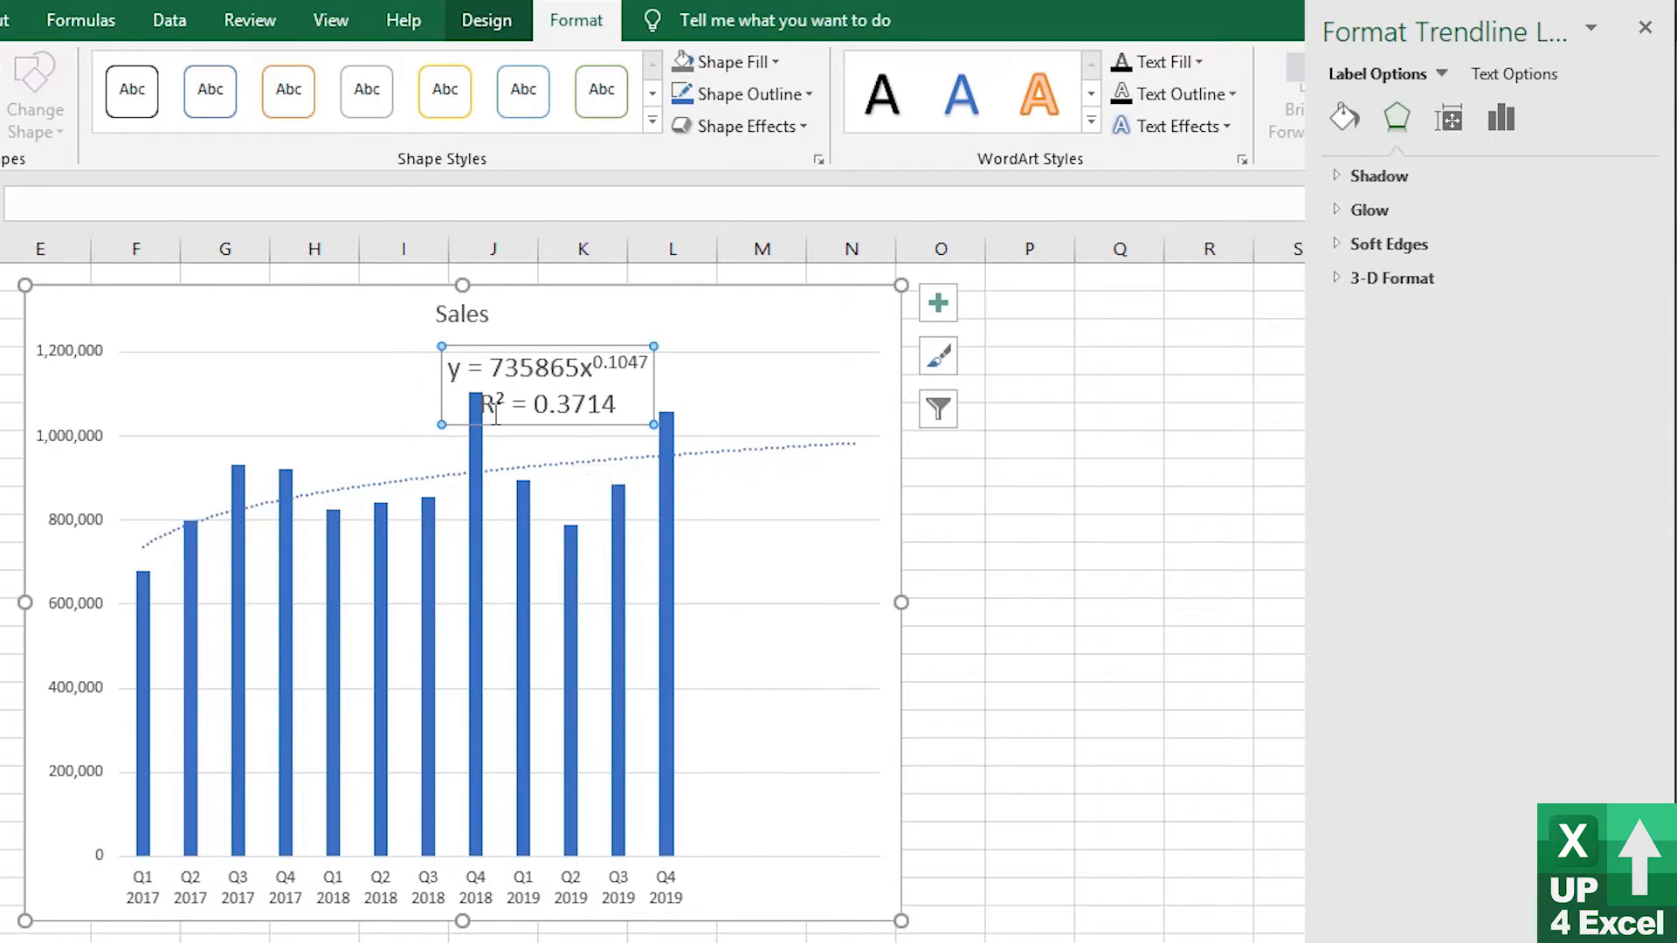
Format the trendline label as Number with 15 decimal places to show full coefficients
{"action": "left_click", "coordinate": [1501, 117]}
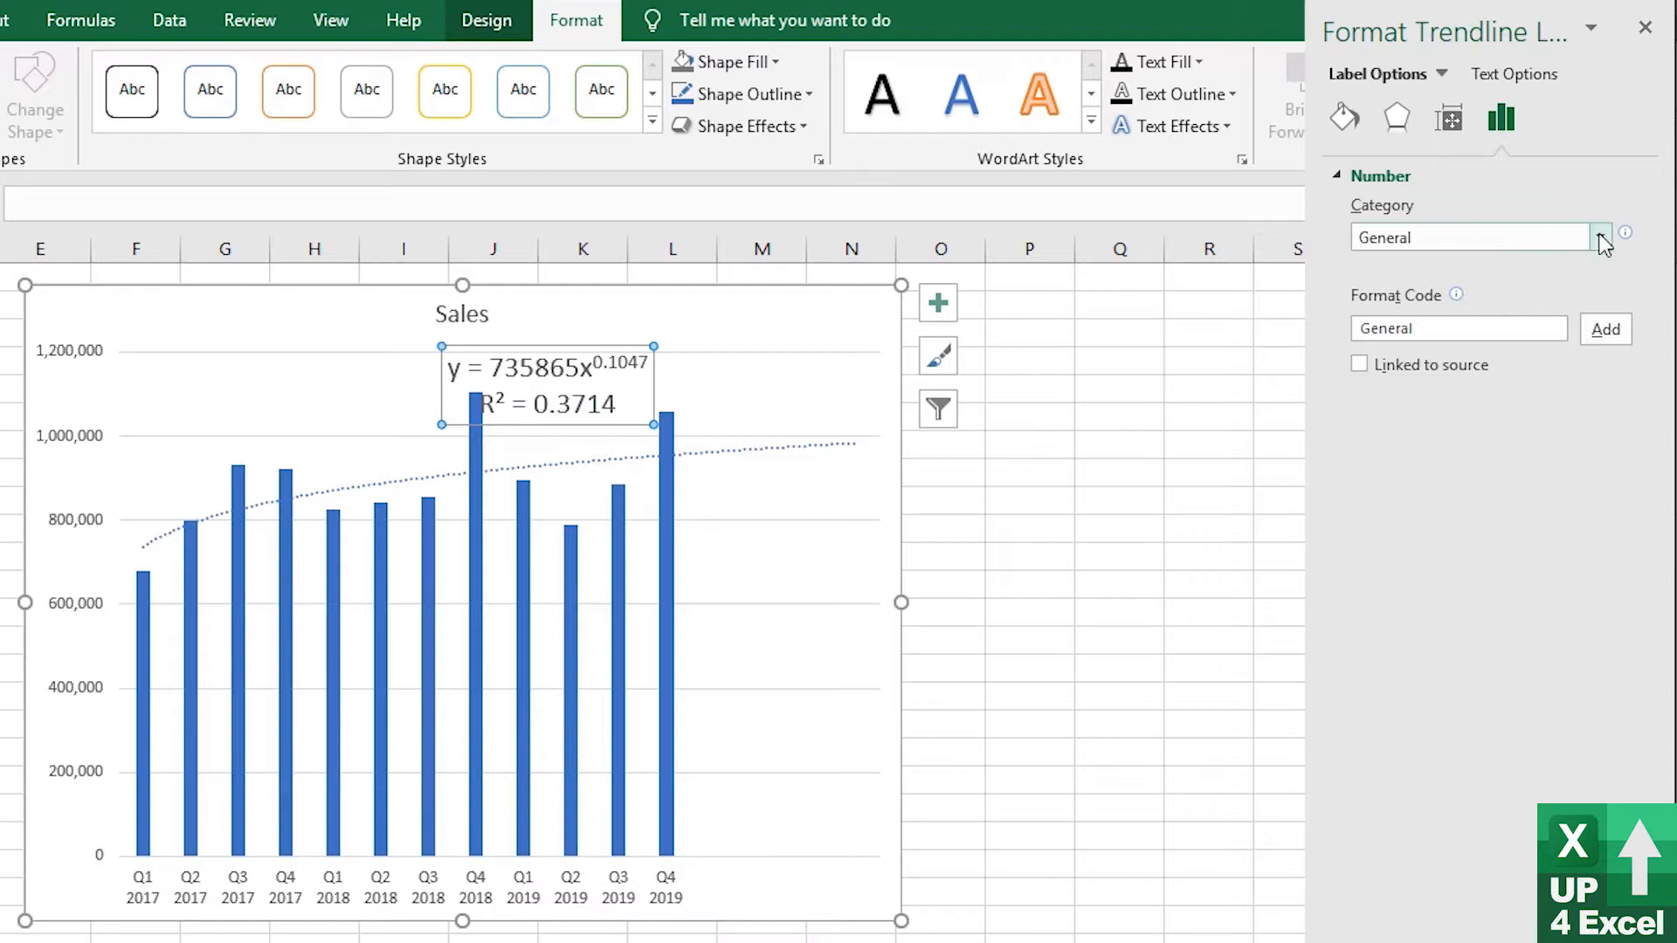
{"action": "left_click", "coordinate": [1598, 236]}
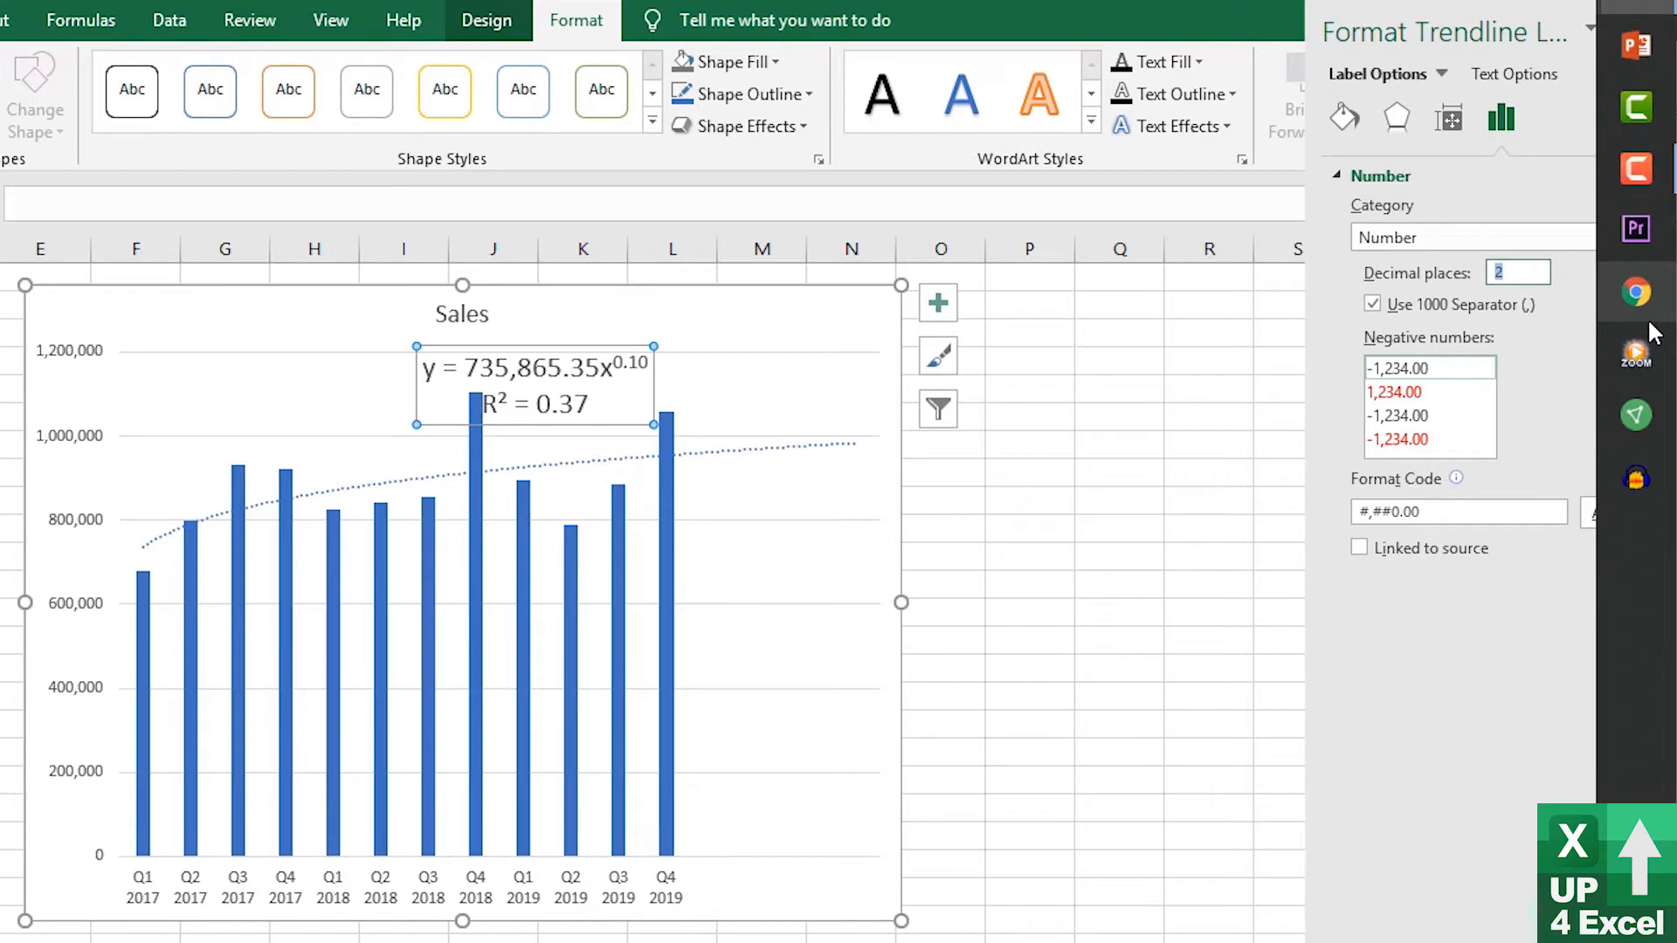
{"action": "type", "text": "10"}
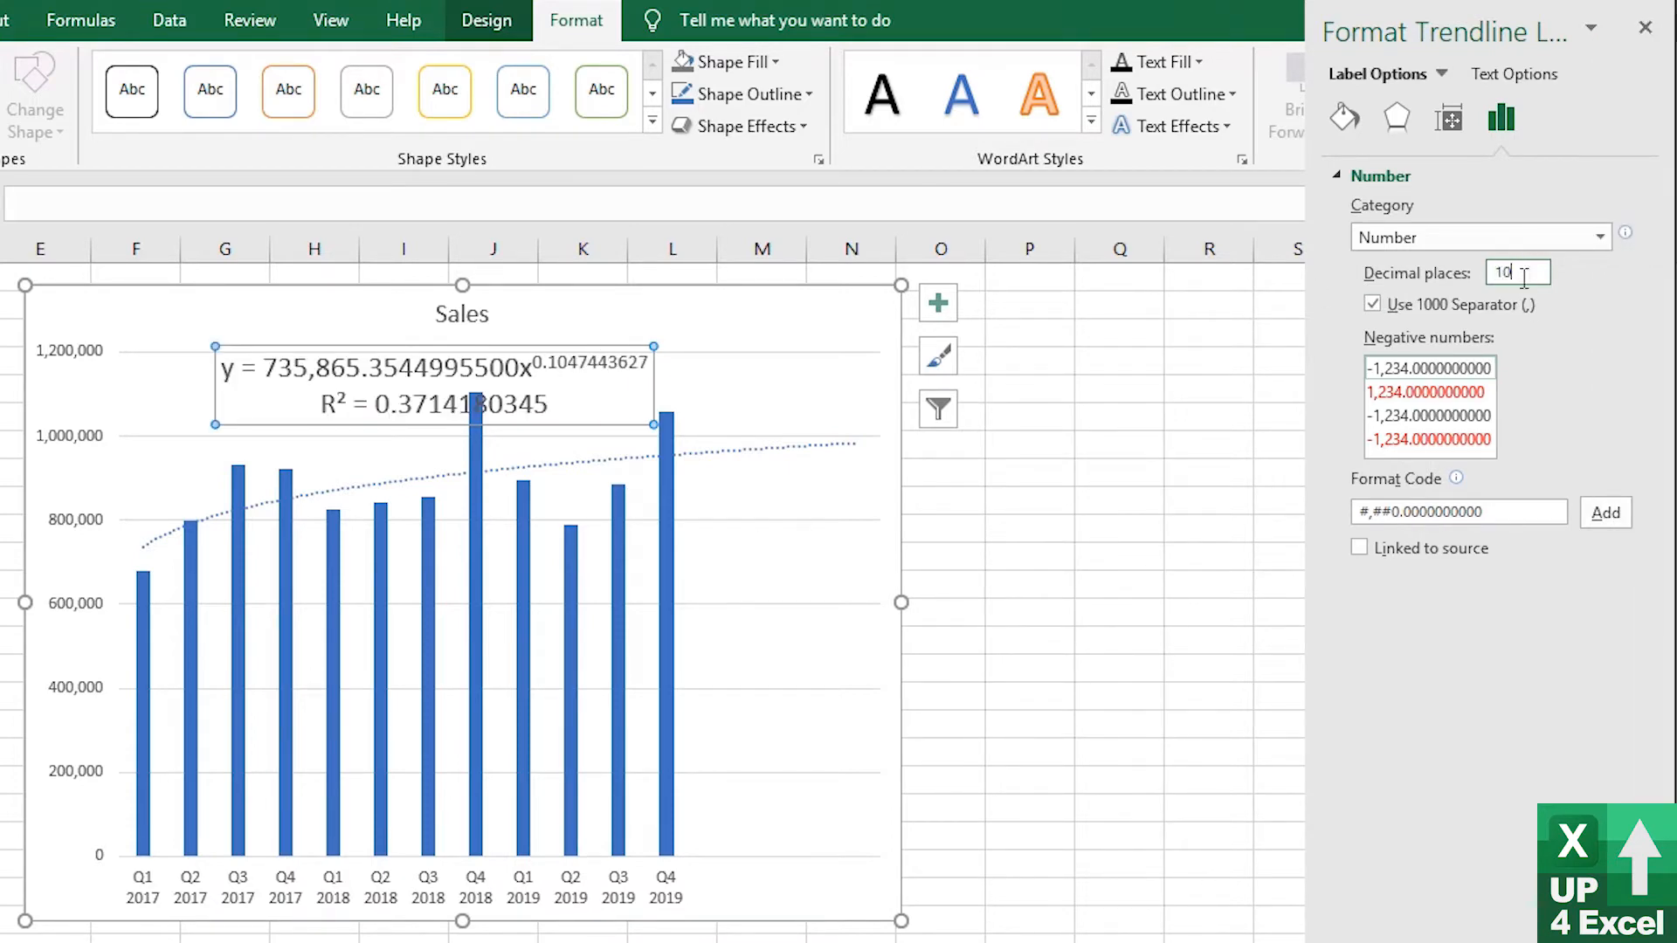
{"action": "type", "text": "15"}
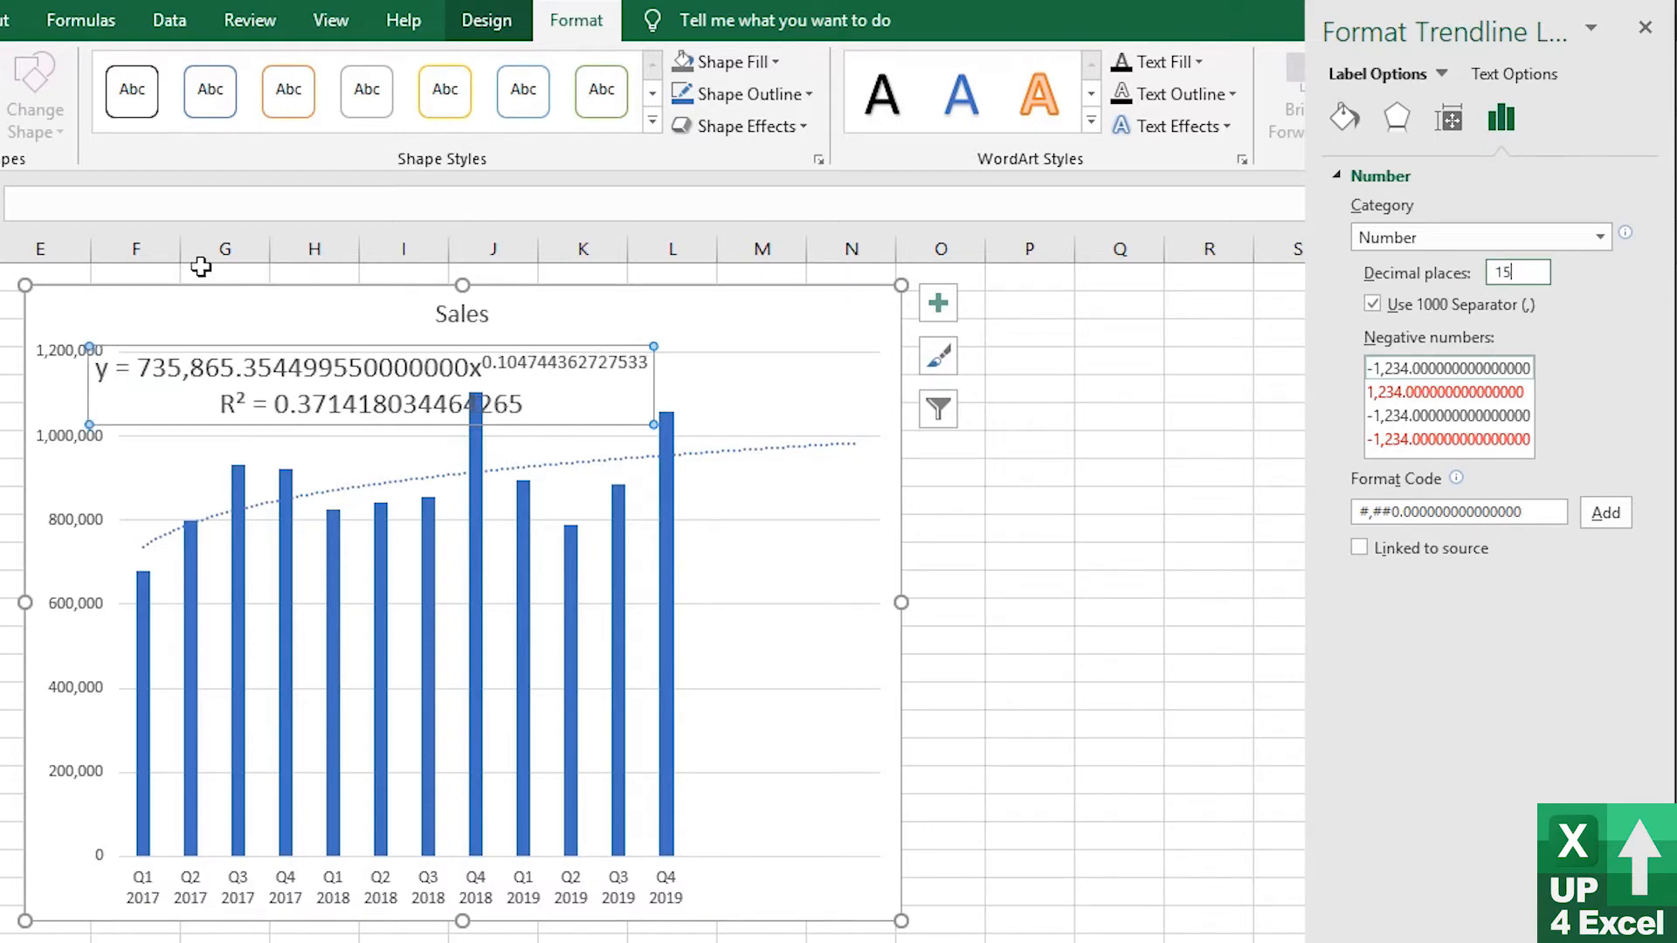
{"action": "mouse_move", "coordinate": [479, 374]}
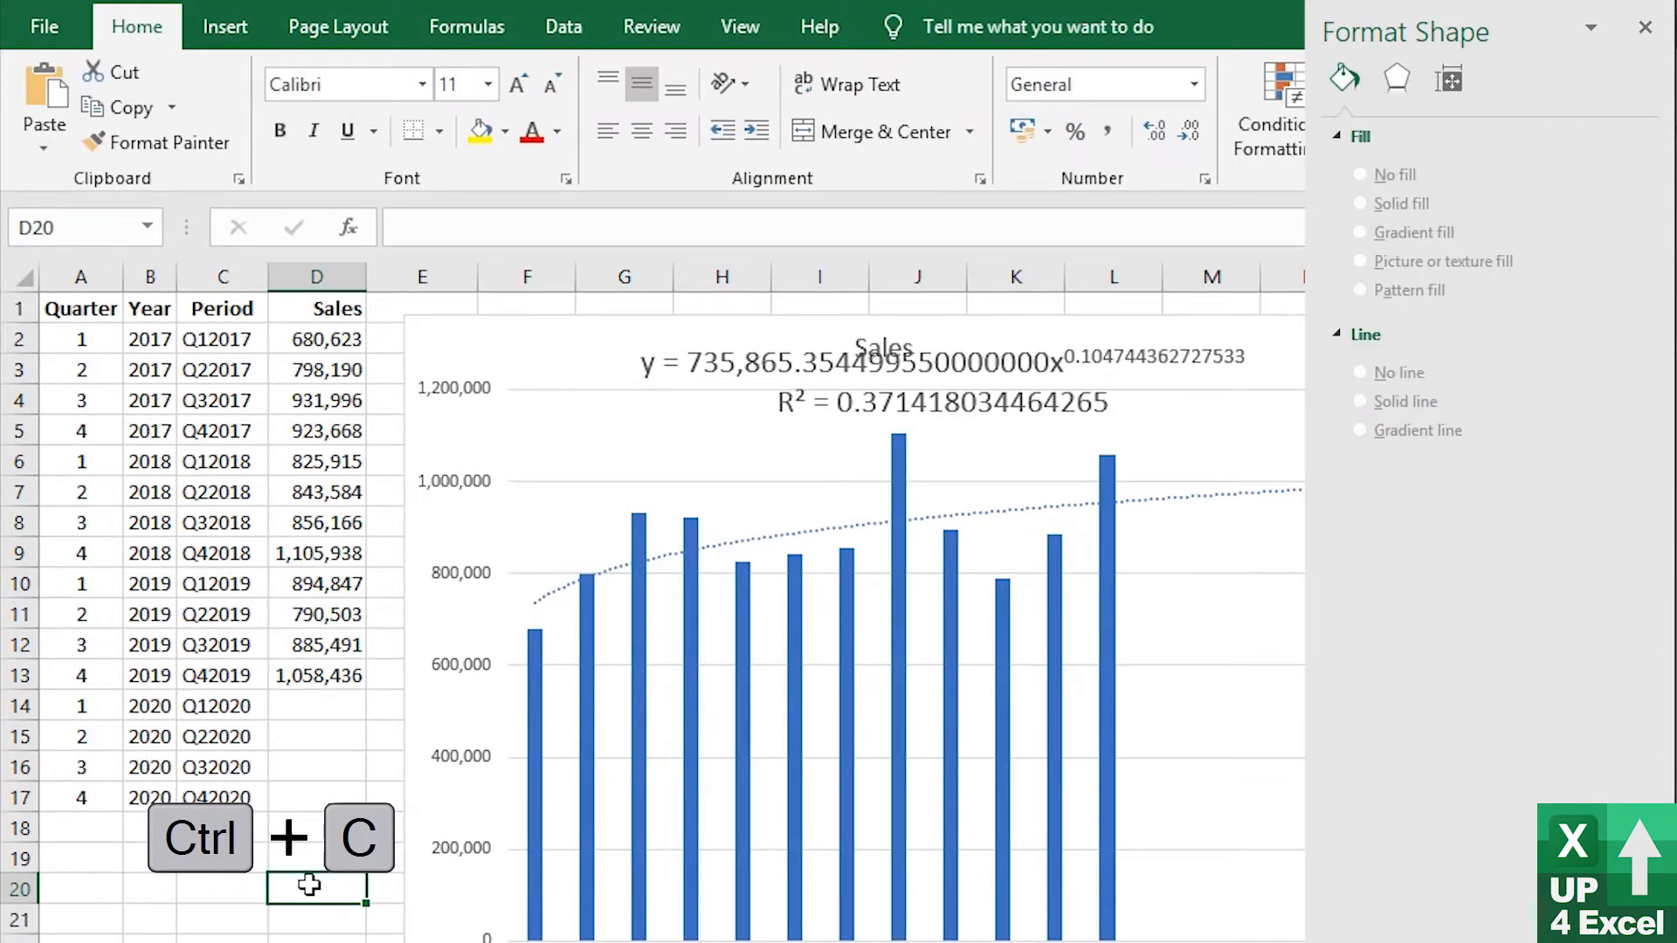
Paste the copied trendline equation text into cell D20 below the sales data
{"action": "right_click", "coordinate": [316, 885]}
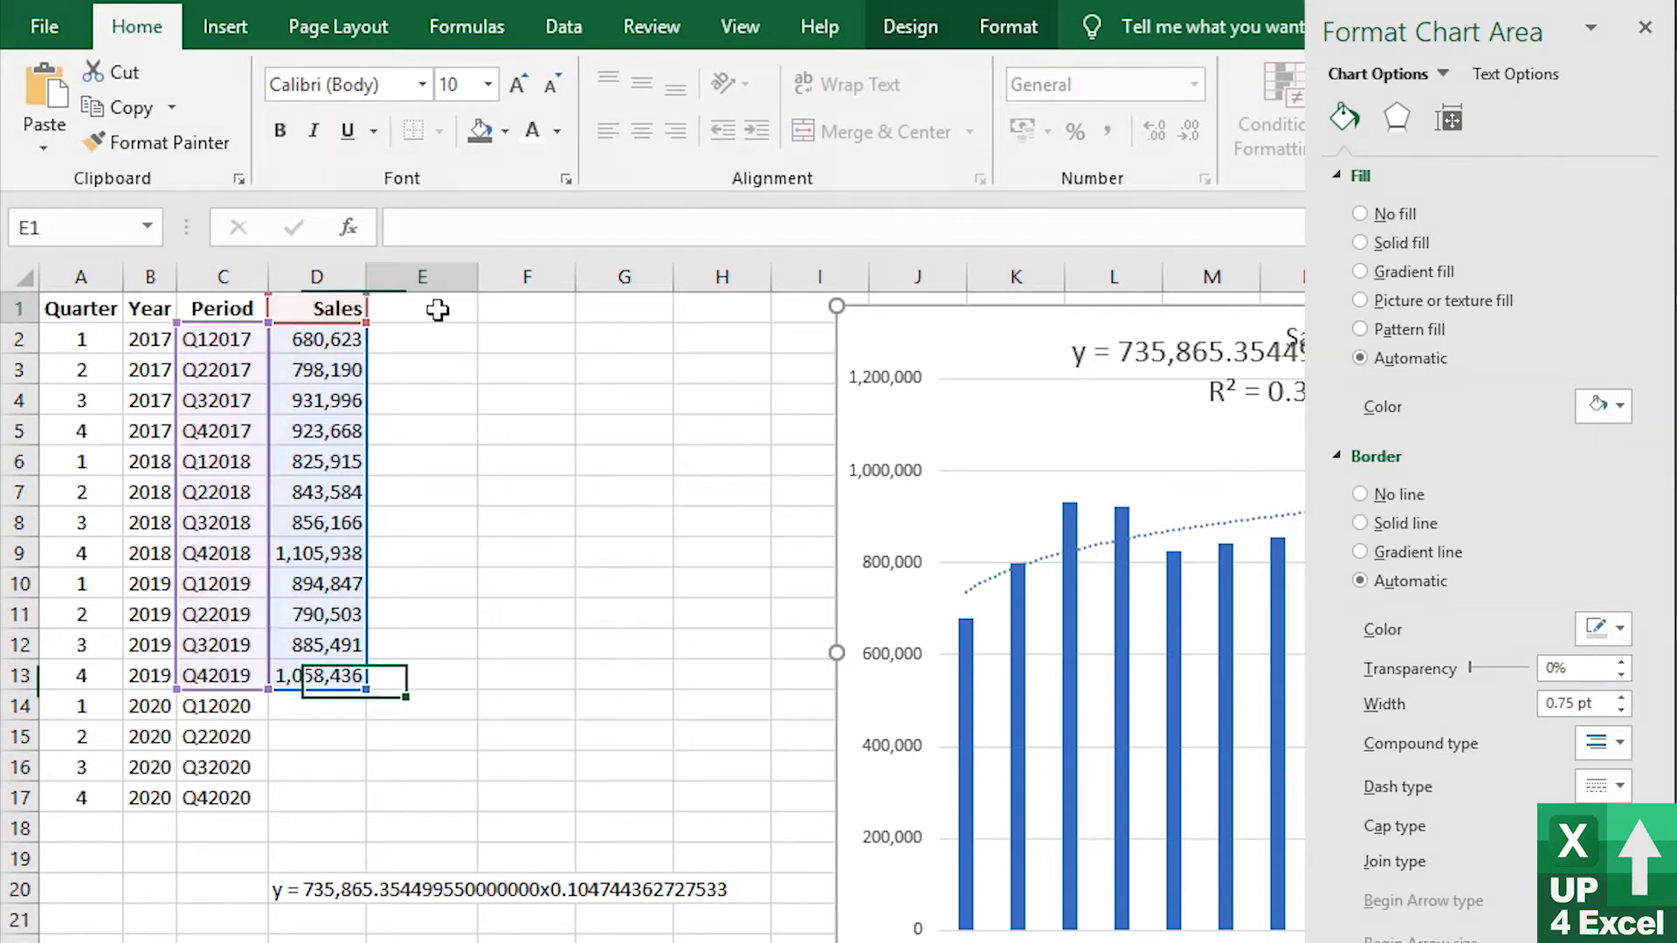
Add a bold Forecast heading in E1 and an Index heading in F1
{"action": "type", "text": "F"}
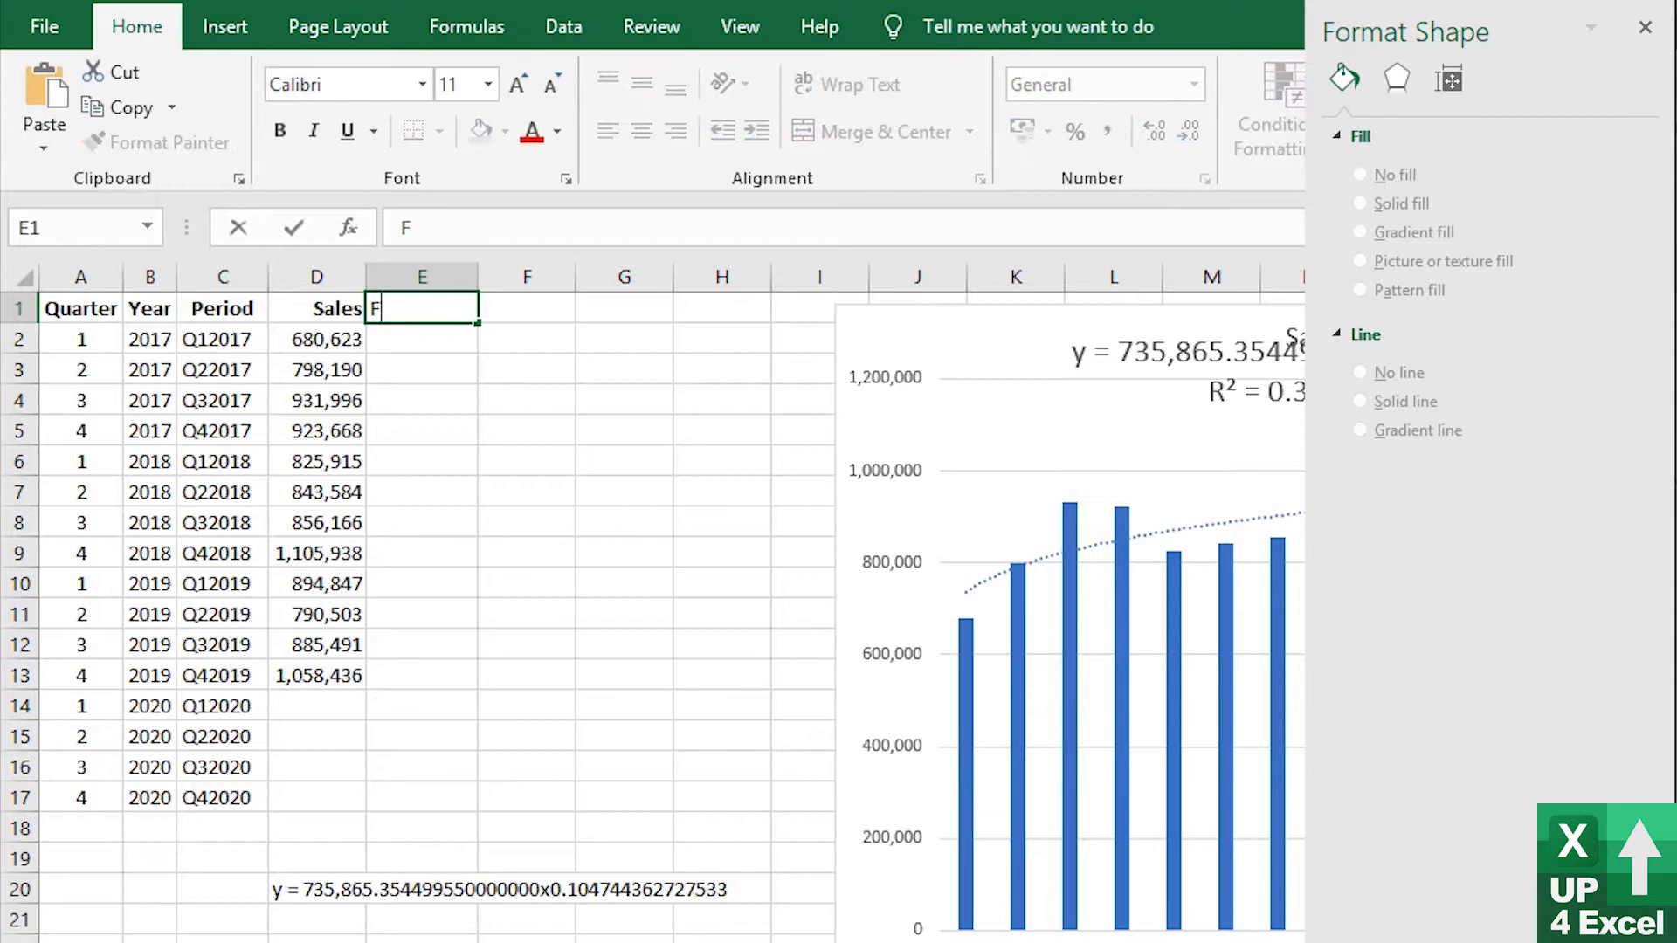
{"action": "type", "text": "orecast"}
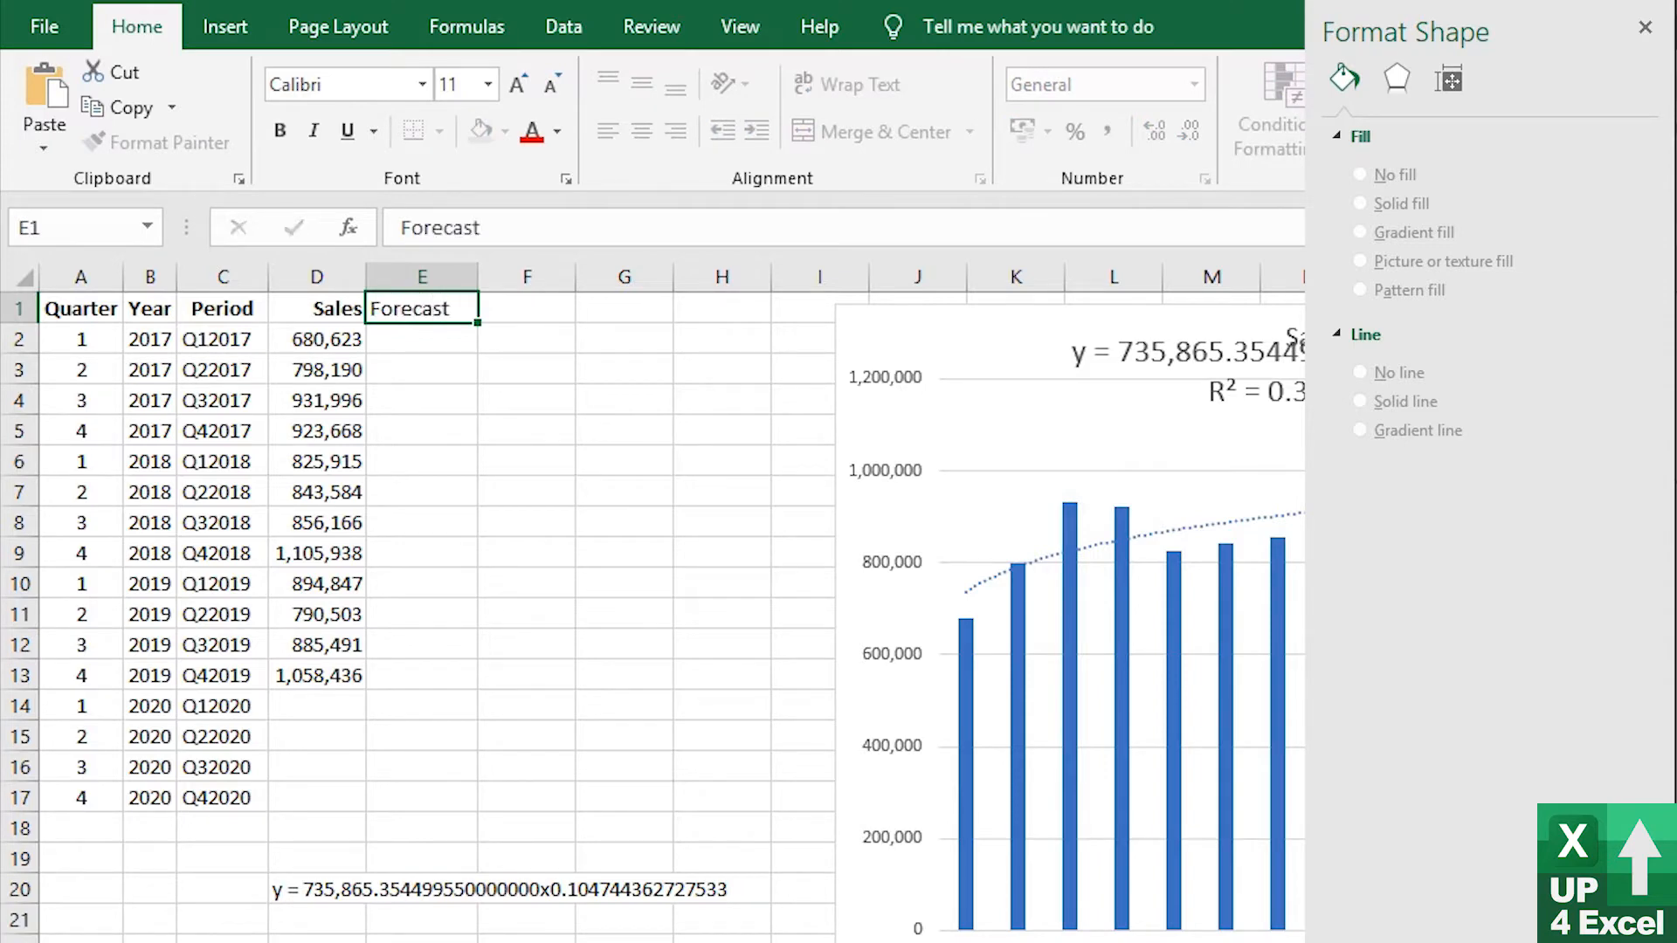
{"action": "key", "text": "ctrl+b"}
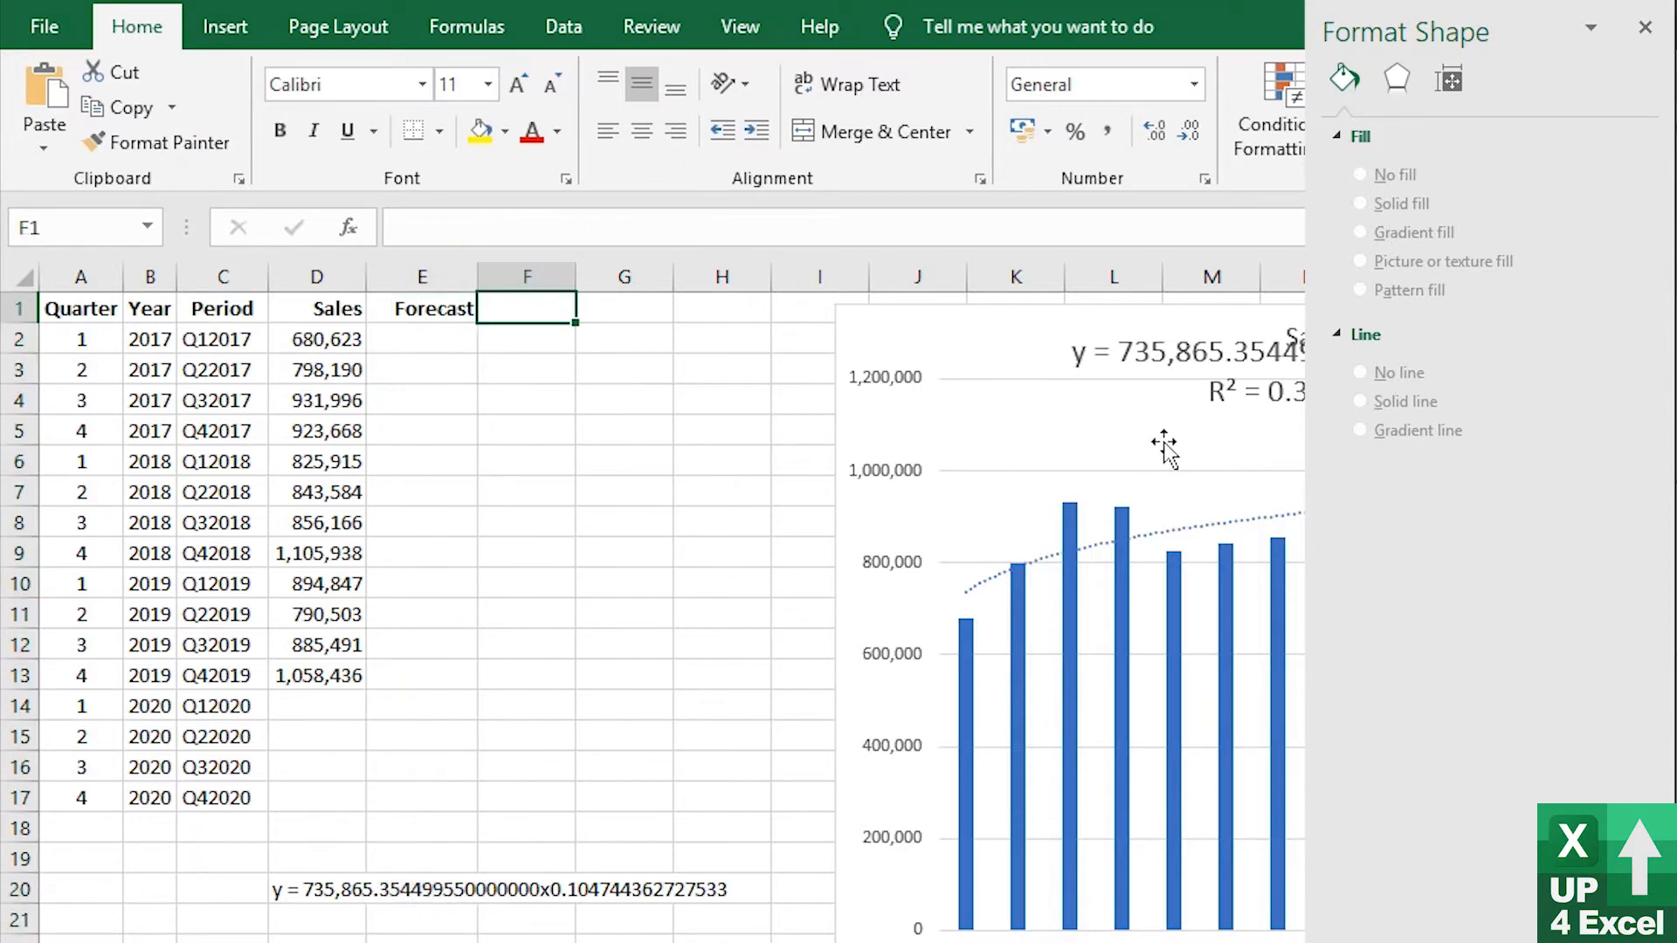
{"action": "mouse_move", "coordinate": [1163, 442]}
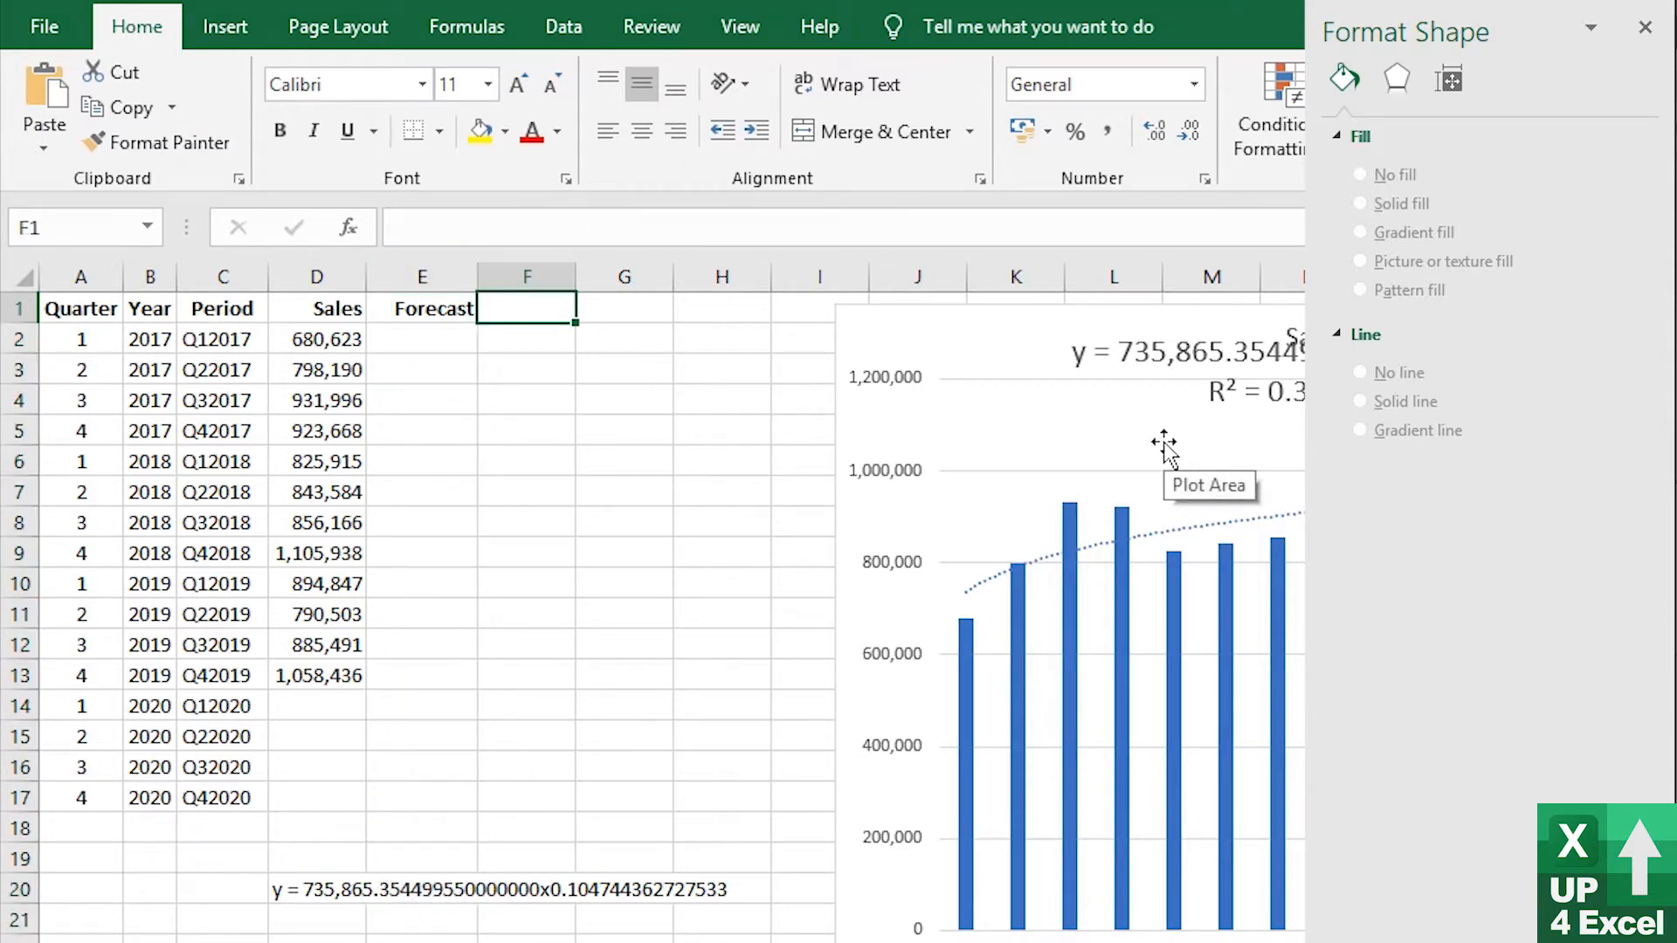
{"action": "type", "text": "Index"}
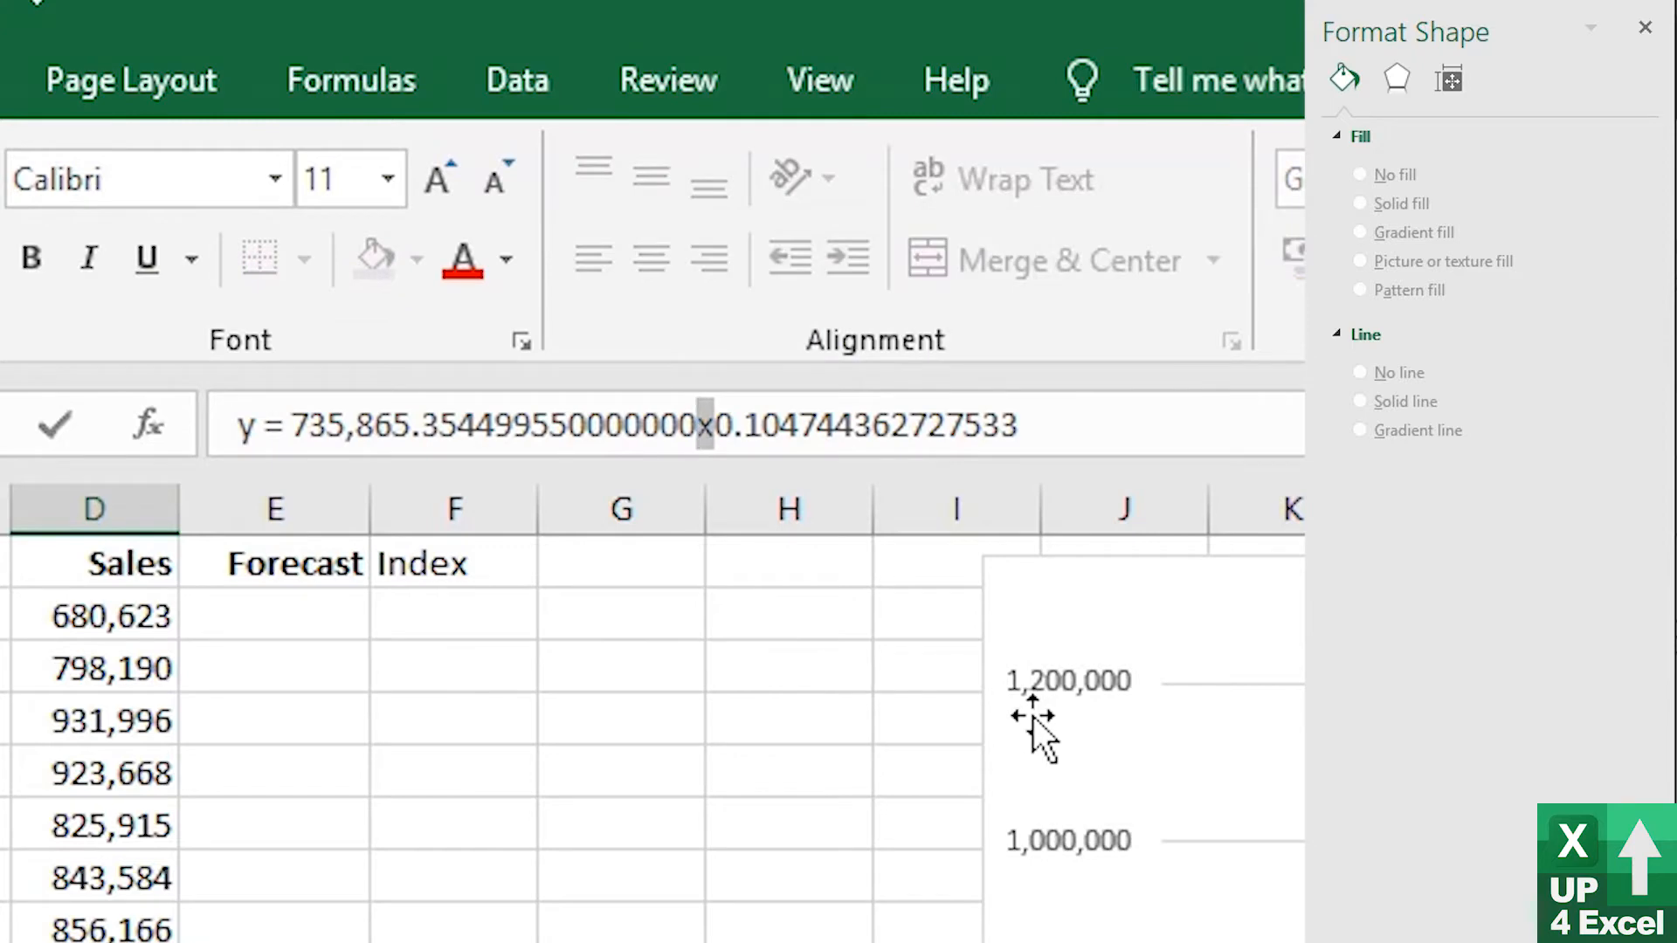
{"action": "mouse_move", "coordinate": [1032, 717]}
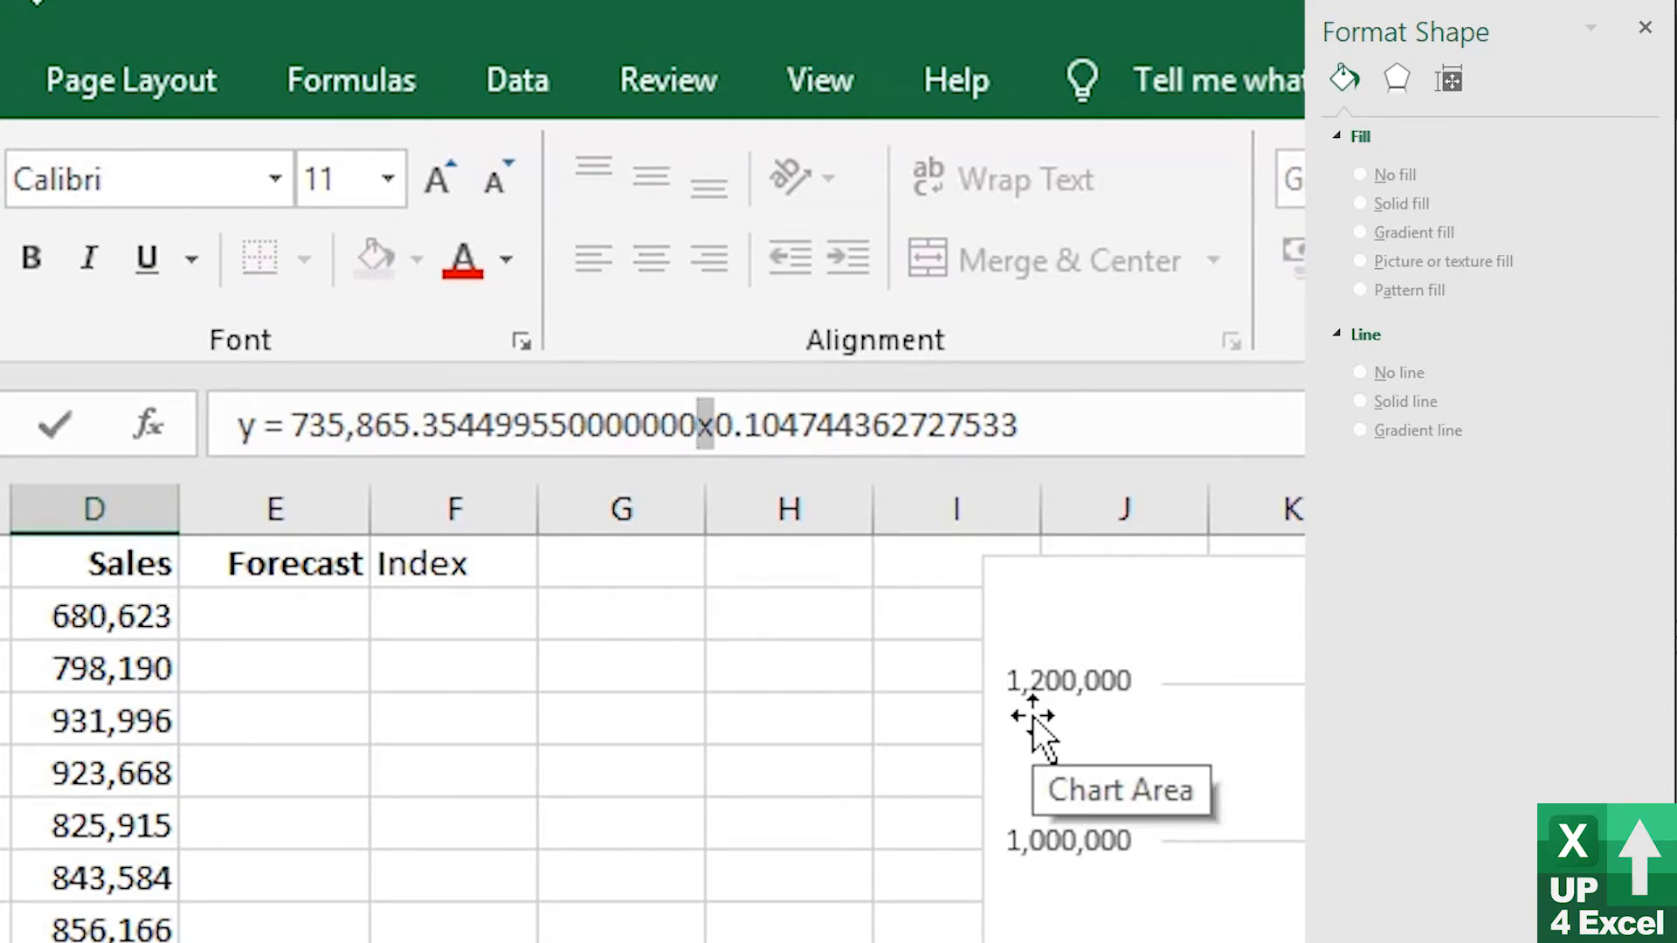
{"action": "mouse_move", "coordinate": [458, 625]}
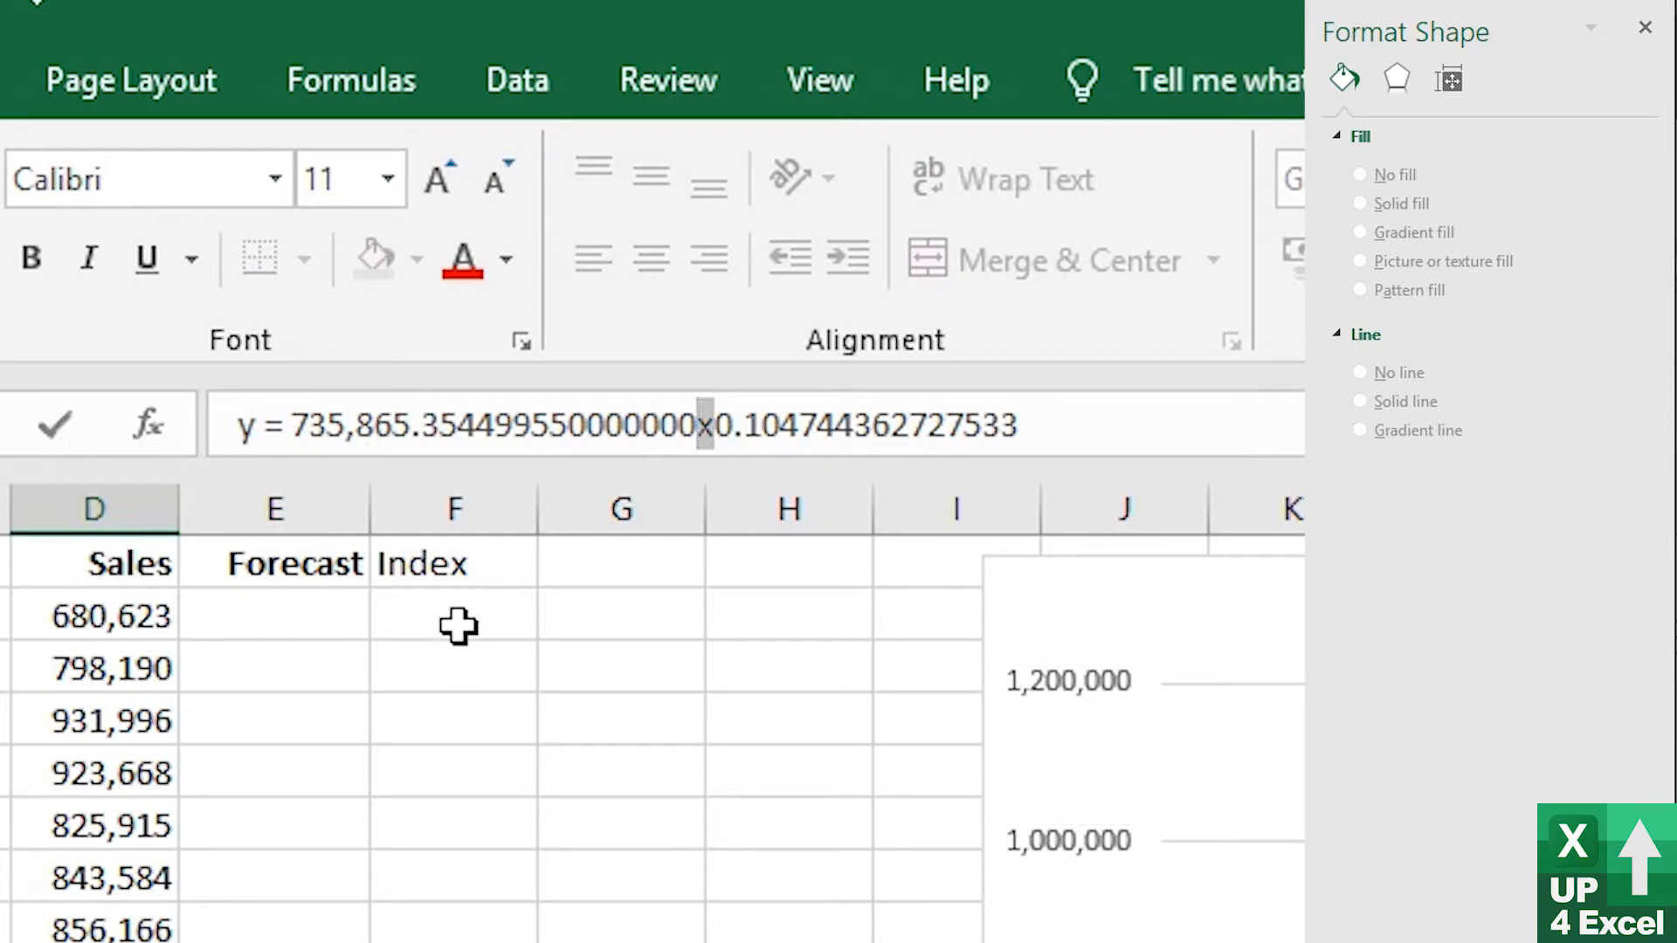
Number the Index column from 1 with =F2+1 filled down to row 17 and bold its heading
{"action": "left_click", "coordinate": [453, 562]}
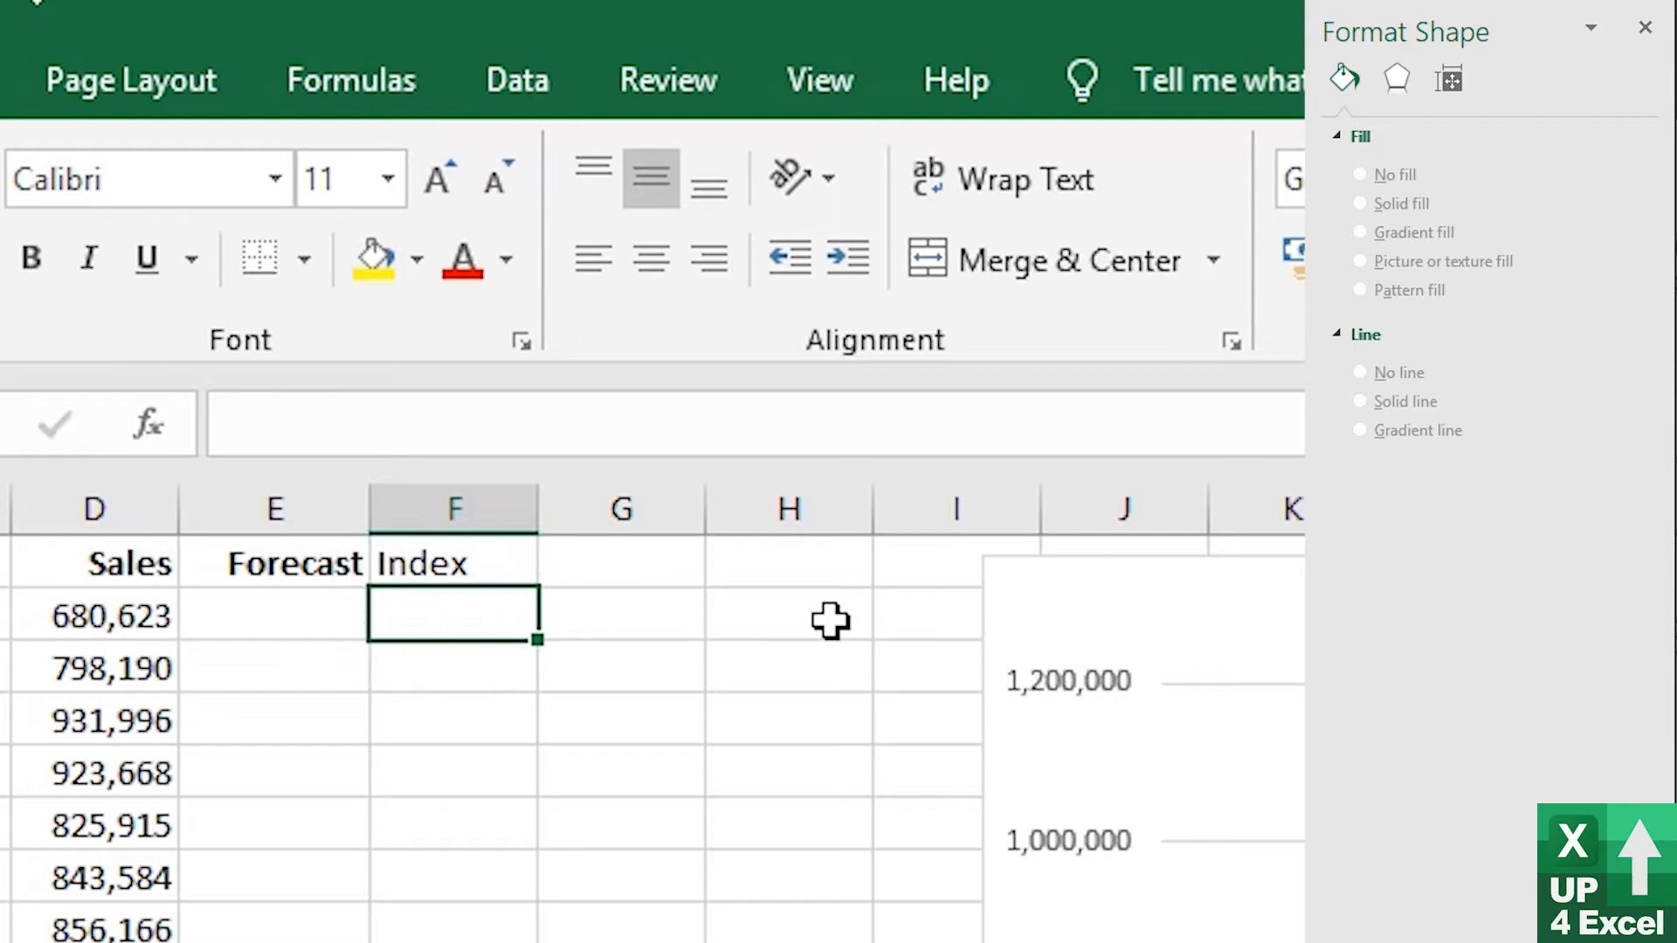
{"action": "type", "text": "1"}
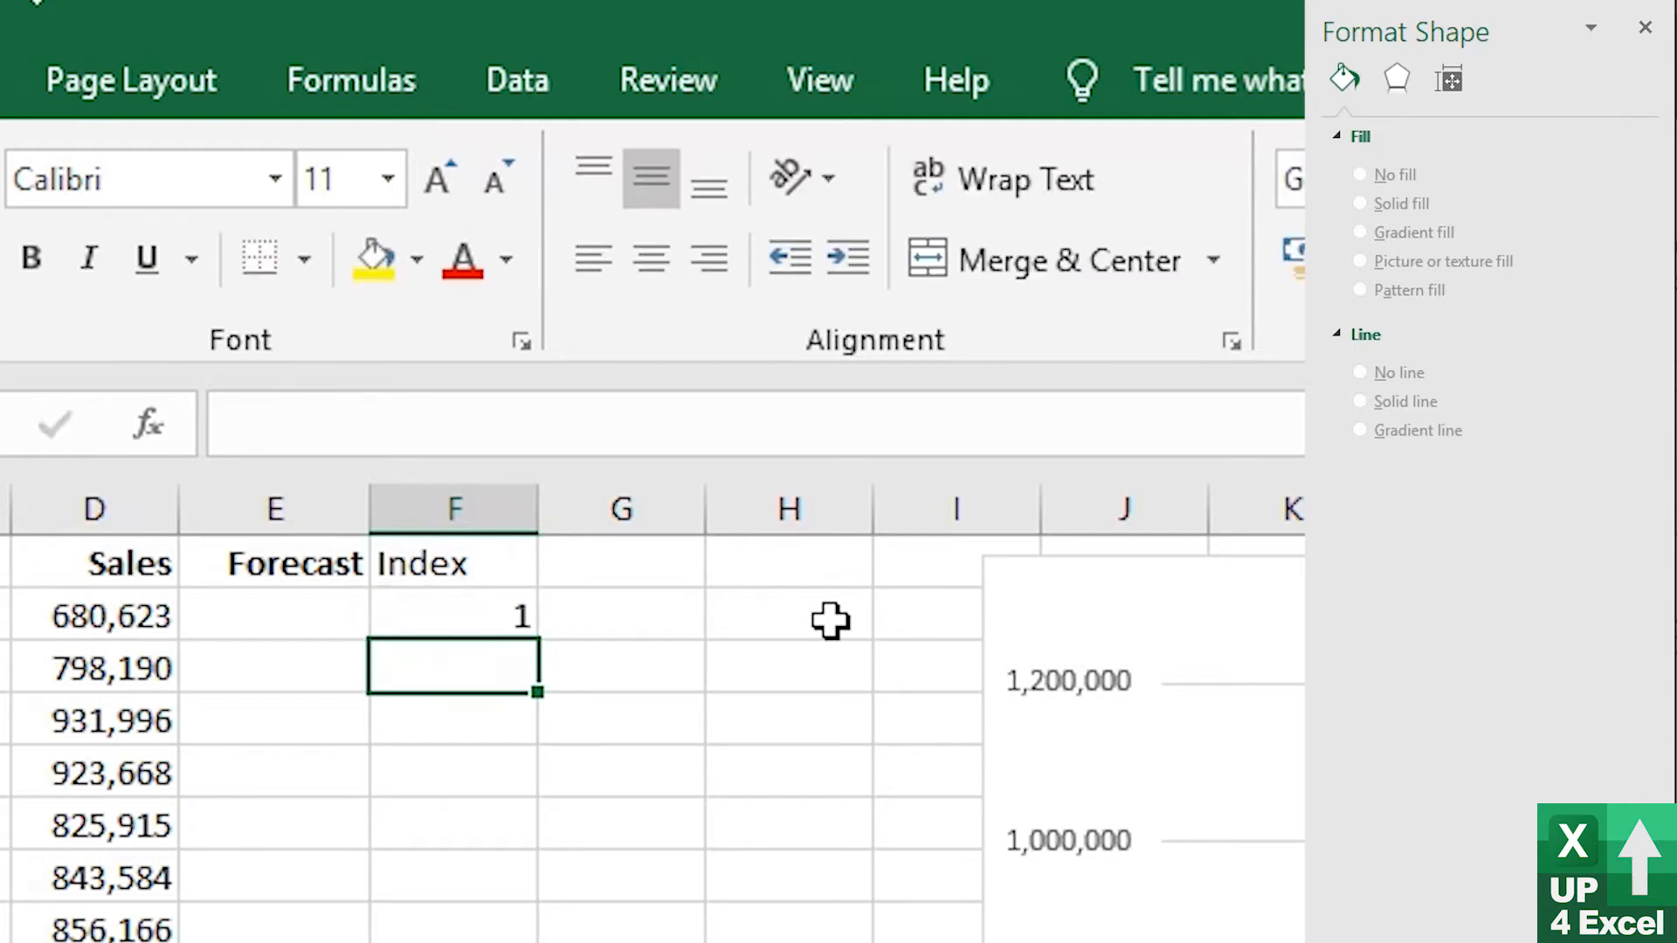
{"action": "type", "text": "=F2+"}
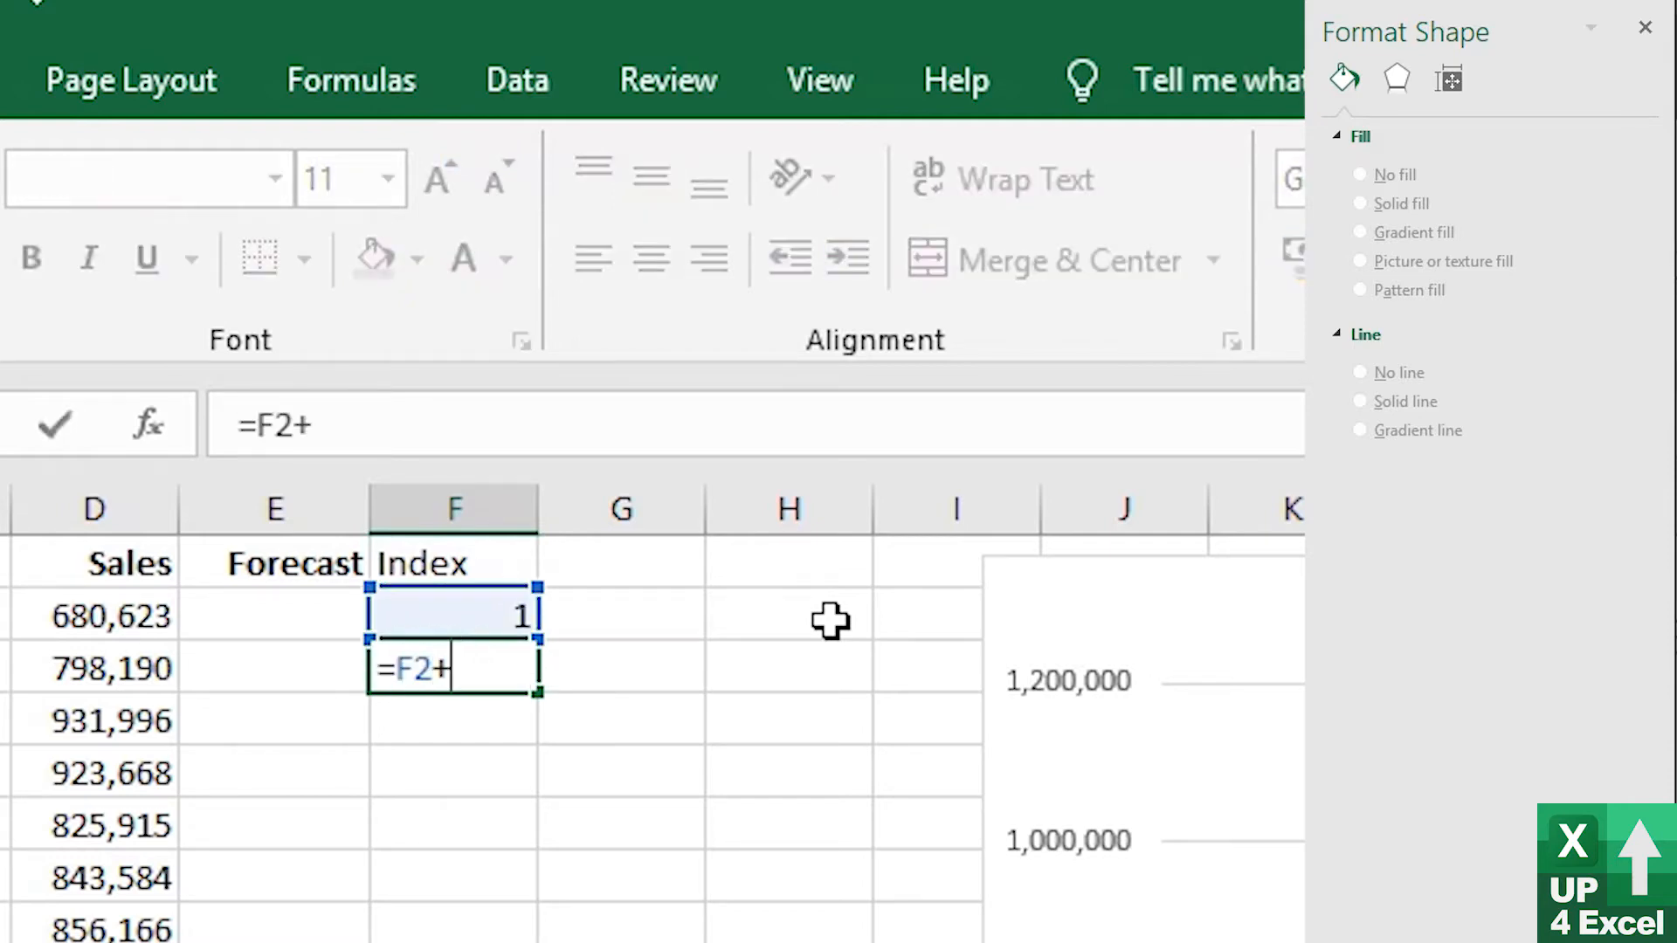
{"action": "type", "text": "1"}
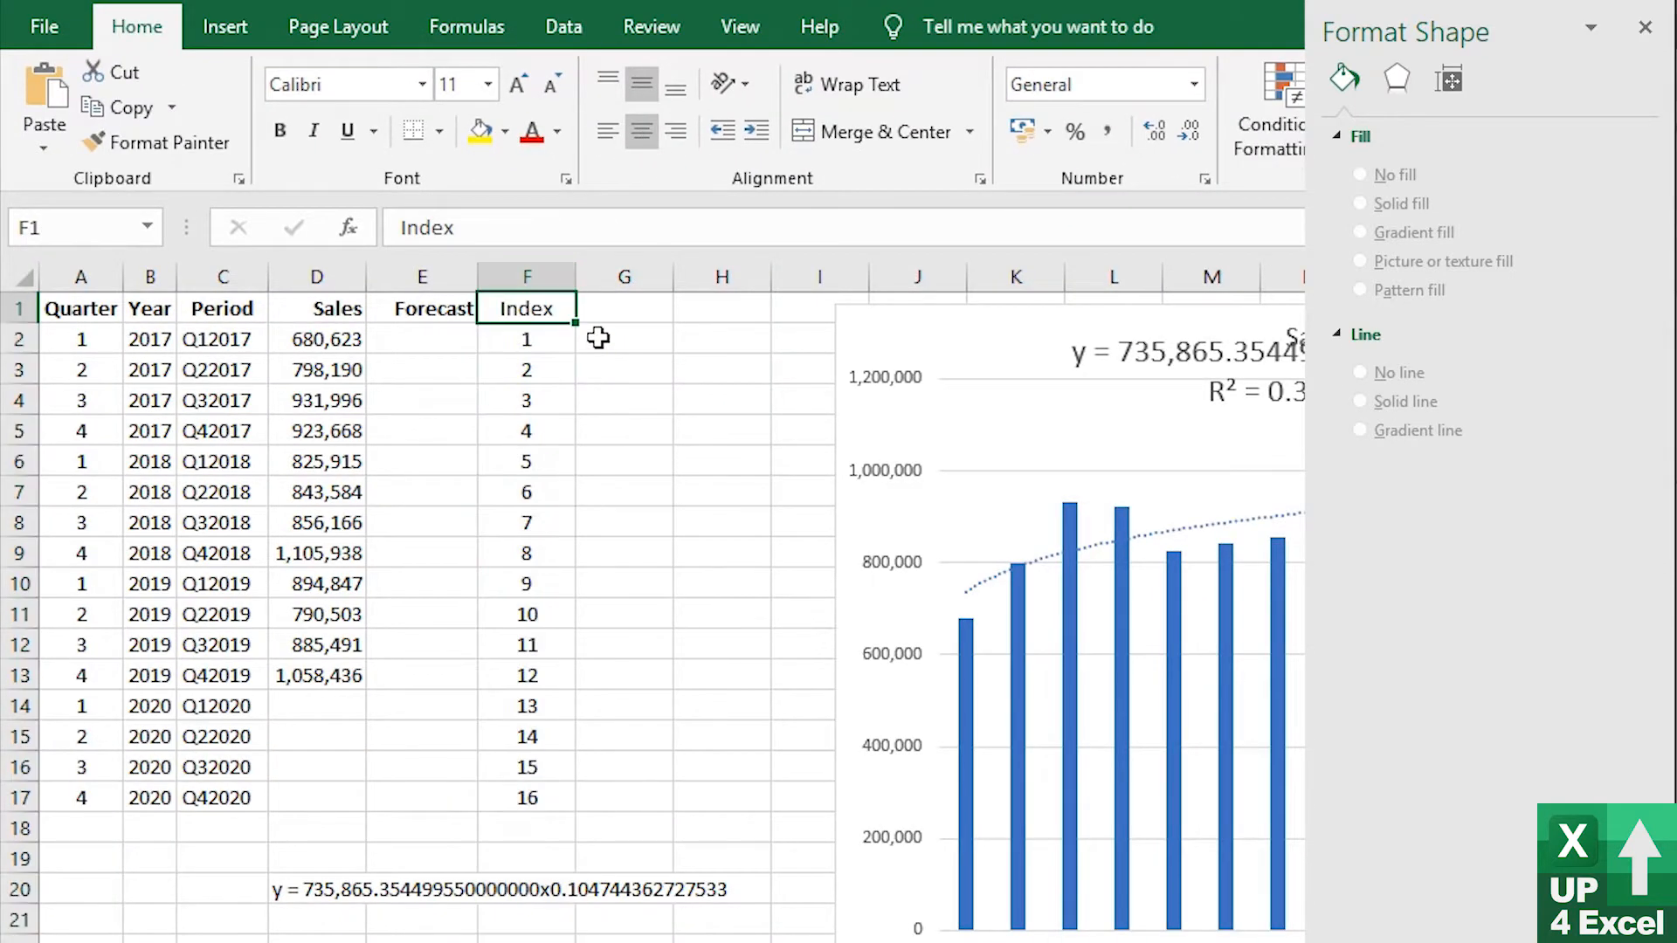
{"action": "key", "text": "ctrl+b"}
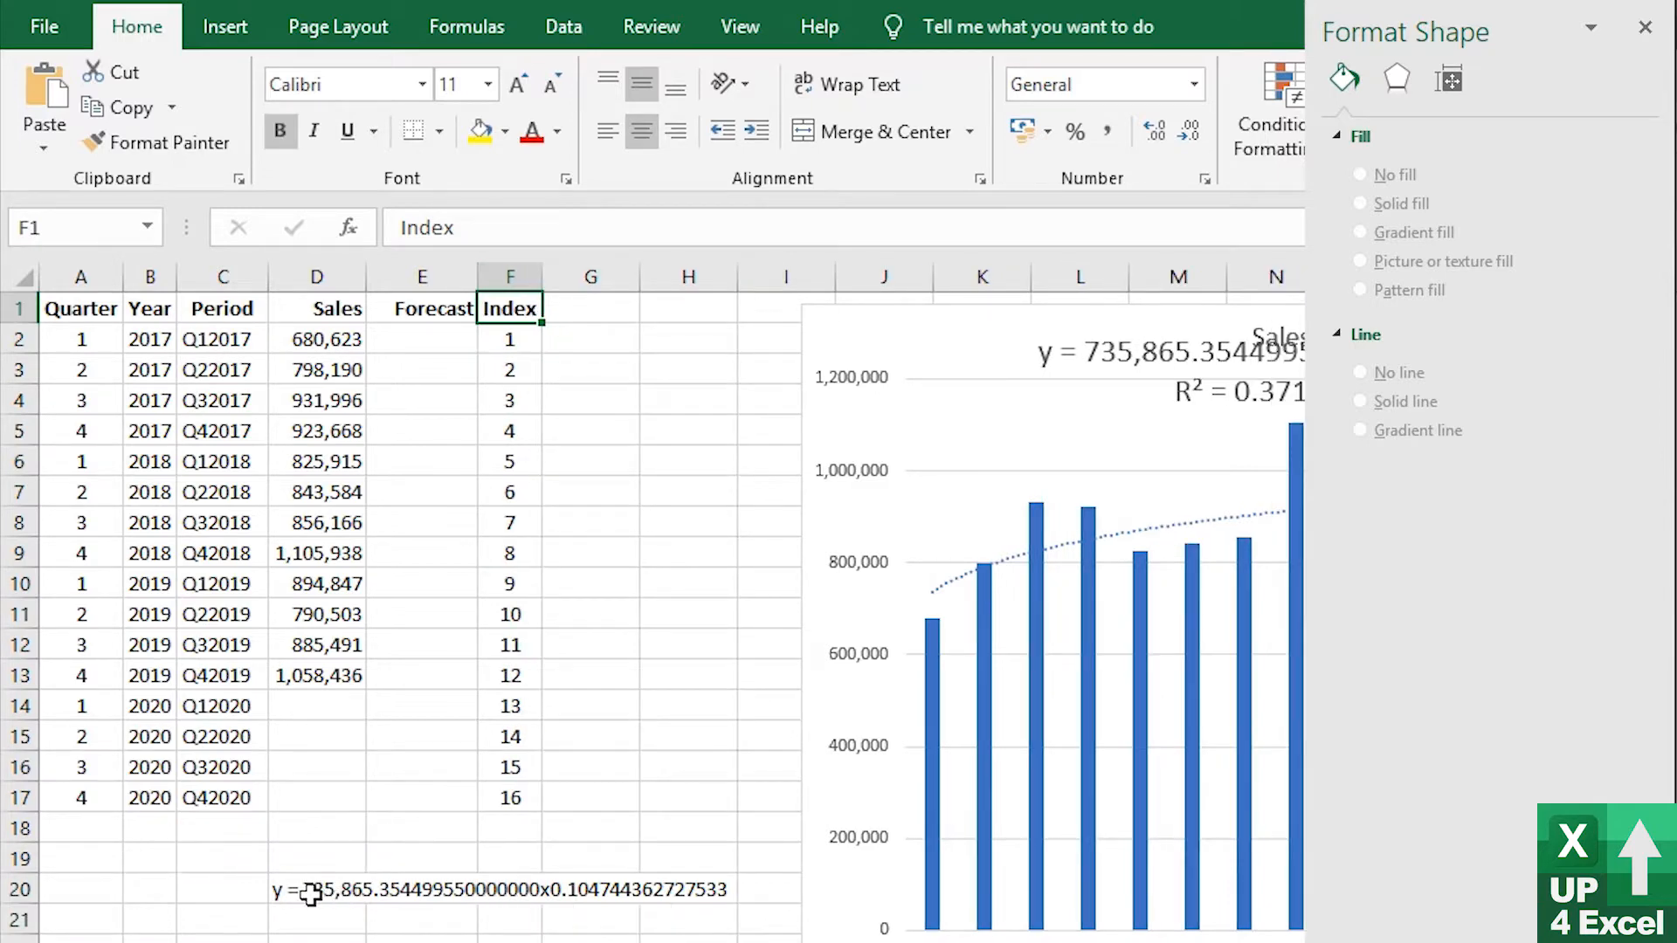
{"action": "left_click", "coordinate": [508, 337]}
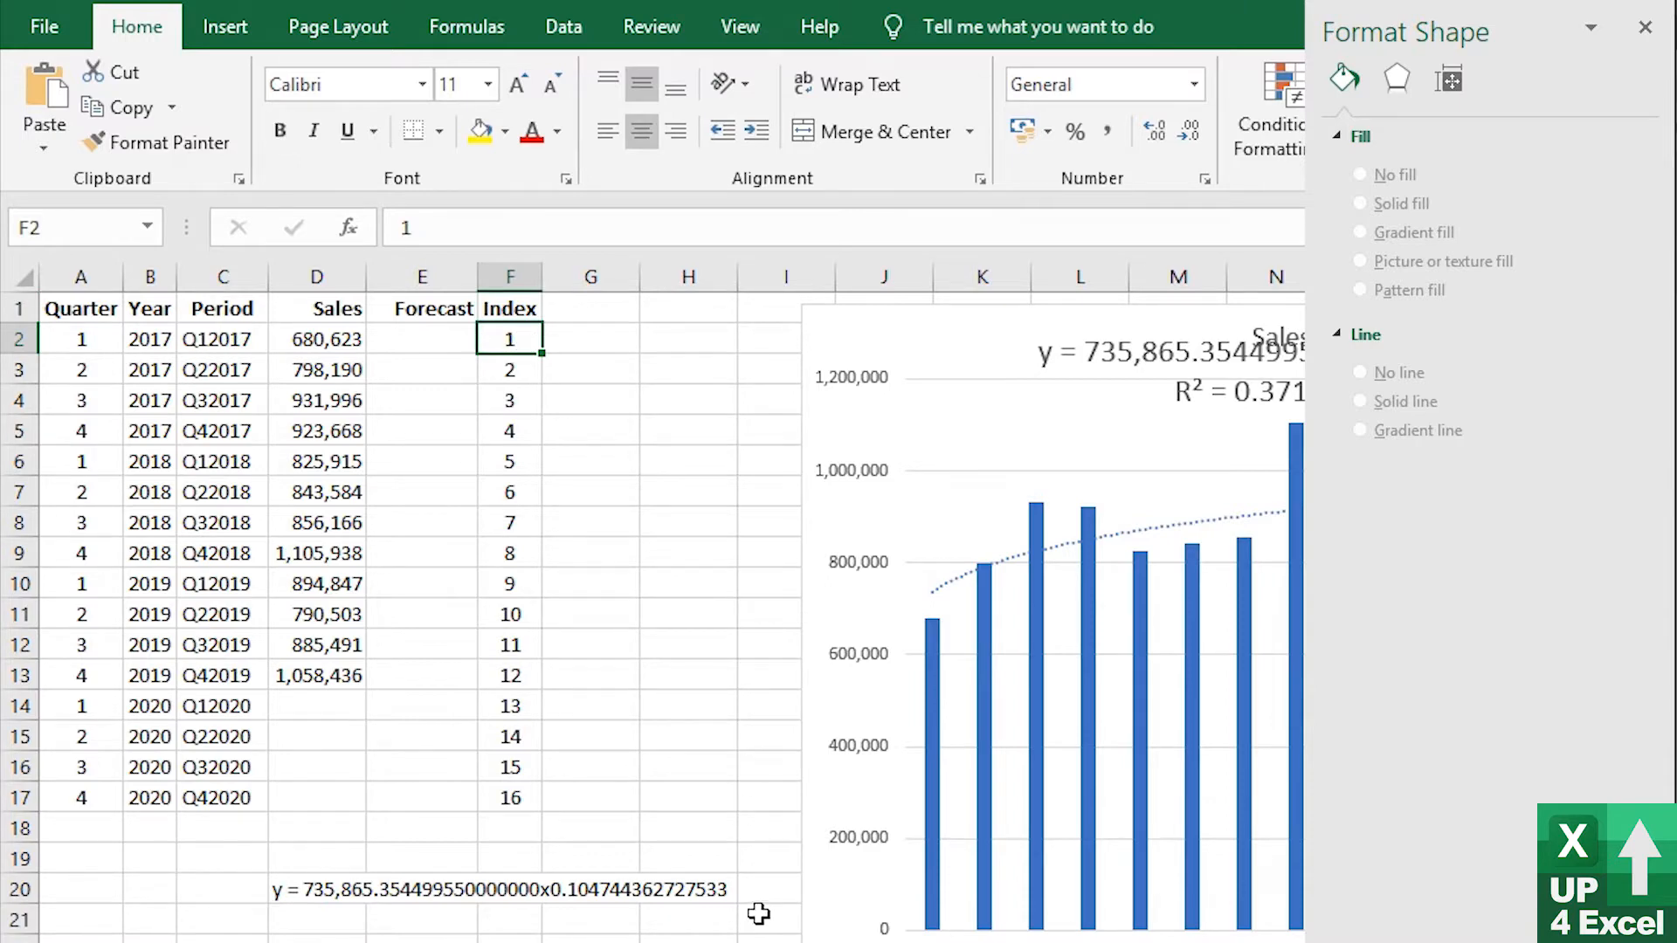
Add Multiple and Power headings in G1 and H1
{"action": "left_click", "coordinate": [421, 337]}
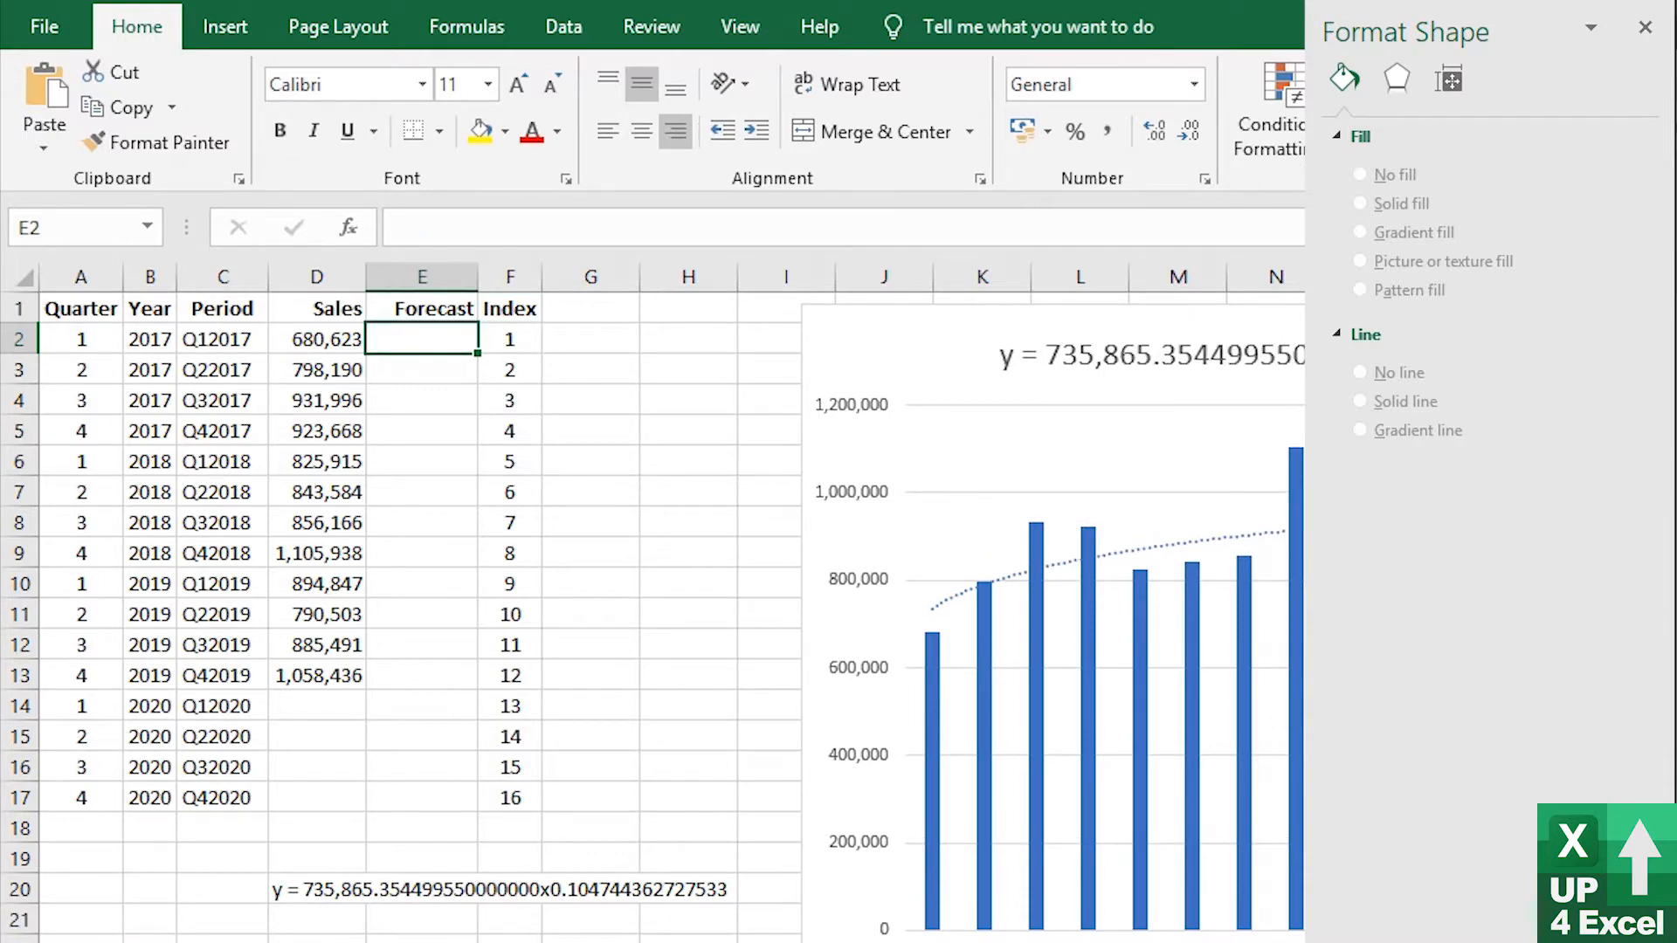
{"action": "left_click", "coordinate": [316, 889]}
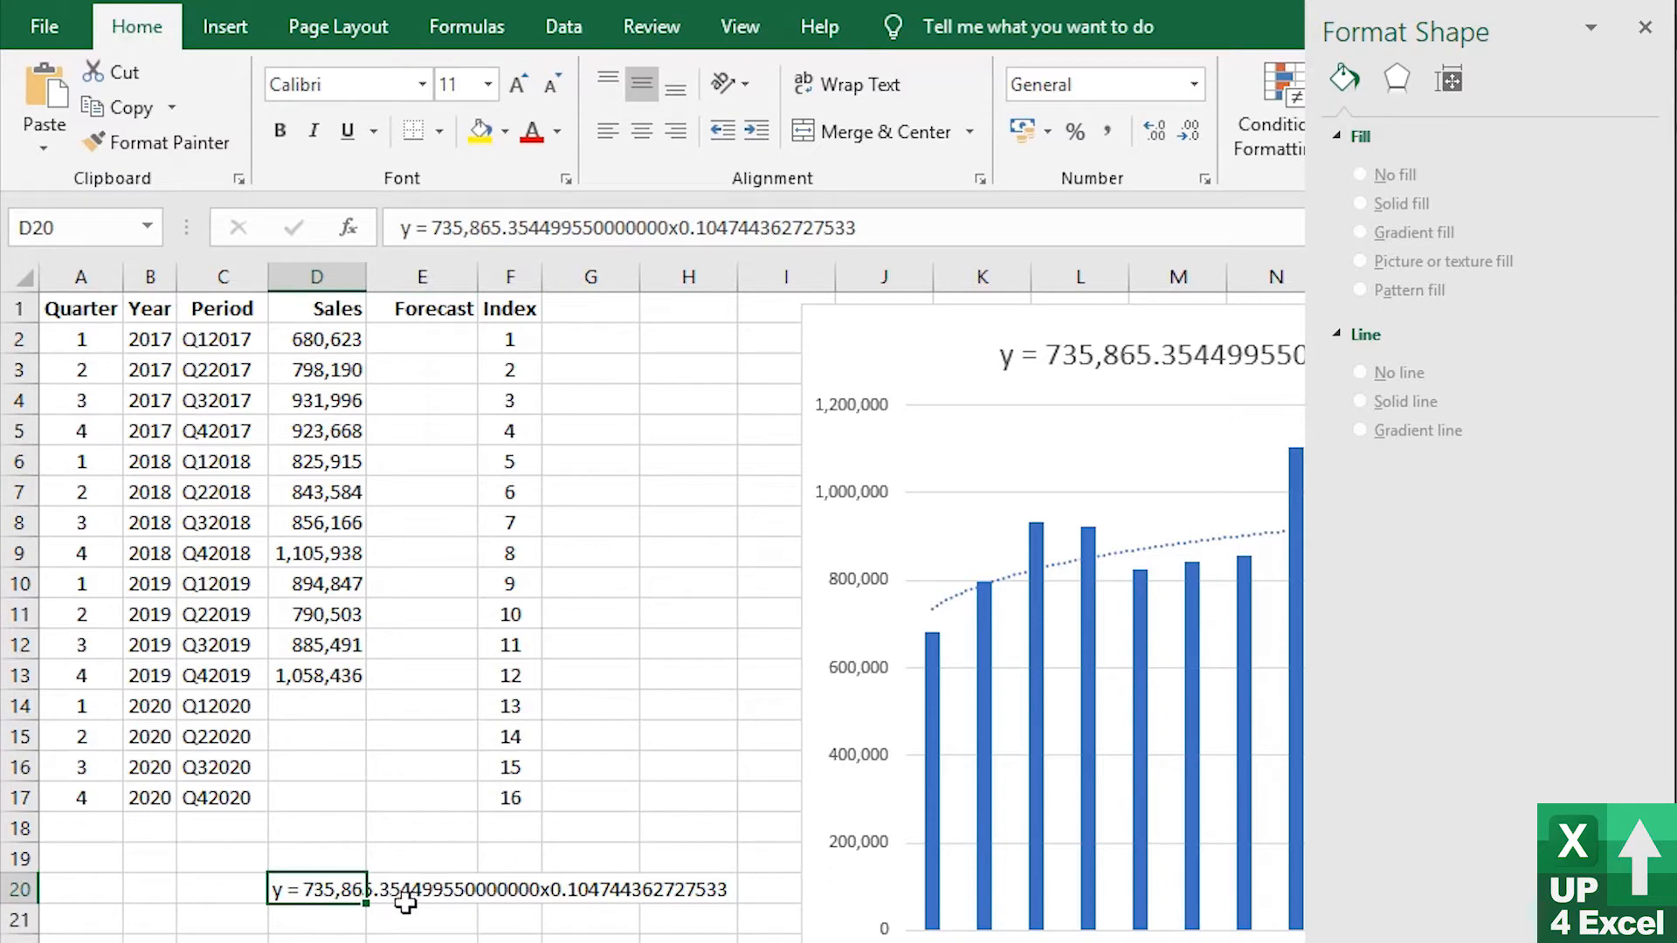
{"action": "mouse_move", "coordinate": [639, 901]}
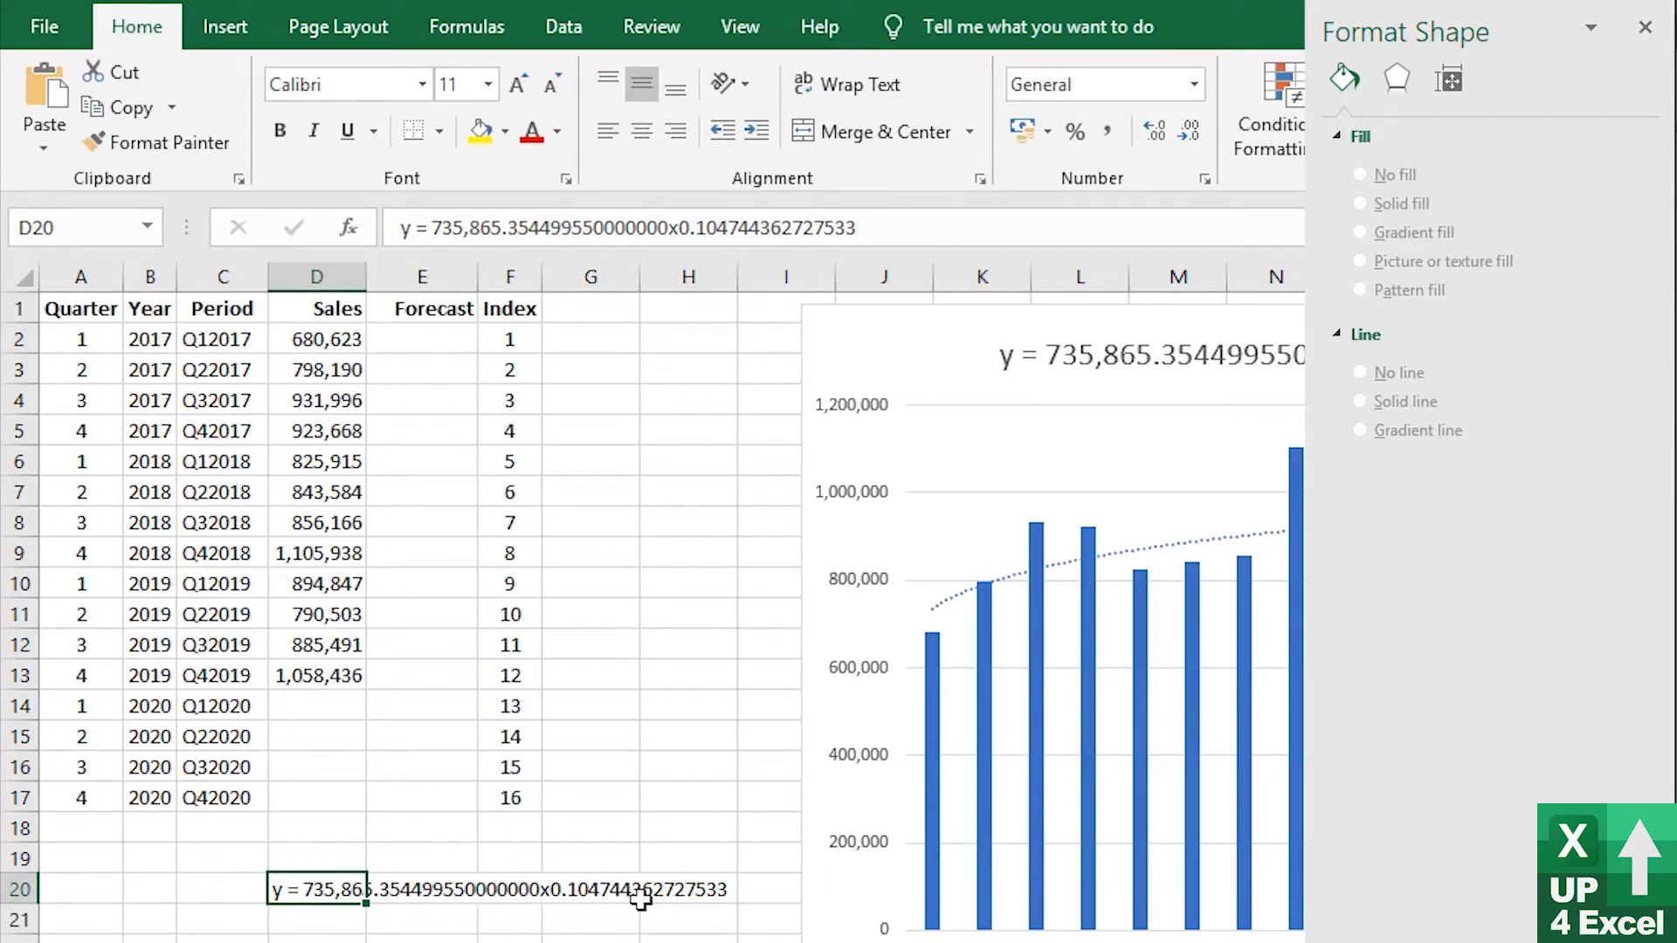
{"action": "left_click", "coordinate": [589, 308]}
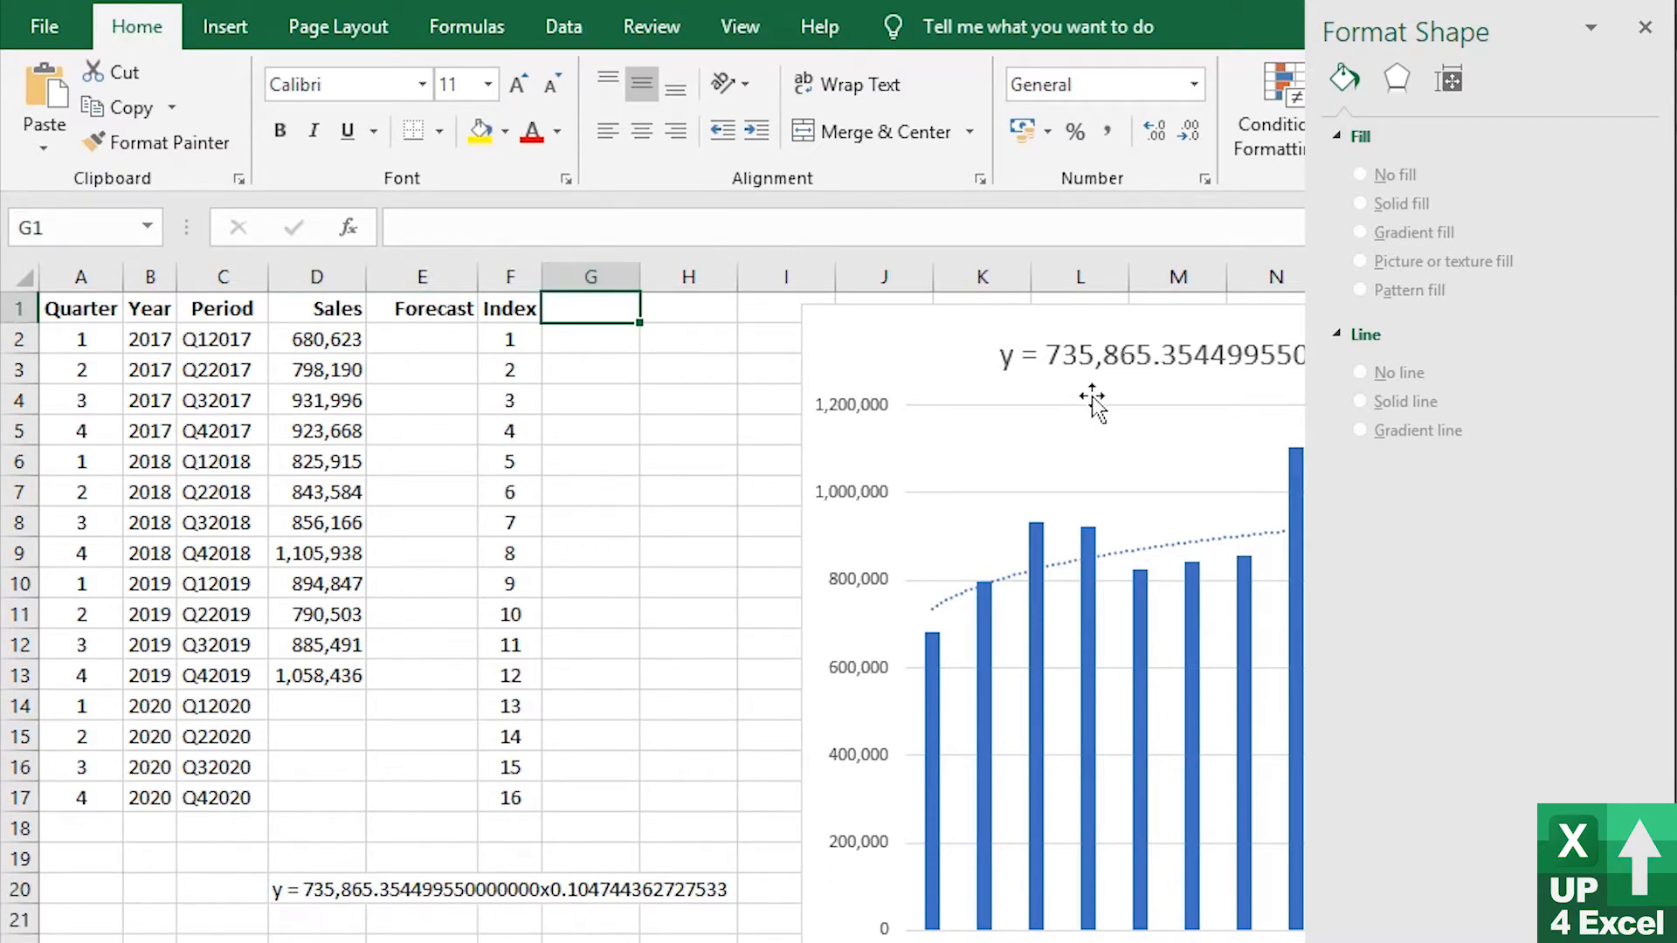
{"action": "type", "text": "Mul"}
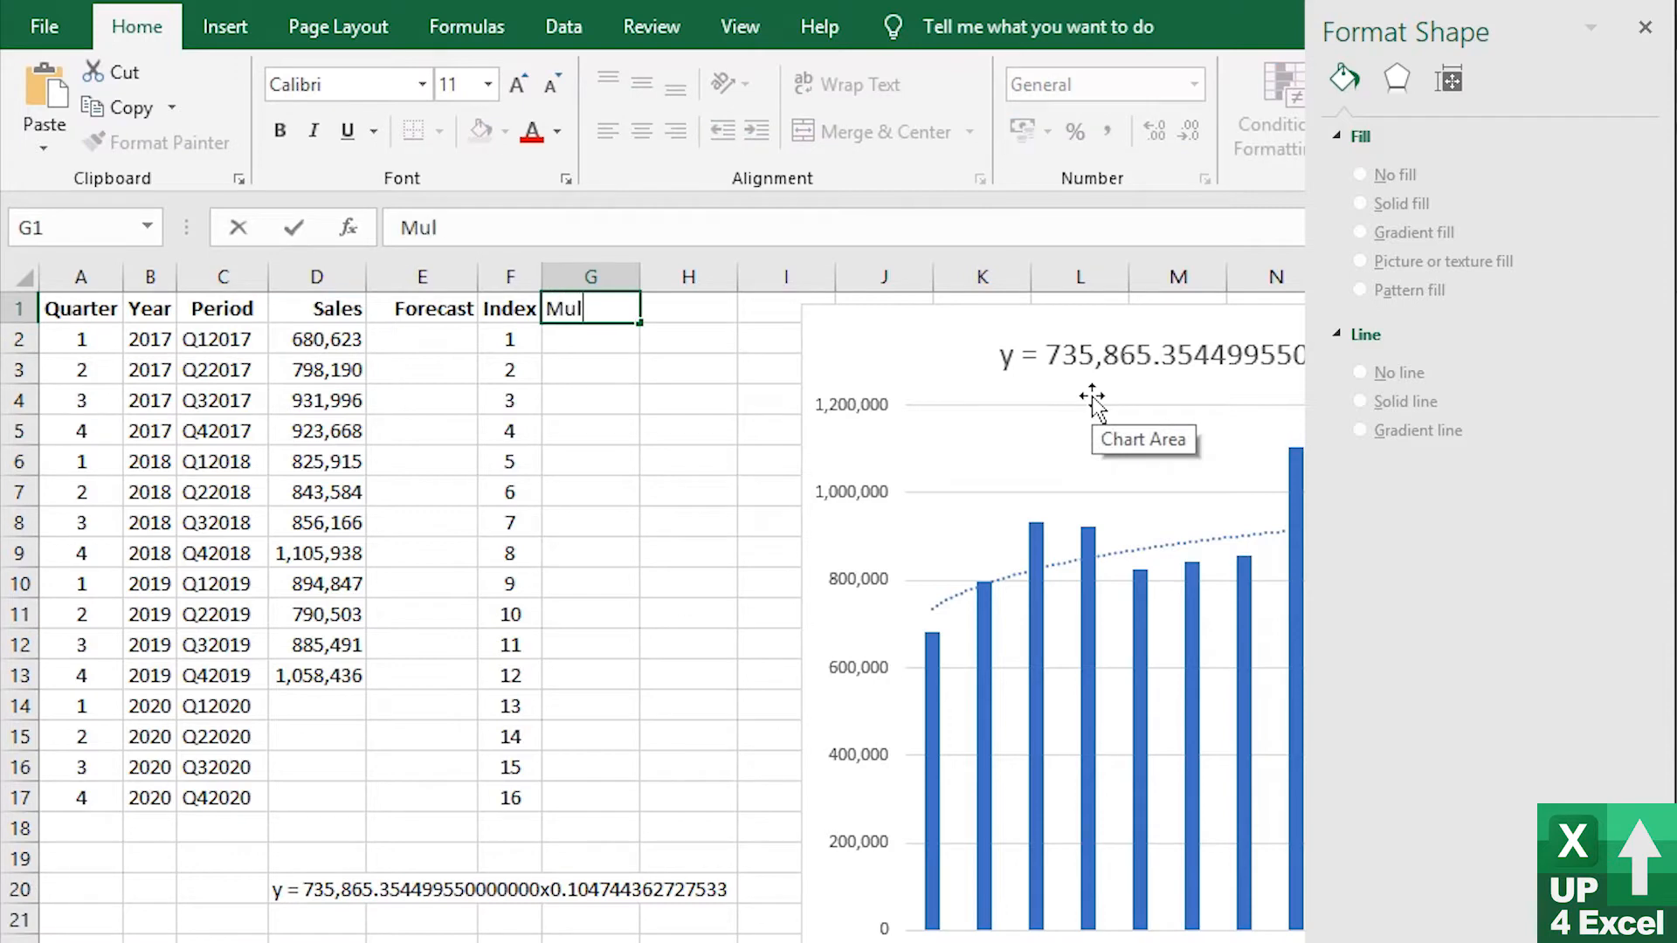
{"action": "type", "text": "tiple"}
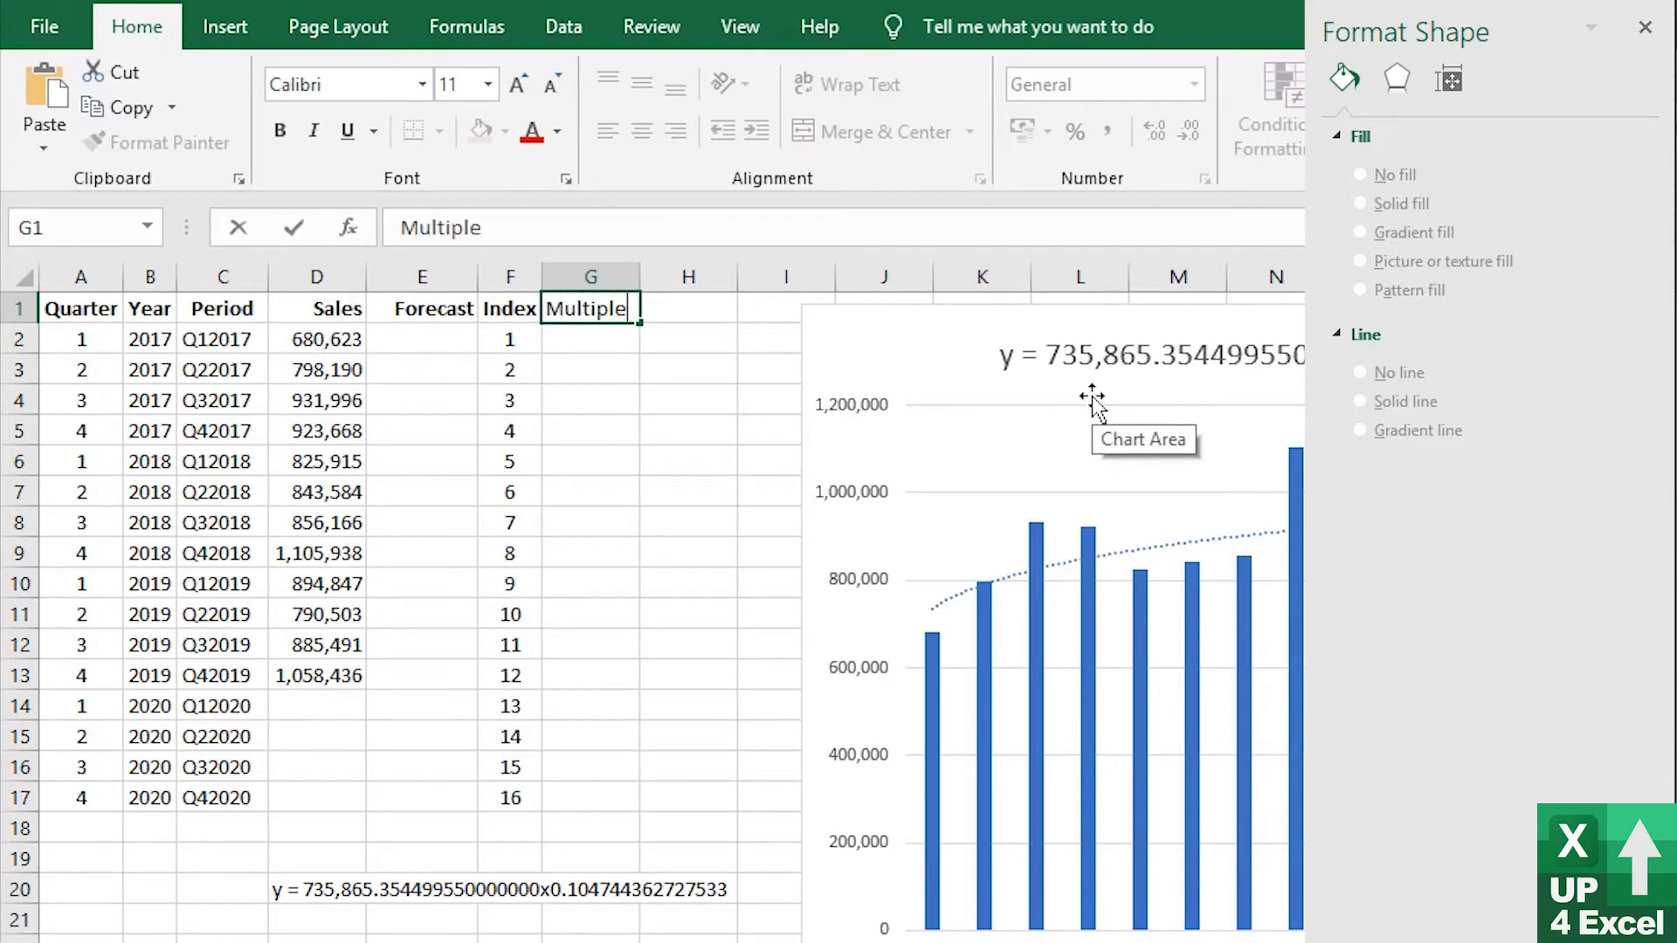
{"action": "type", "text": "Power"}
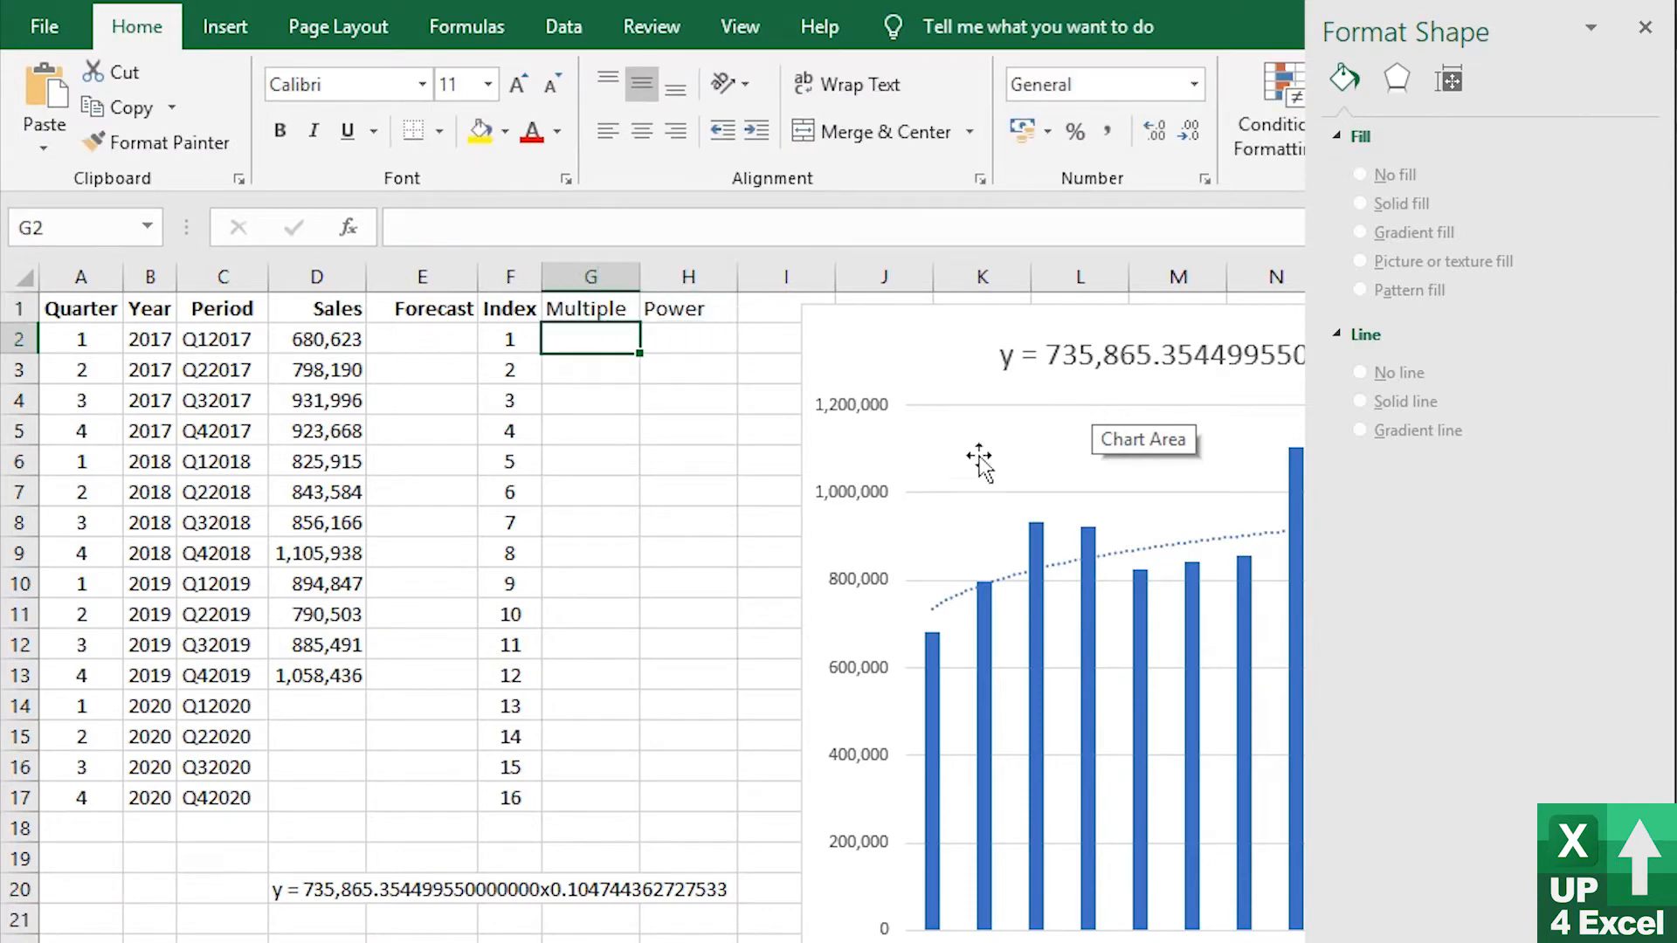
Copy the multiplier 735,865.35 from the equation text into G2, then copy the exponent
{"action": "left_click", "coordinate": [316, 889]}
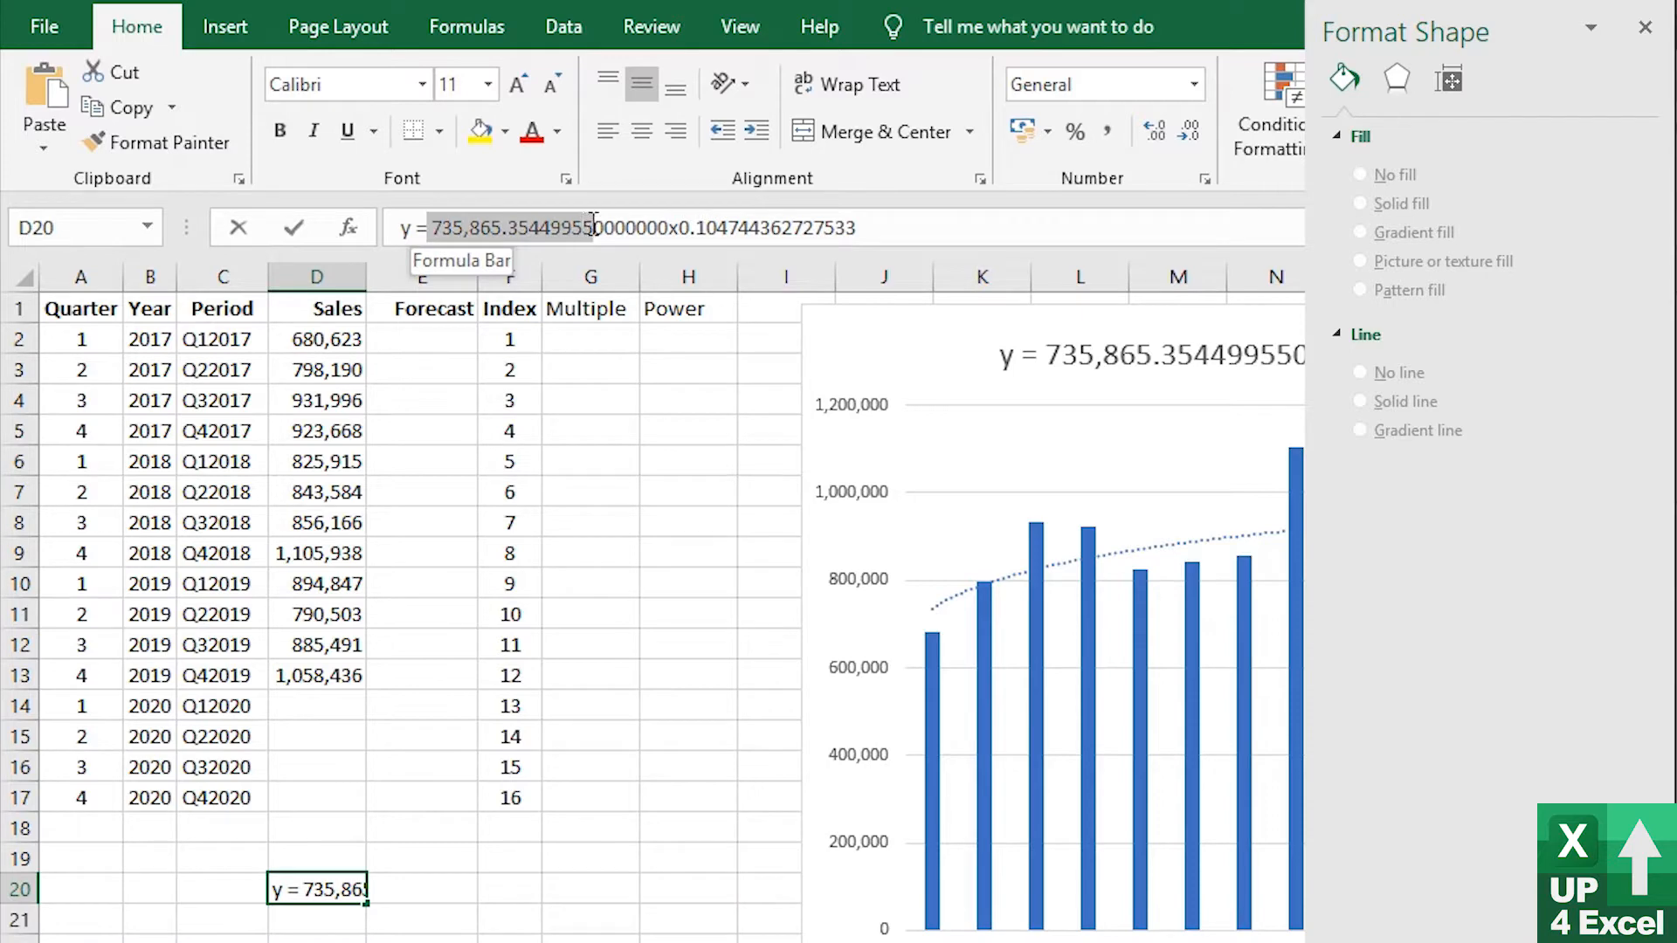
{"action": "key", "text": "ctrl+c"}
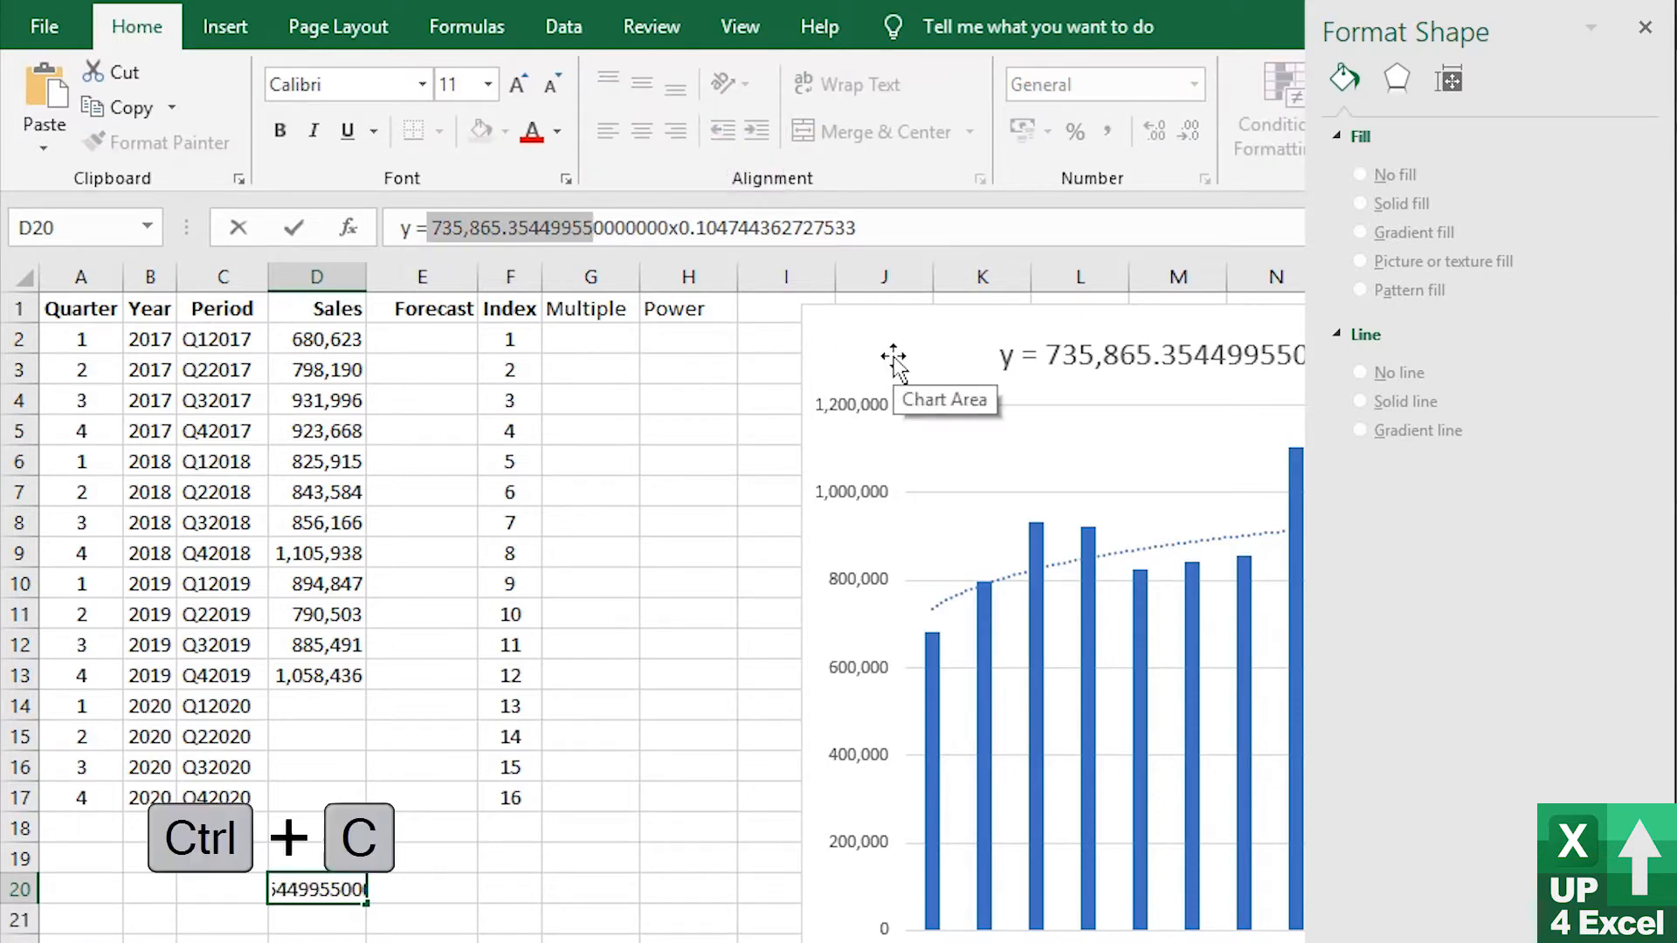
{"action": "key", "text": "ctrl+v"}
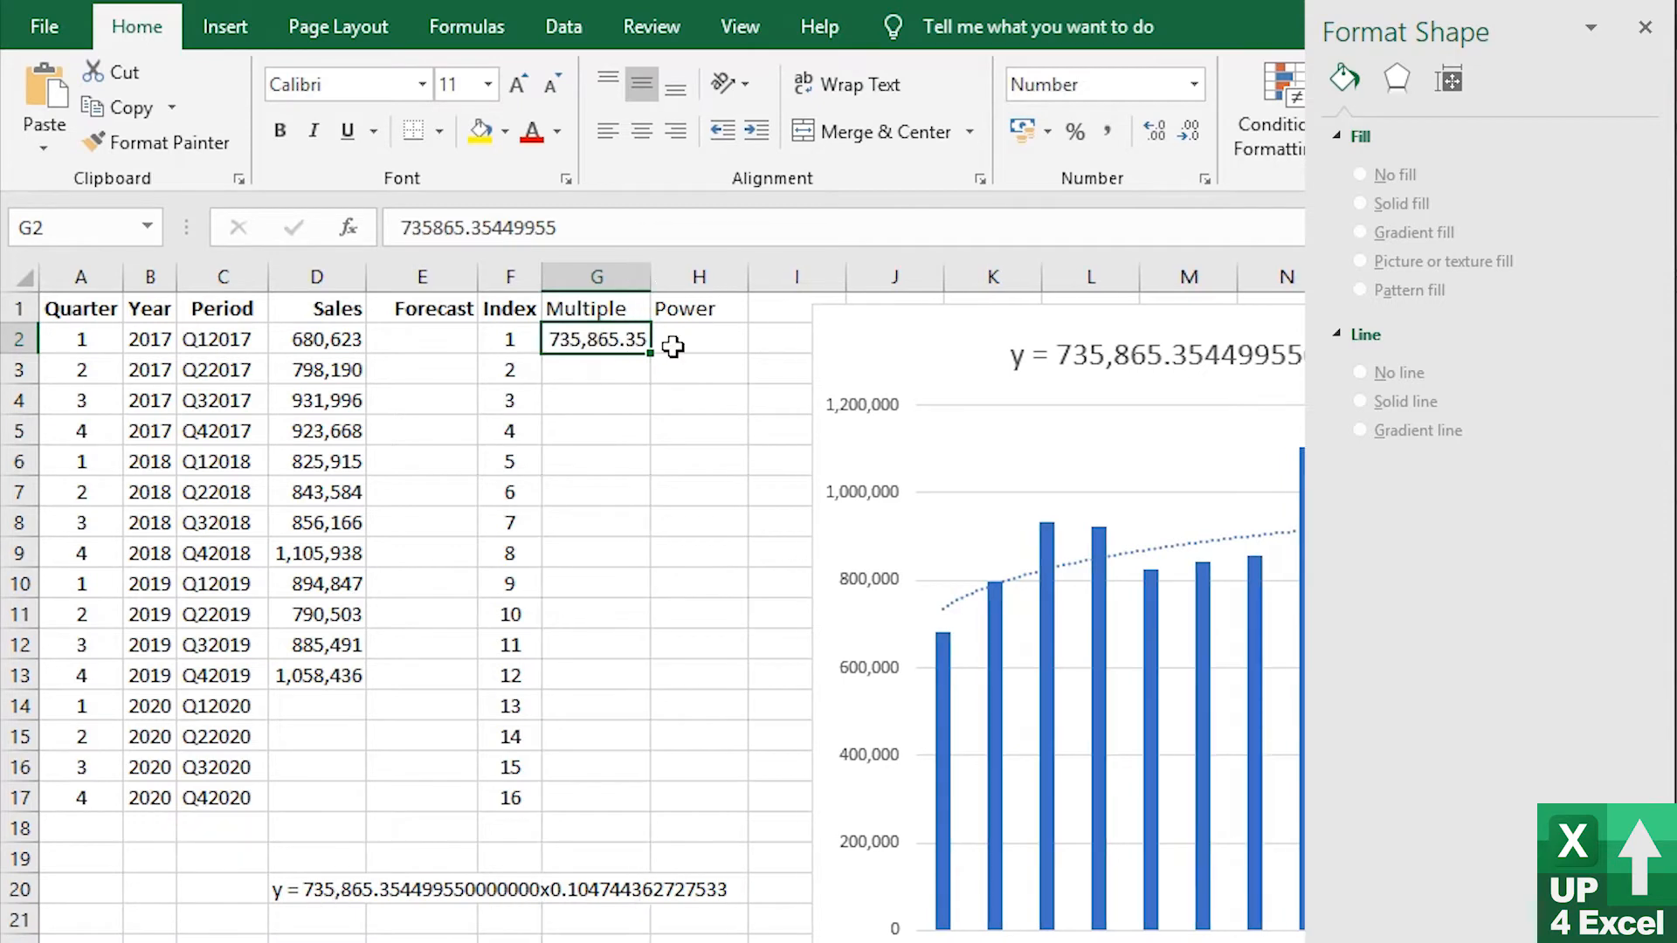
{"action": "left_click", "coordinate": [316, 889]}
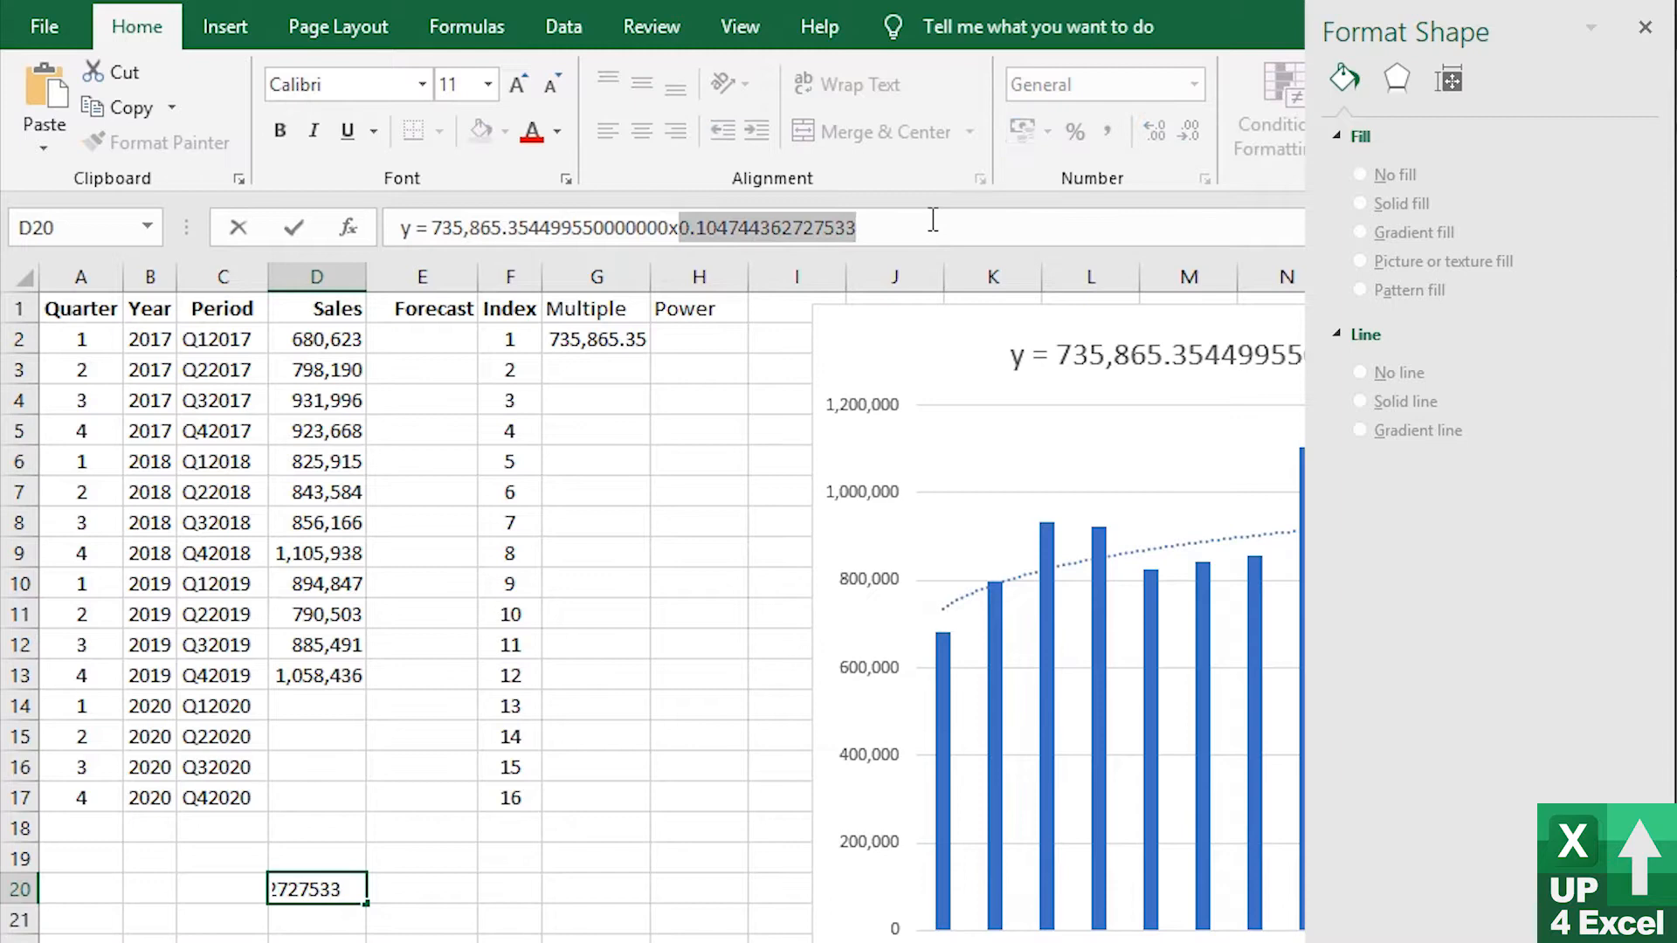
{"action": "key", "text": "ctrl+c"}
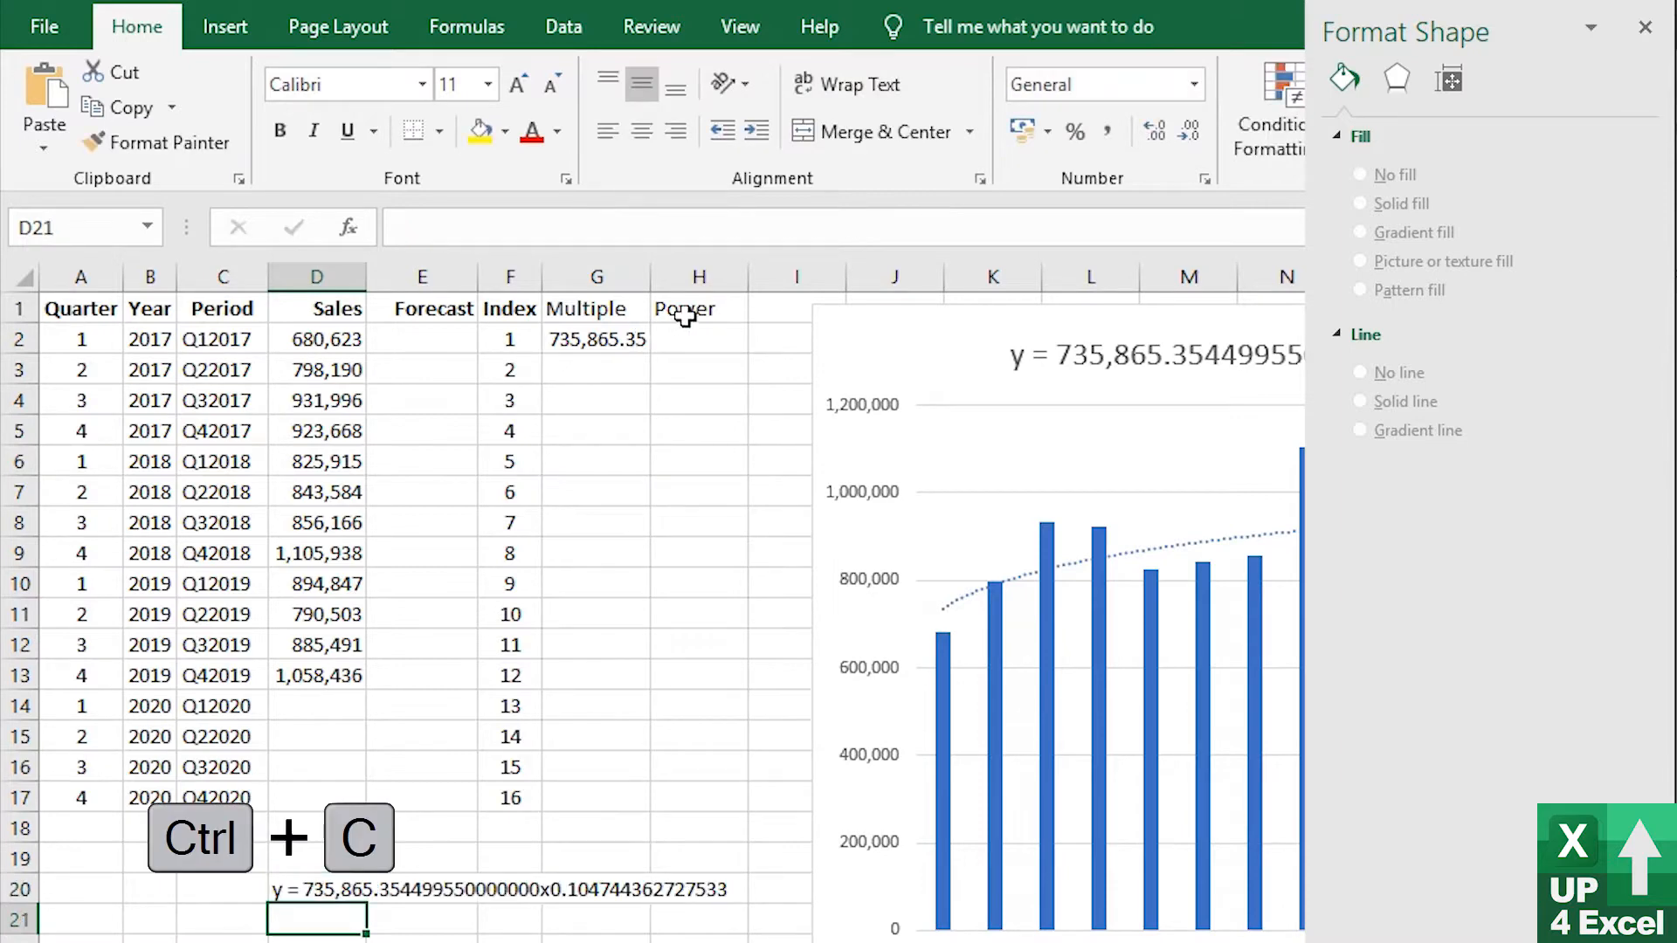
Paste the exponent 0.104744 under Power and start the Forecast formula in E2
{"action": "key", "text": "ctrl+v"}
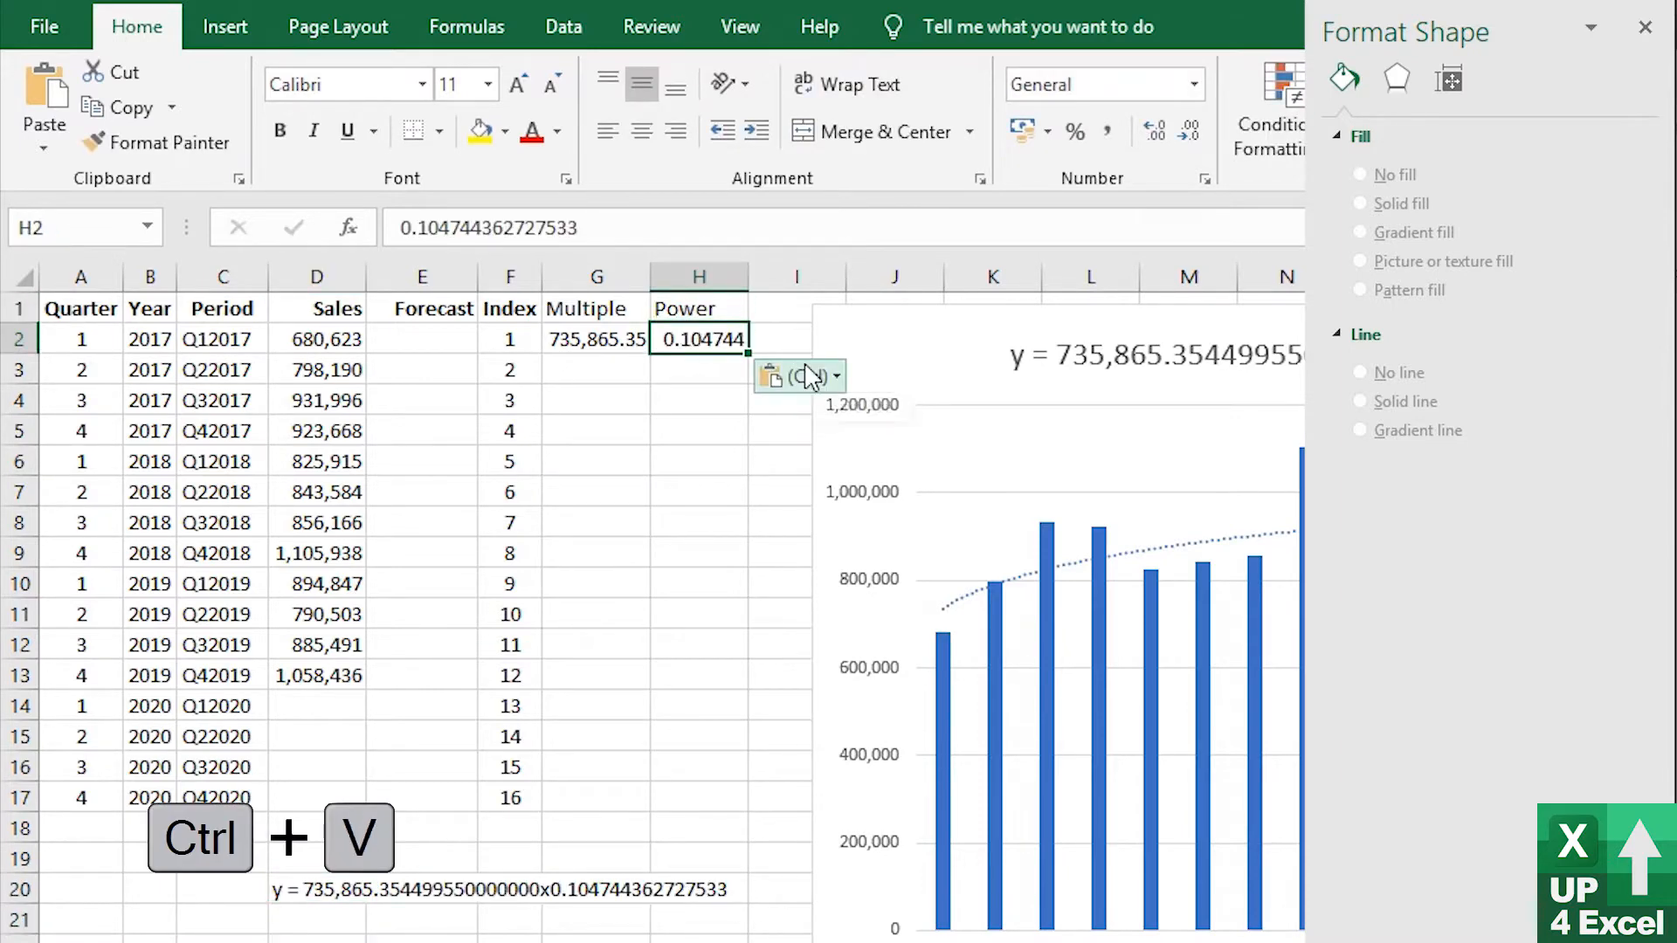
{"action": "left_click", "coordinate": [421, 337]}
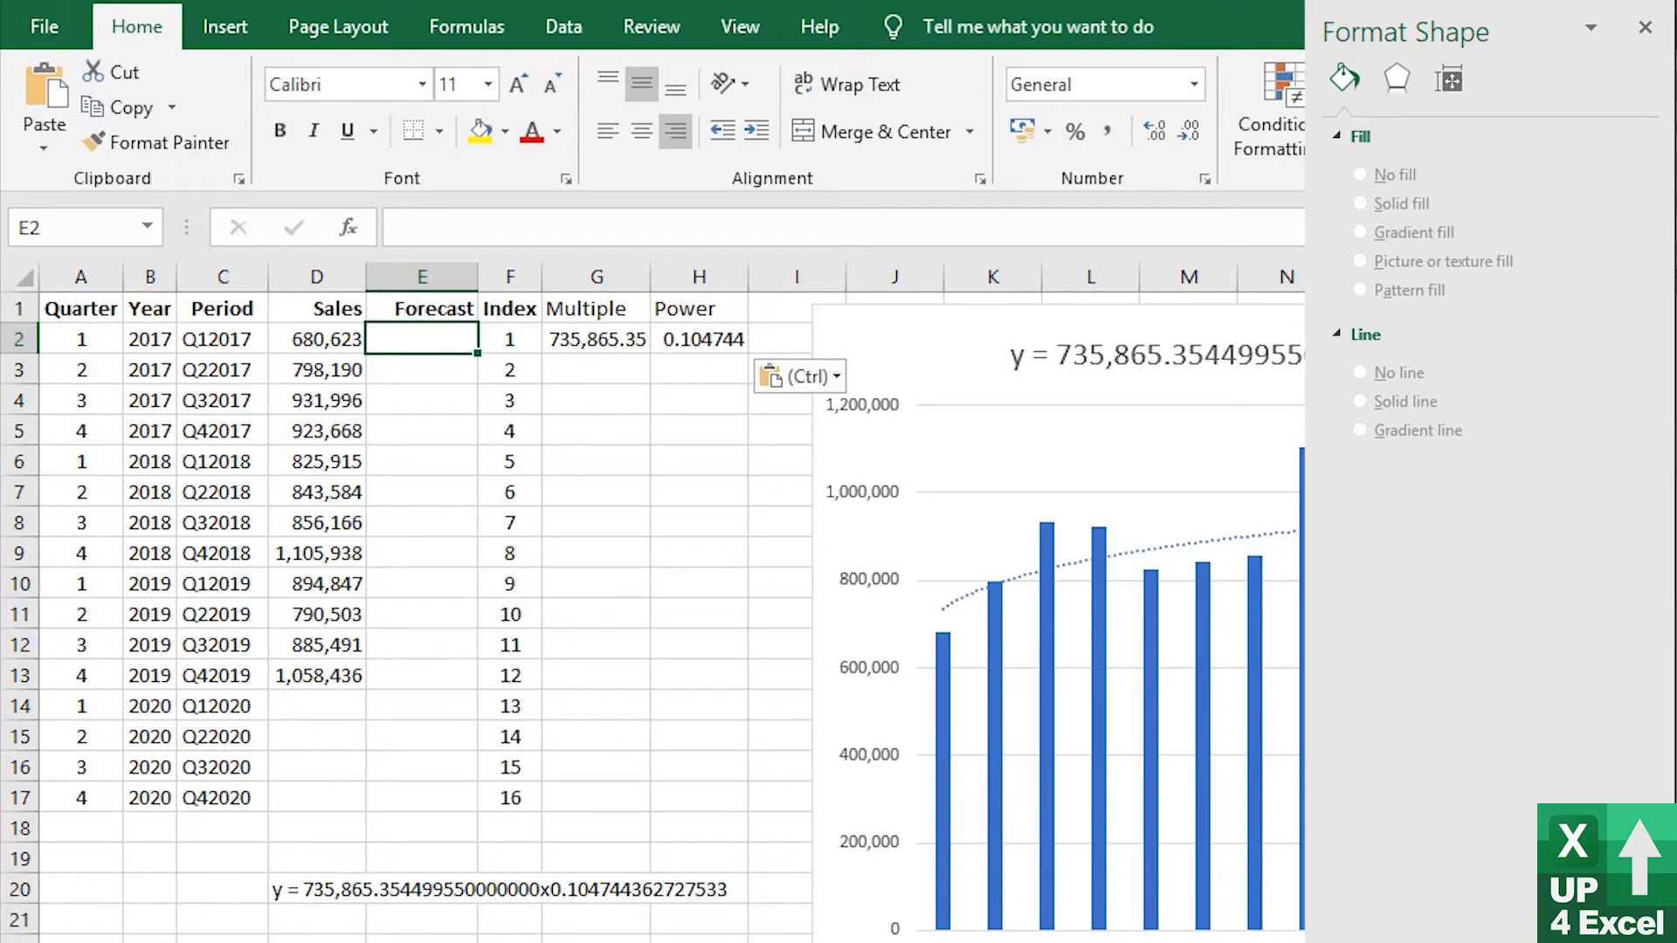
{"action": "type", "text": "="}
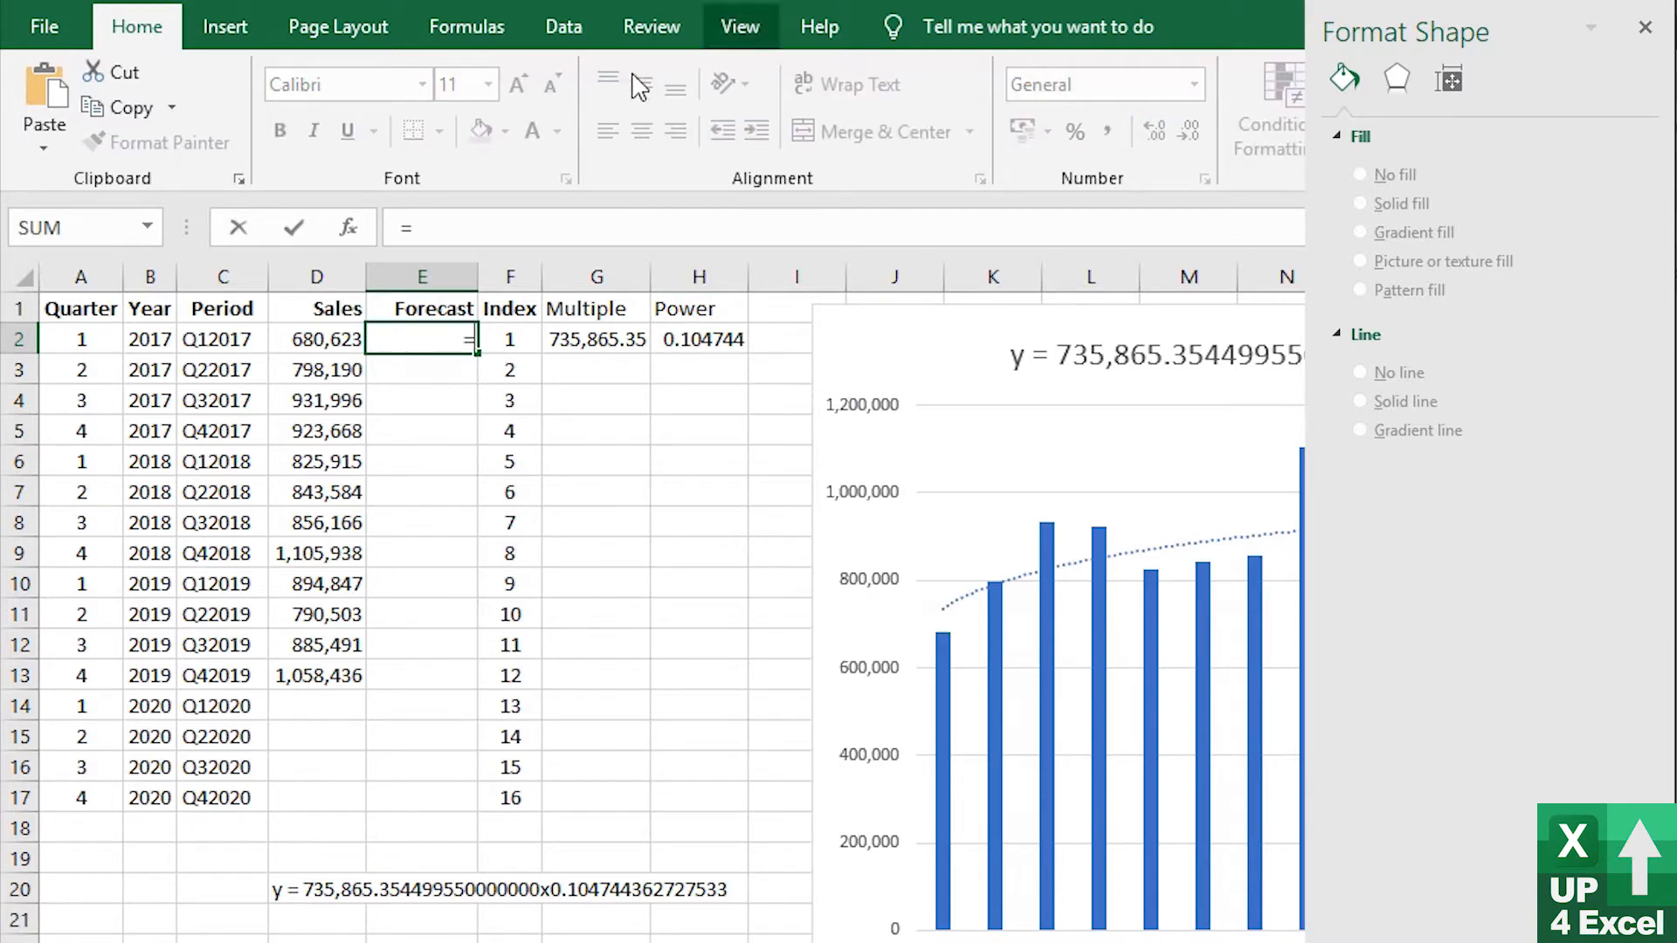
{"action": "left_click", "coordinate": [596, 338]}
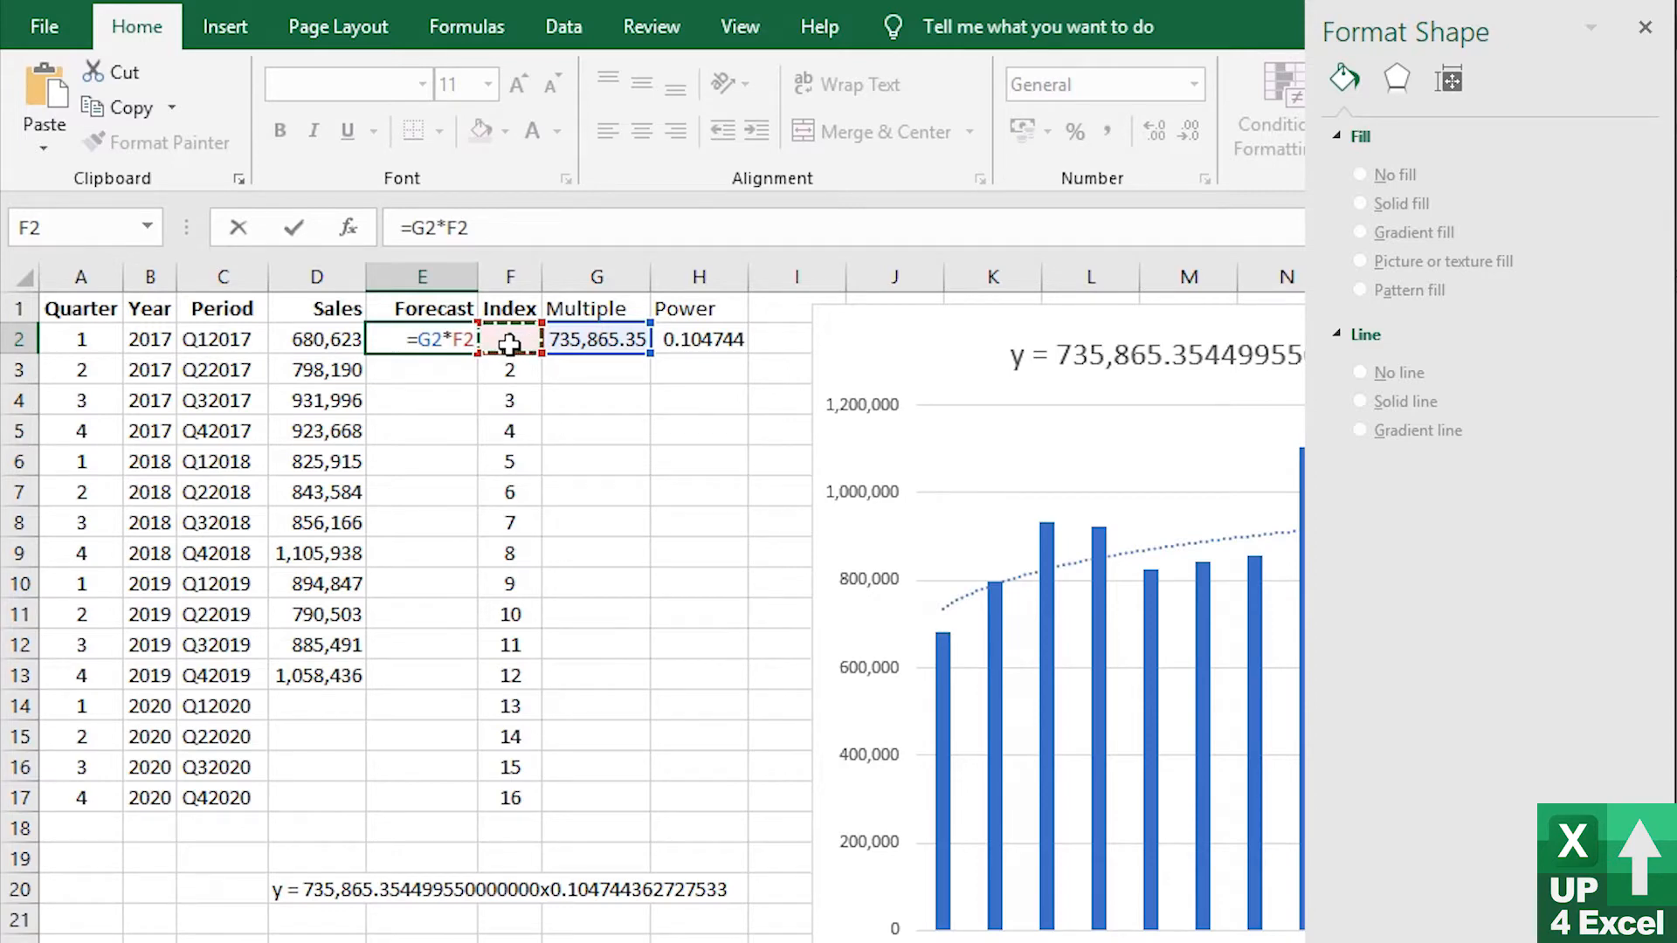
Complete the first Forecast as =G2*F2^H2, giving 735,865
{"action": "type", "text": "^"}
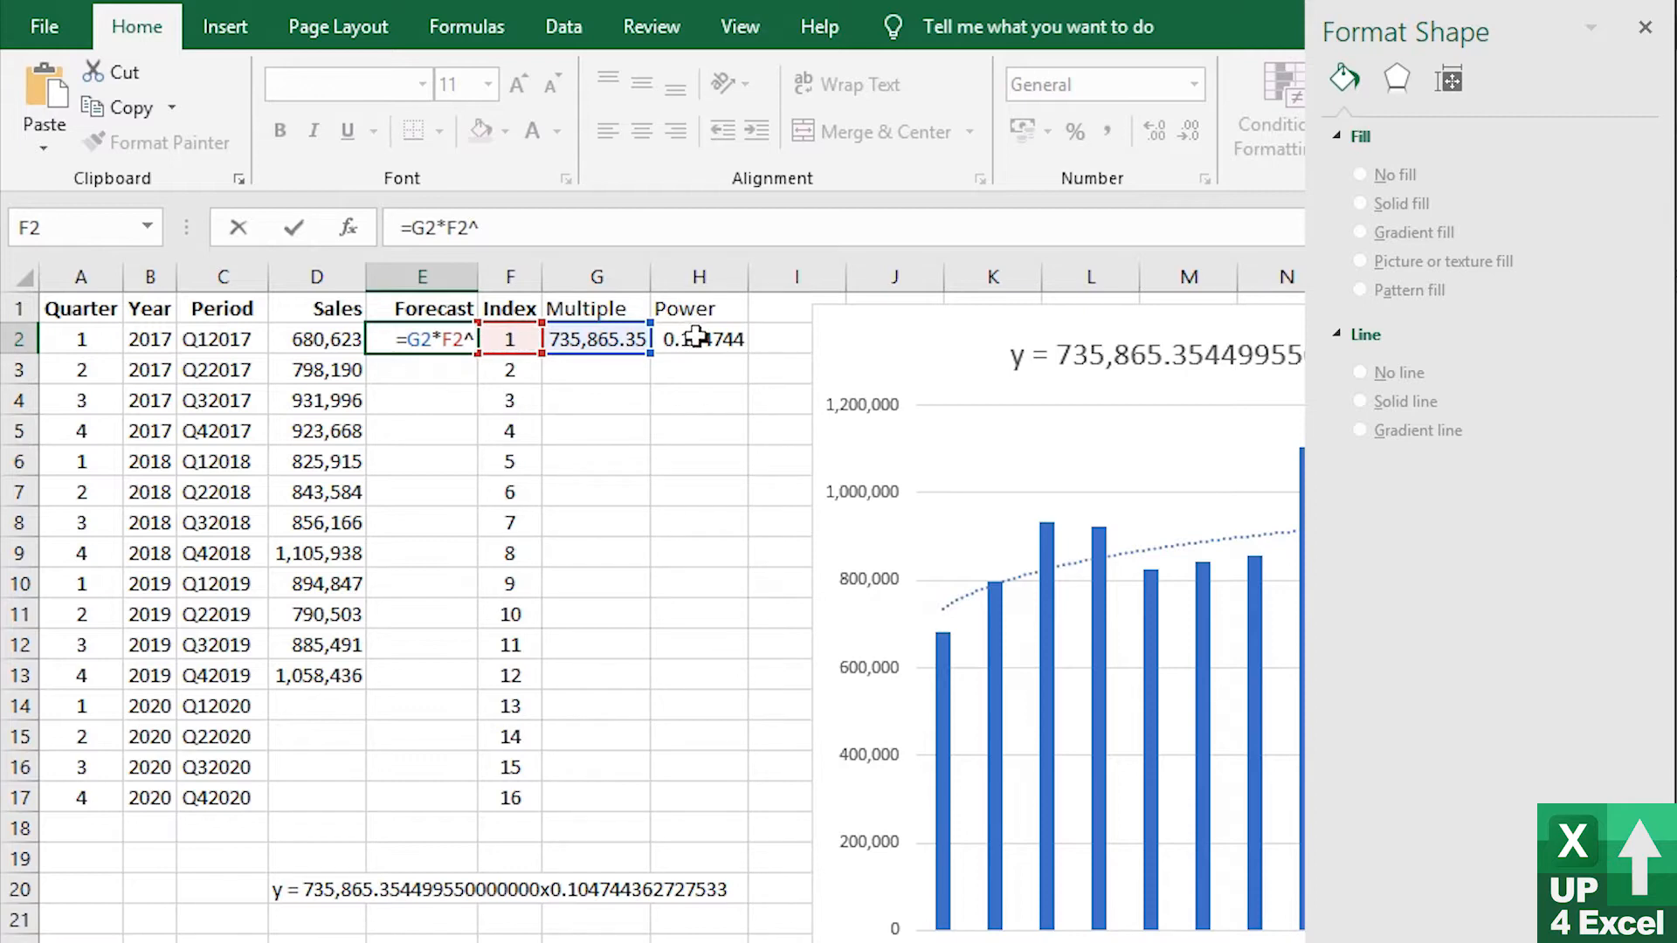
{"action": "left_click", "coordinate": [699, 339]}
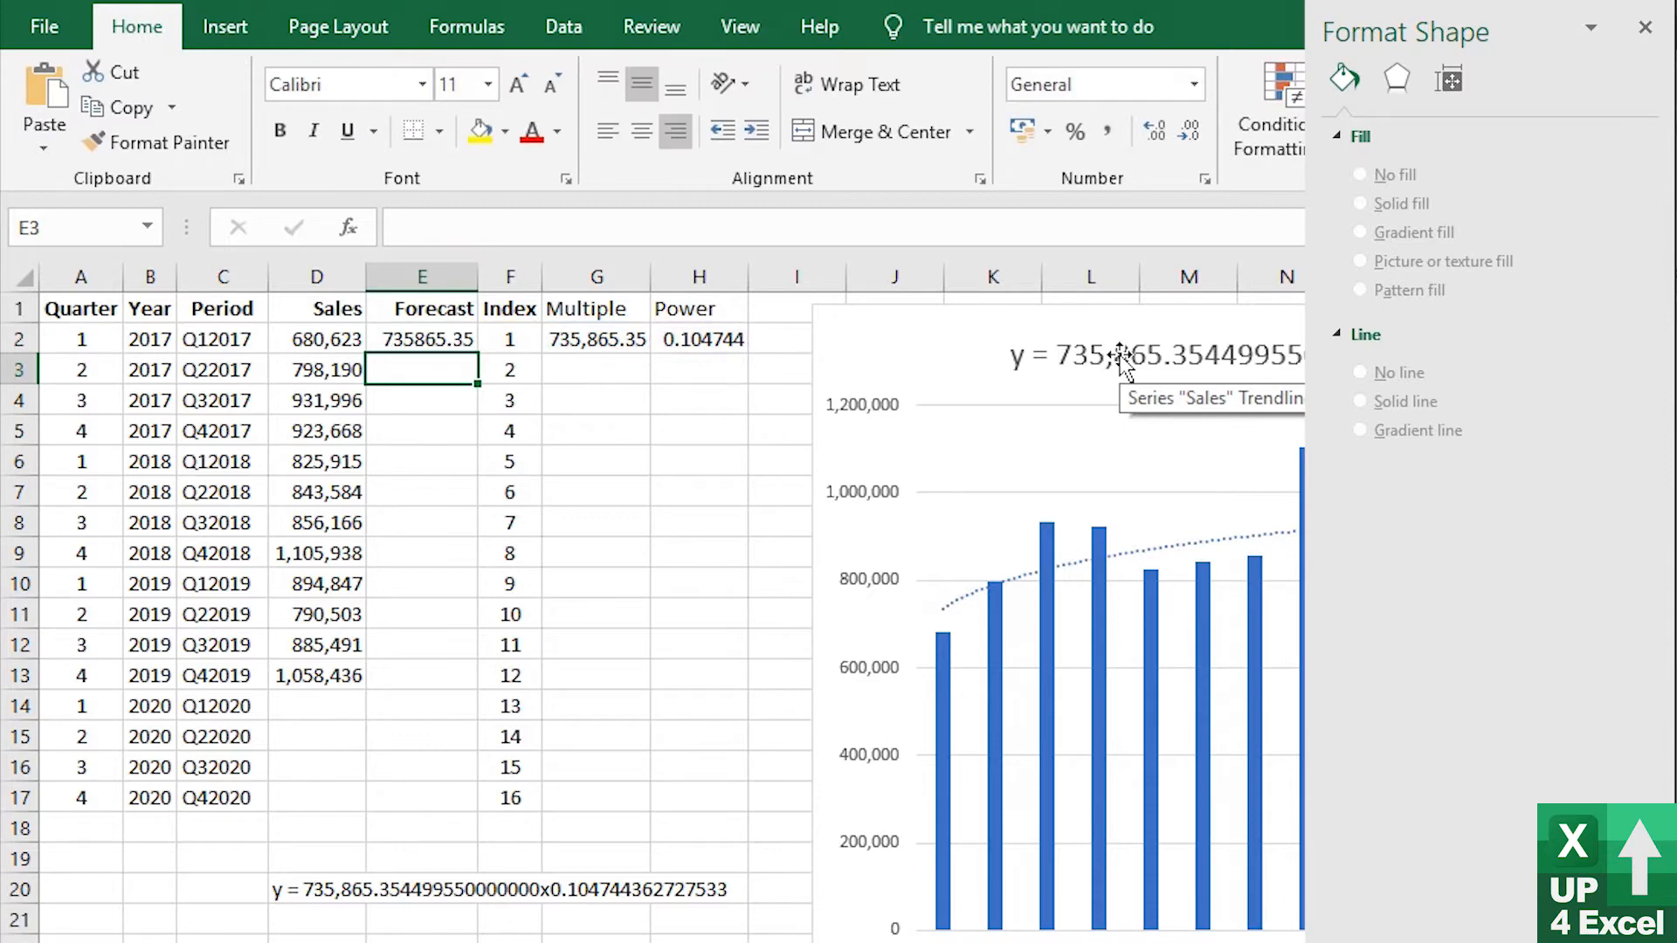
{"action": "left_click", "coordinate": [316, 278]}
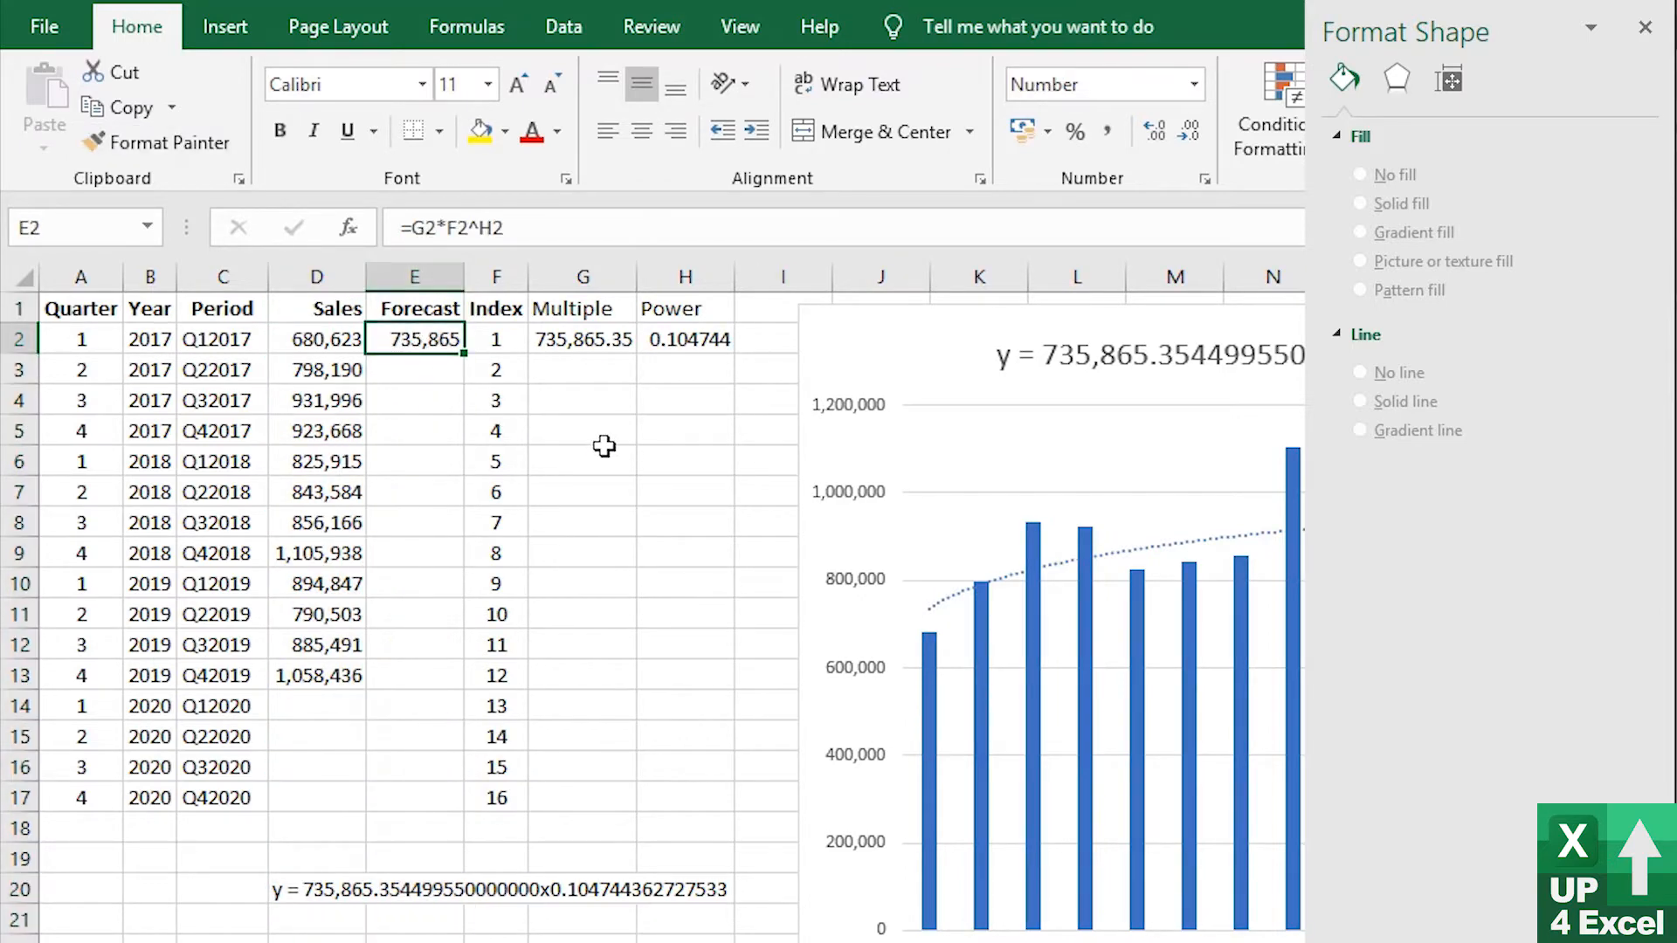
Link G3 to G2, fill Multiple and Power down to row 17, and extend Forecast to all 16 quarters
{"action": "left_click", "coordinate": [494, 337]}
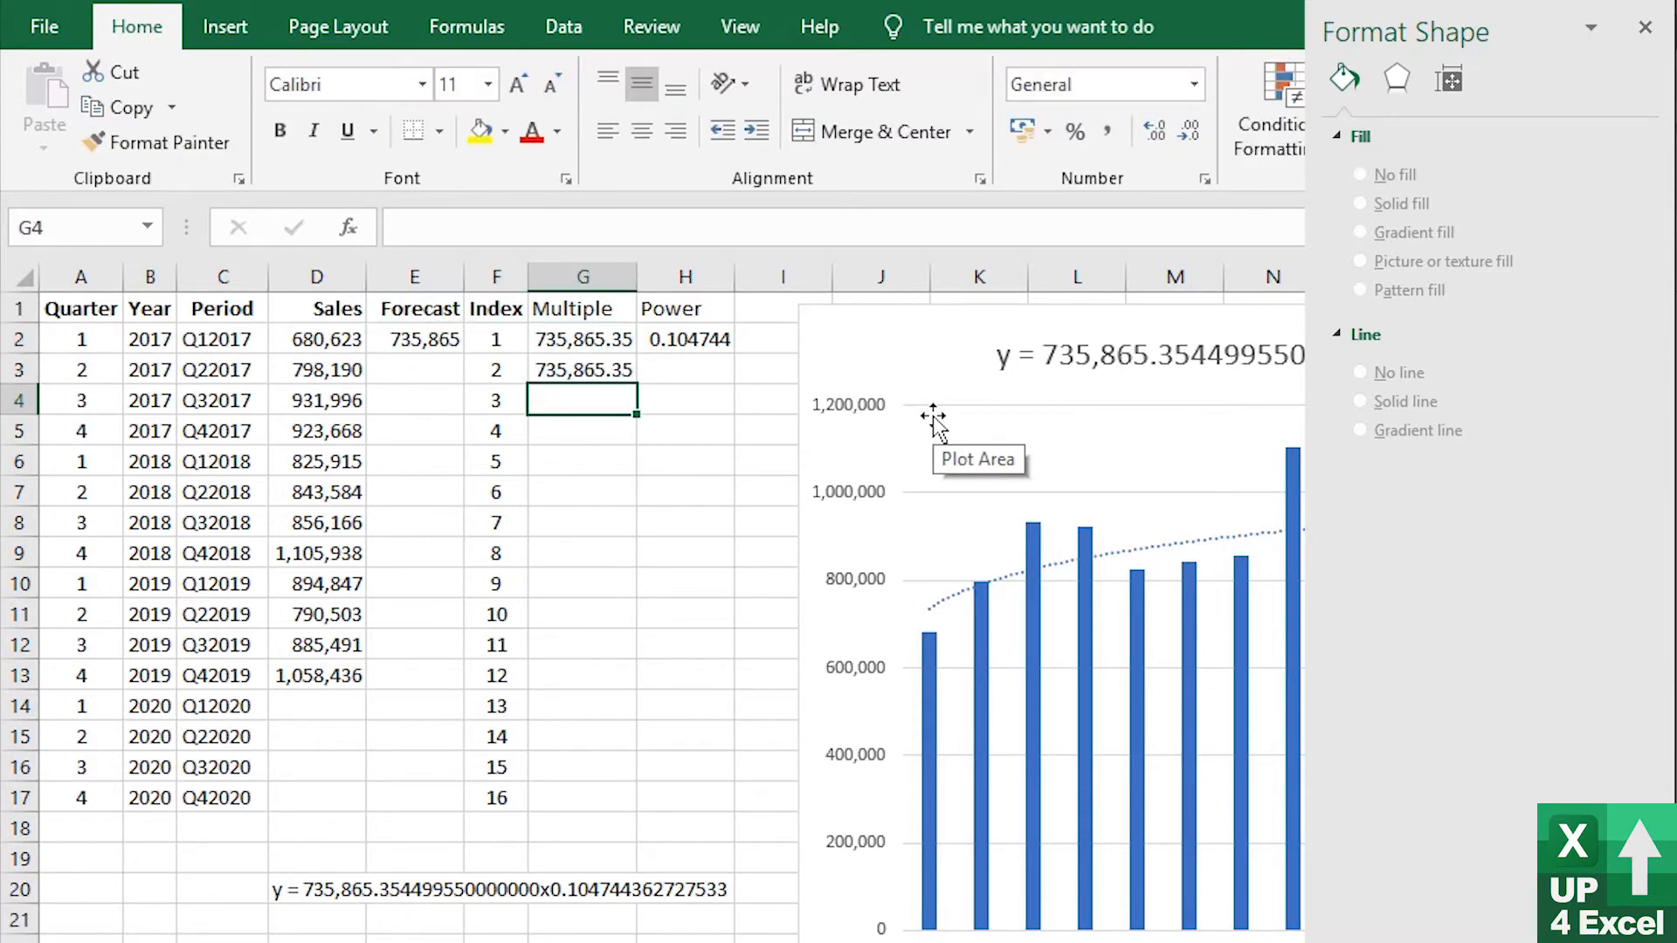
{"action": "left_click", "coordinate": [582, 368]}
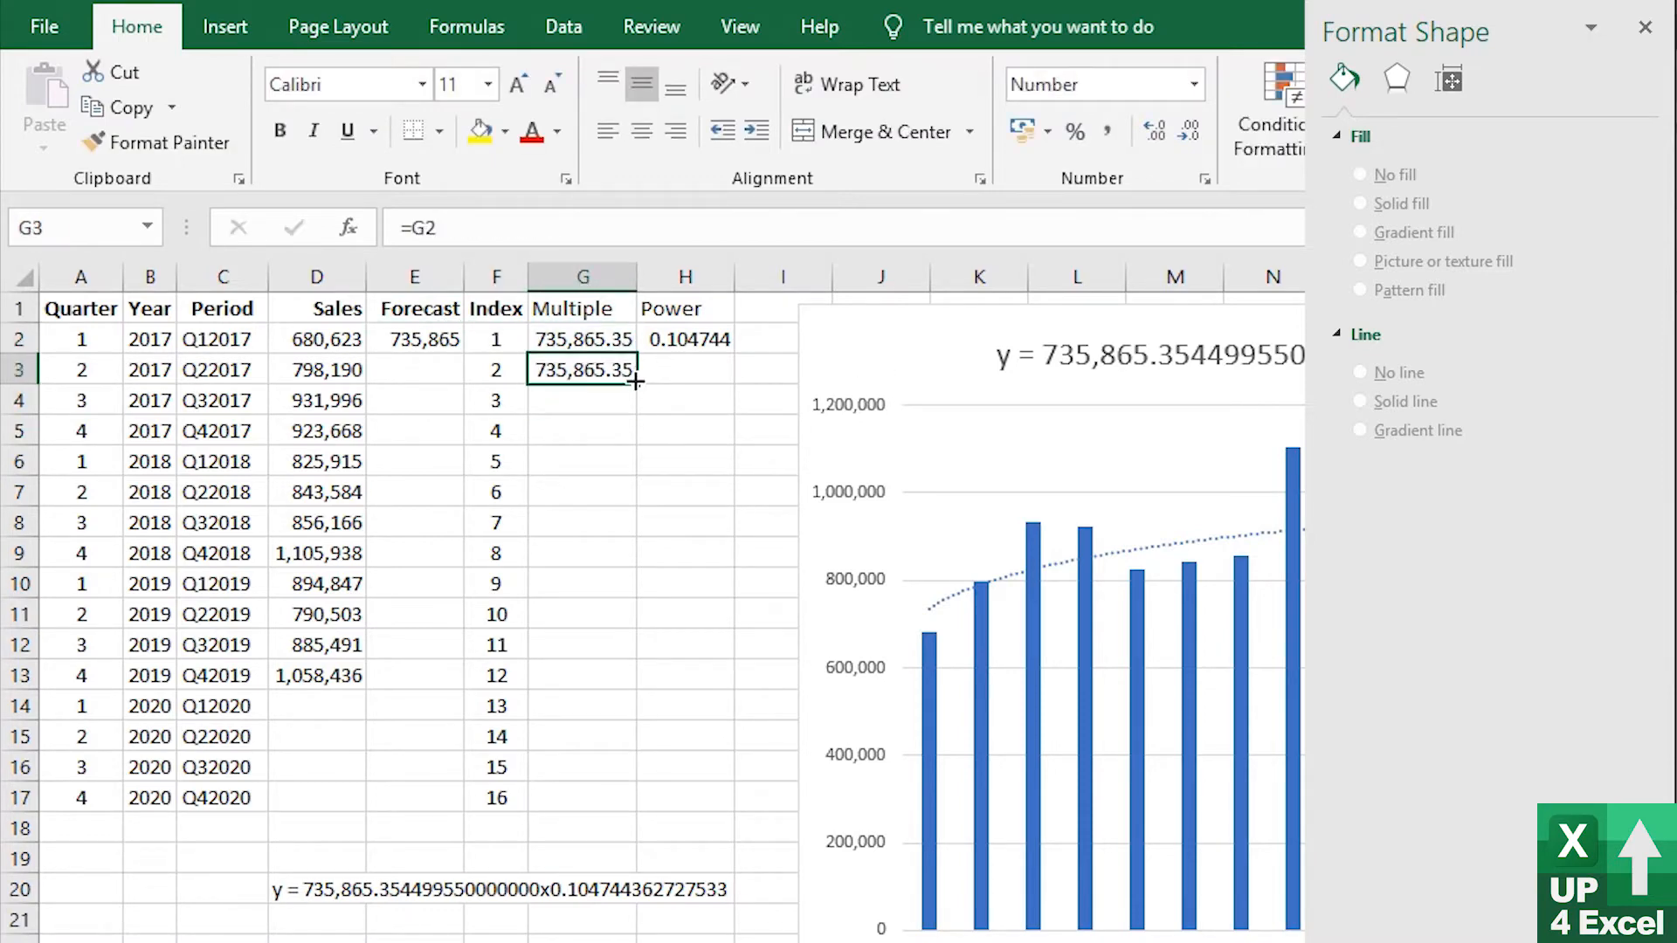
{"action": "key", "text": "ctrl+v"}
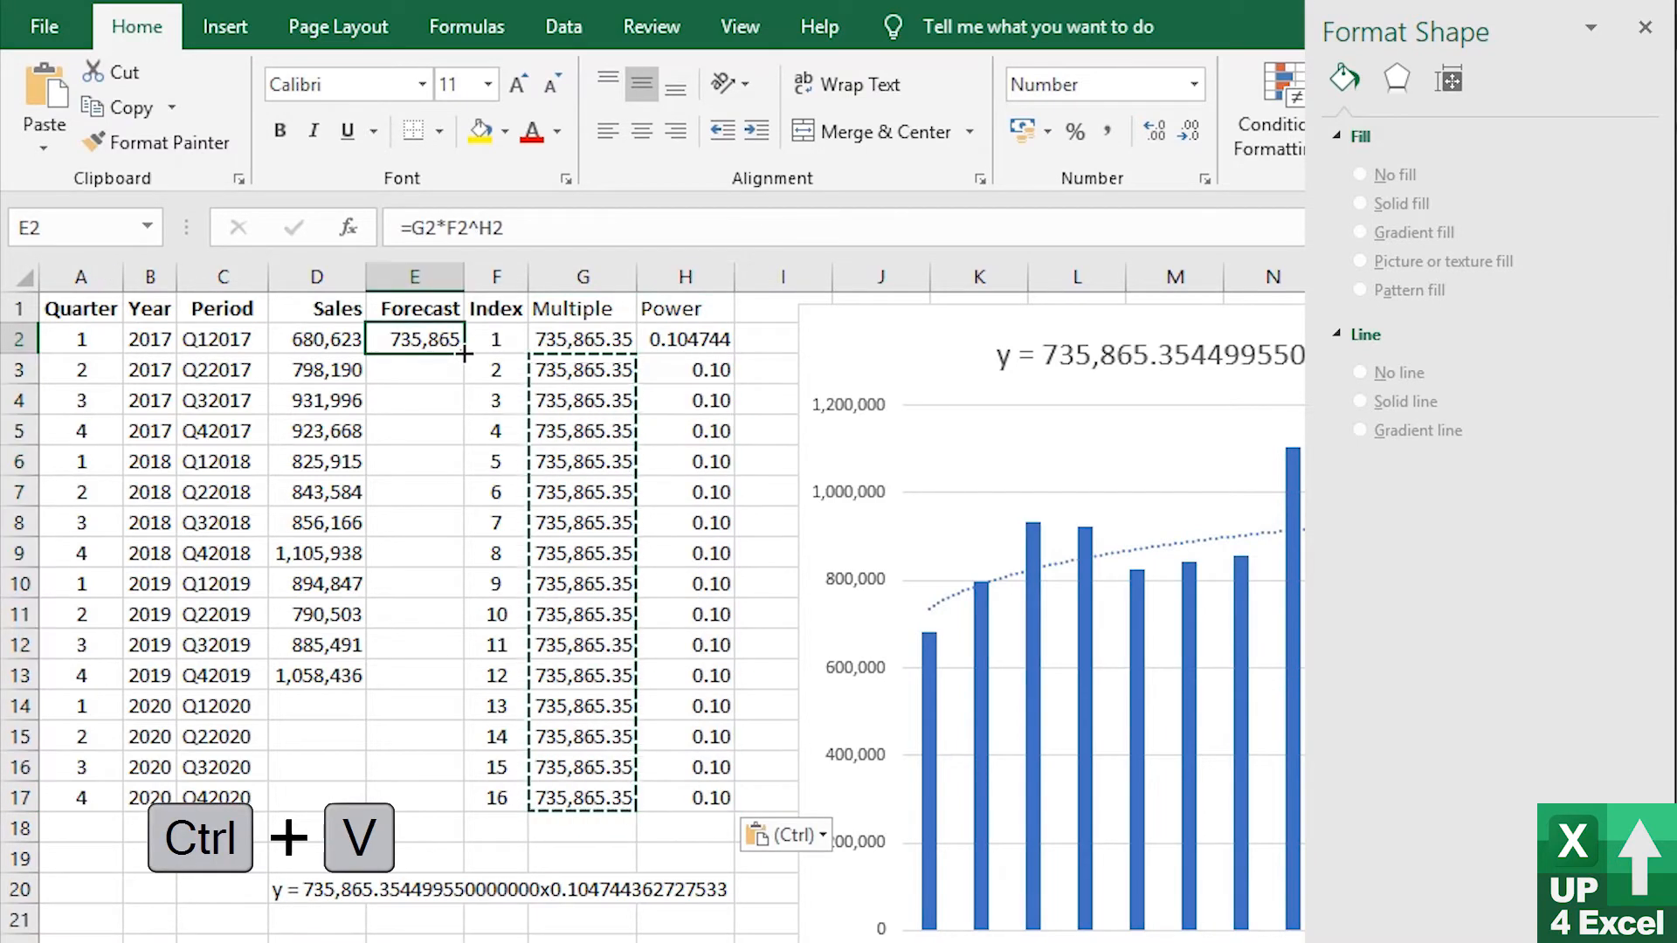
{"action": "key", "text": "ctrl+v"}
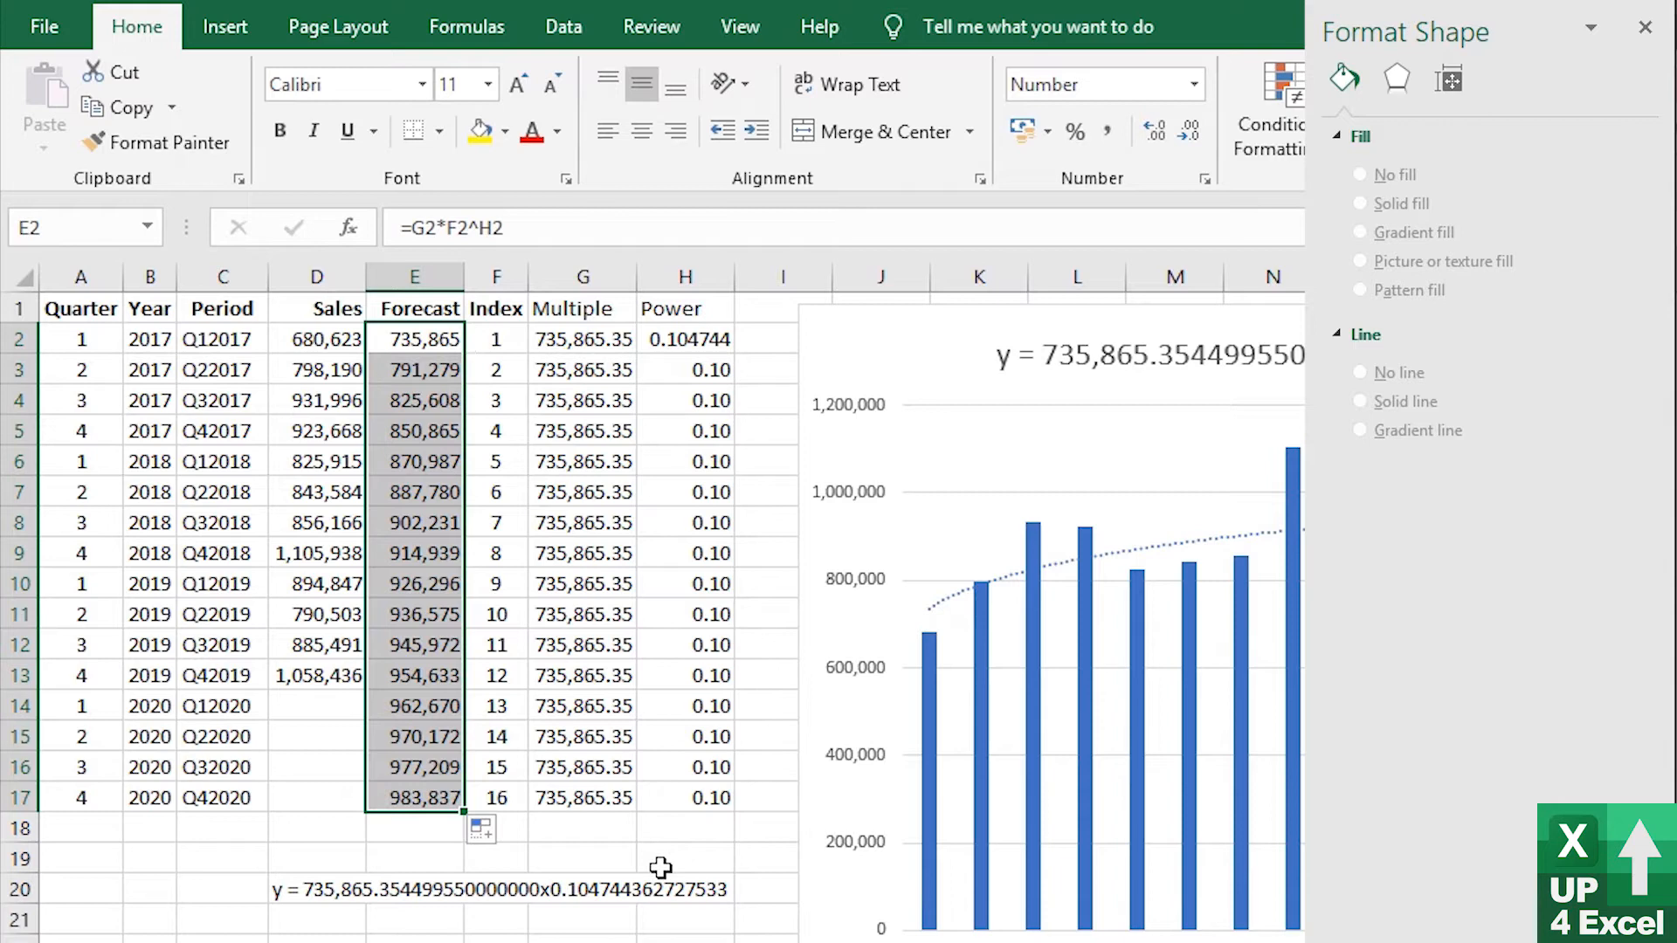
{"action": "mouse_move", "coordinate": [943, 751]}
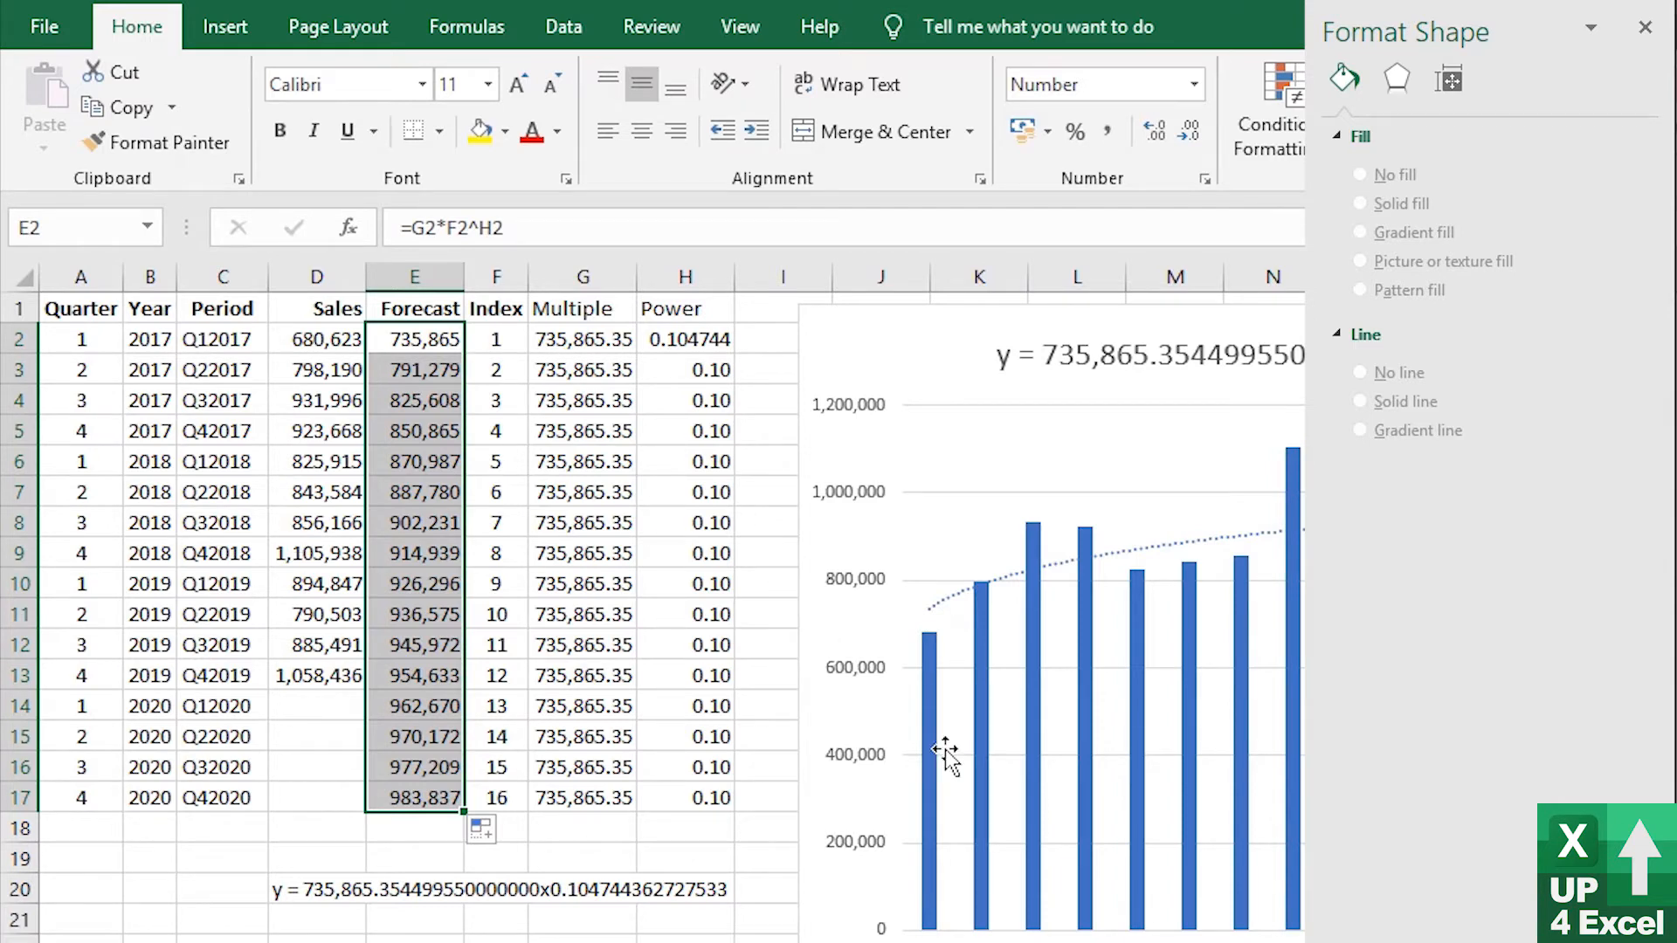
{"action": "left_click", "coordinate": [415, 705]}
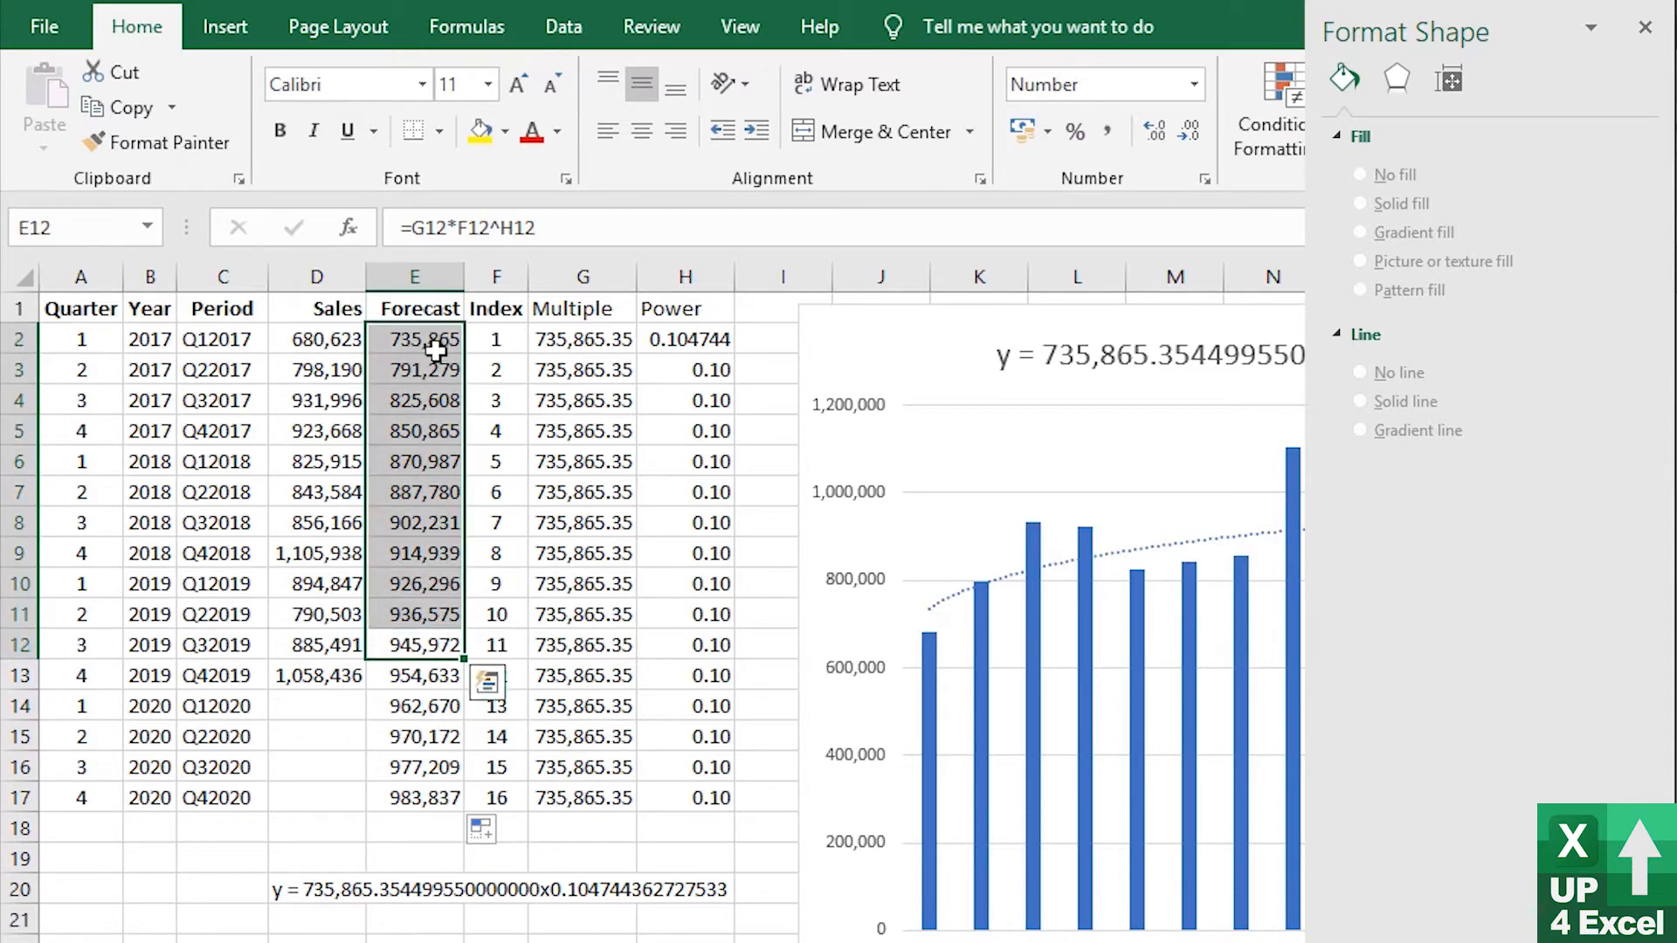
{"action": "mouse_move", "coordinate": [332, 309]}
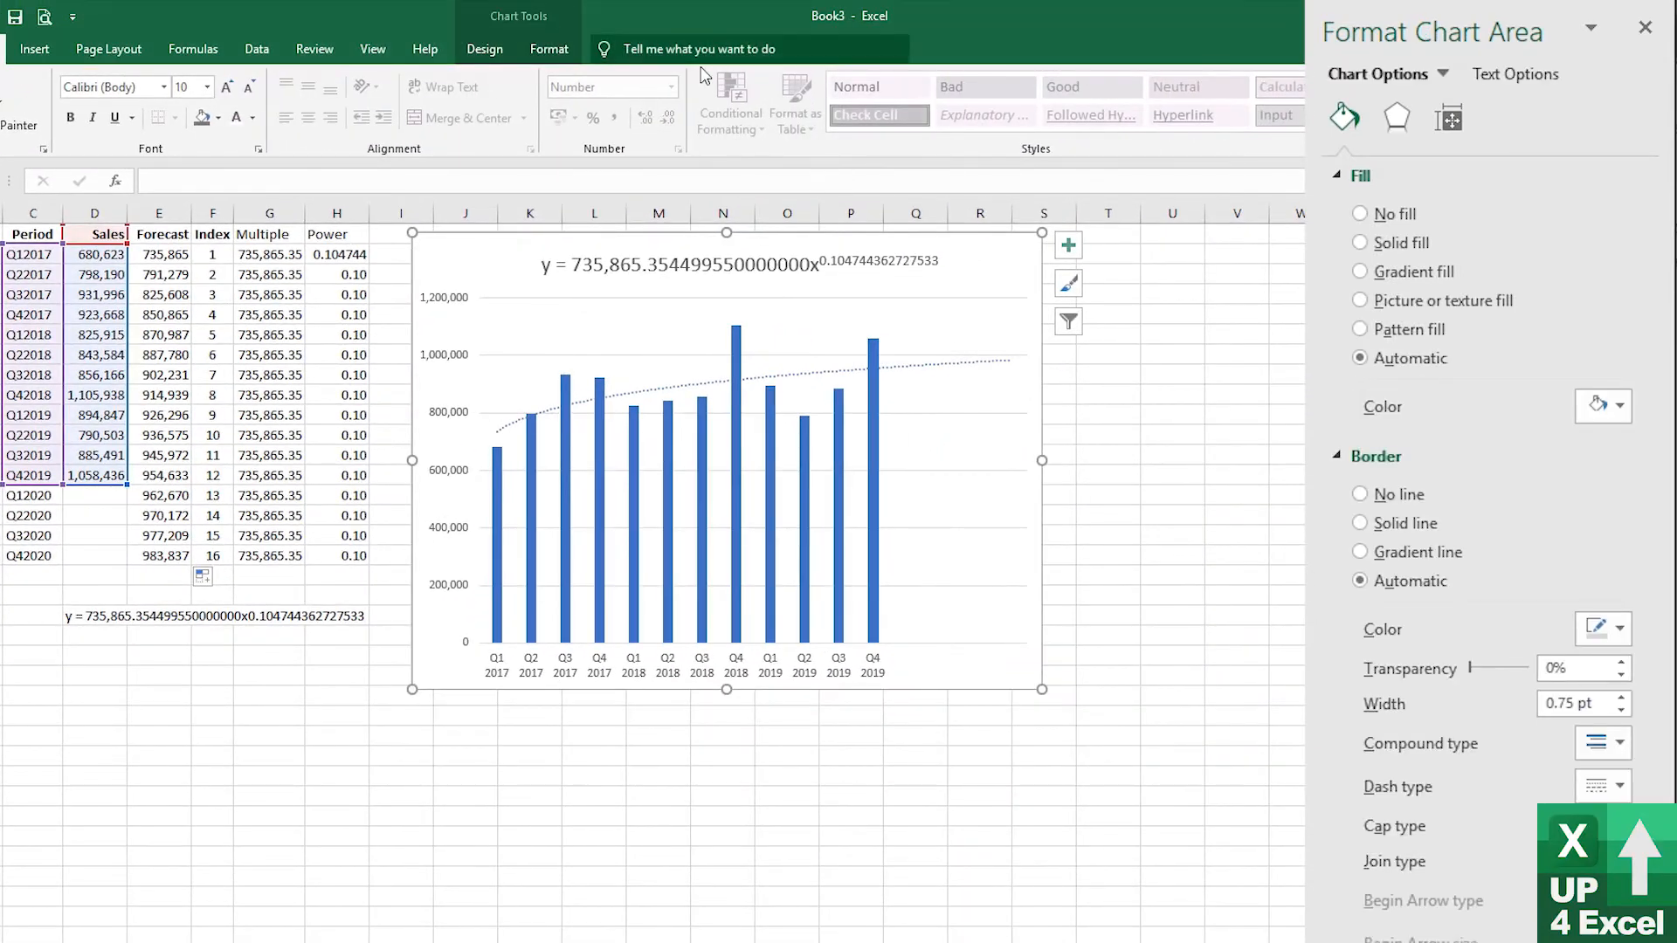
Add a Forecast series to the chart via Select Data, named from E1 with values E2:E17
{"action": "left_click", "coordinate": [483, 49]}
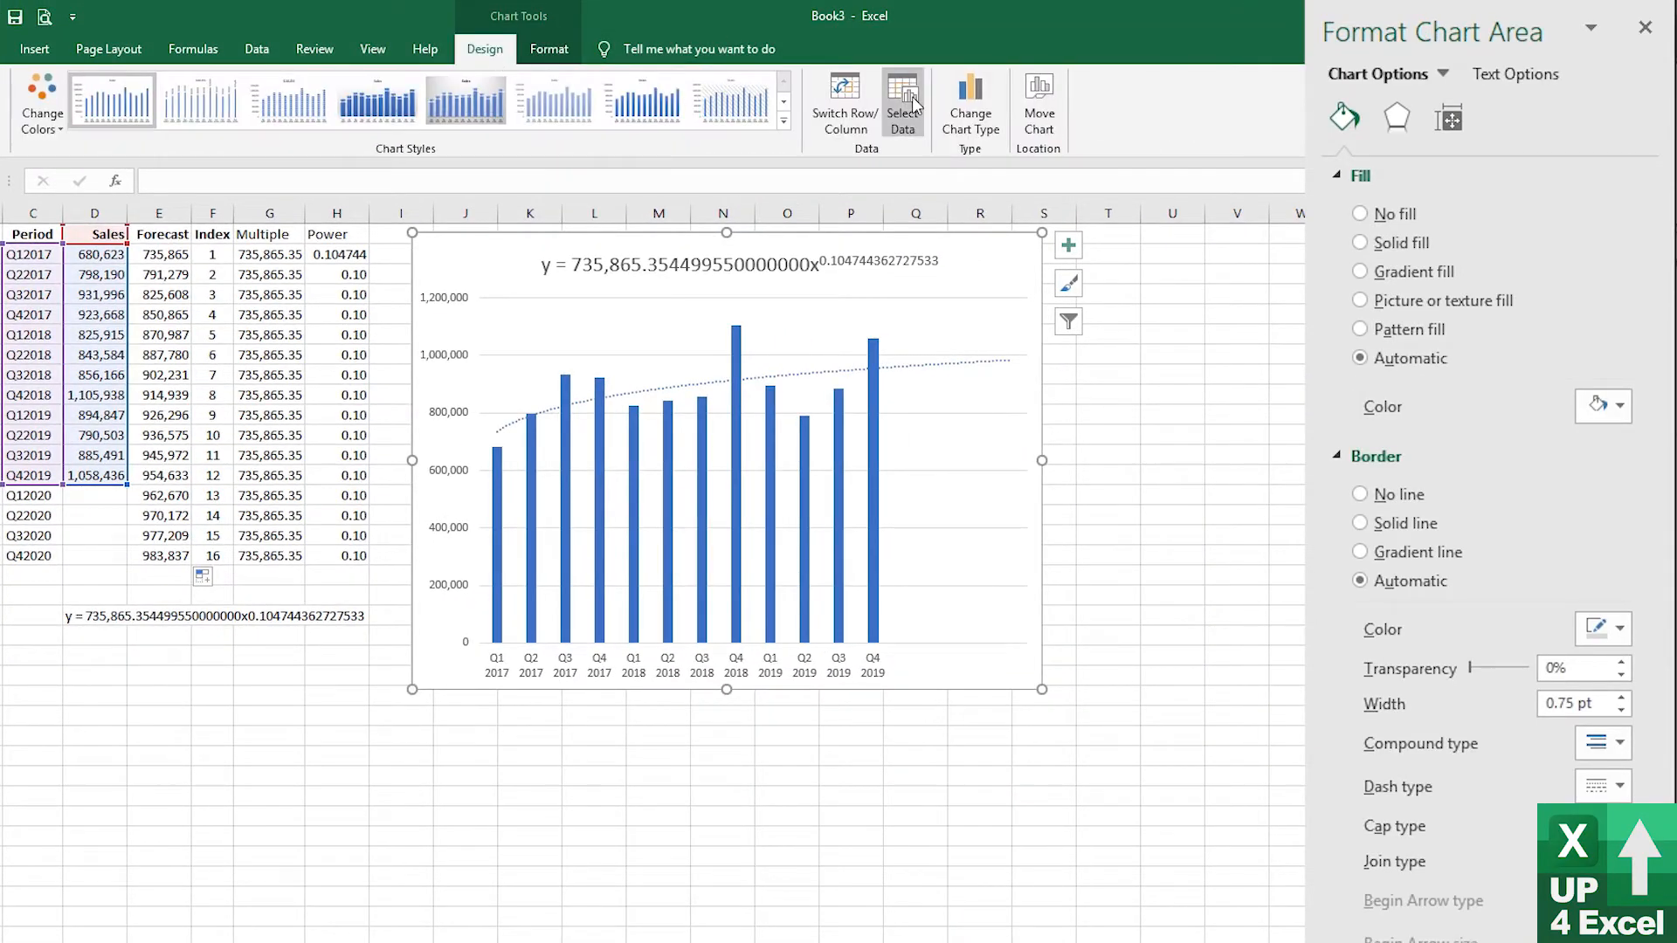
{"action": "left_click", "coordinate": [902, 96]}
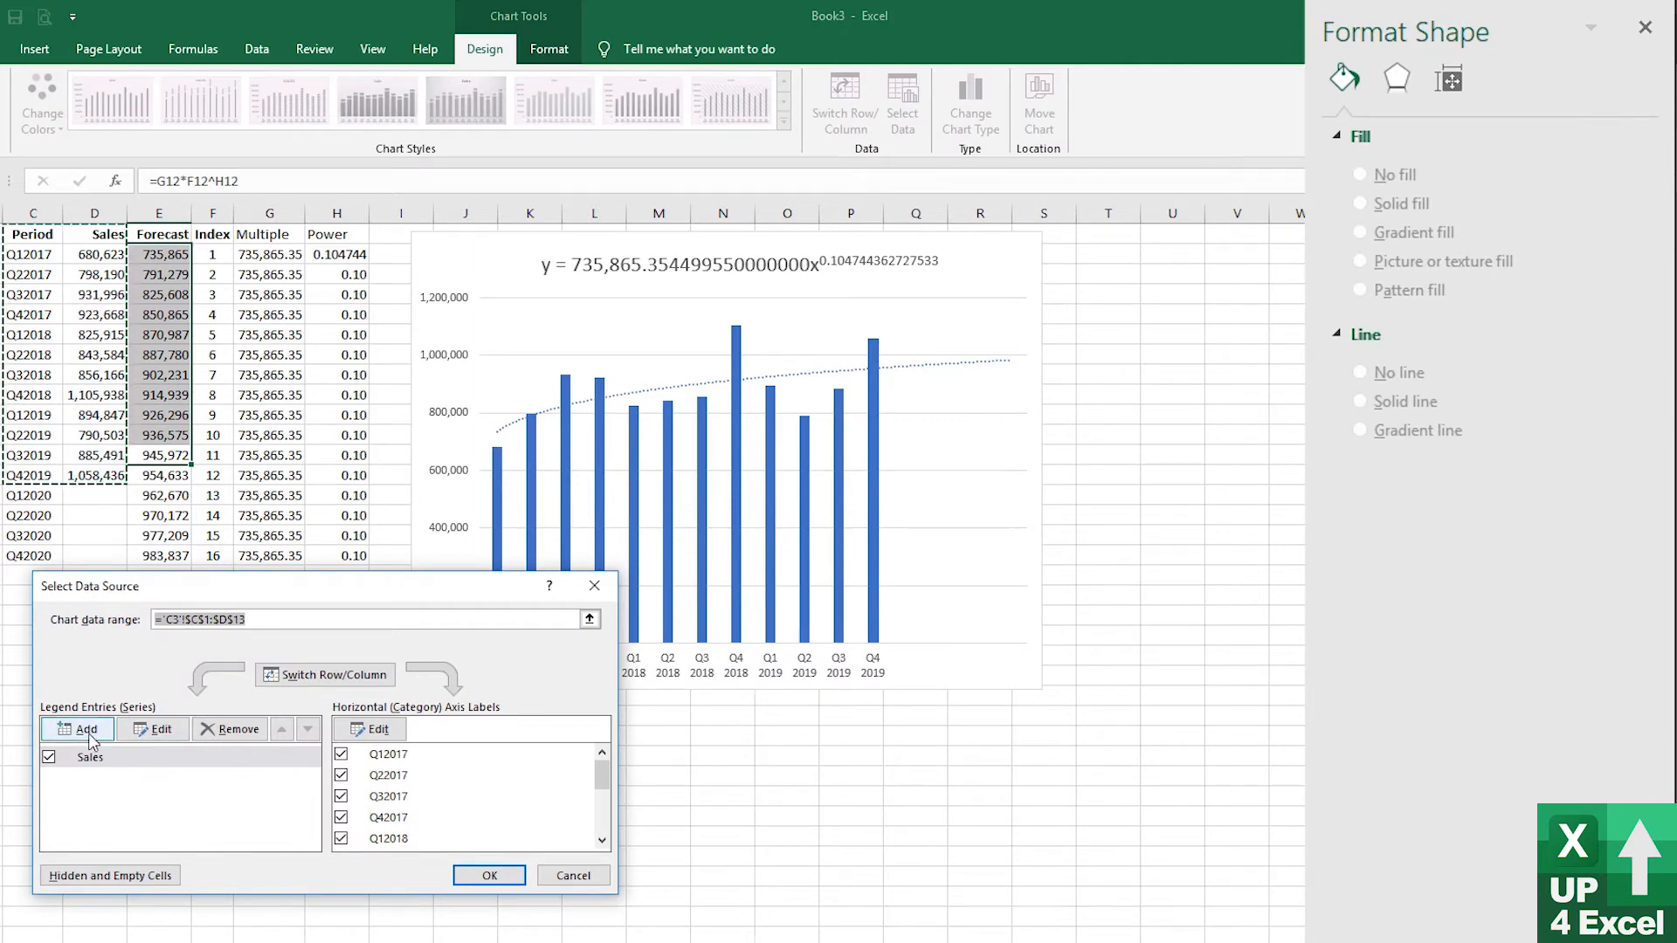
{"action": "left_click", "coordinate": [84, 728]}
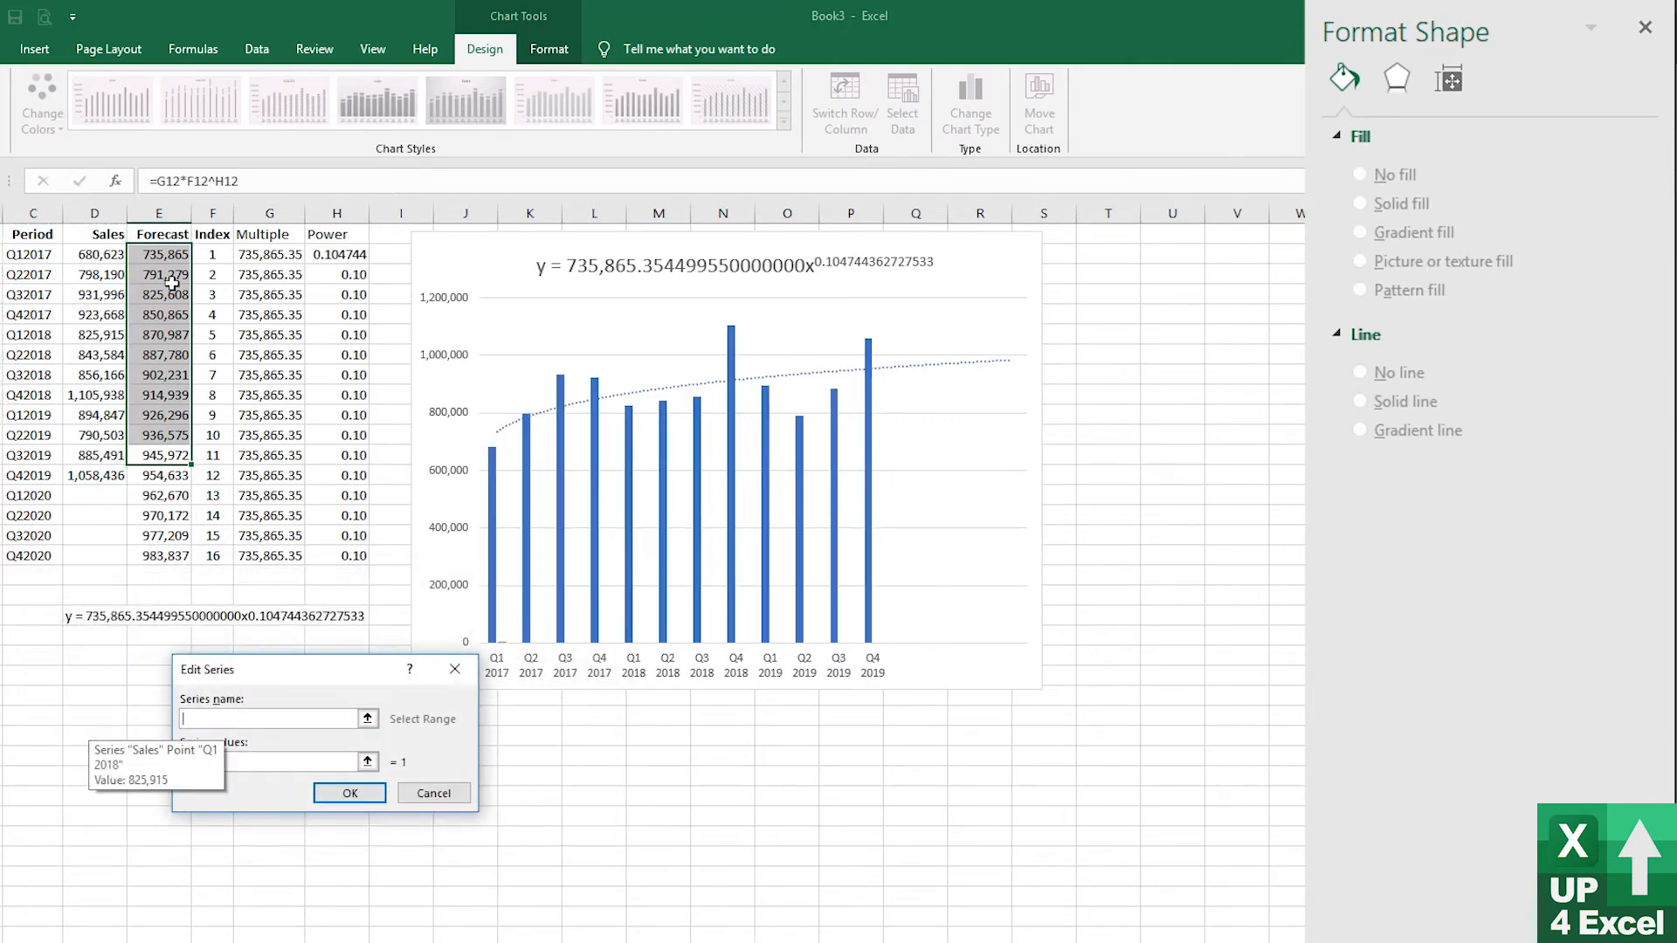
{"action": "left_click", "coordinate": [159, 232]}
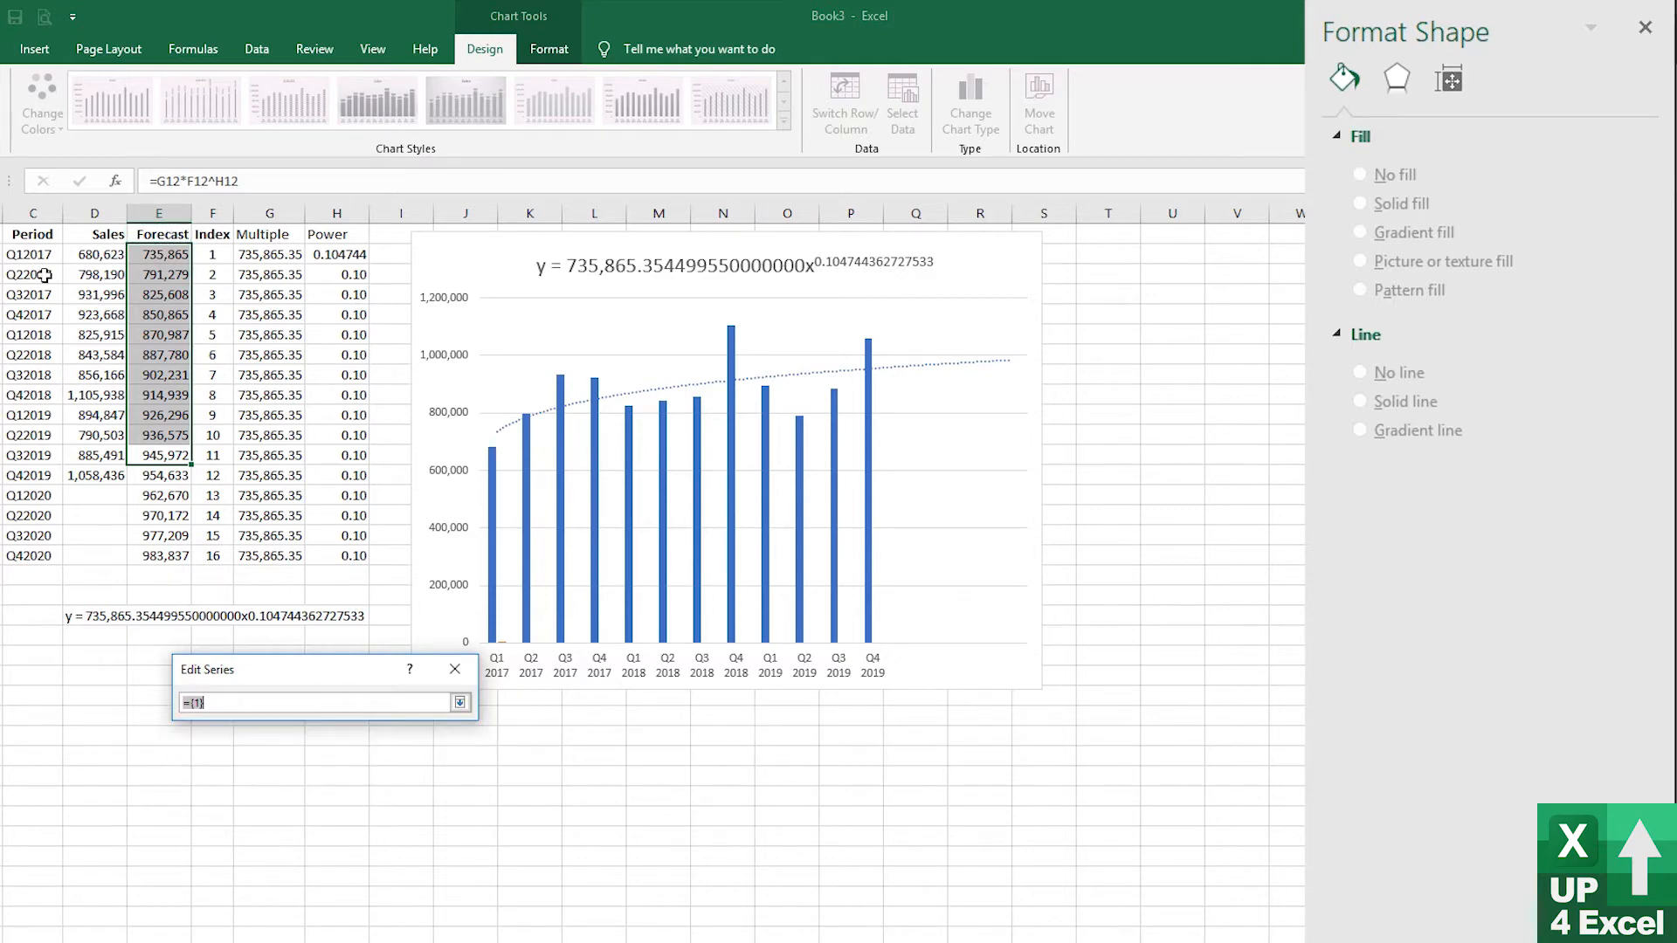
{"action": "left_click_drag", "start_coordinate": [159, 253], "coordinate": [159, 555]}
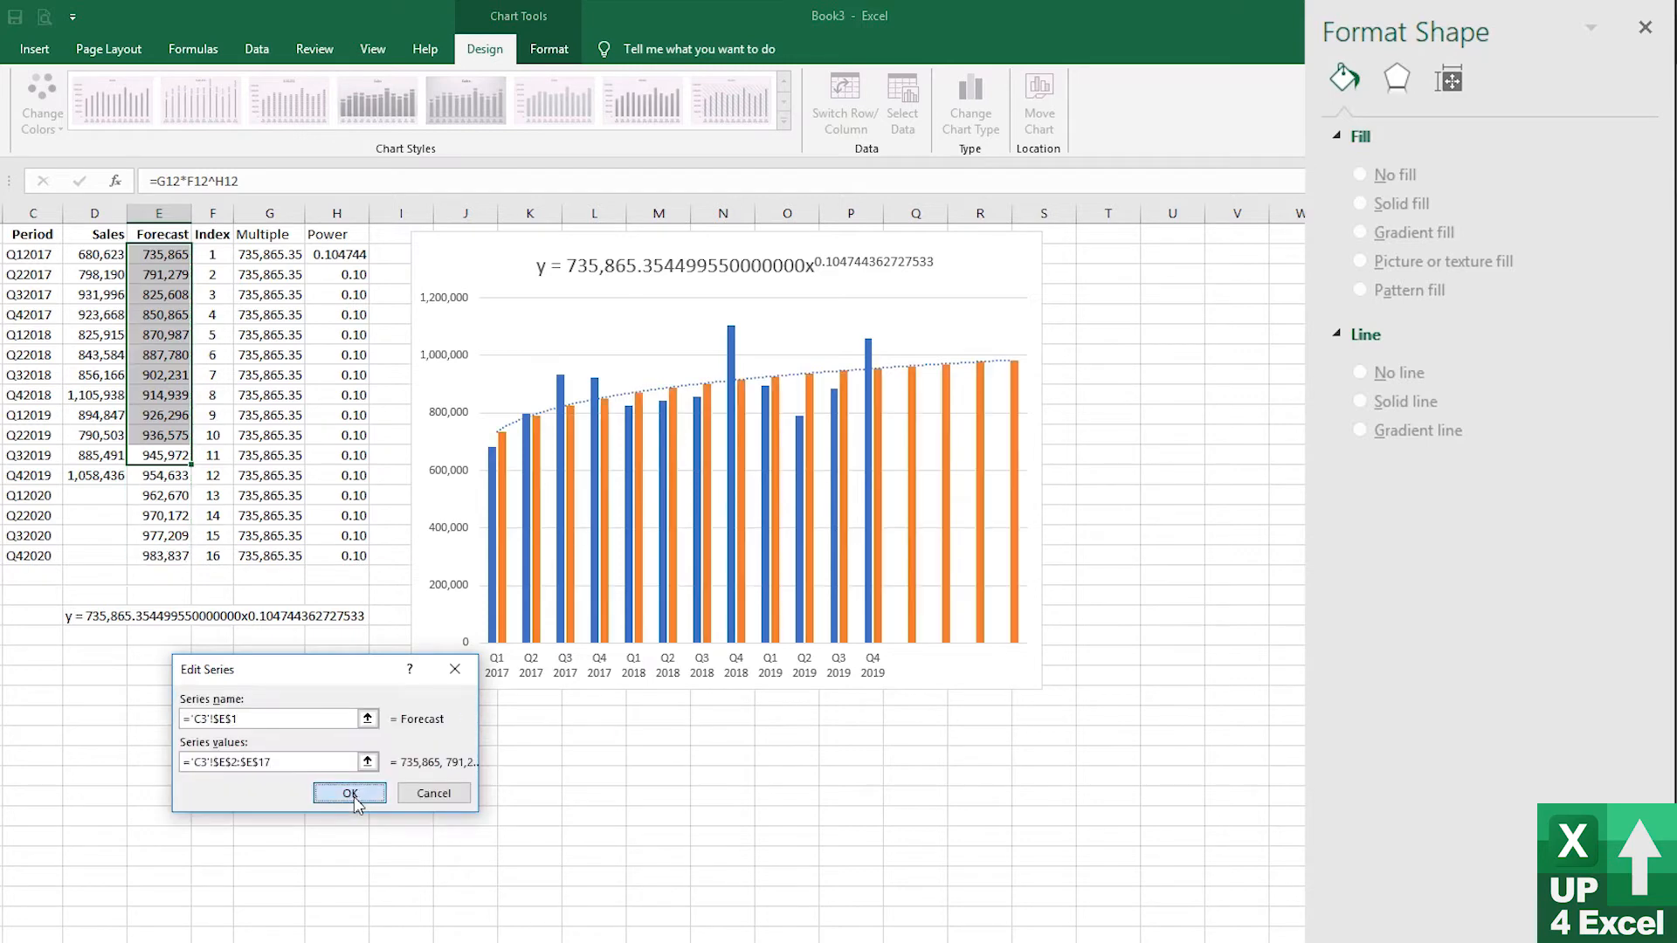
{"action": "left_click", "coordinate": [349, 793]}
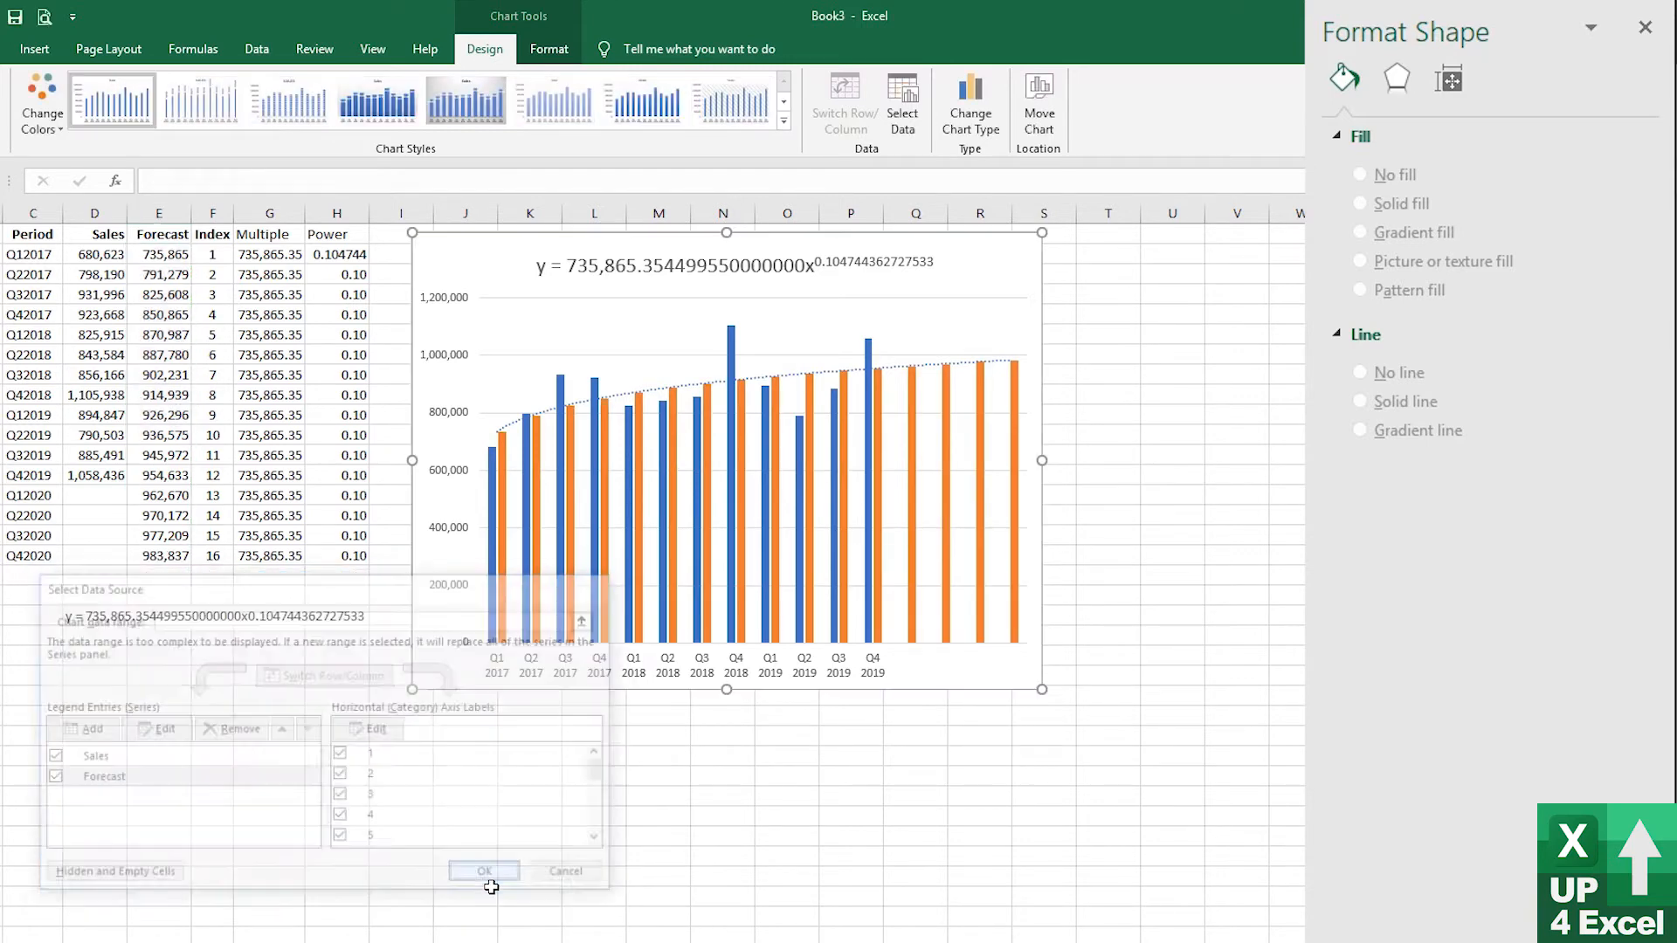
Confirm the Select Data changes so the forecast bars appear on the chart
{"action": "left_click", "coordinate": [484, 870]}
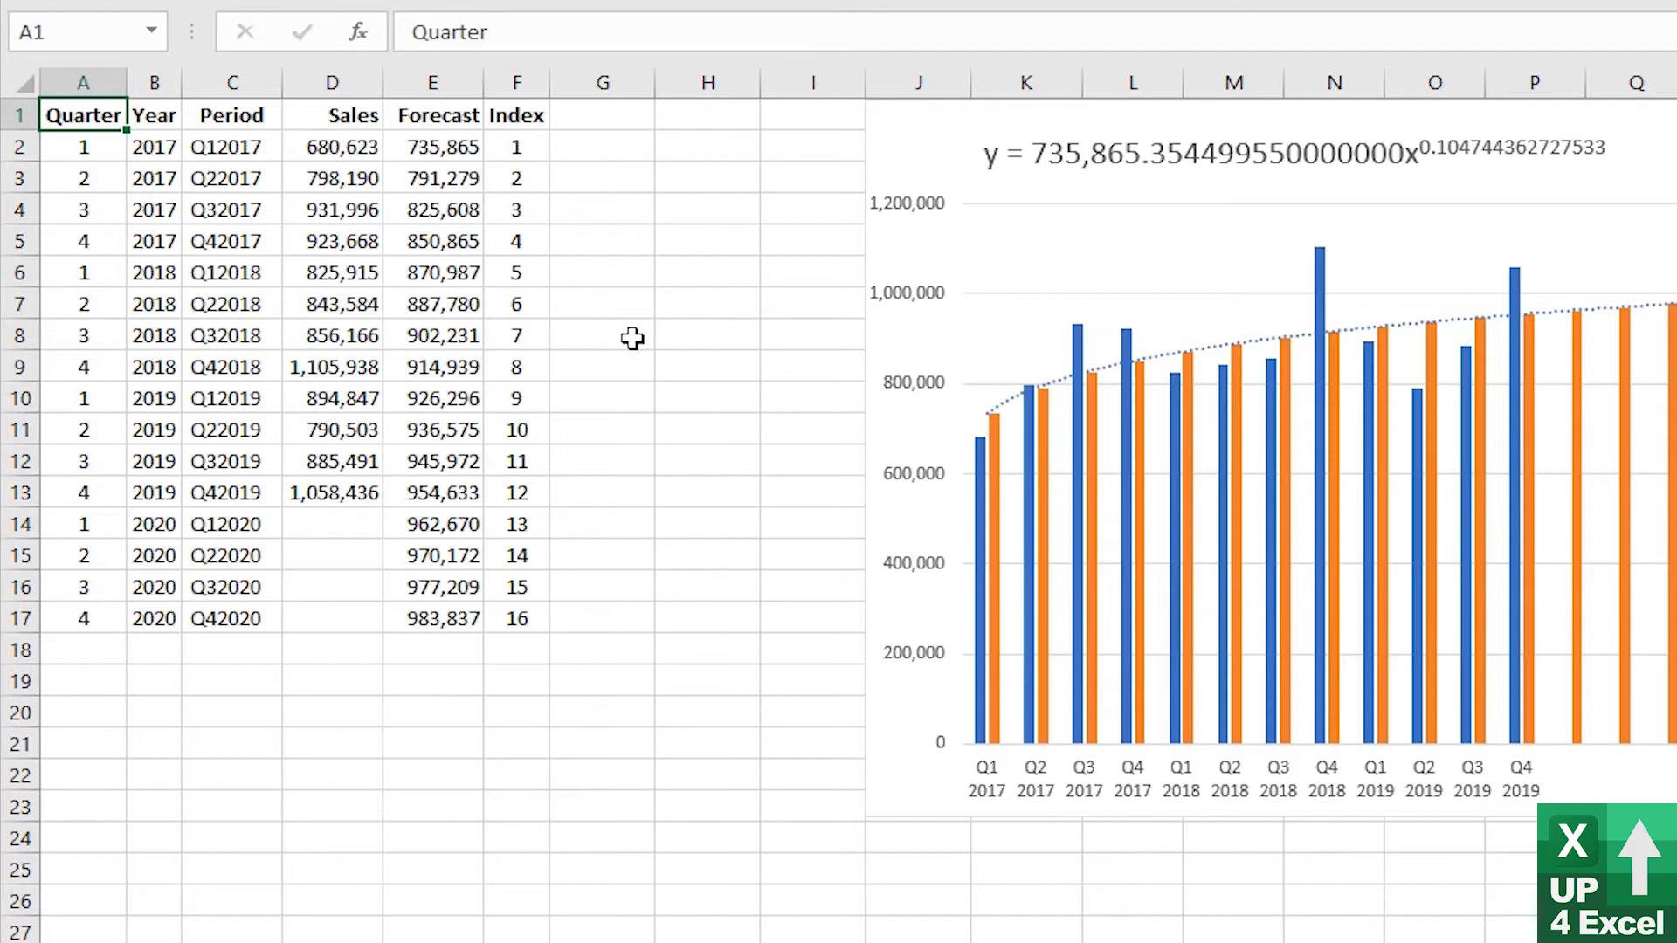
{"action": "mouse_move", "coordinate": [737, 612]}
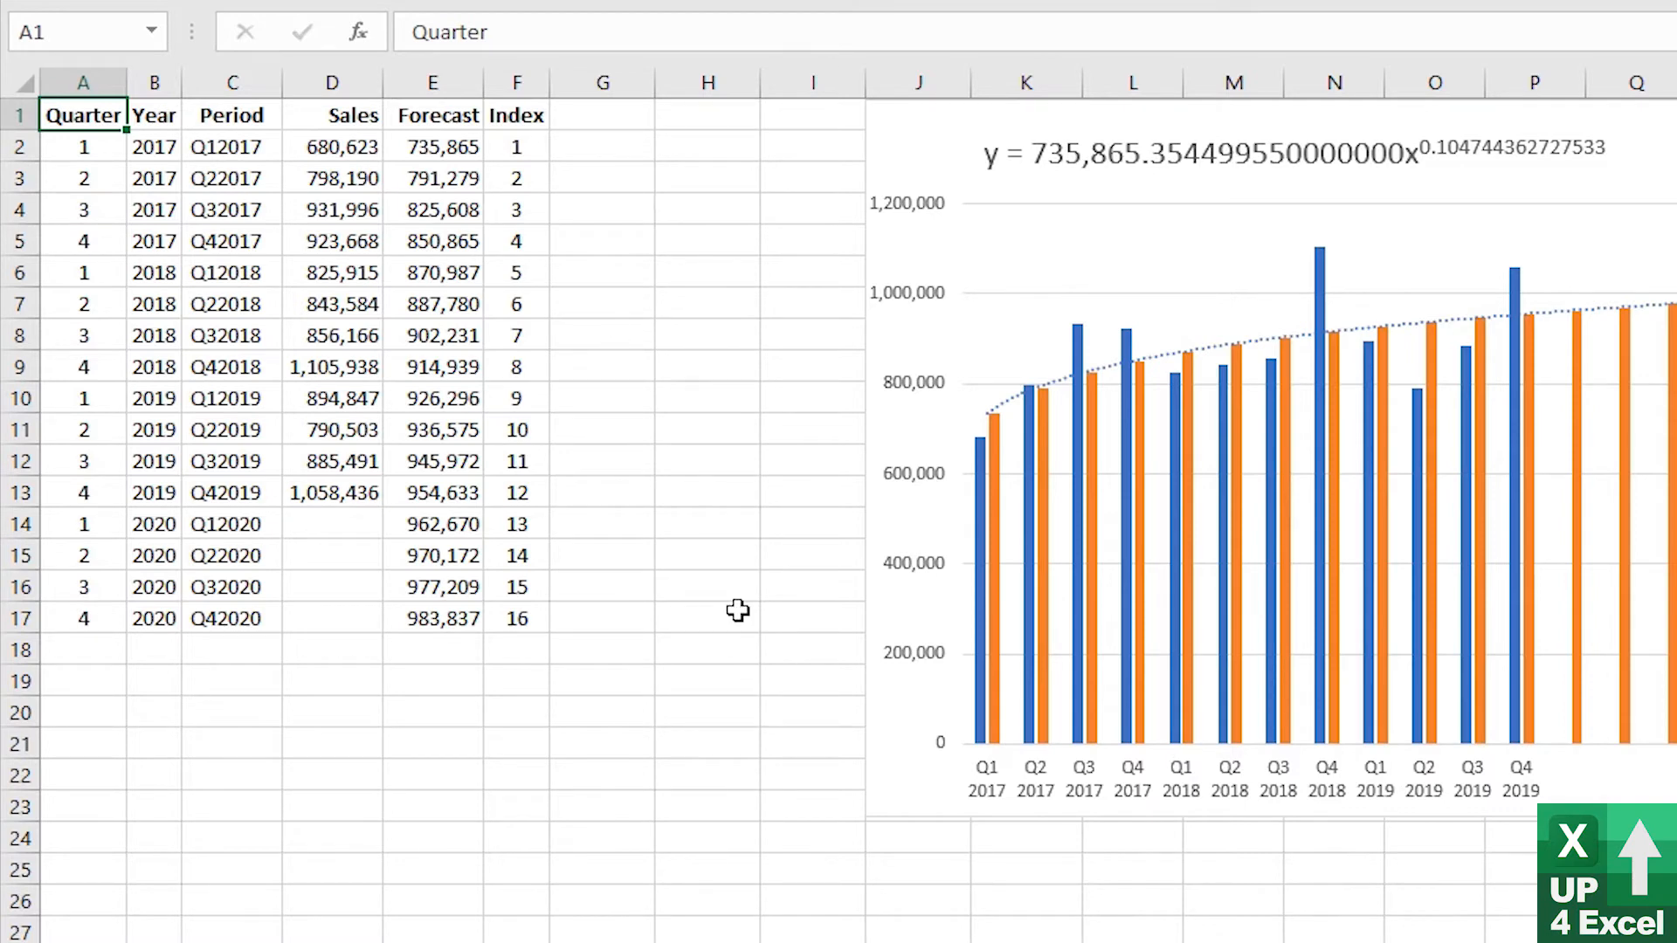
{"action": "mouse_move", "coordinate": [524, 508]}
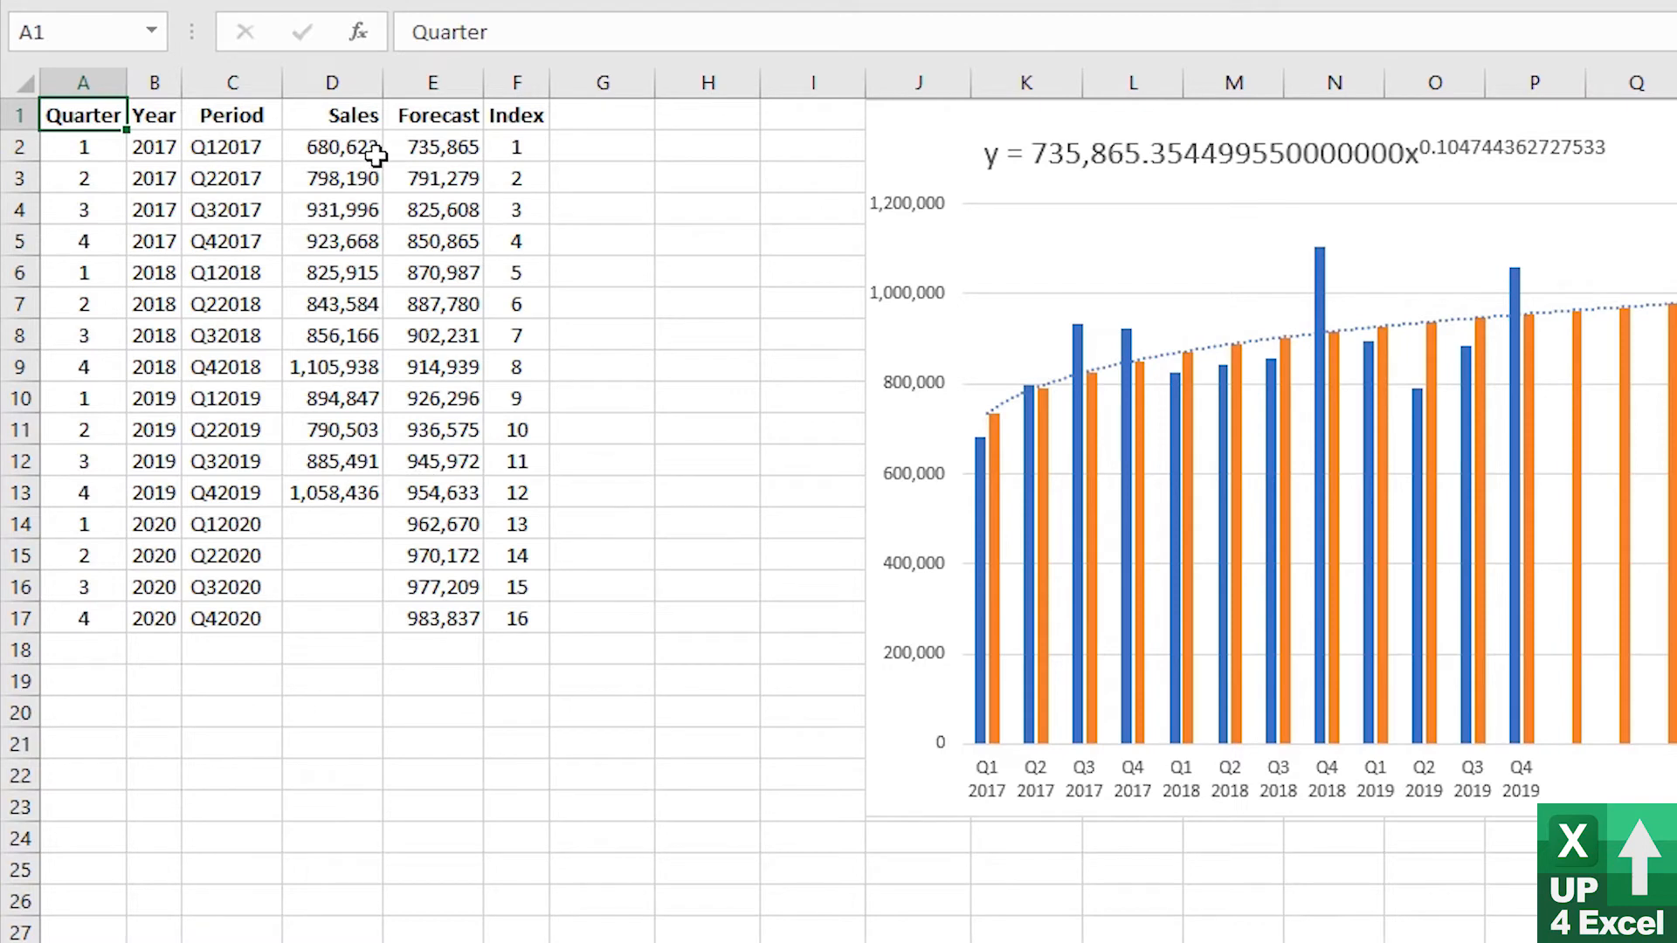
Add a Calc1 column with =E2/D2 filled down to row 13, giving forecast-to-sales ratios
{"action": "left_click", "coordinate": [603, 115]}
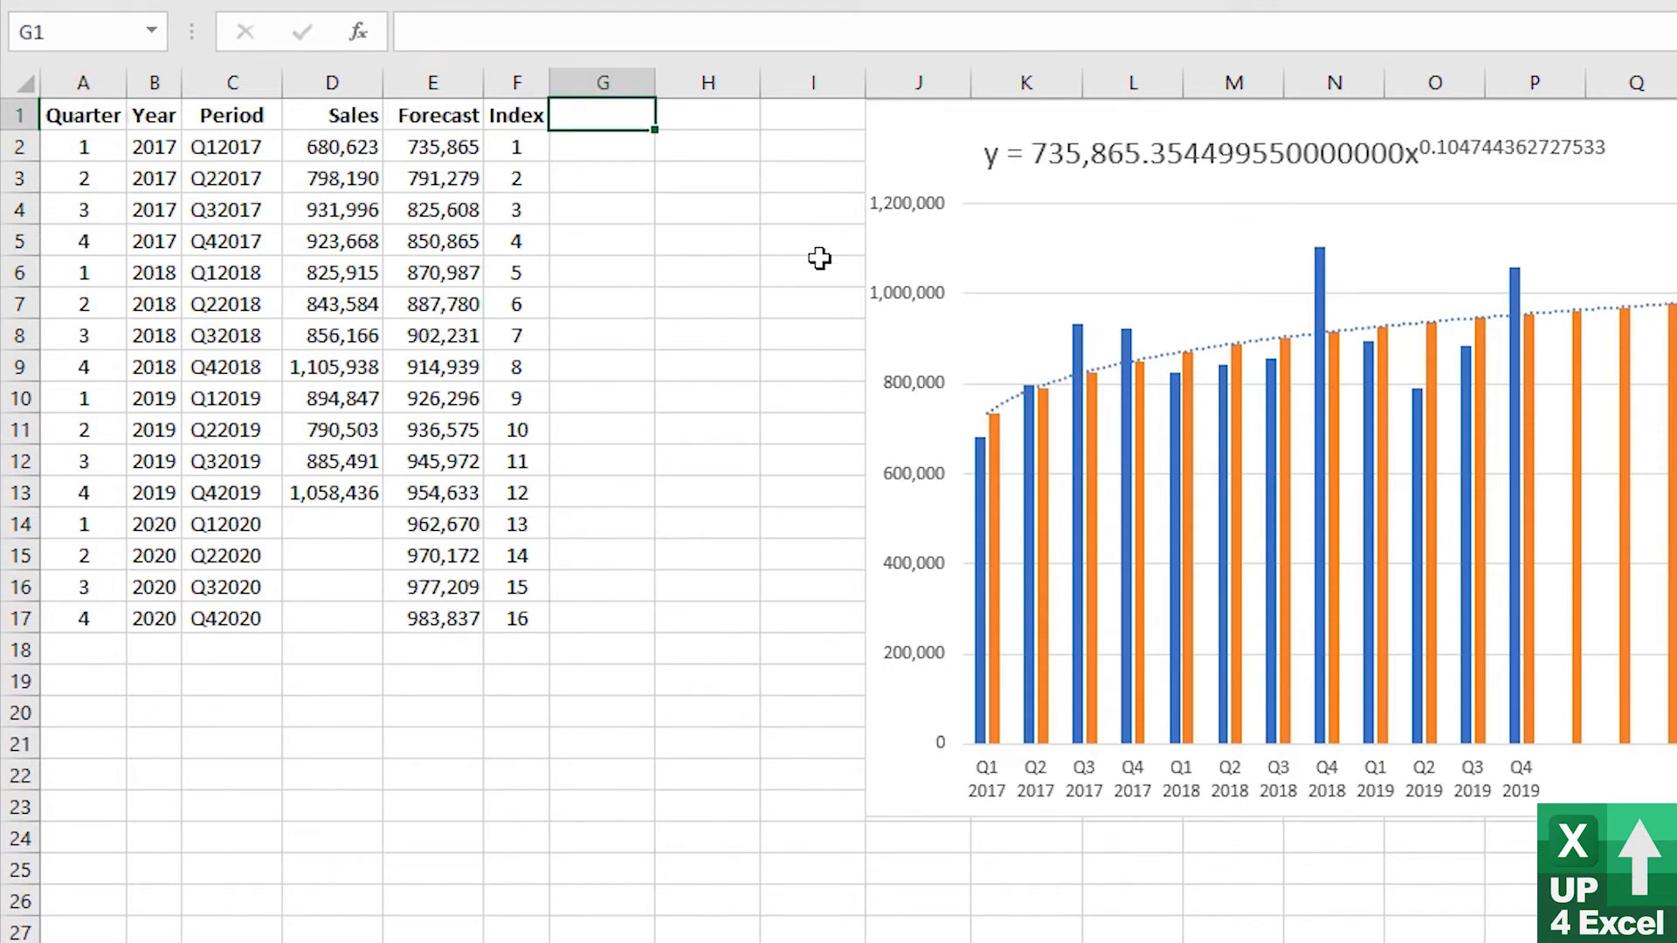
{"action": "type", "text": "Calc1"}
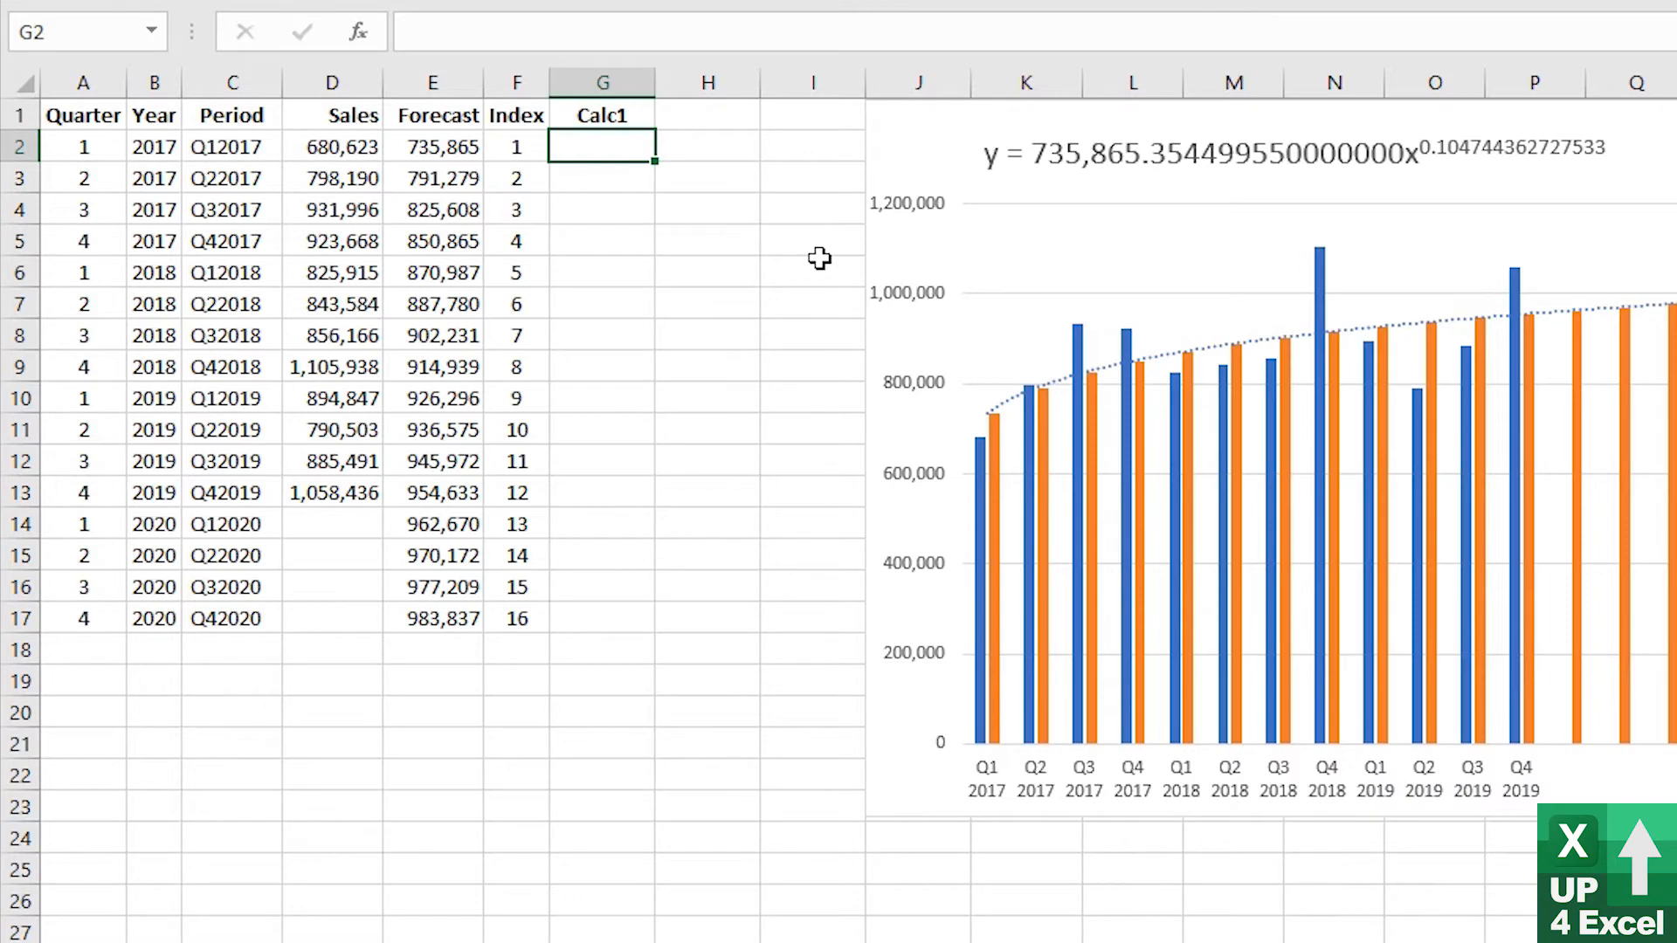
{"action": "type", "text": "="}
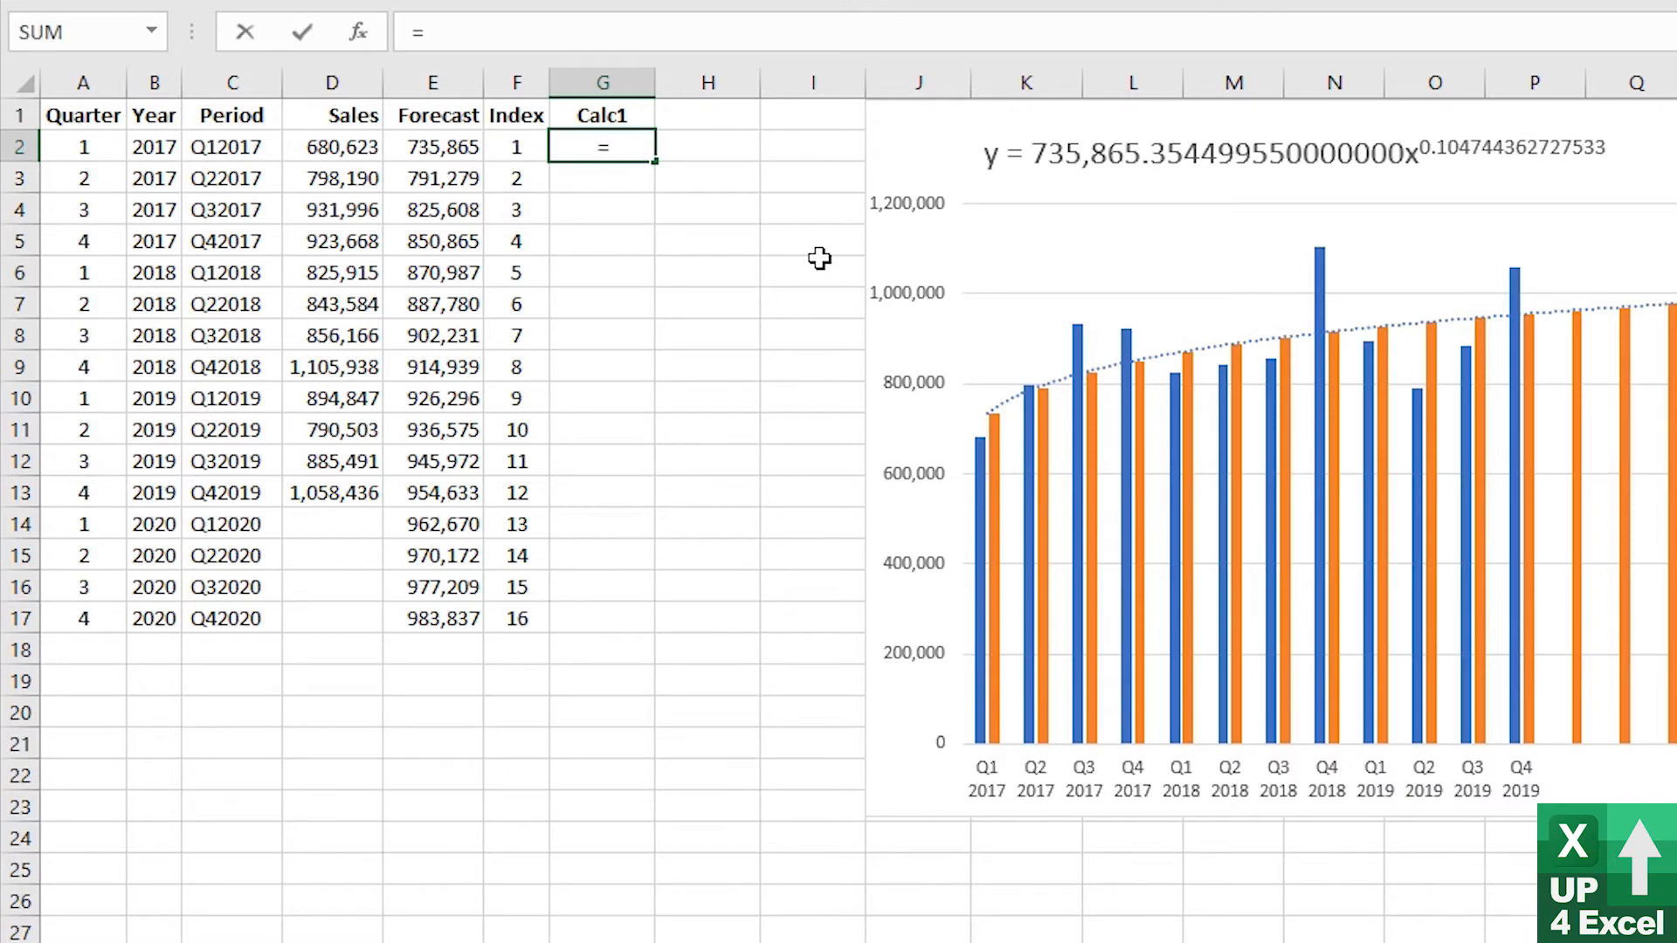
{"action": "left_click", "coordinate": [432, 146]}
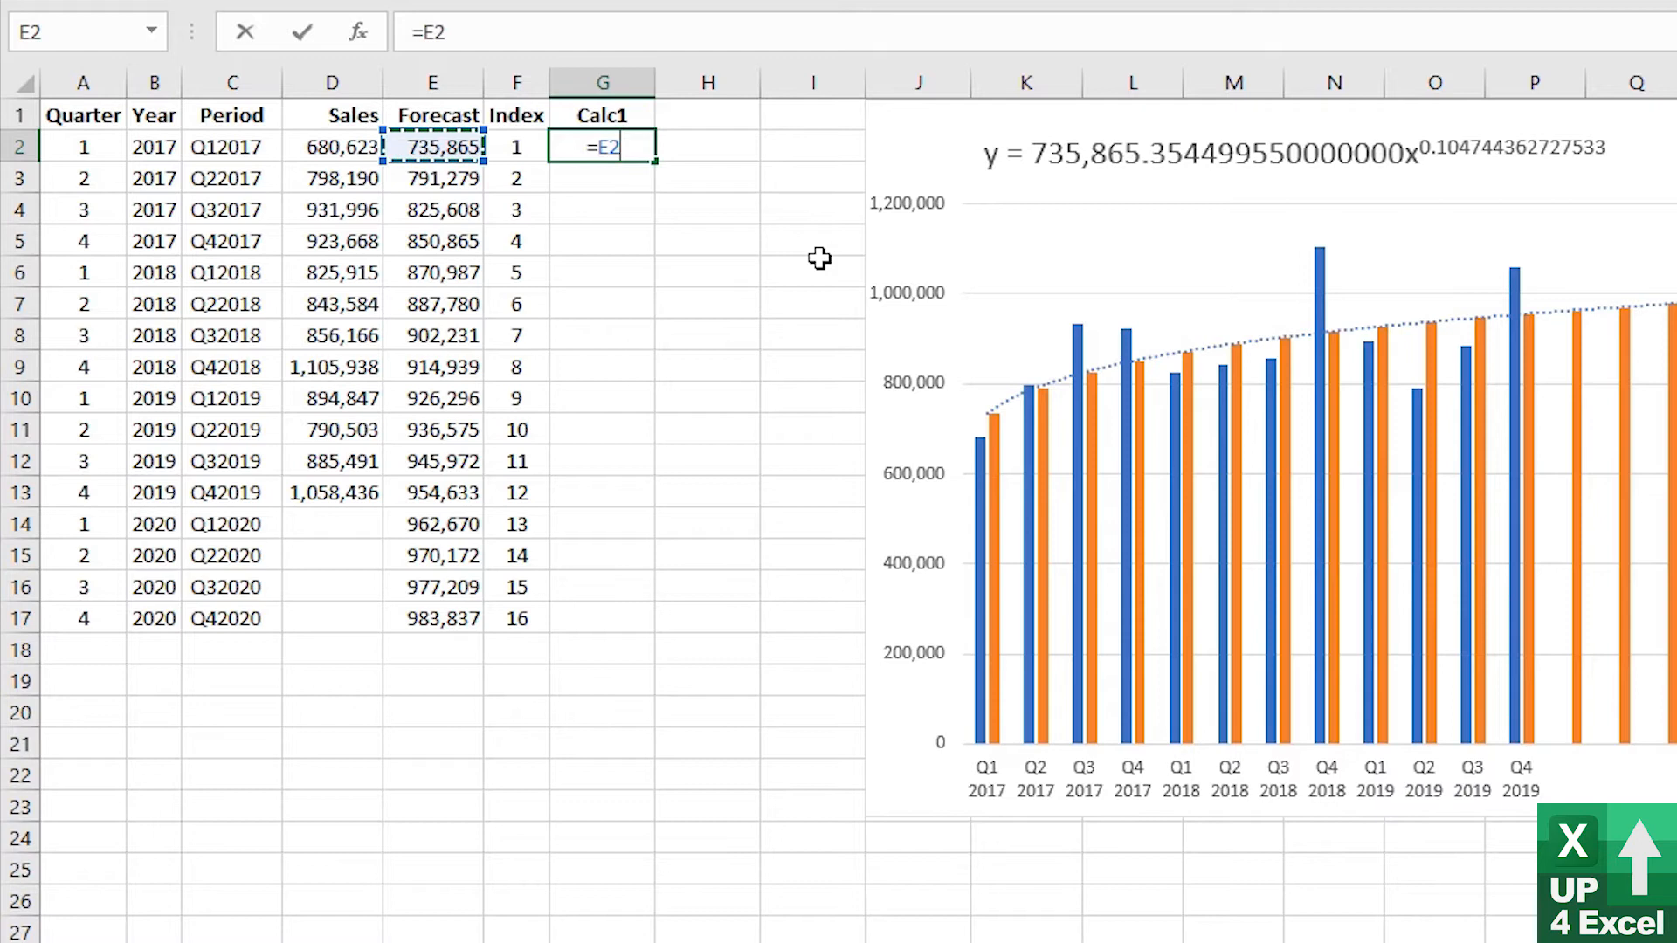
{"action": "type", "text": "/"}
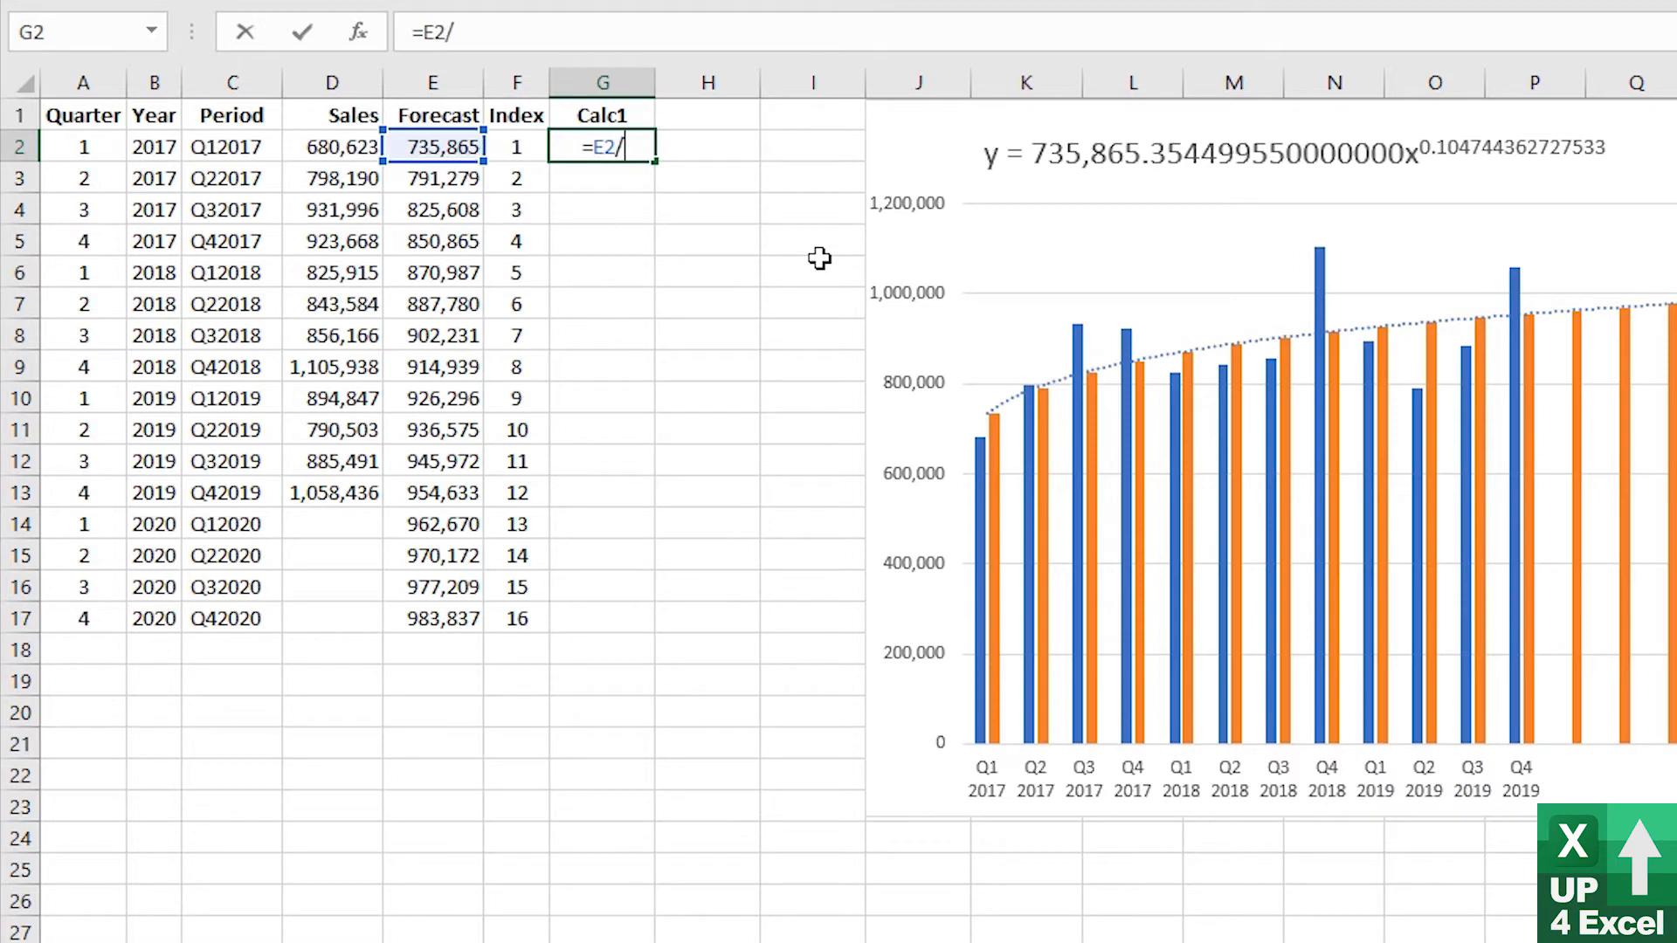
{"action": "left_click", "coordinate": [332, 147]}
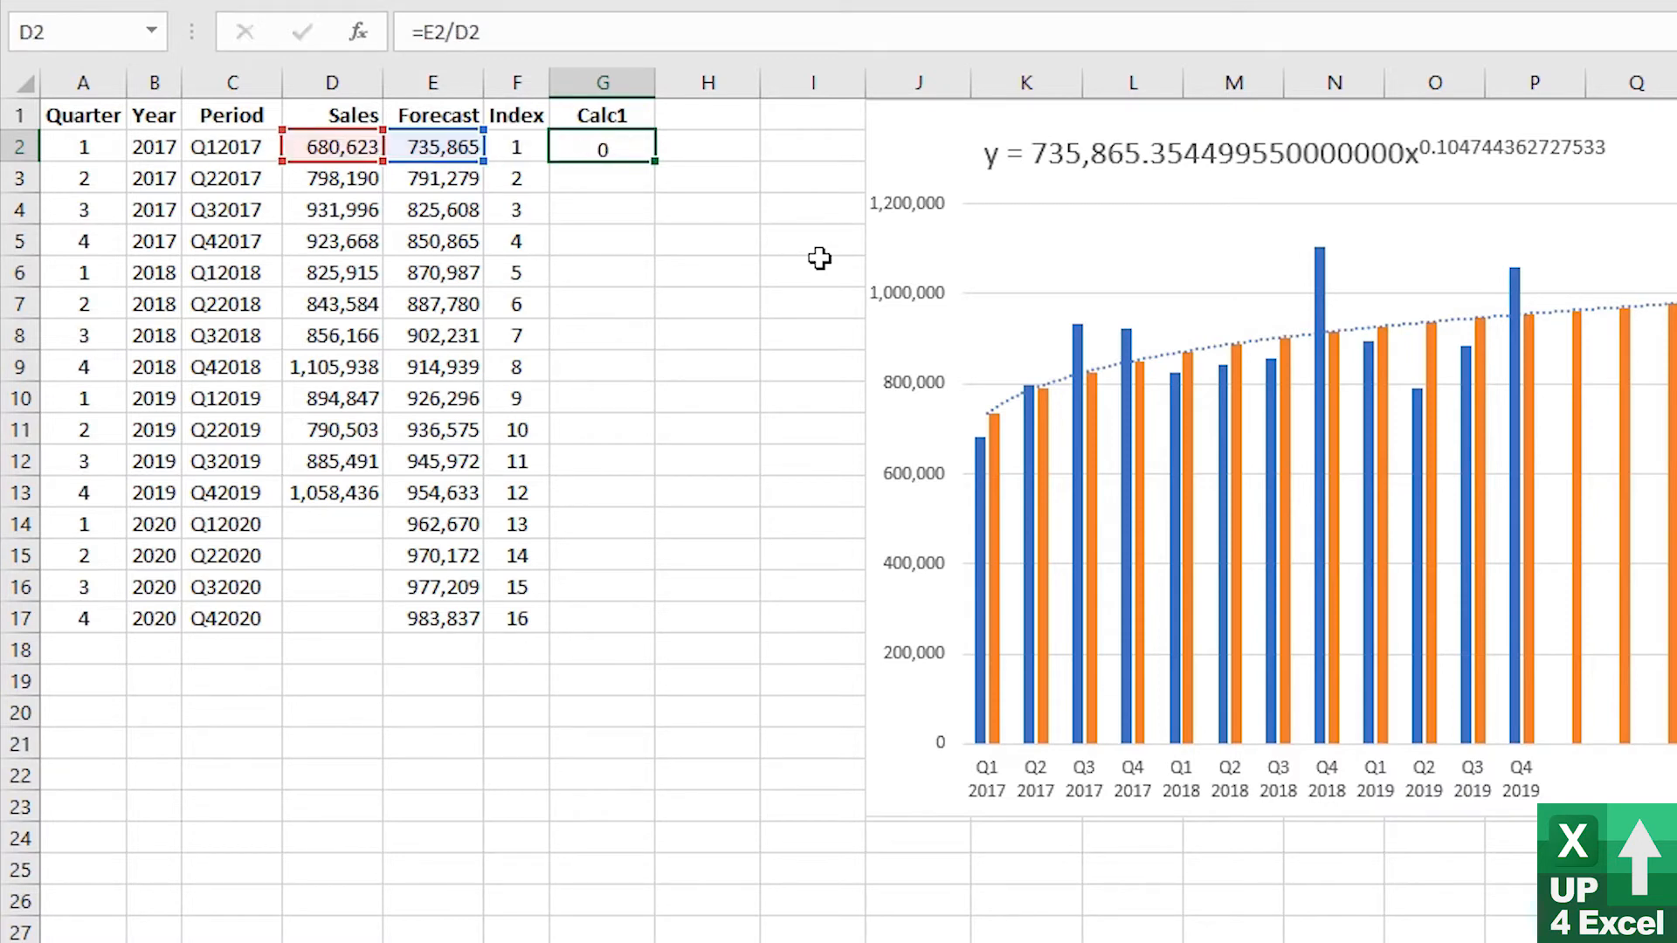
{"action": "key", "text": "Enter"}
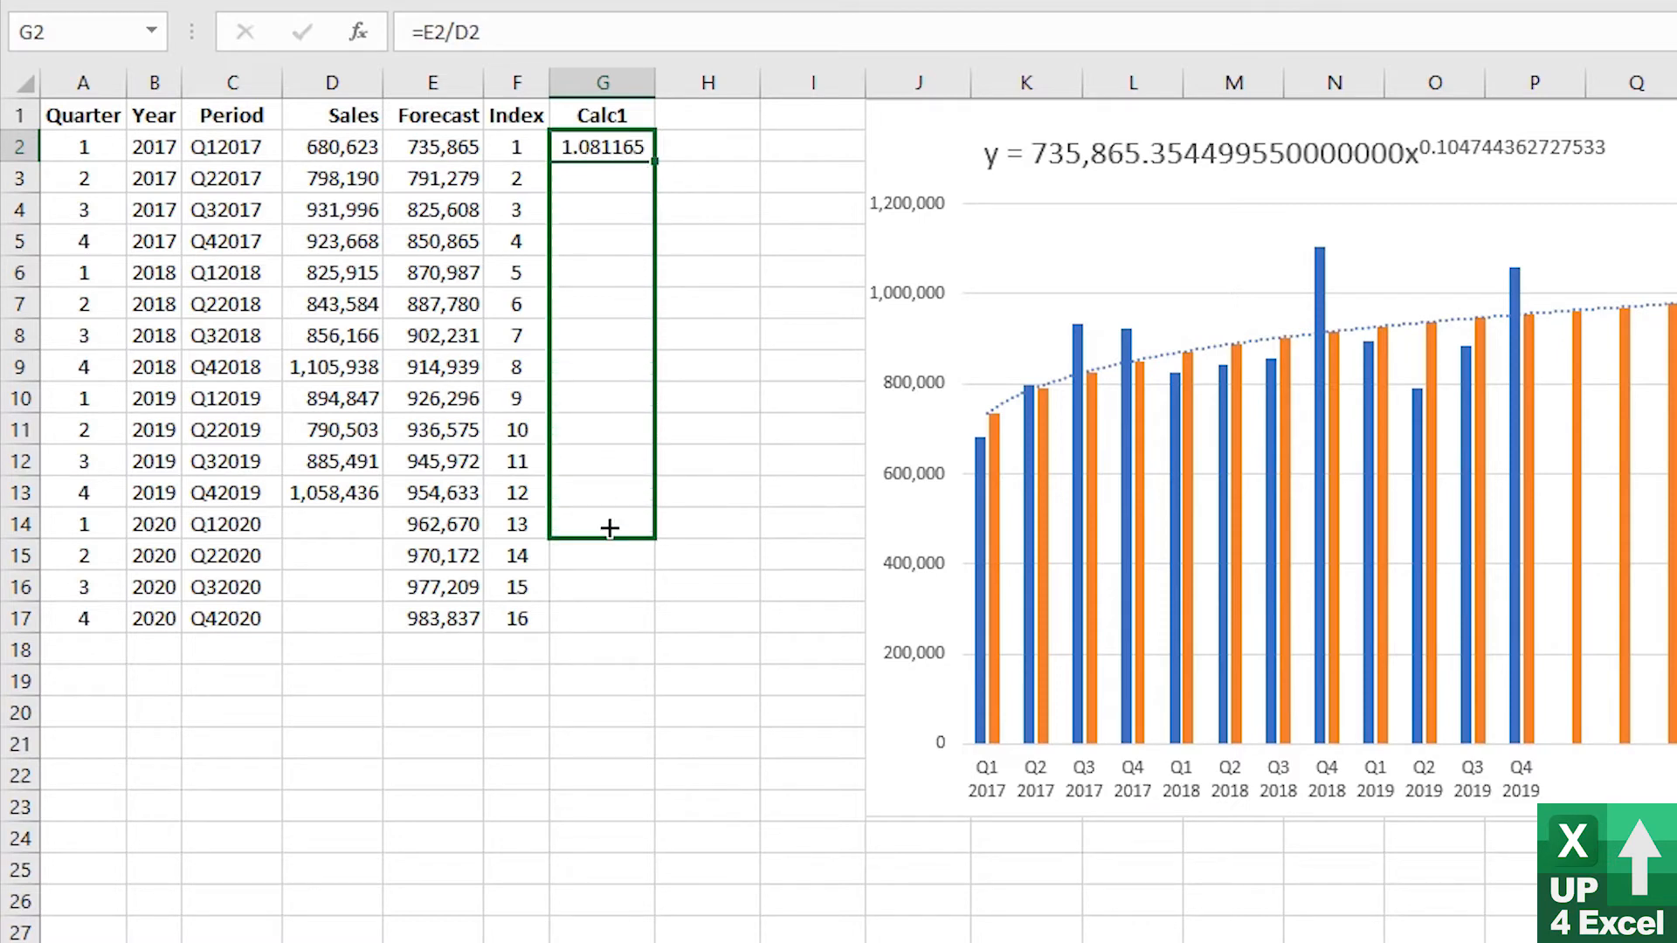
{"action": "left_click_drag", "start_coordinate": [608, 146], "coordinate": [608, 504]}
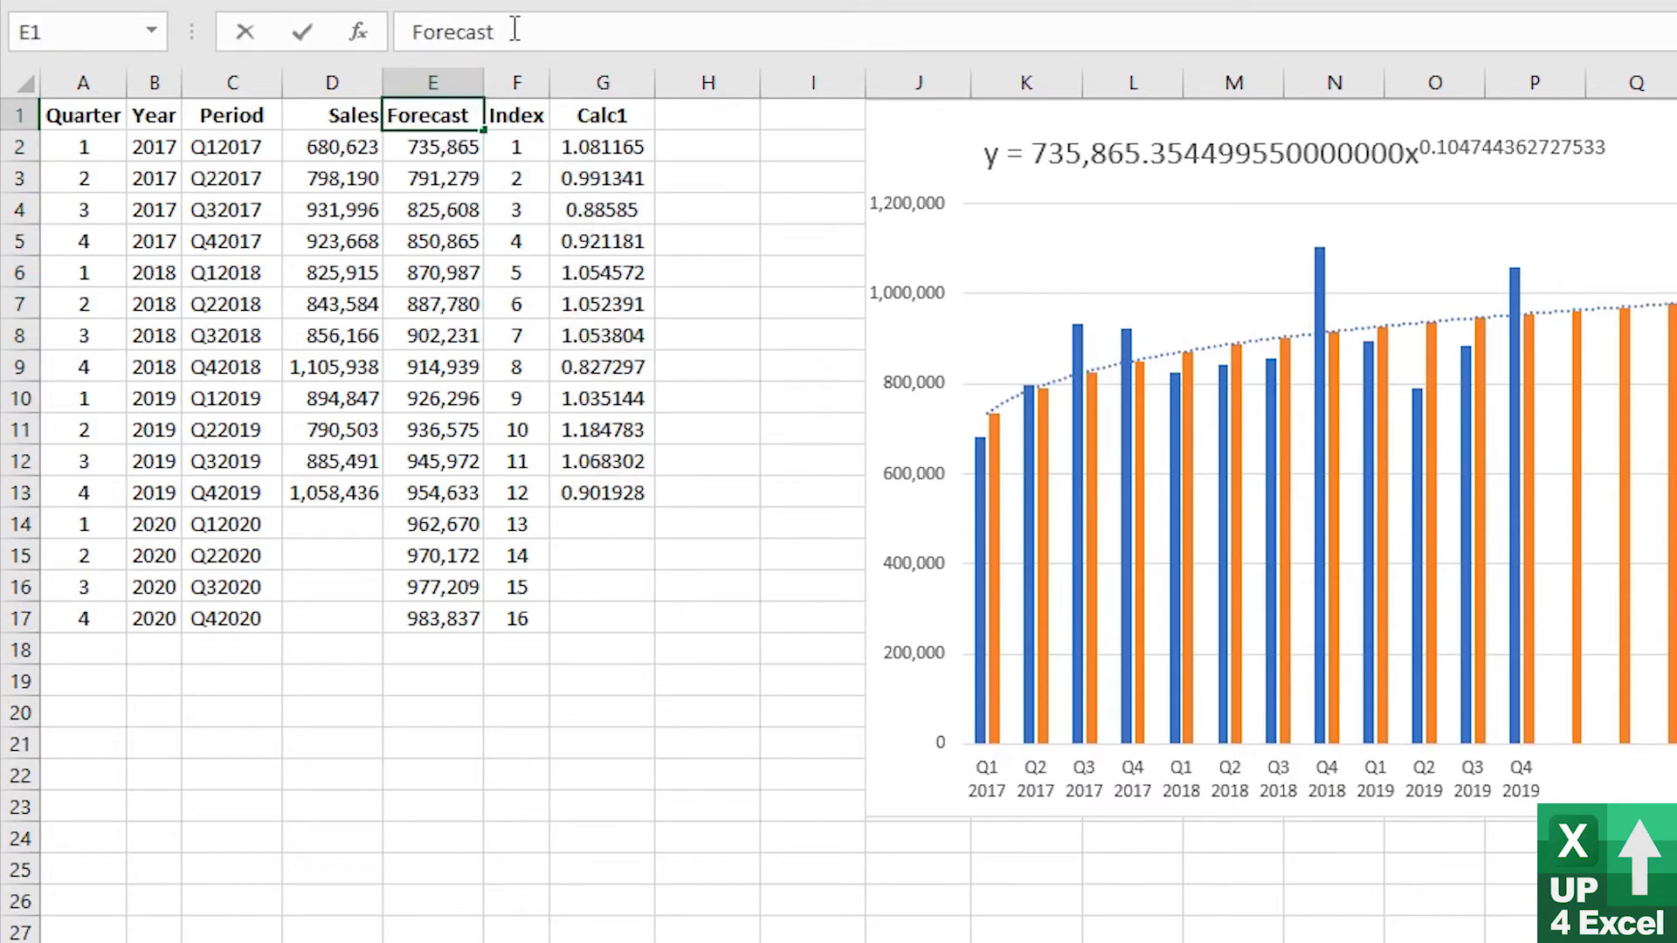
Add an empty Forecast column at E and relabel the computed values Forecast Calc
{"action": "left_click", "coordinate": [433, 146]}
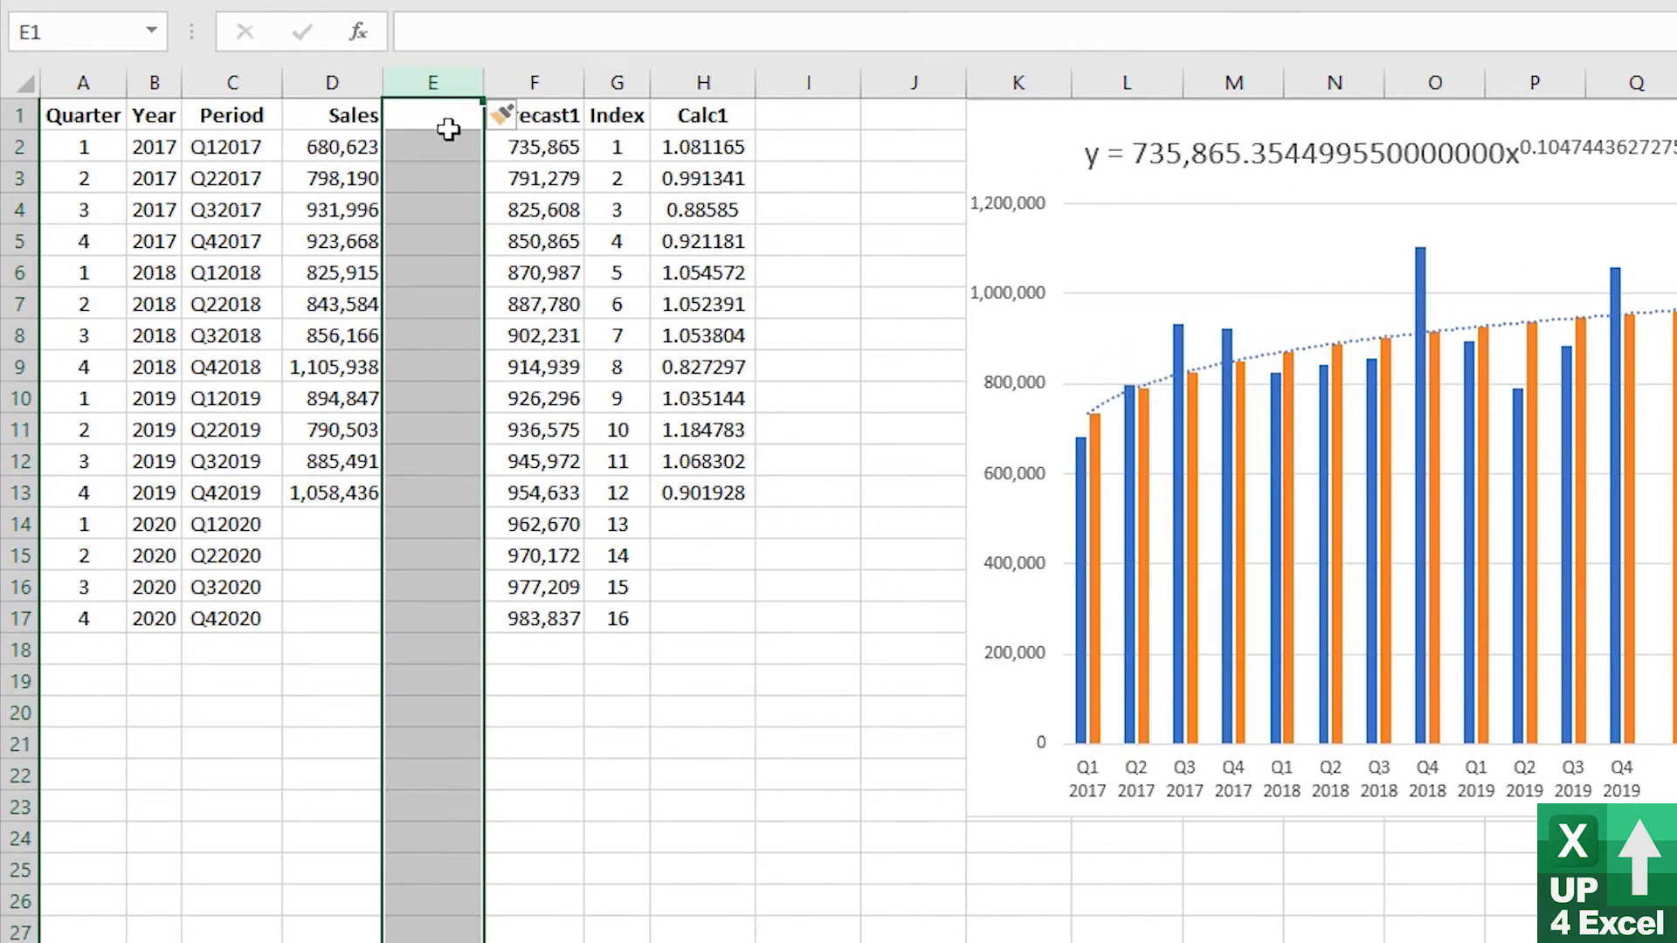
{"action": "type", "text": "Forecast"}
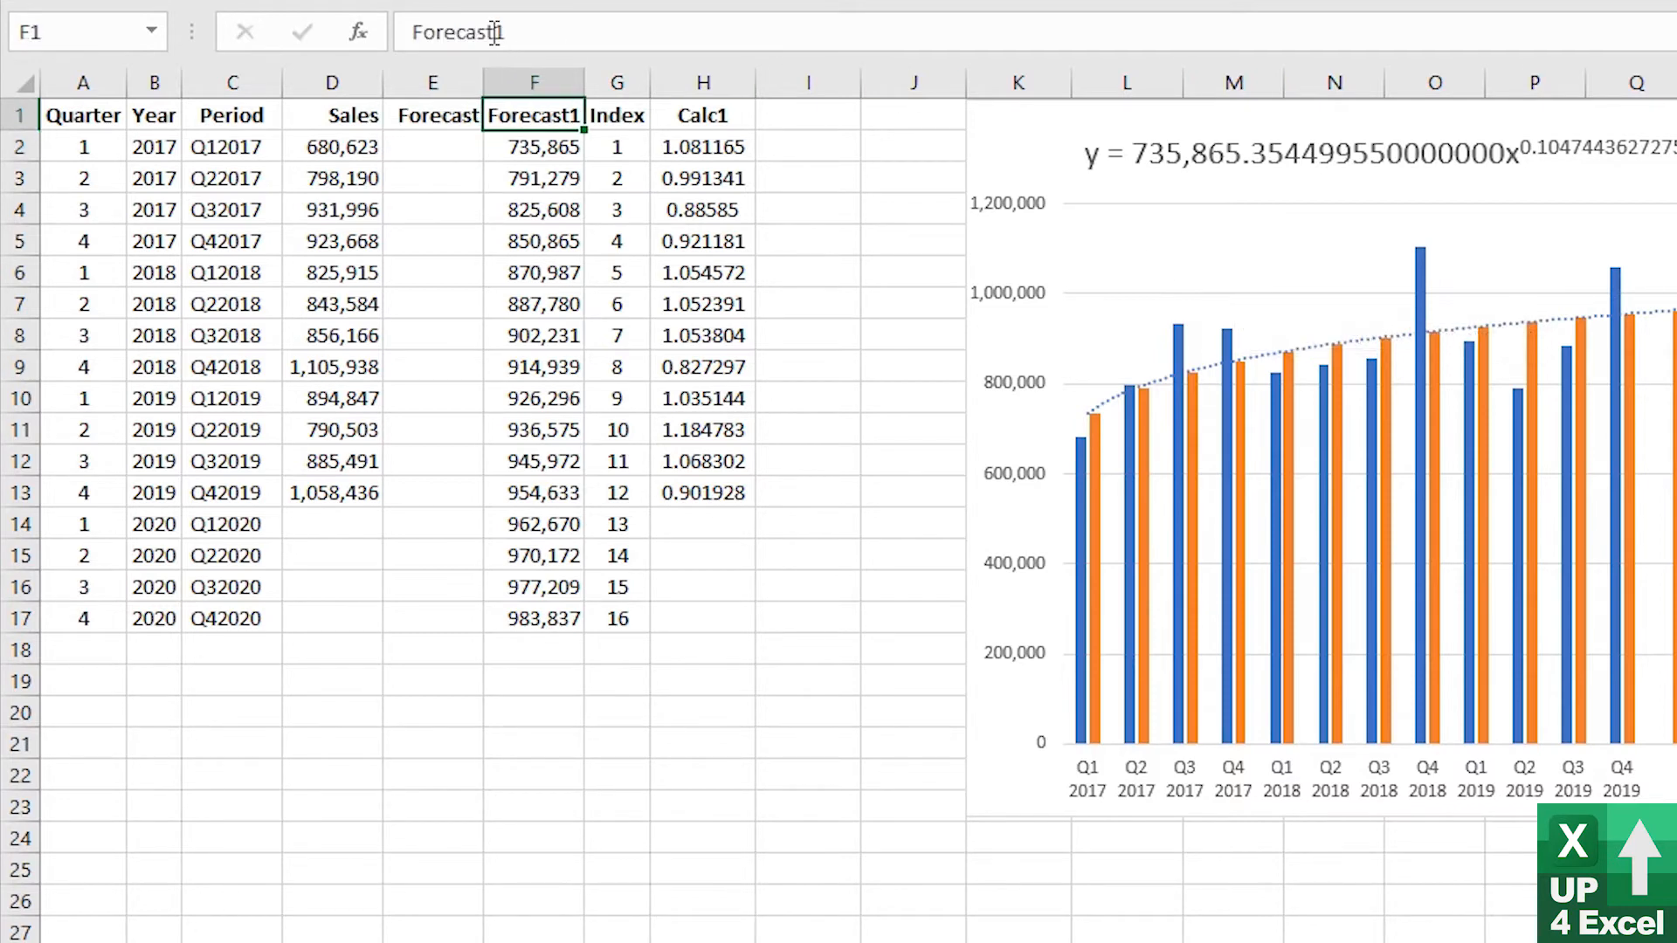
{"action": "key", "text": "Backspace"}
{"action": "type", "text": " Calc"}
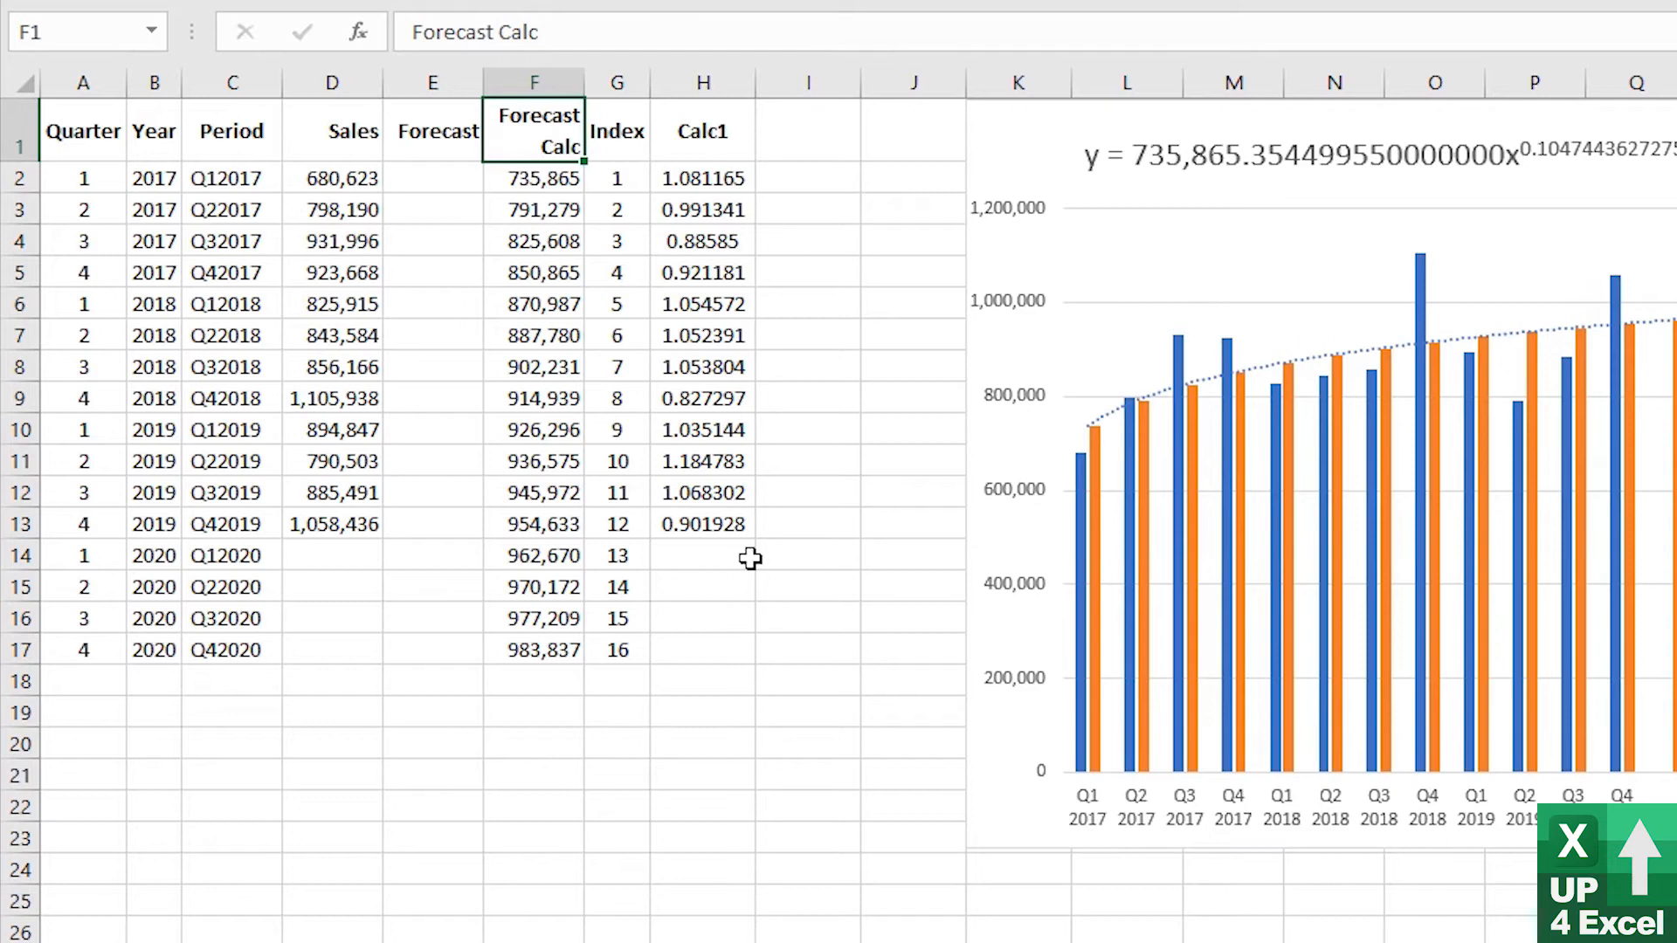
{"action": "left_click", "coordinate": [702, 555]}
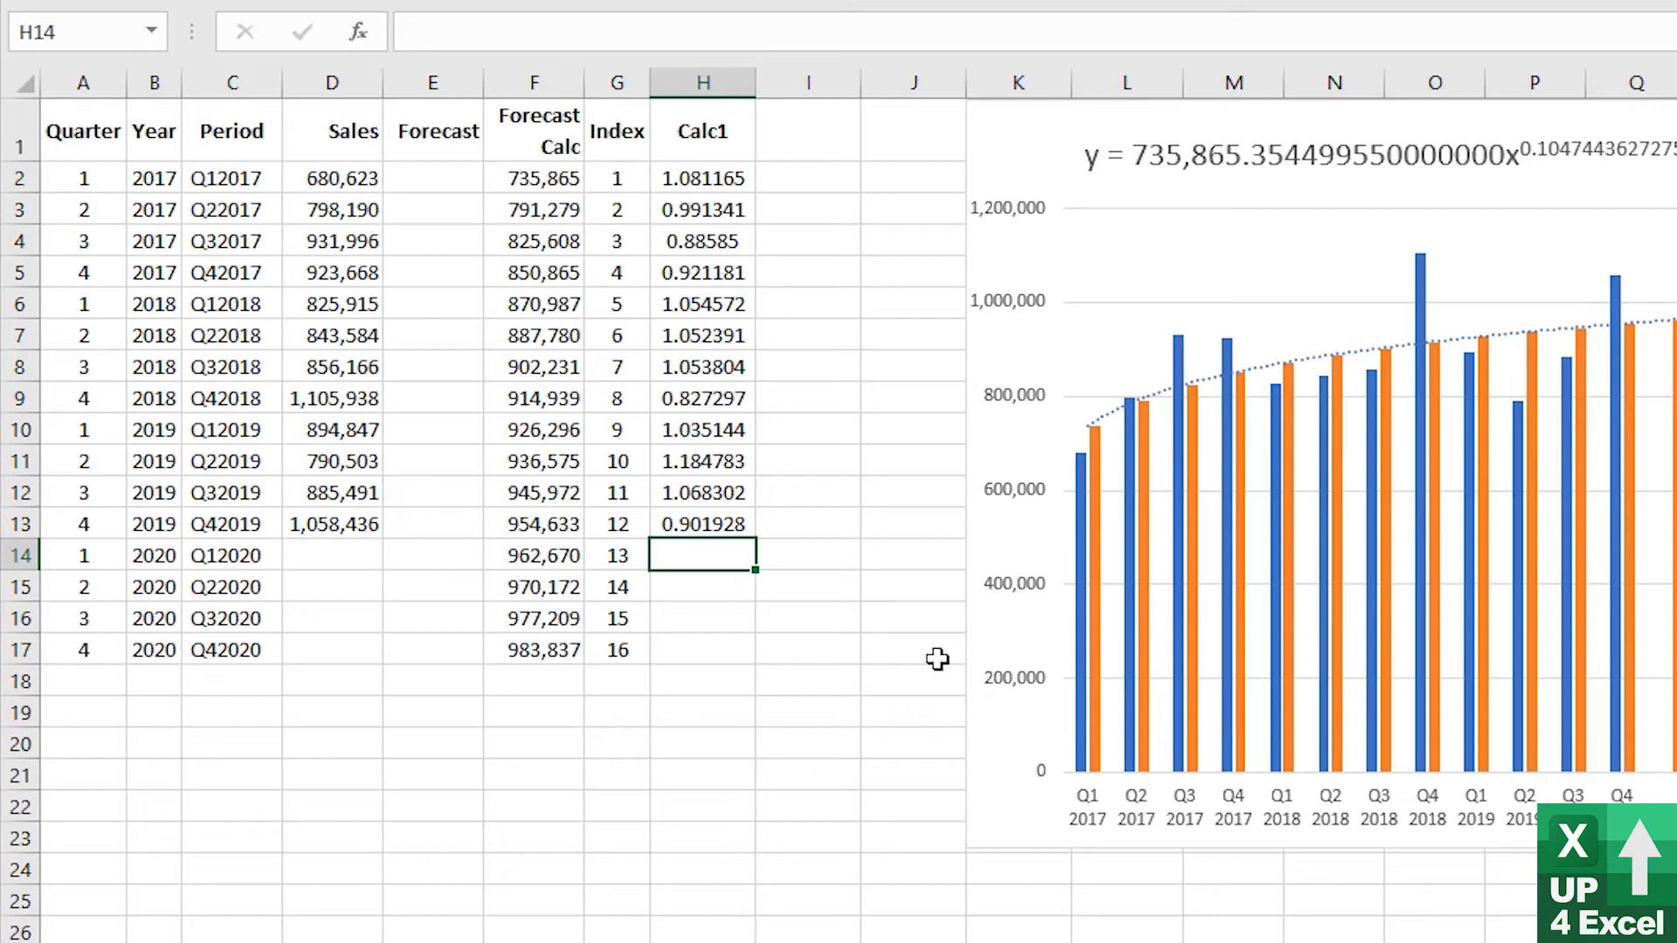
{"action": "left_click", "coordinate": [534, 556]}
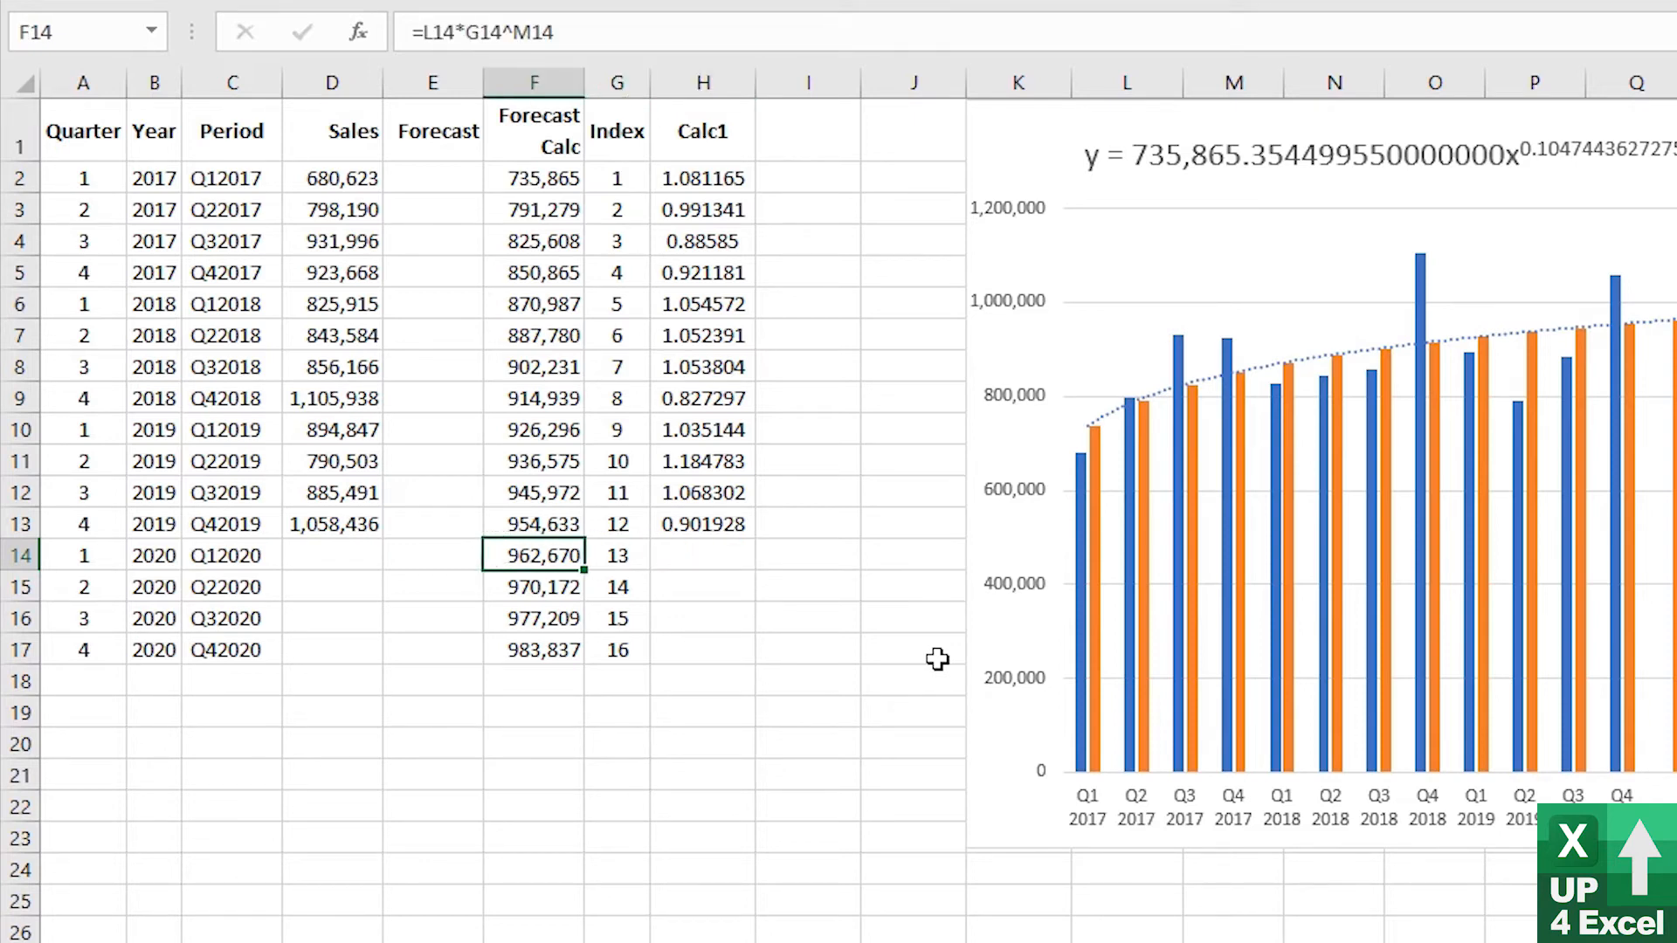
{"action": "left_click", "coordinate": [431, 554]}
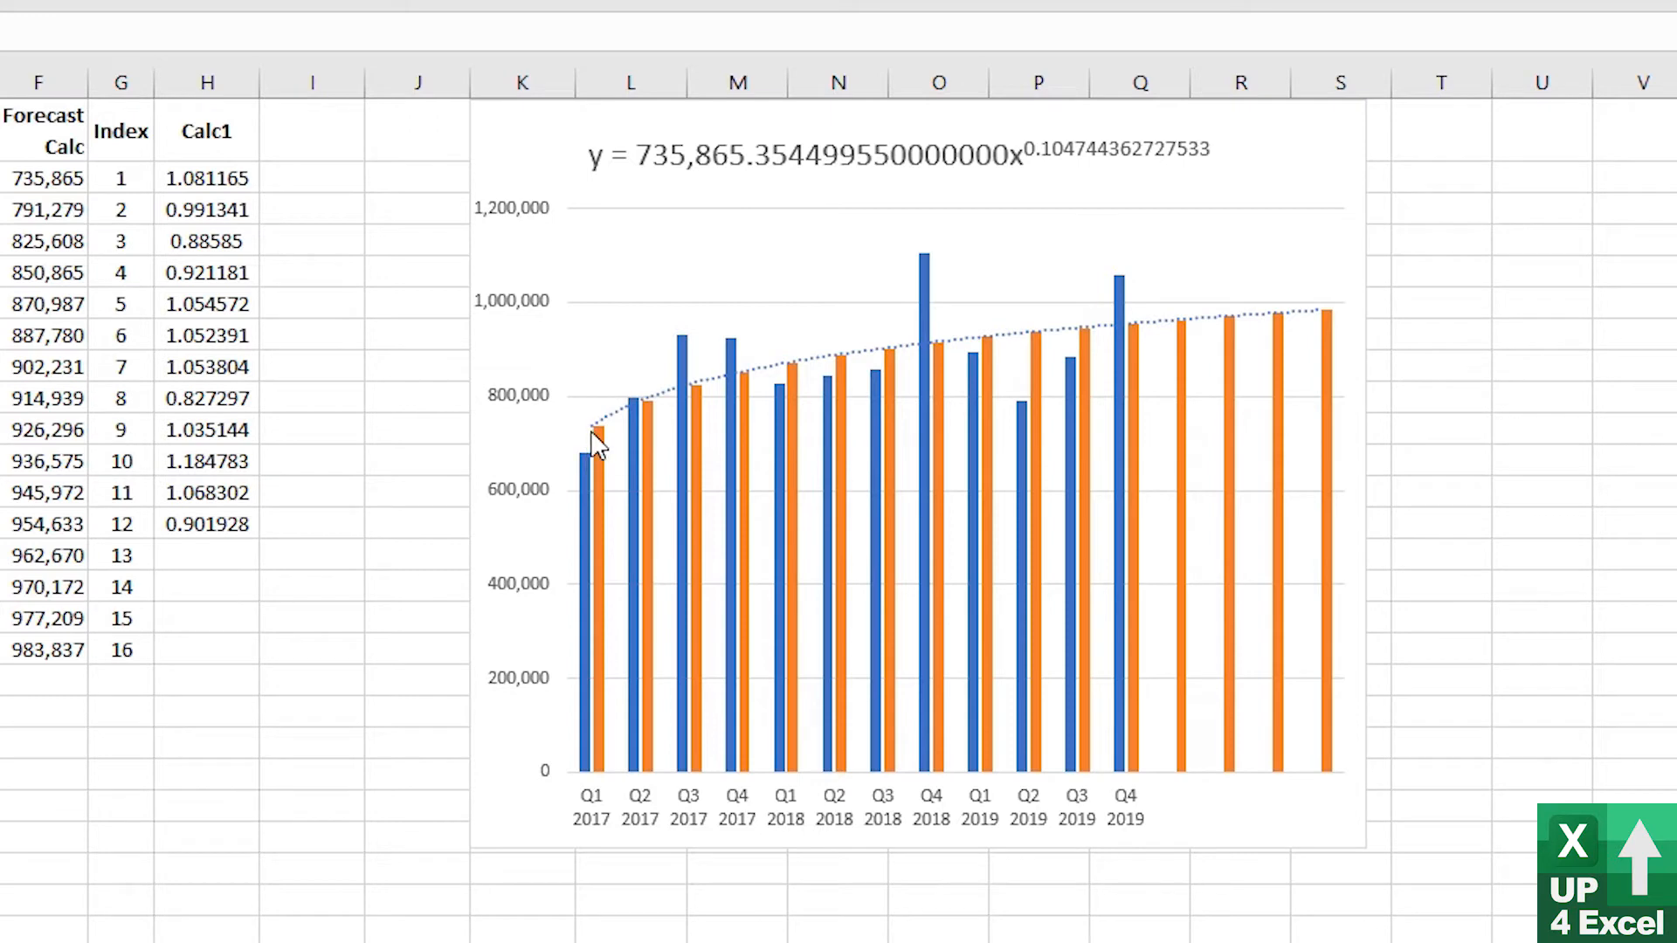
{"action": "mouse_move", "coordinate": [594, 475]}
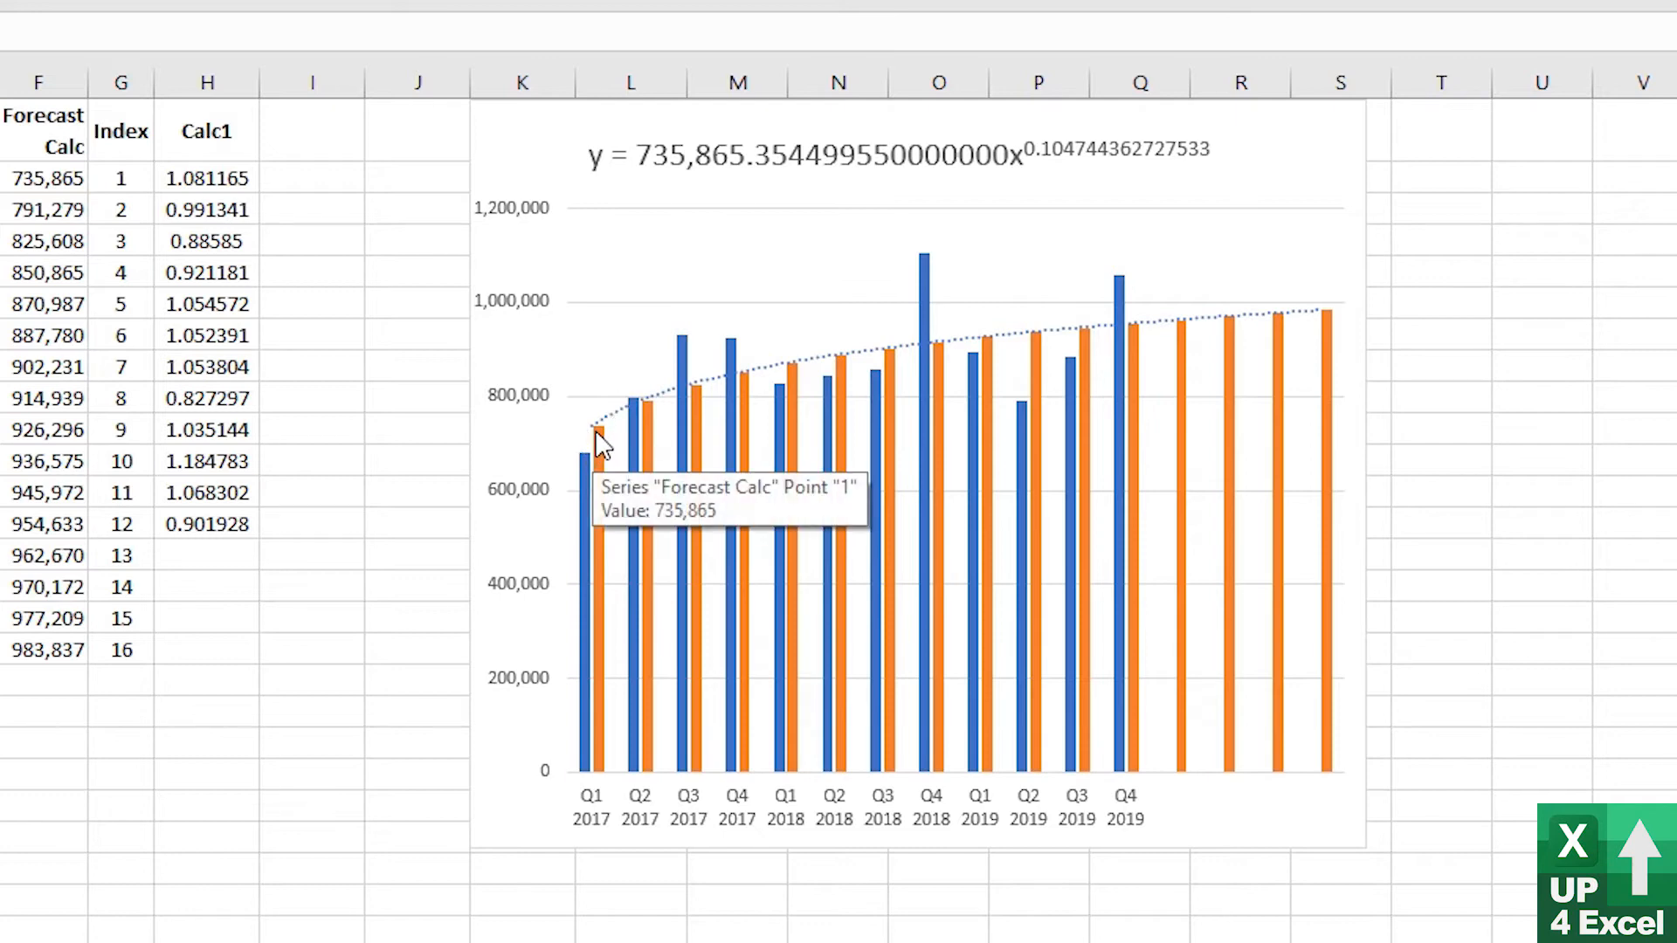
{"action": "mouse_move", "coordinate": [802, 459]}
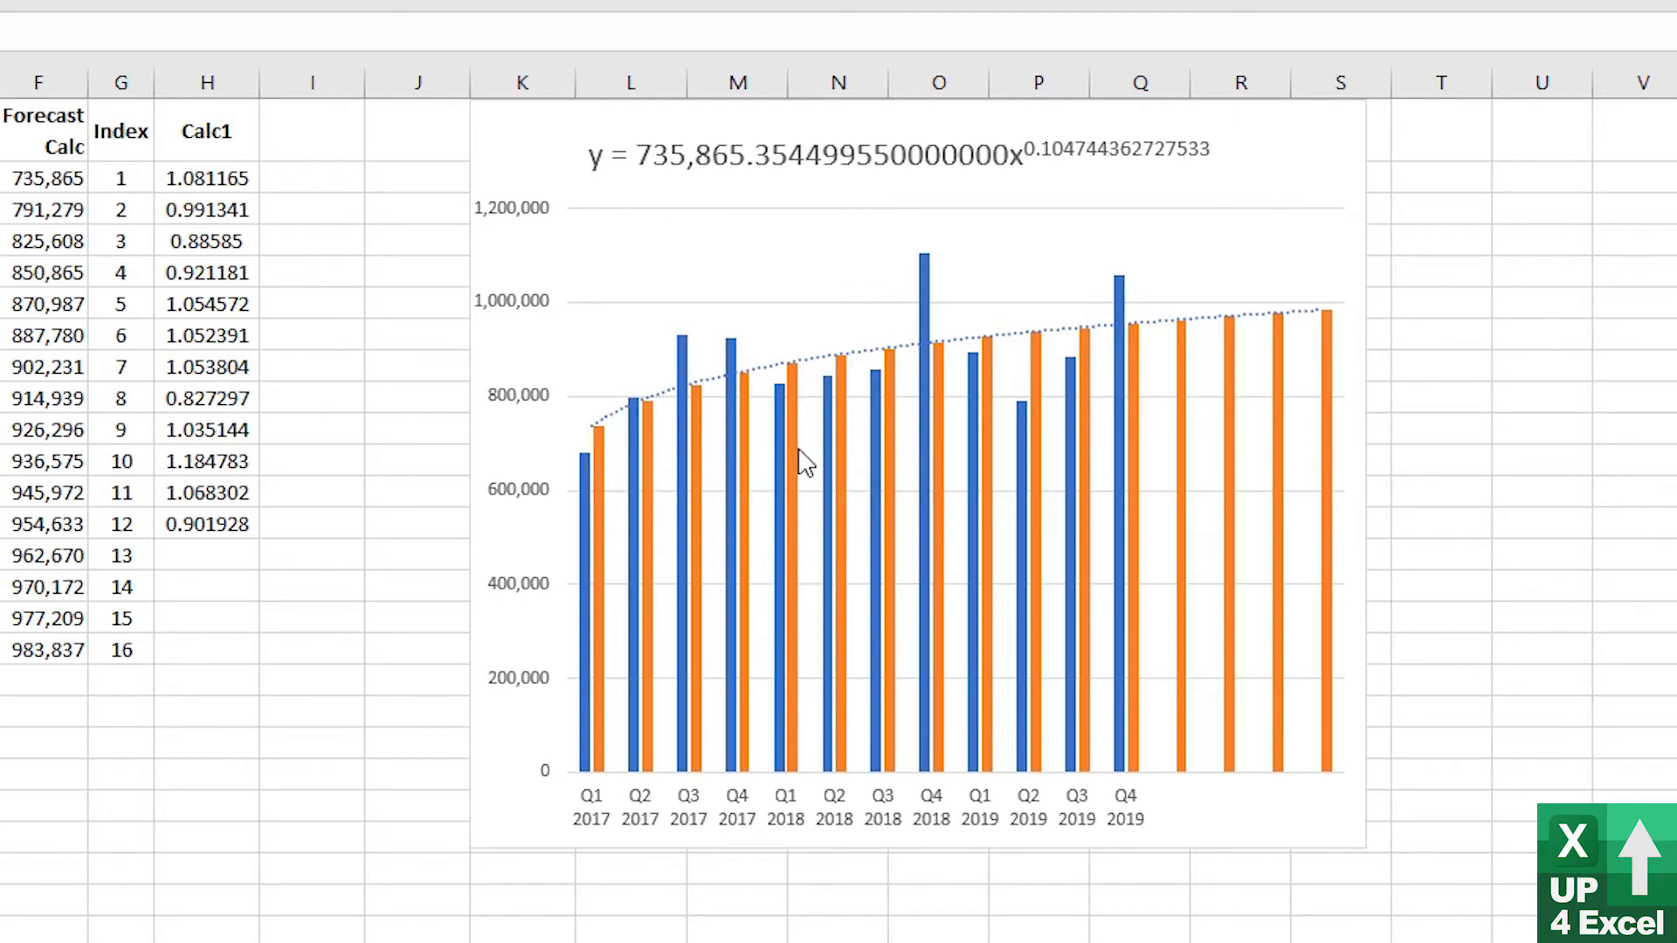
{"action": "mouse_move", "coordinate": [790, 384]}
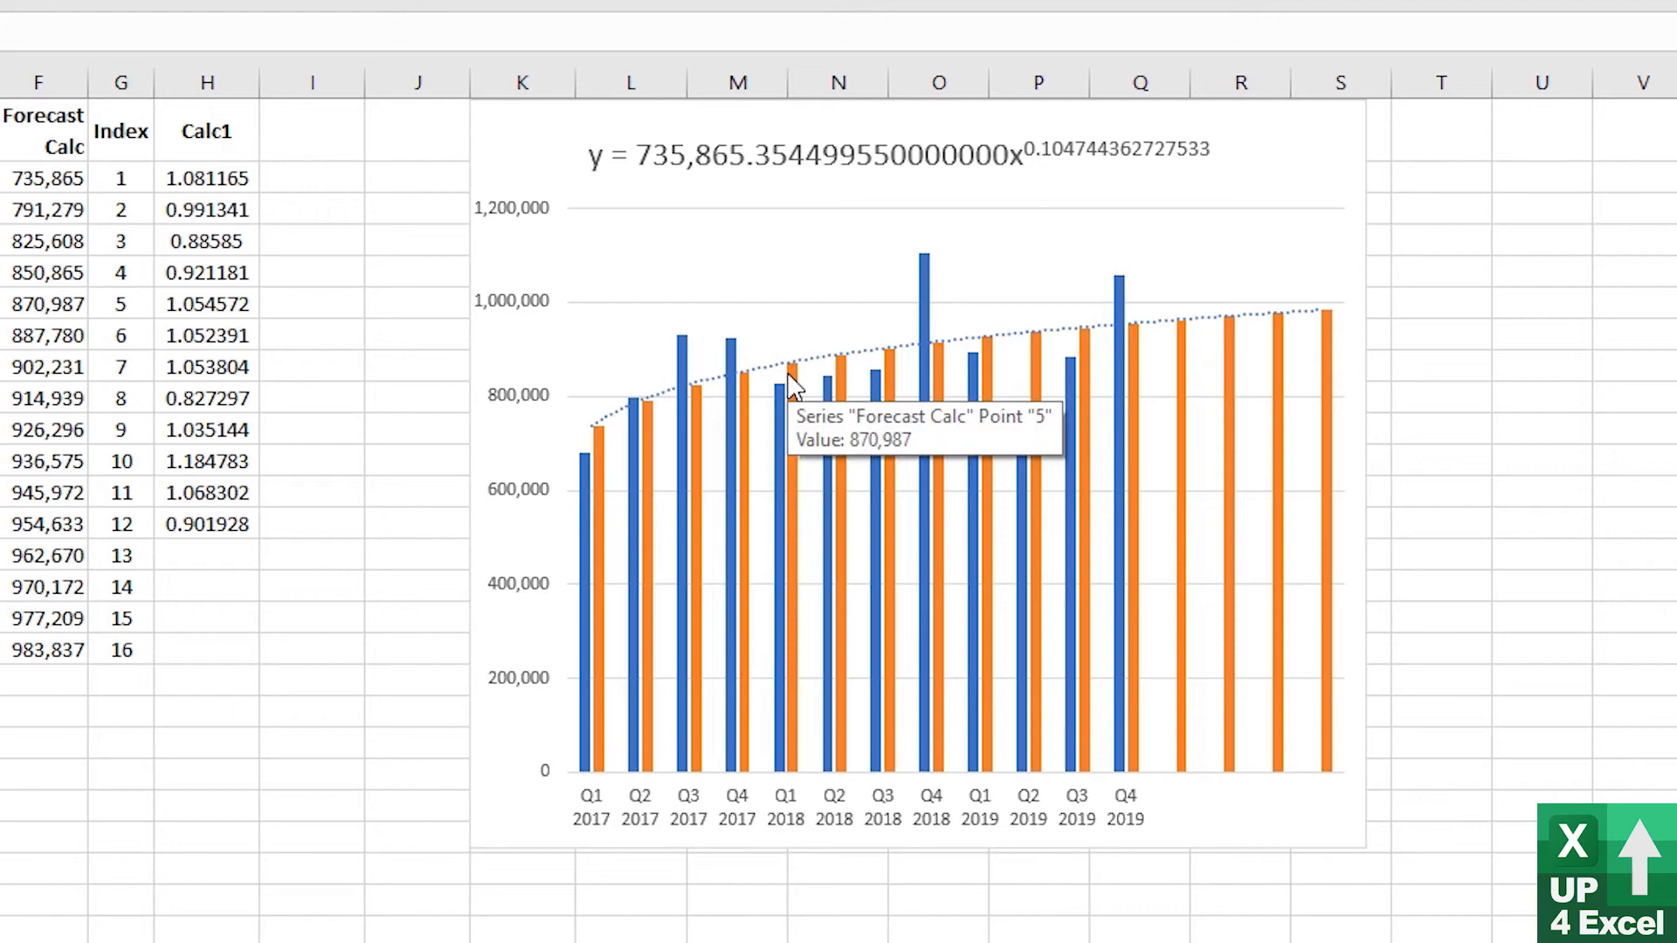
{"action": "mouse_move", "coordinate": [988, 369]}
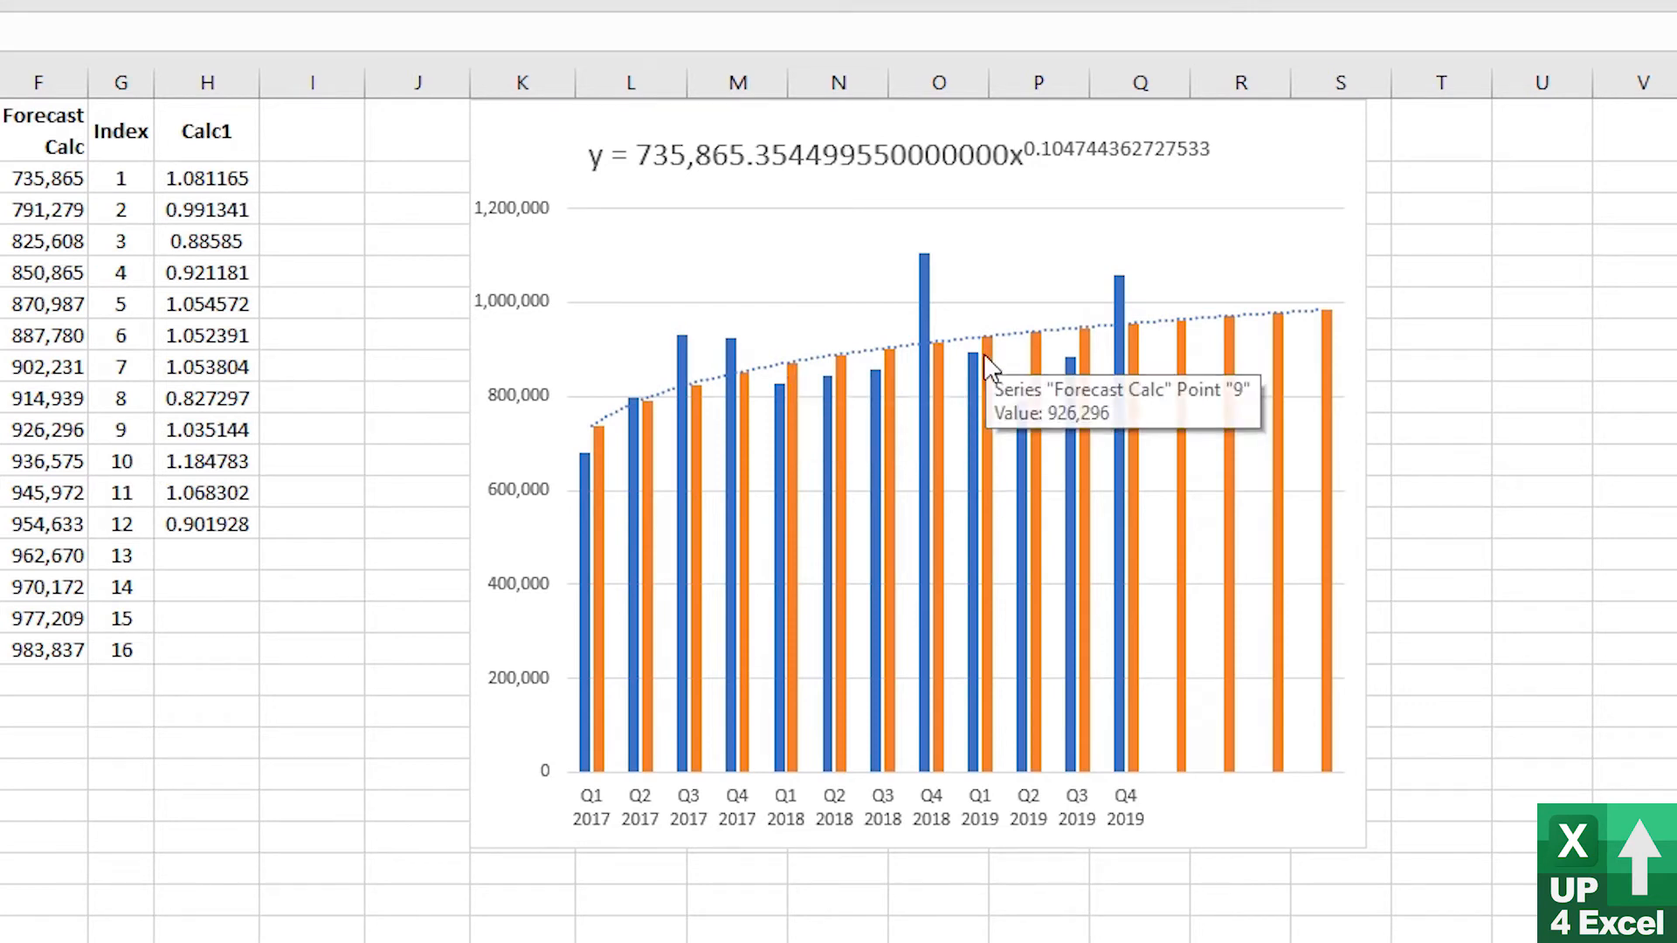
{"action": "mouse_move", "coordinate": [1144, 343]}
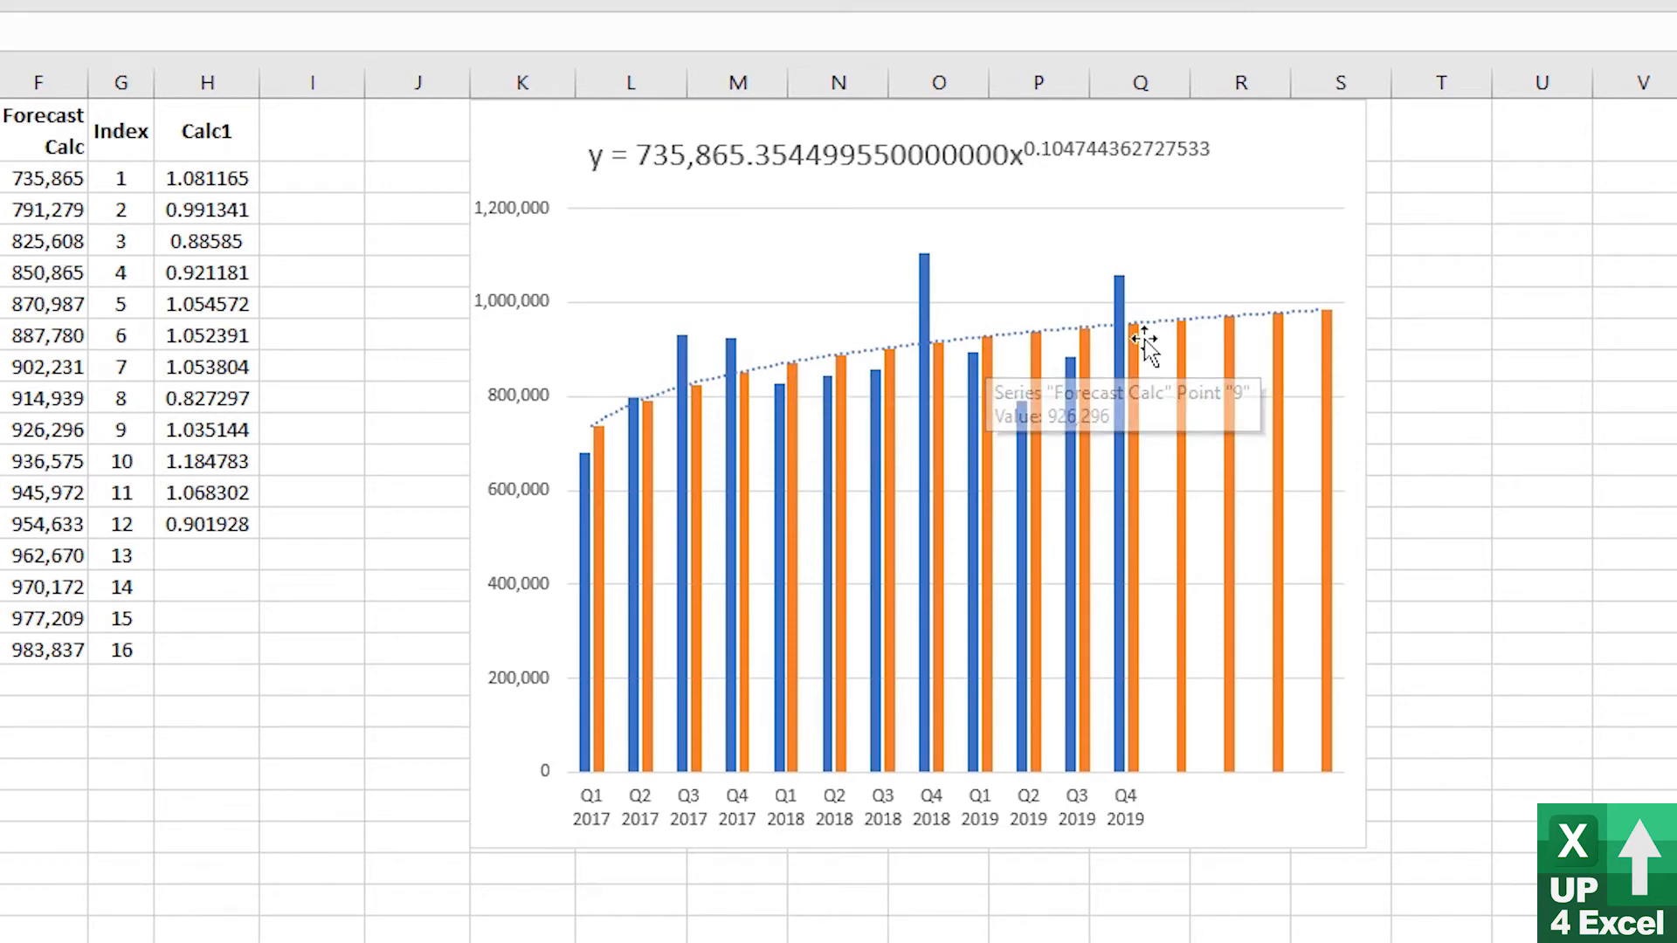
{"action": "mouse_move", "coordinate": [1189, 340]}
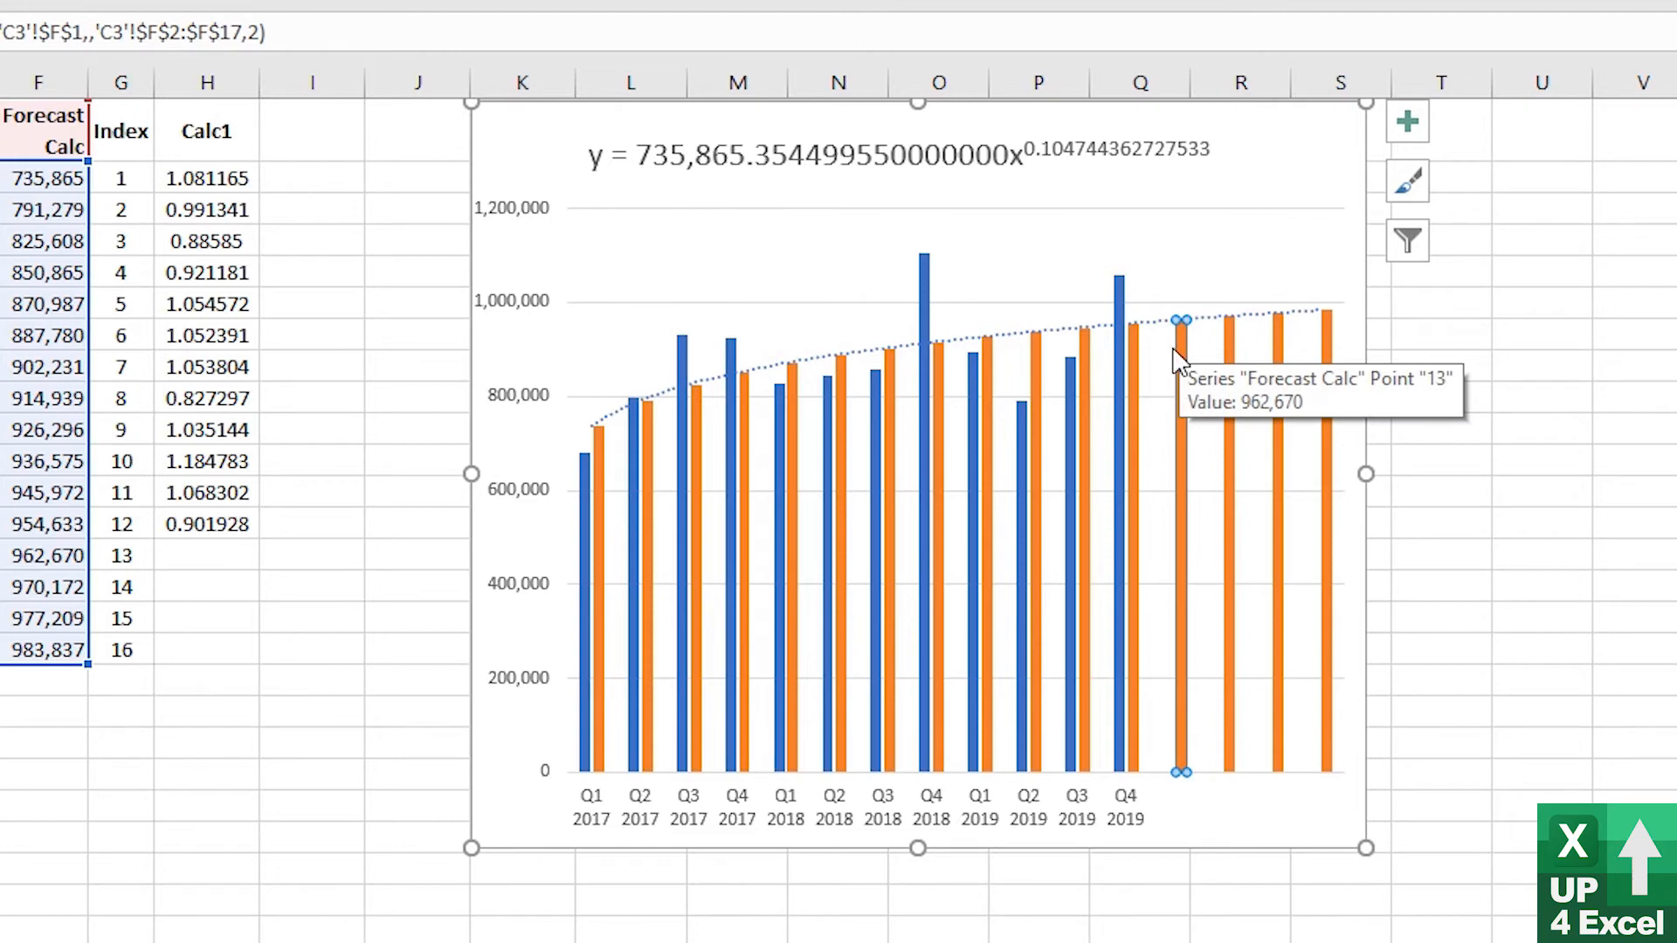
{"action": "mouse_move", "coordinate": [933, 383]}
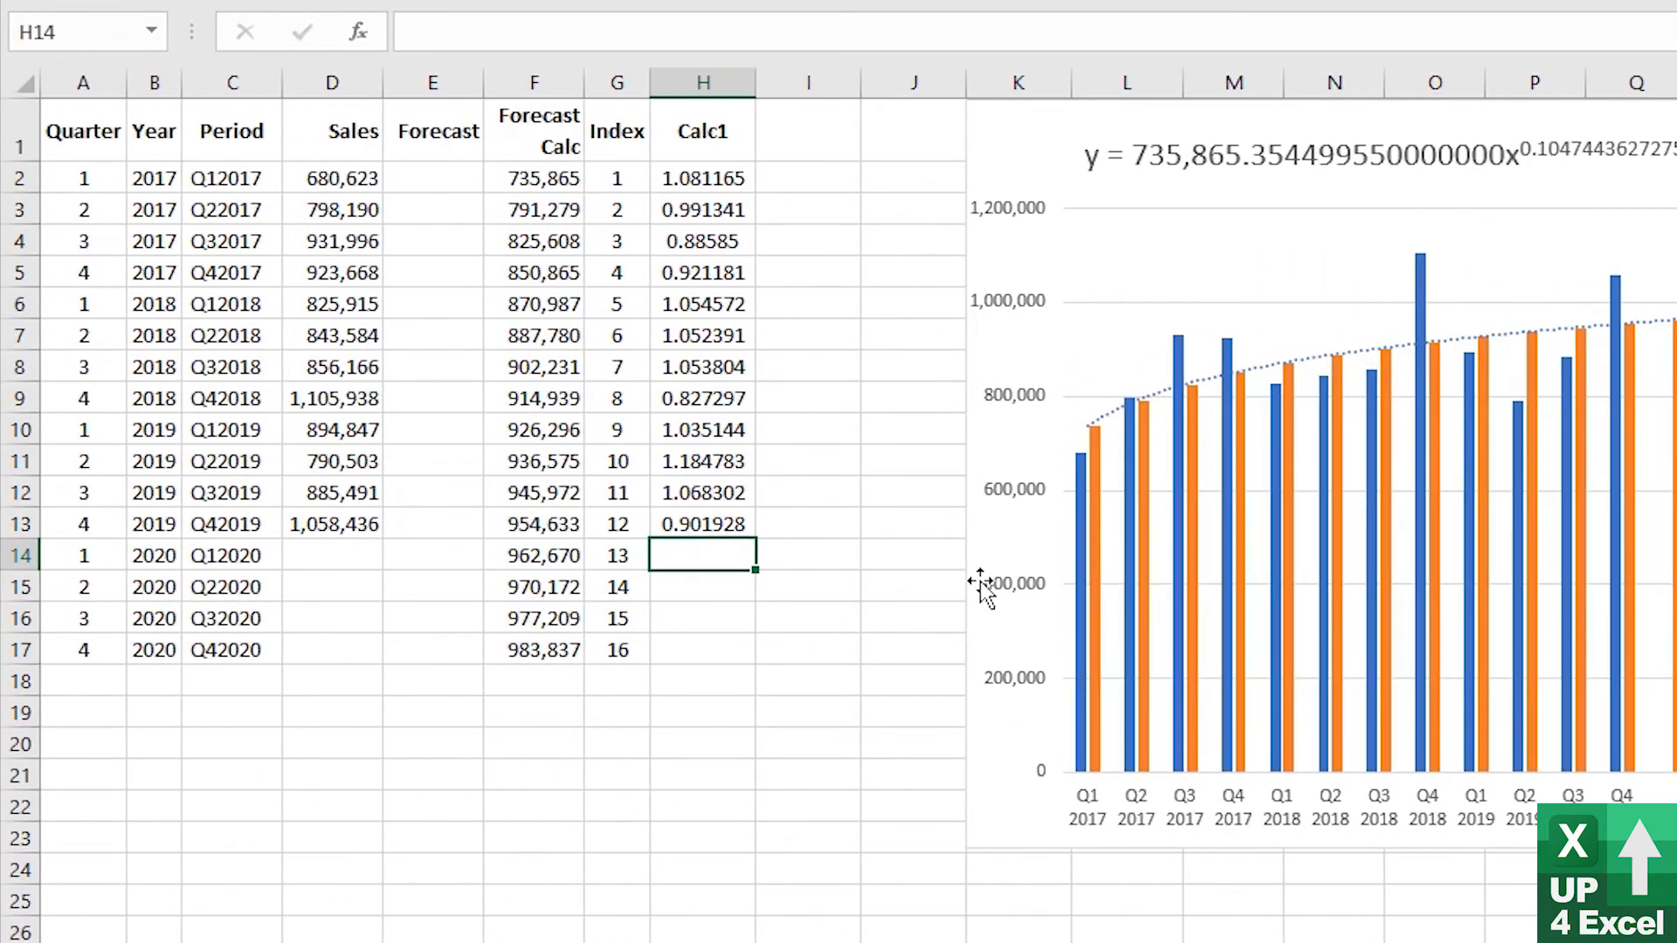
Average the 2017, 2018 and 2019 Q1 ratios in H14, giving 1.05696, and start Q2's formula
{"action": "type", "text": "=average("}
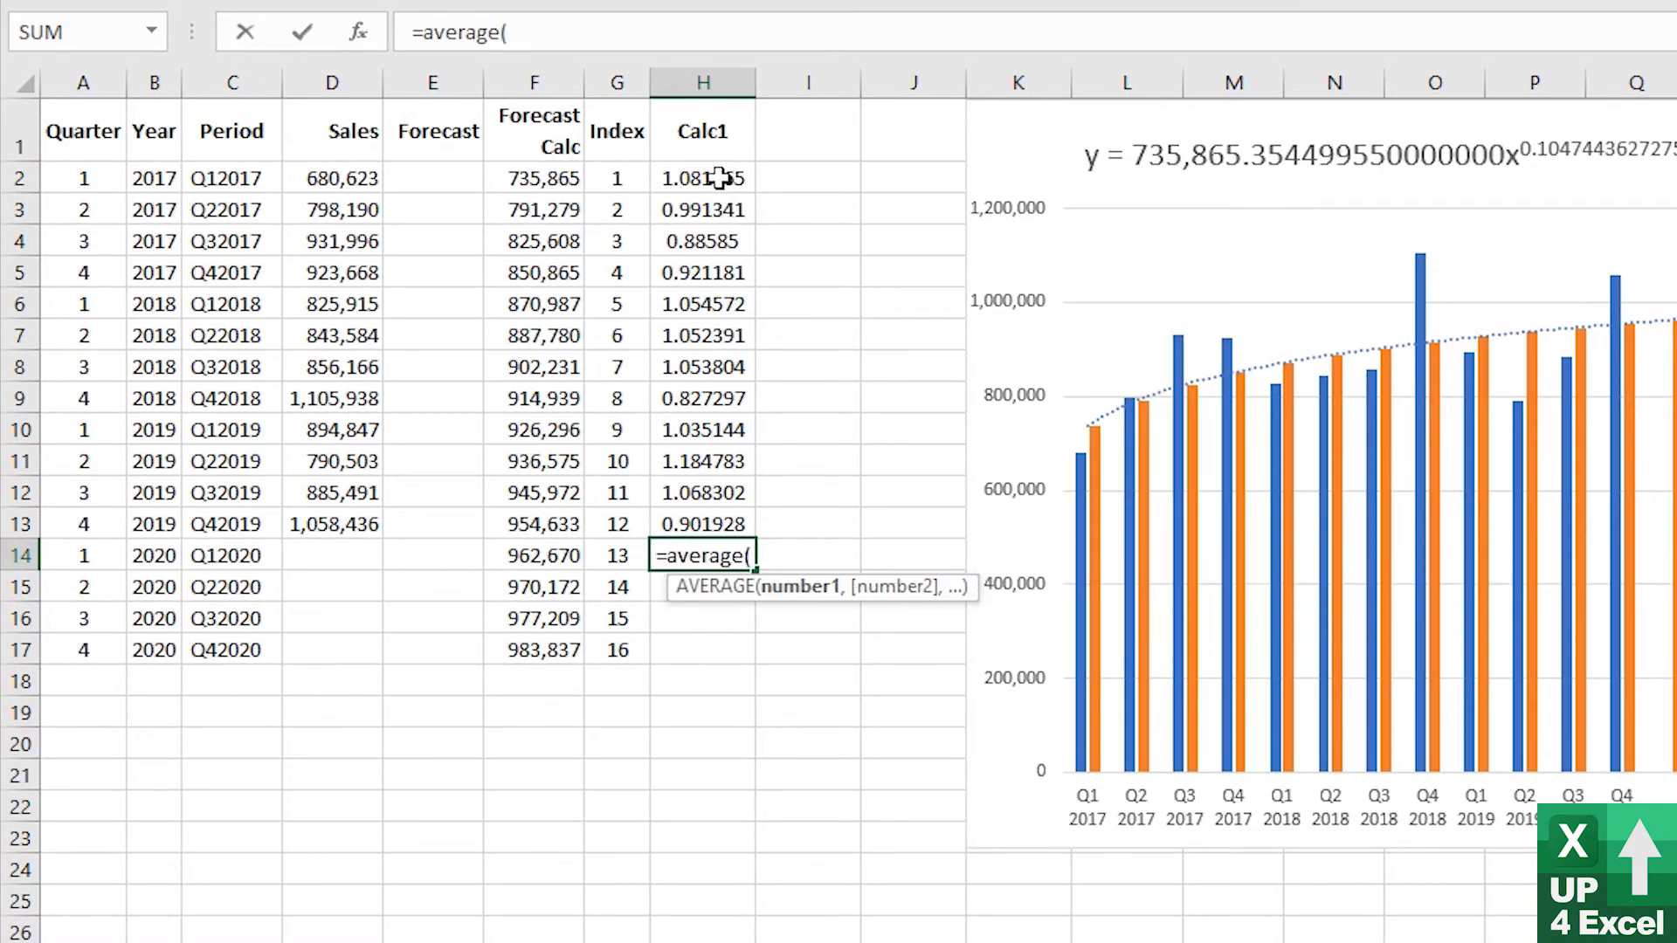
{"action": "left_click", "coordinate": [702, 178]}
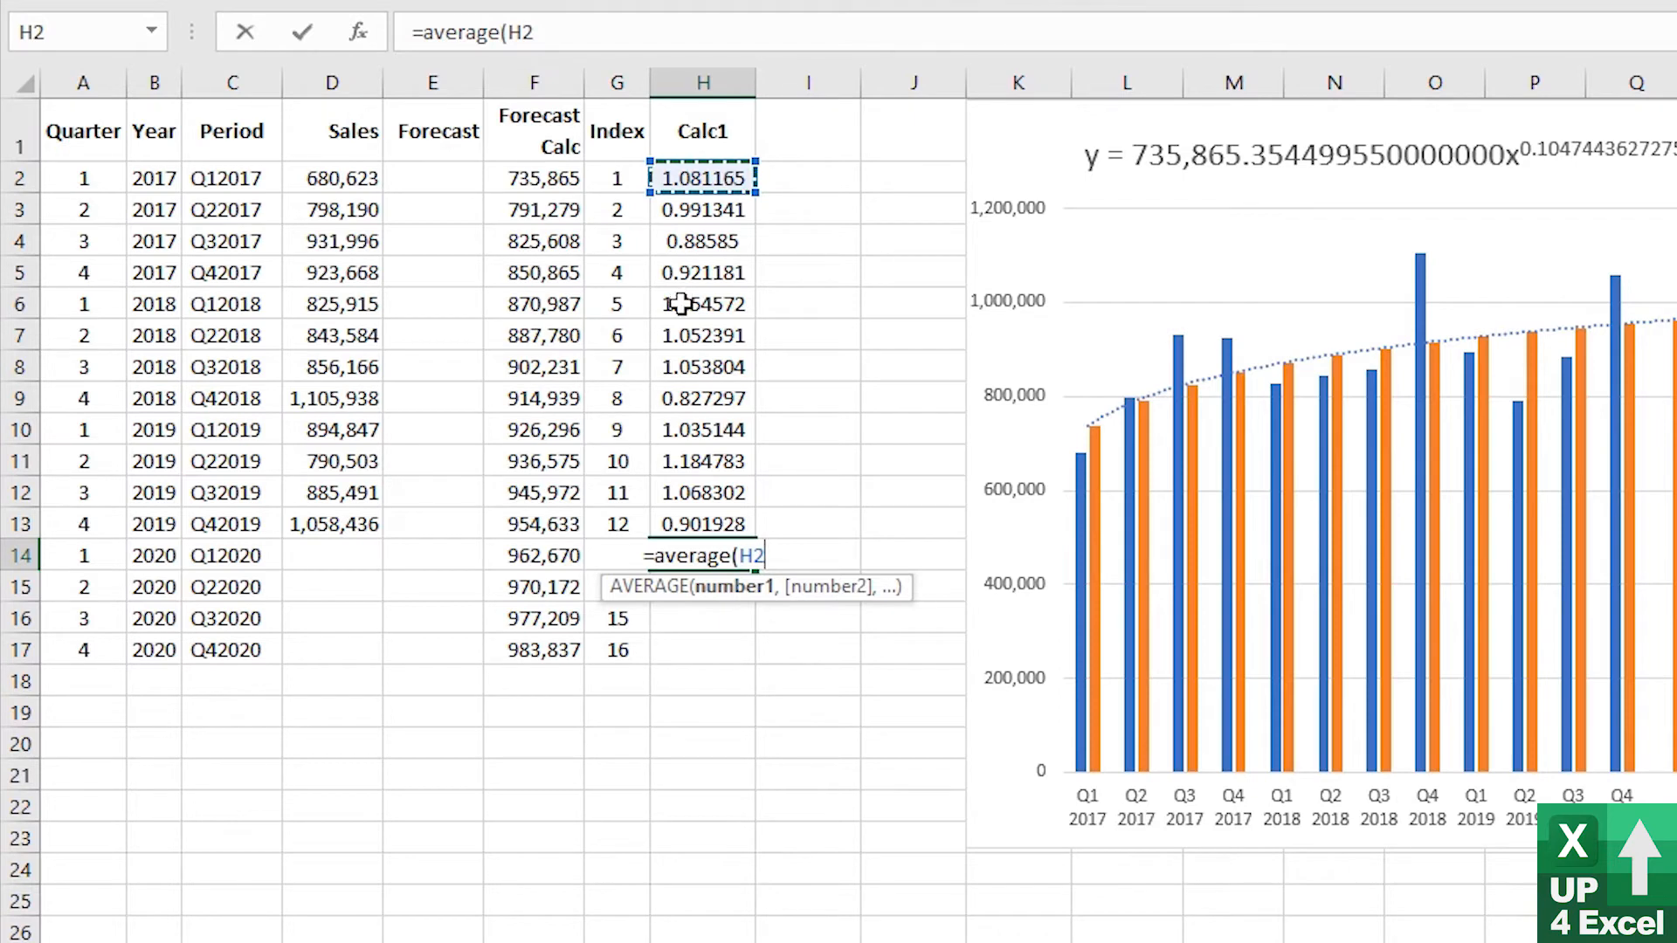
{"action": "left_click", "coordinate": [702, 304]}
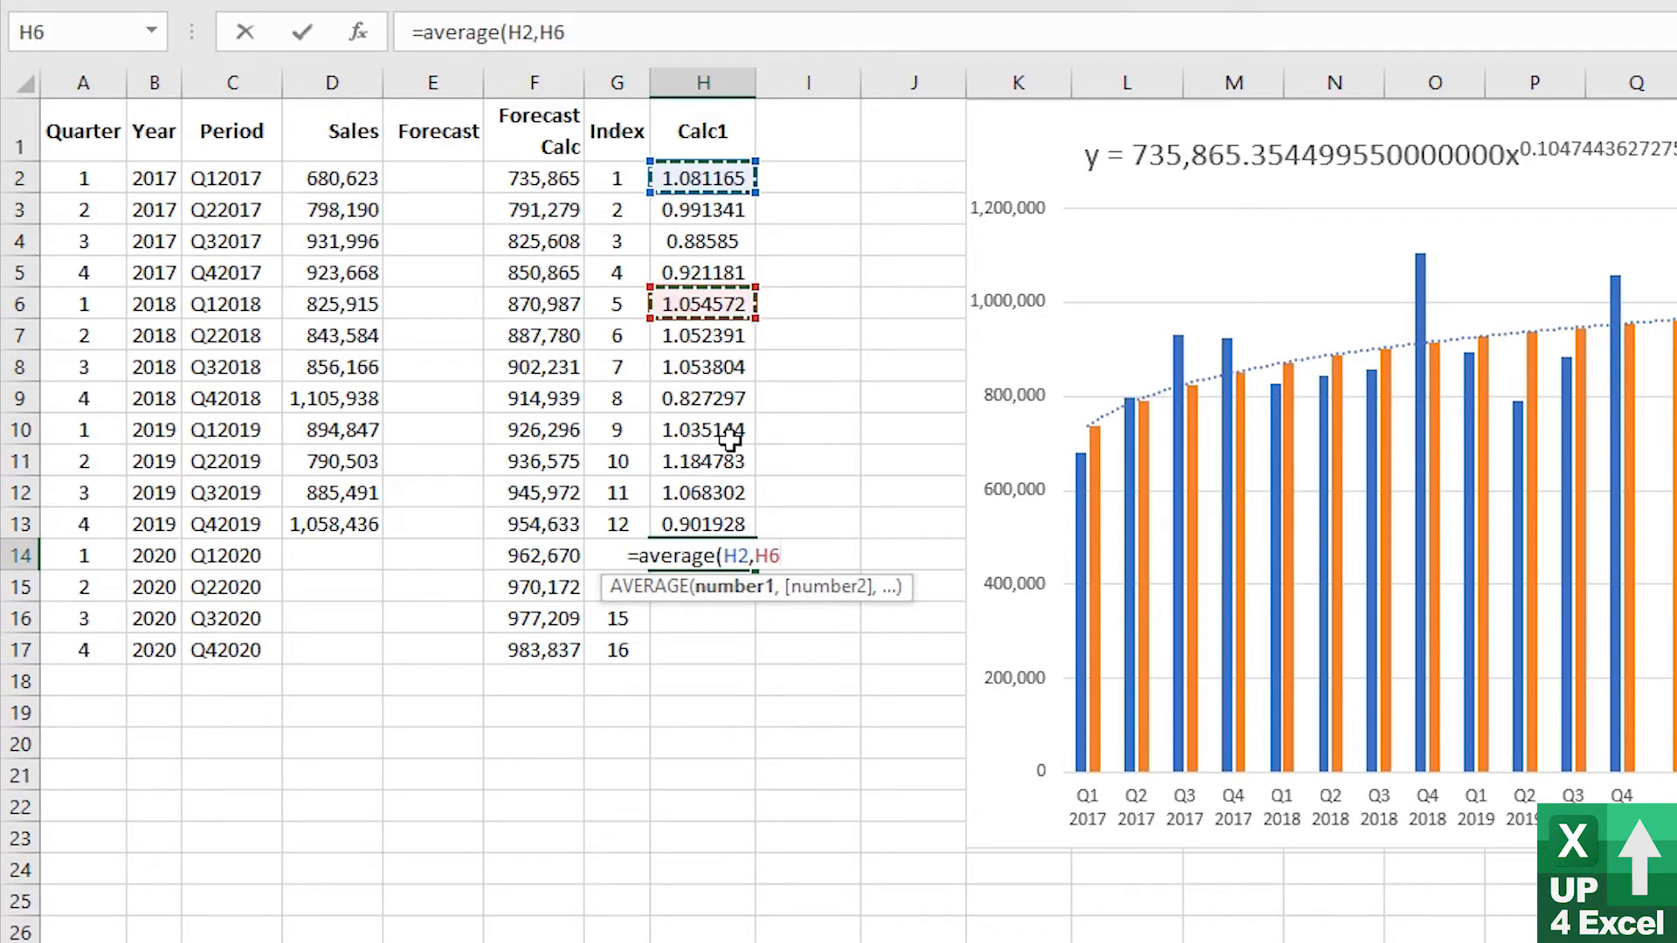
{"action": "left_click", "coordinate": [702, 430]}
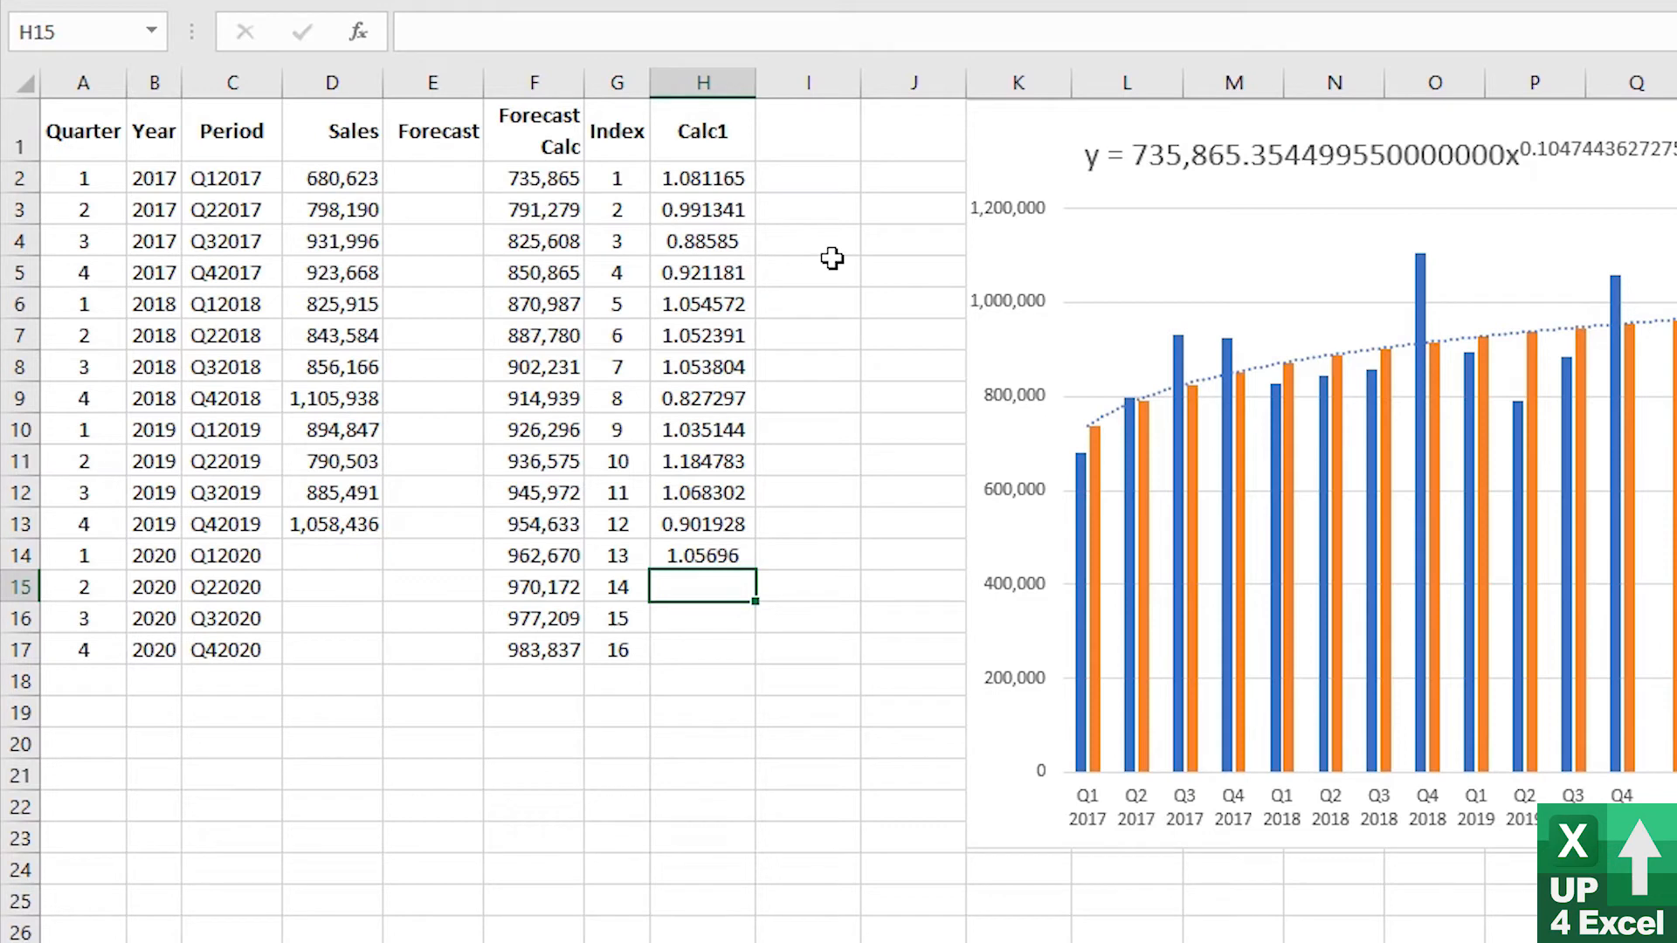
{"action": "type", "text": "=averageif("}
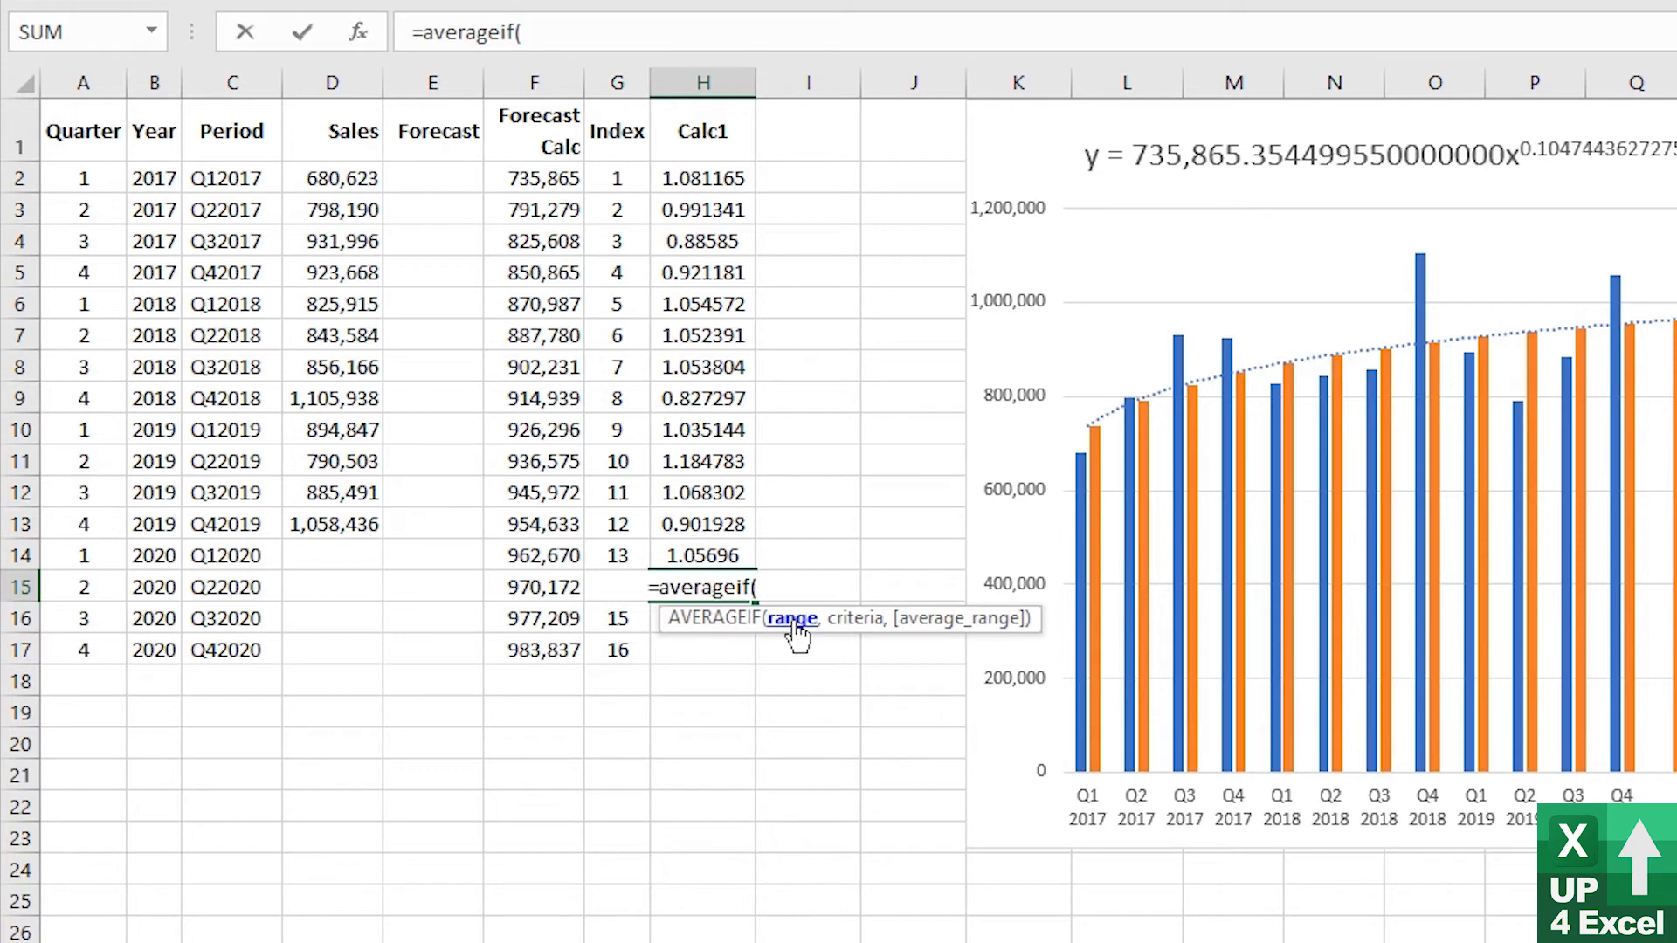
{"action": "mouse_move", "coordinate": [94, 171]}
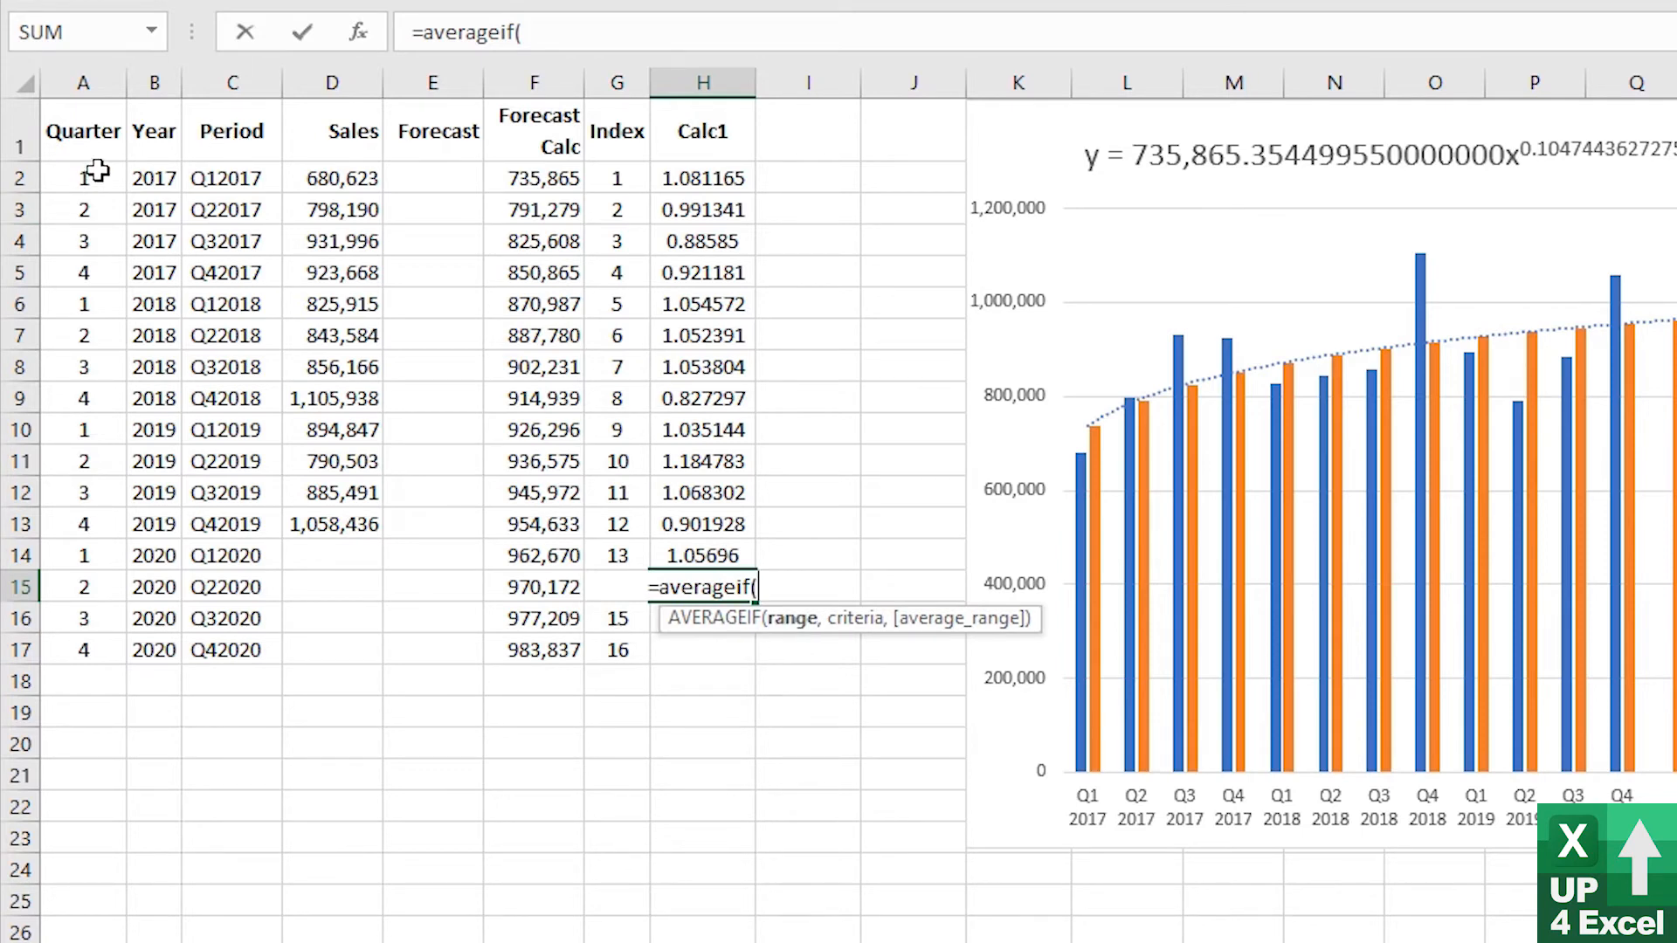
Enter =AVERAGEIF($A$2:$A$13,A15,$H$2:$H$13) in H15 with absolute ranges
{"action": "left_click_drag", "start_coordinate": [84, 178], "coordinate": [84, 524]}
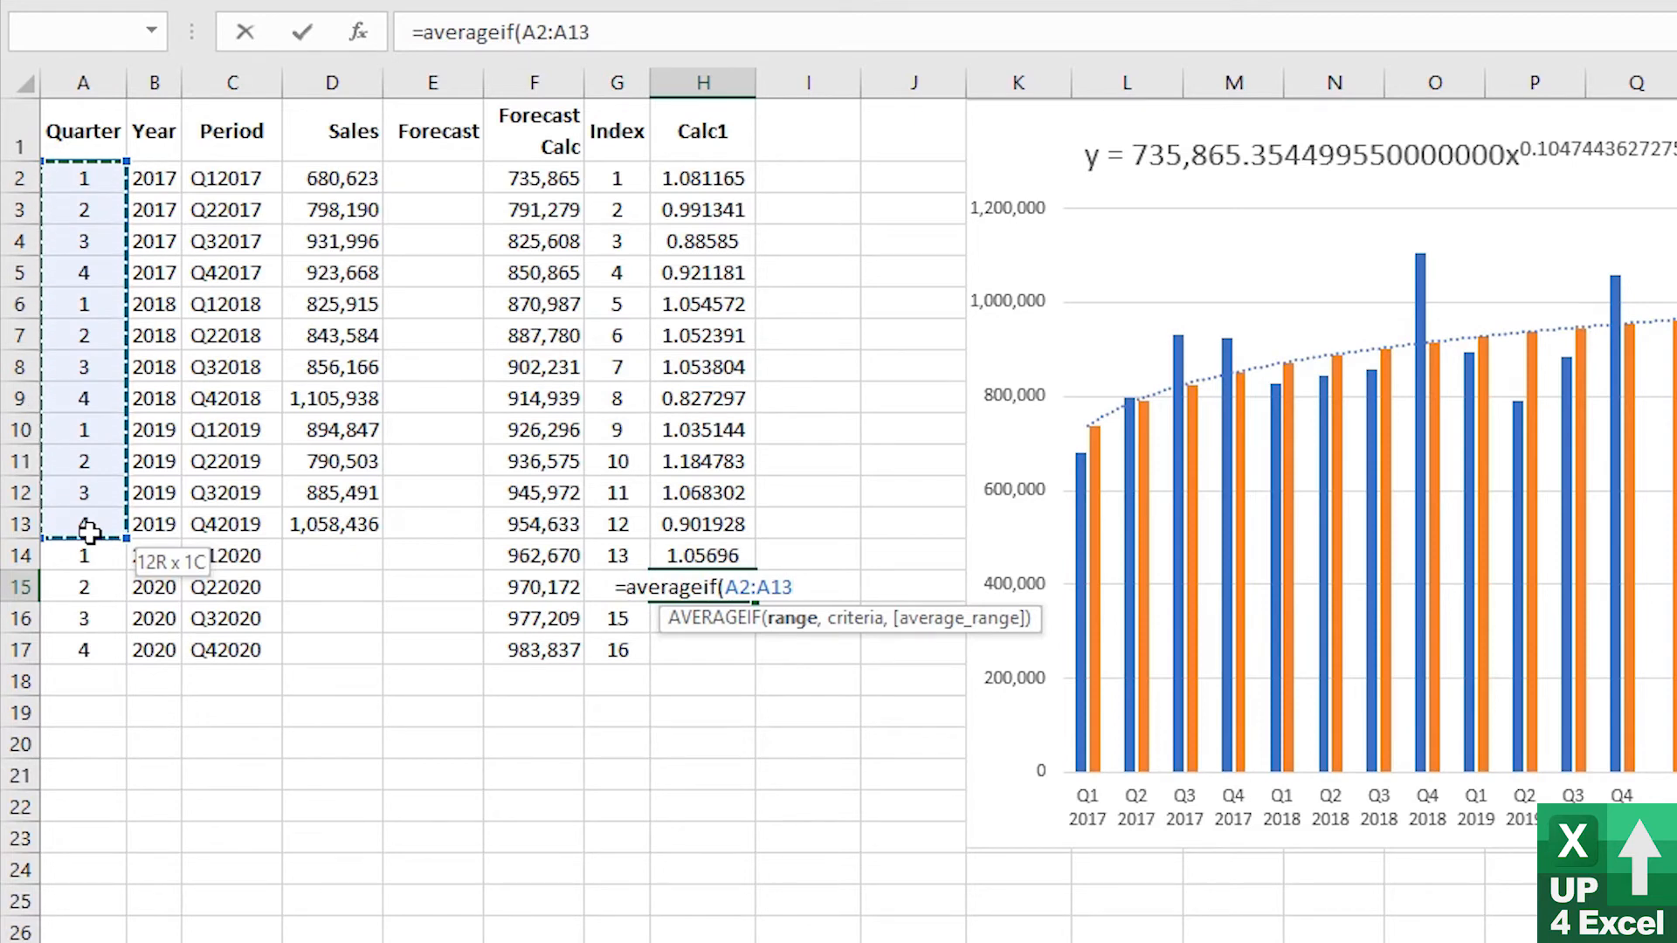
{"action": "key", "text": "f4"}
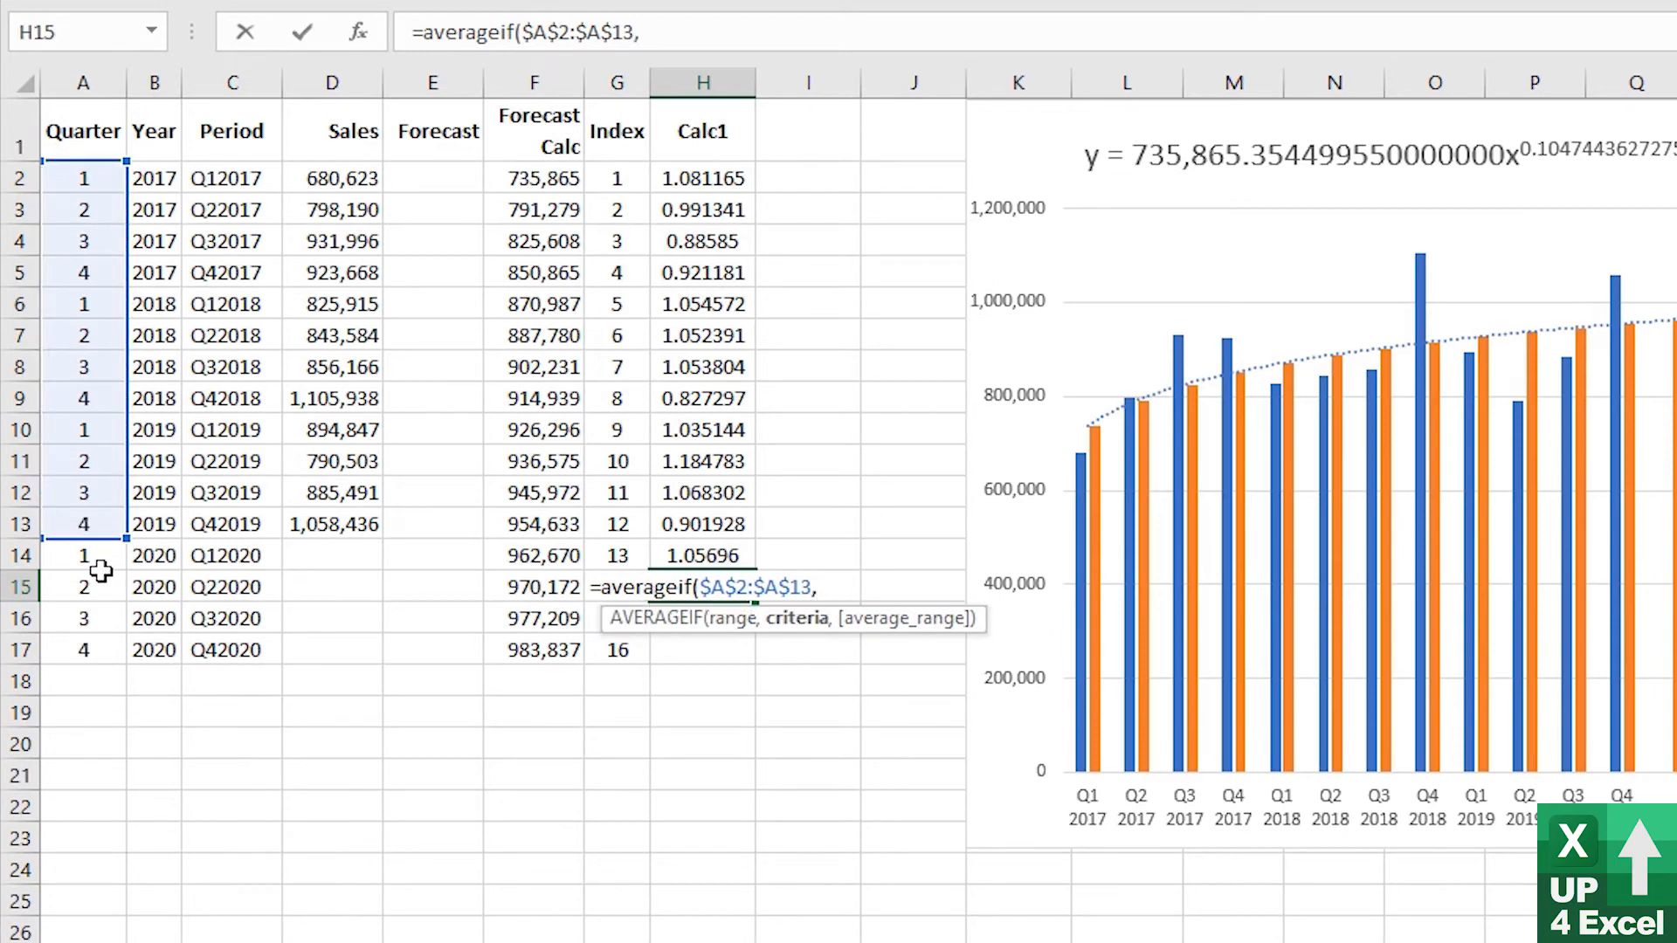
{"action": "left_click", "coordinate": [84, 587]}
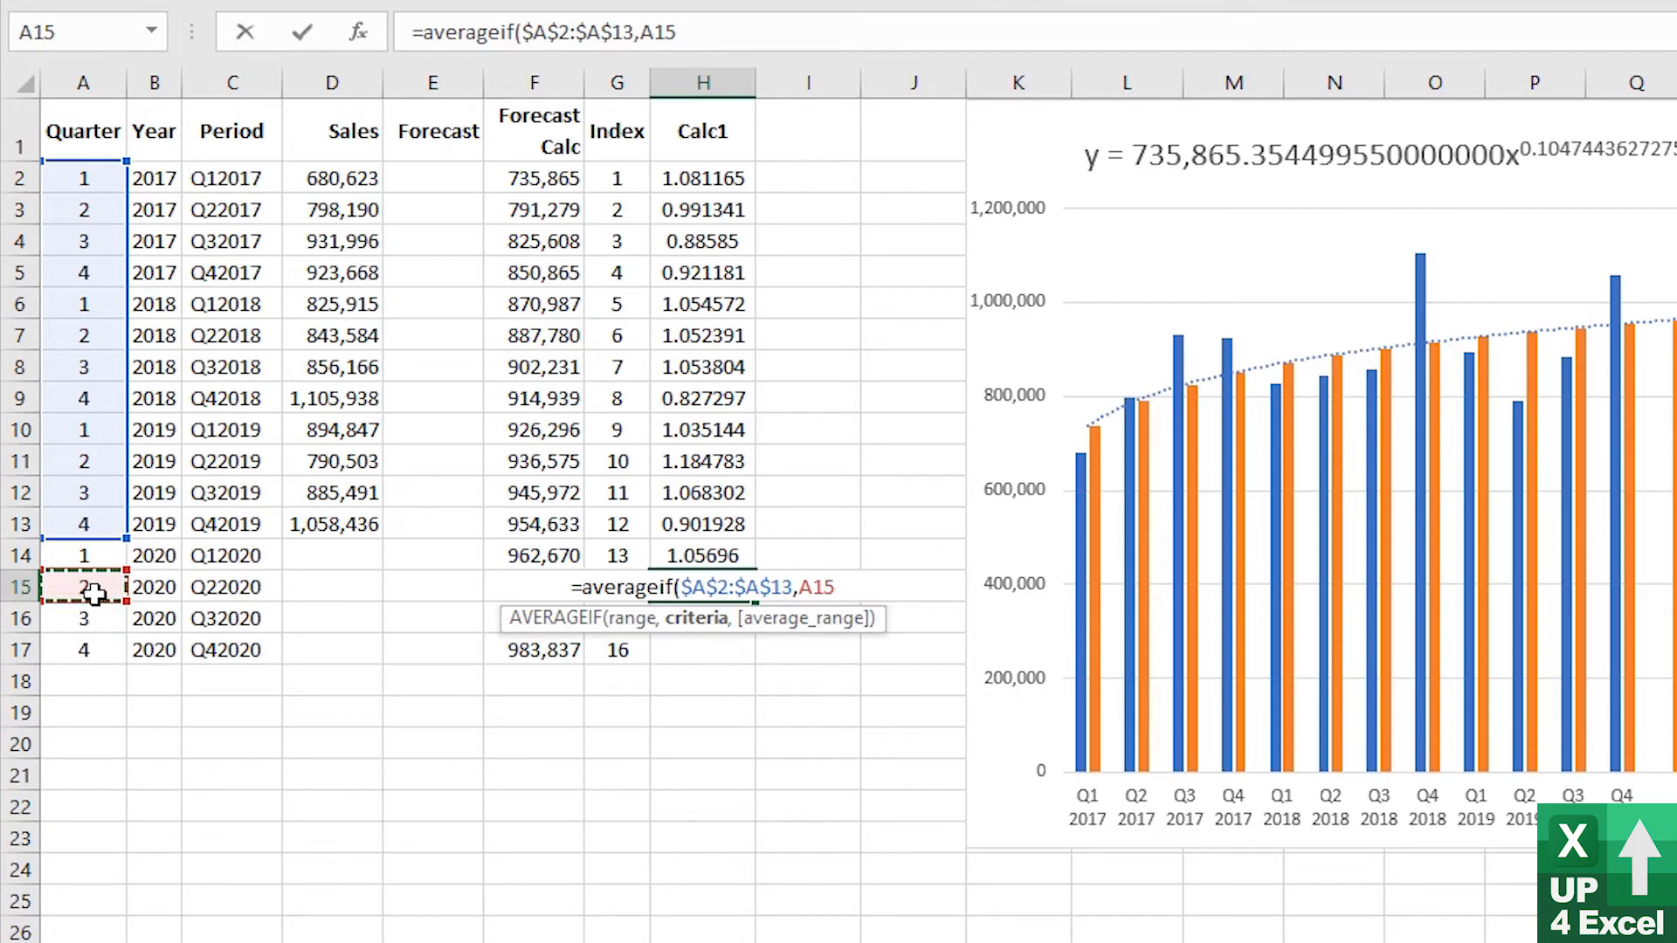
{"action": "type", "text": ","}
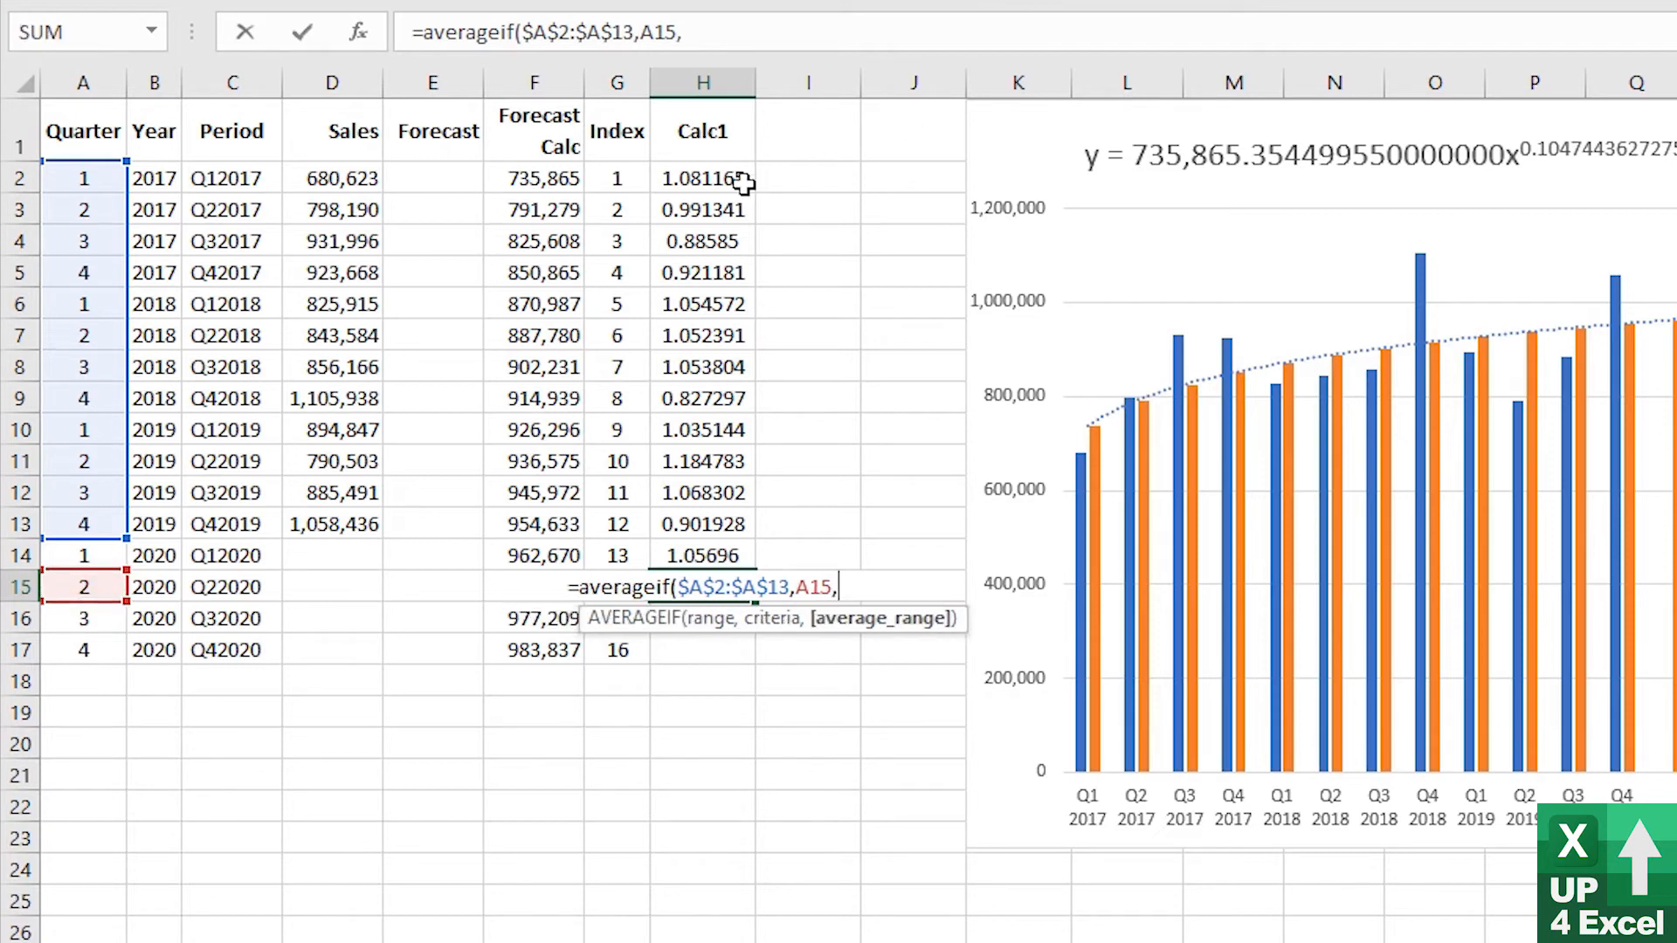
{"action": "left_click", "coordinate": [702, 178]}
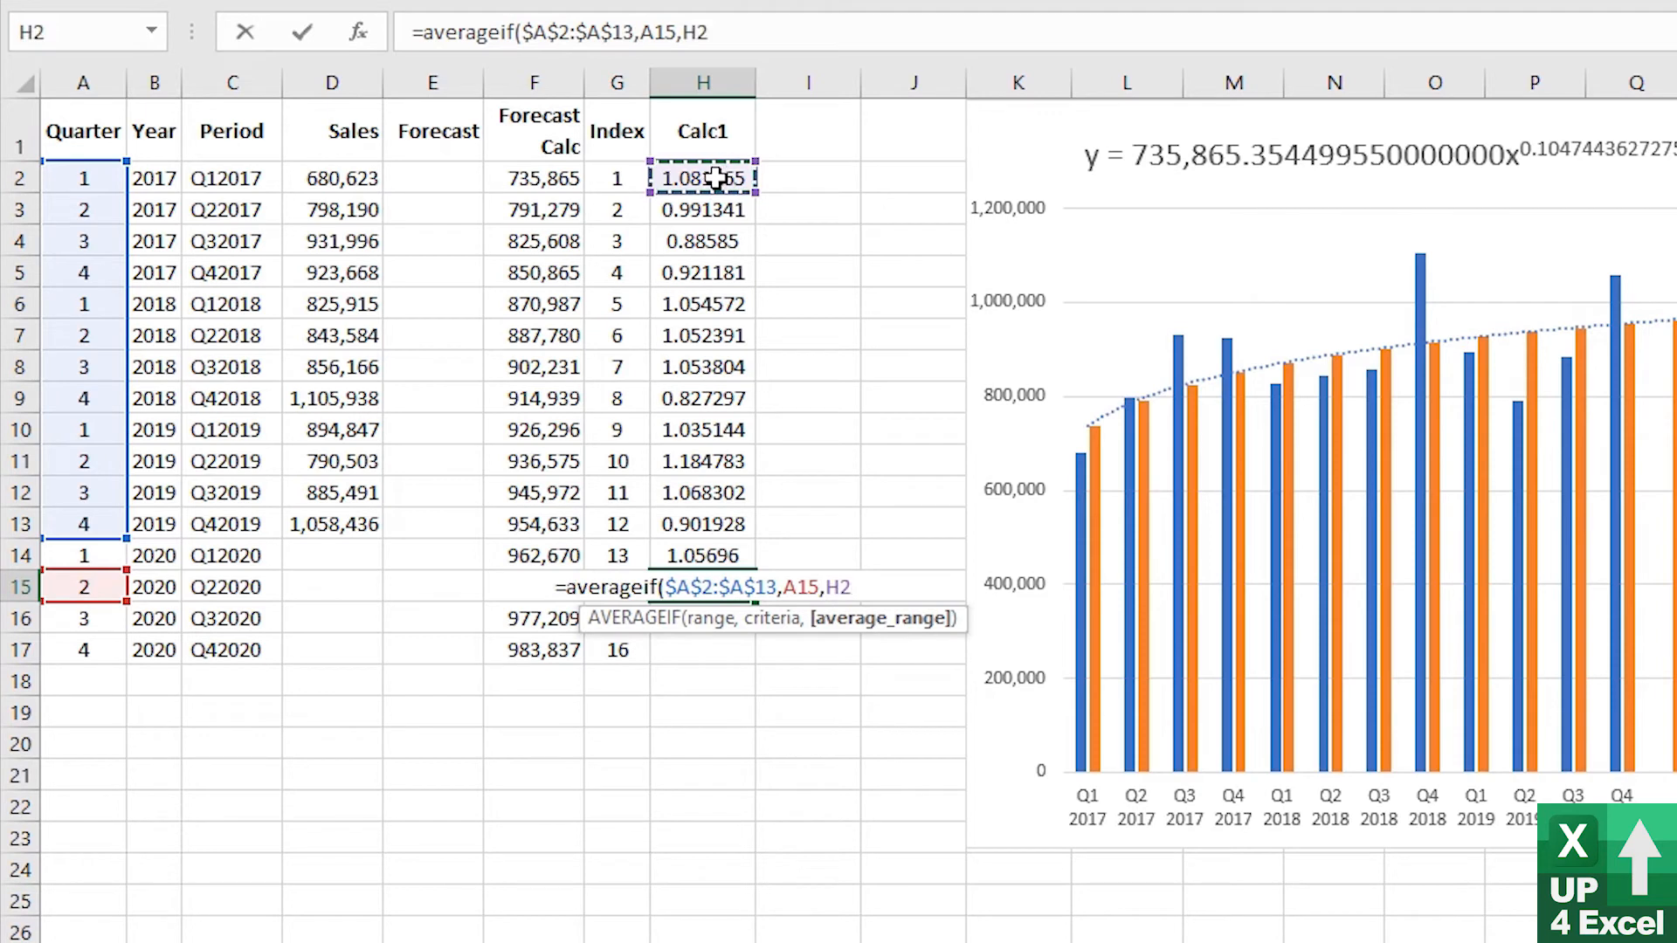
{"action": "left_click_drag", "start_coordinate": [703, 178], "coordinate": [702, 524]}
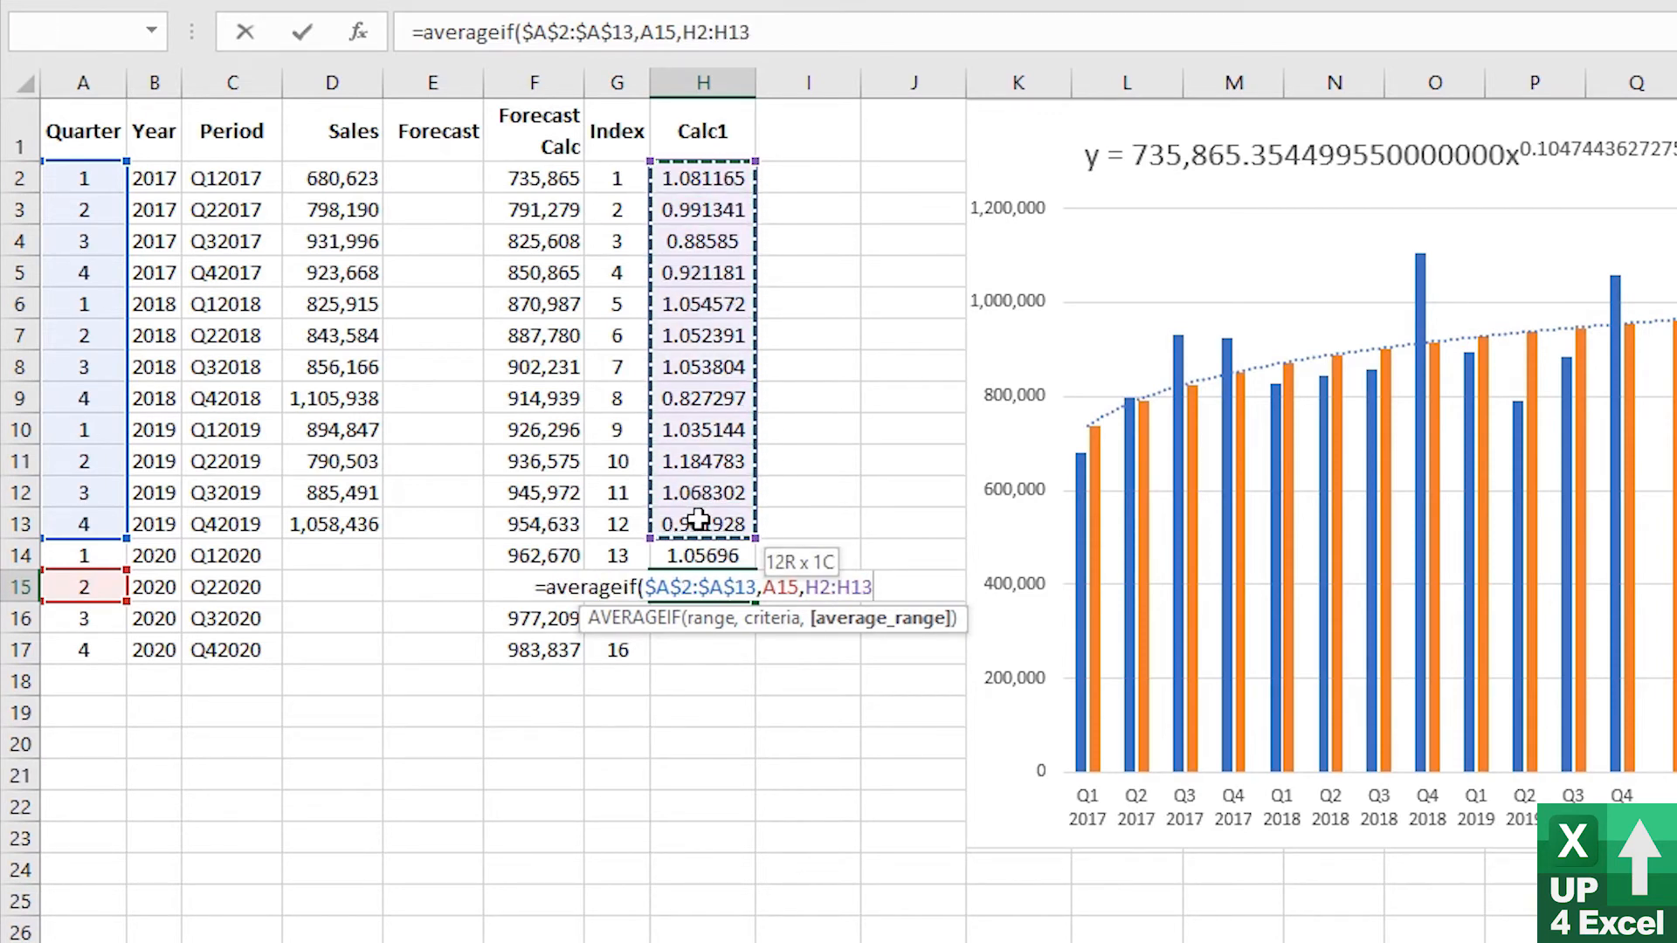
{"action": "key", "text": "f4"}
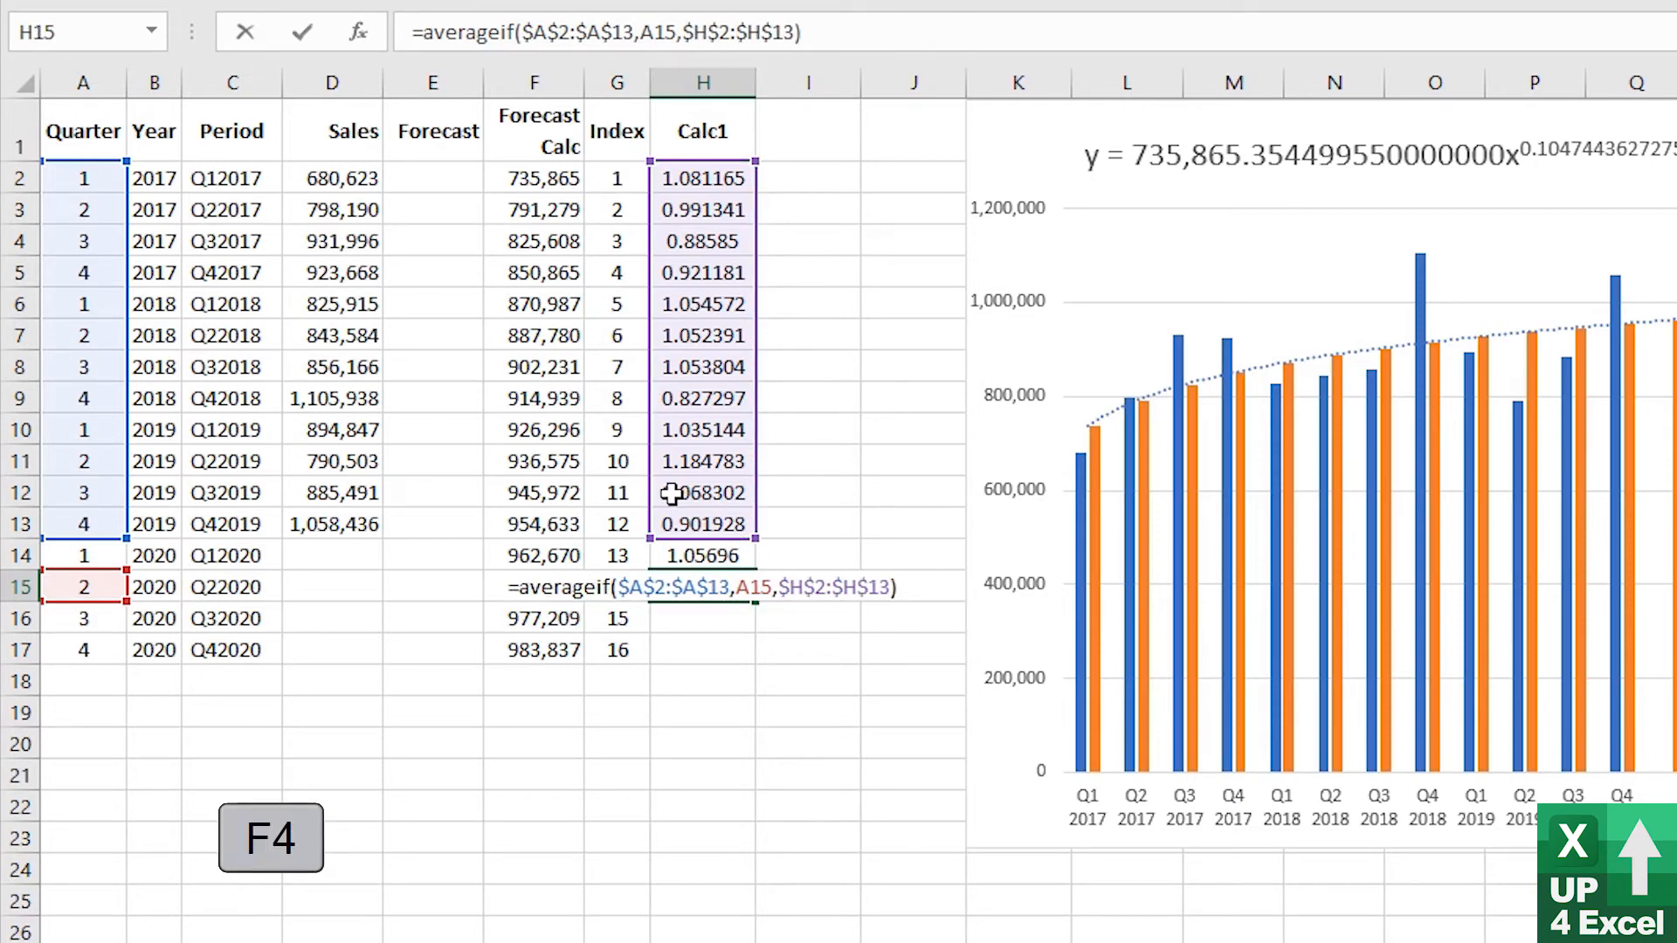
{"action": "key", "text": "Enter"}
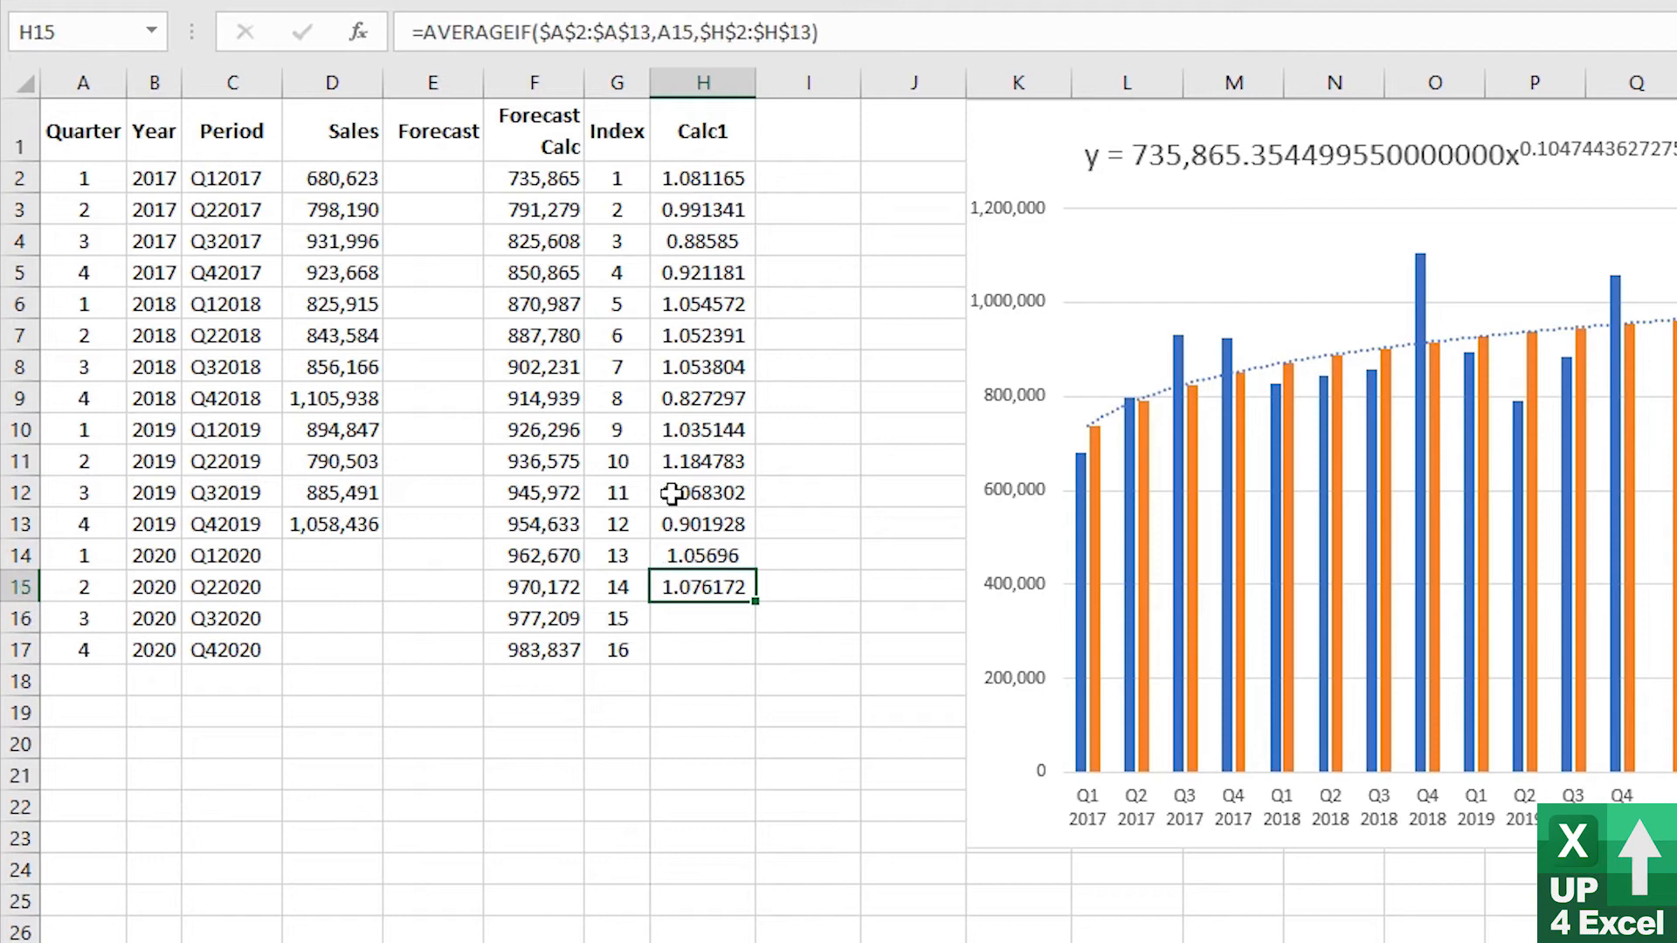
Copy the AVERAGEIF formula down to H17, giving 1.076172, 1.002652 and 0.883468
{"action": "key", "text": "ctrl+c"}
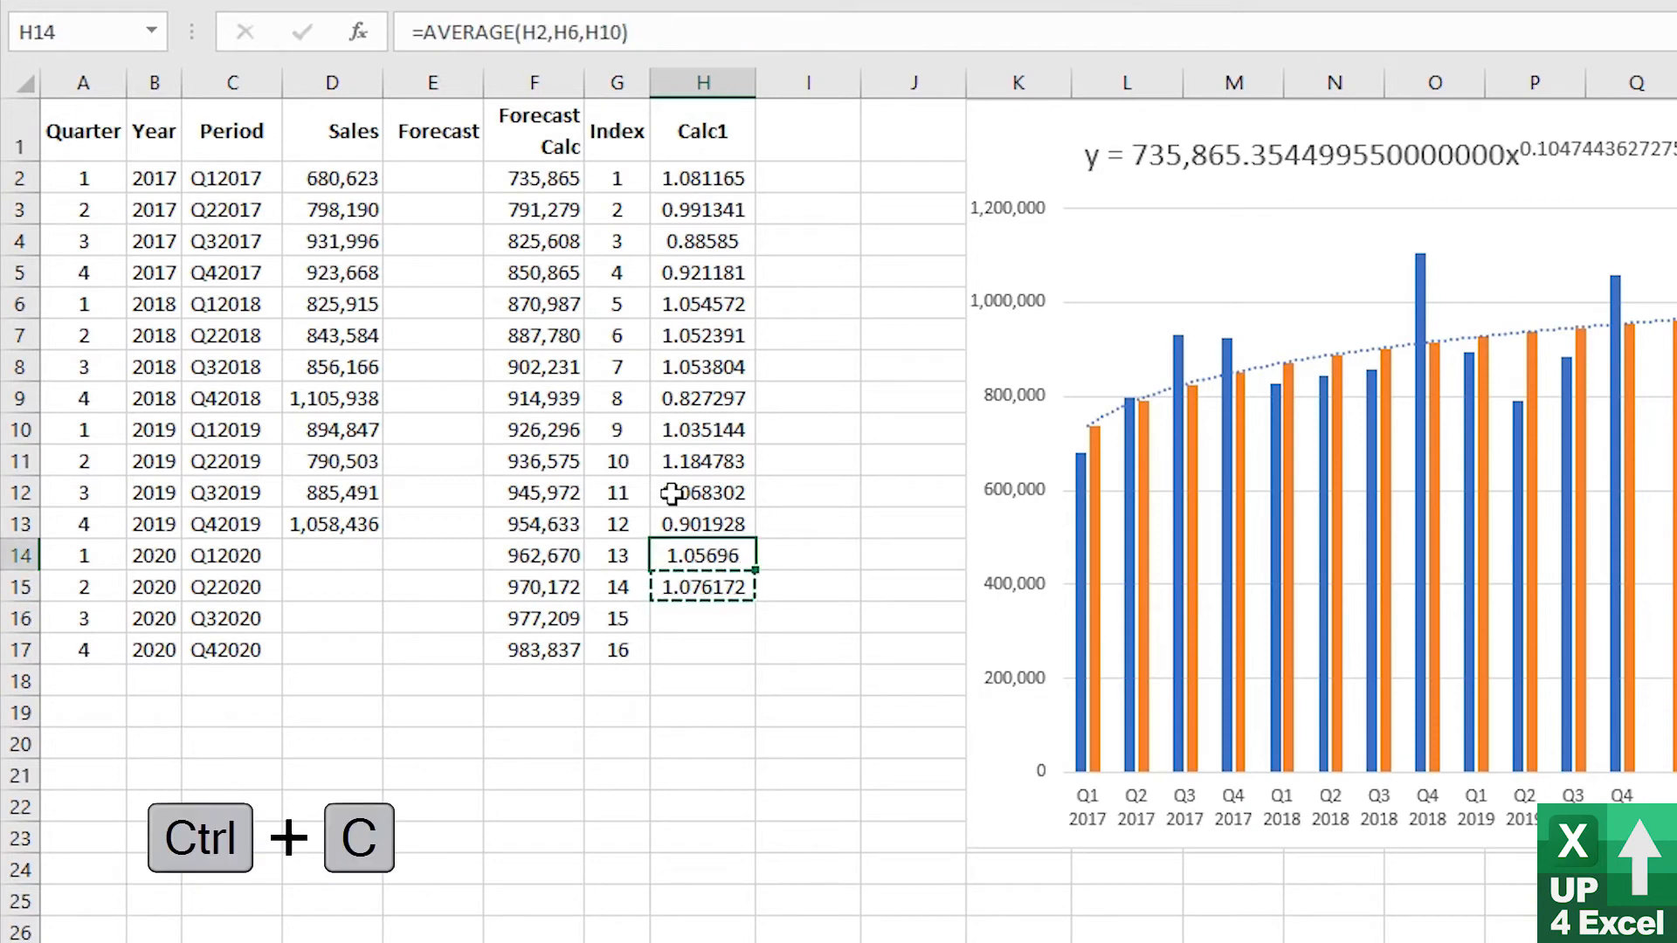
{"action": "key", "text": "ctrl+v"}
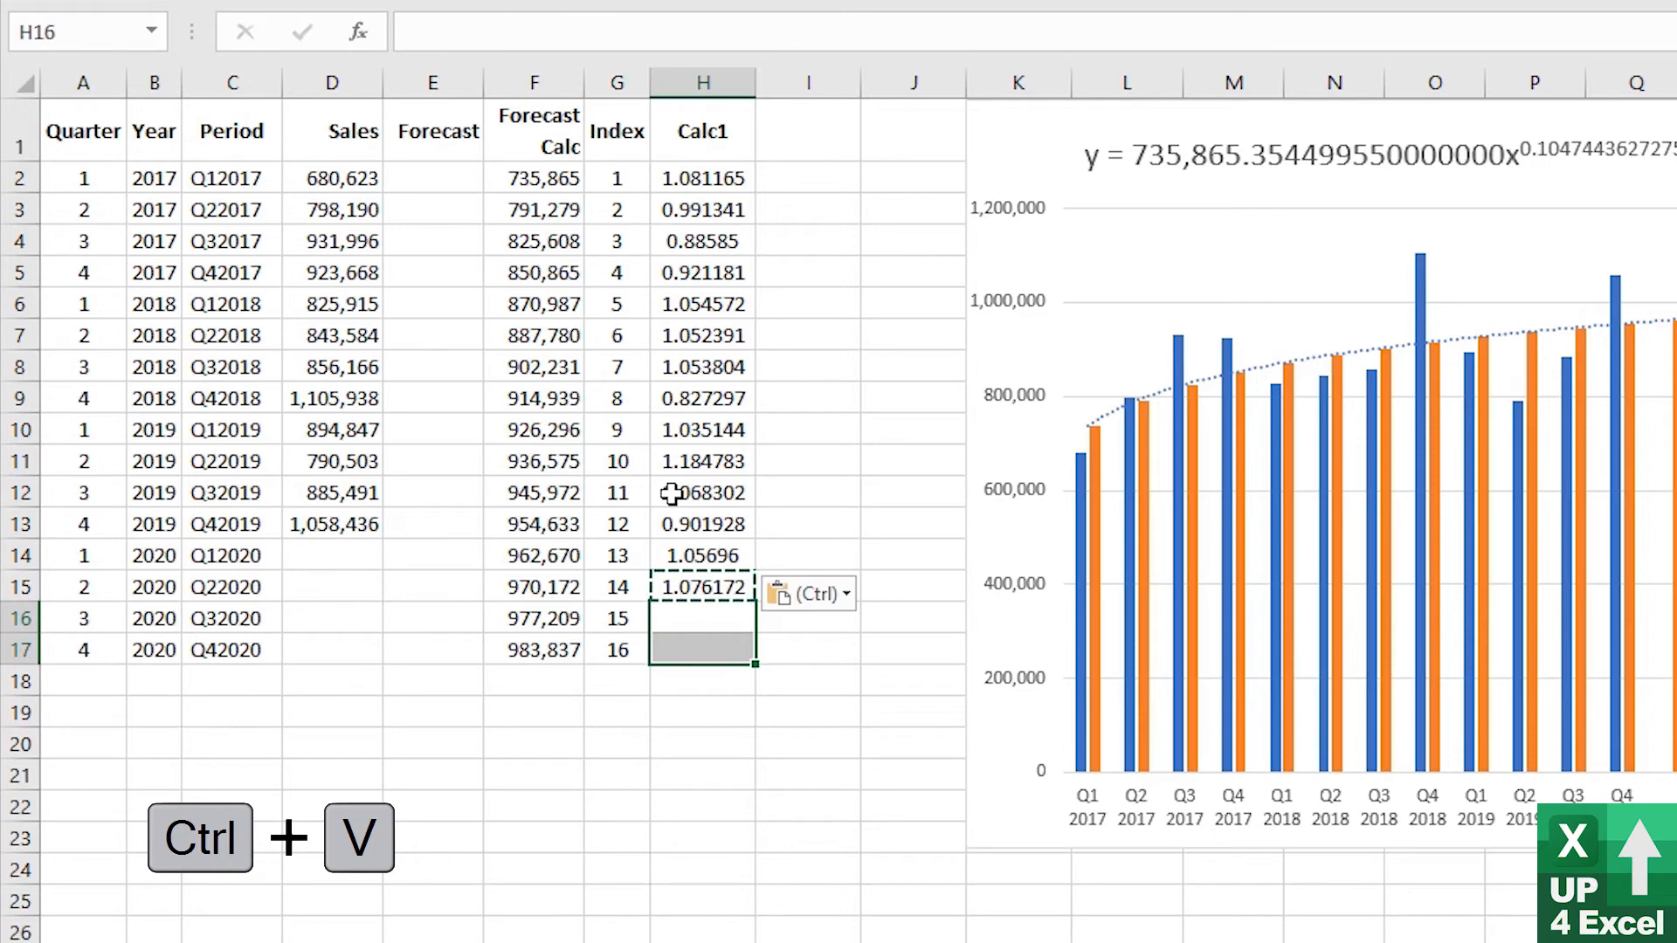
{"action": "key", "text": "ctrl+v"}
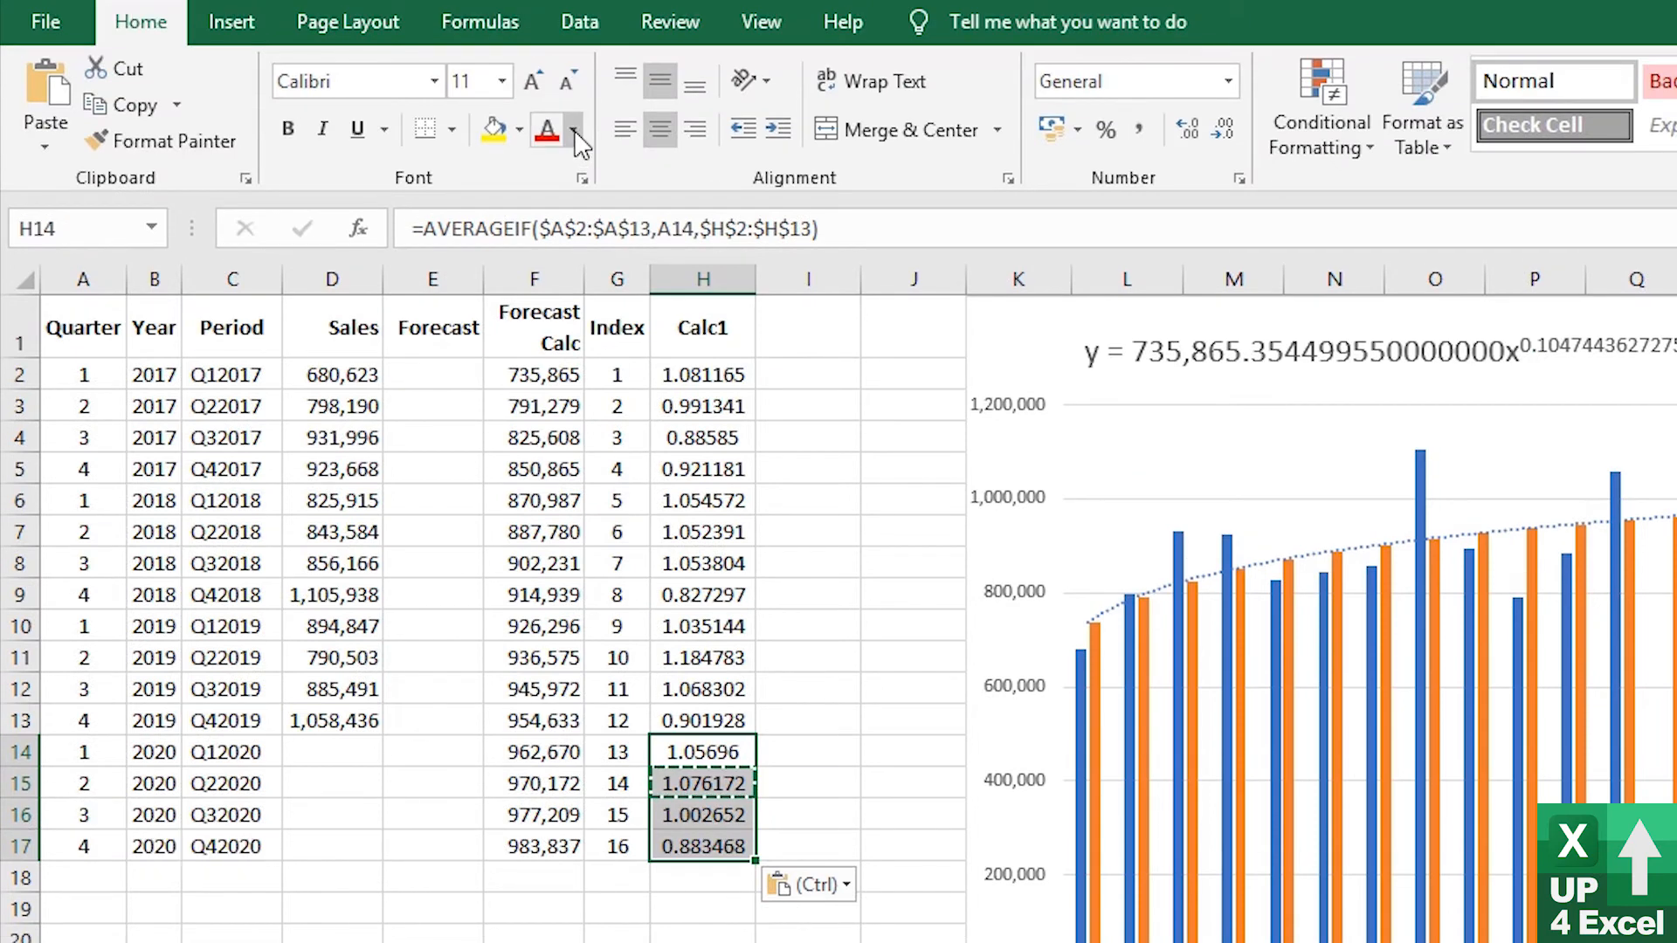
Colour the four 2020 Calc1 values H14:H17 in blue font
{"action": "left_click", "coordinate": [578, 127]}
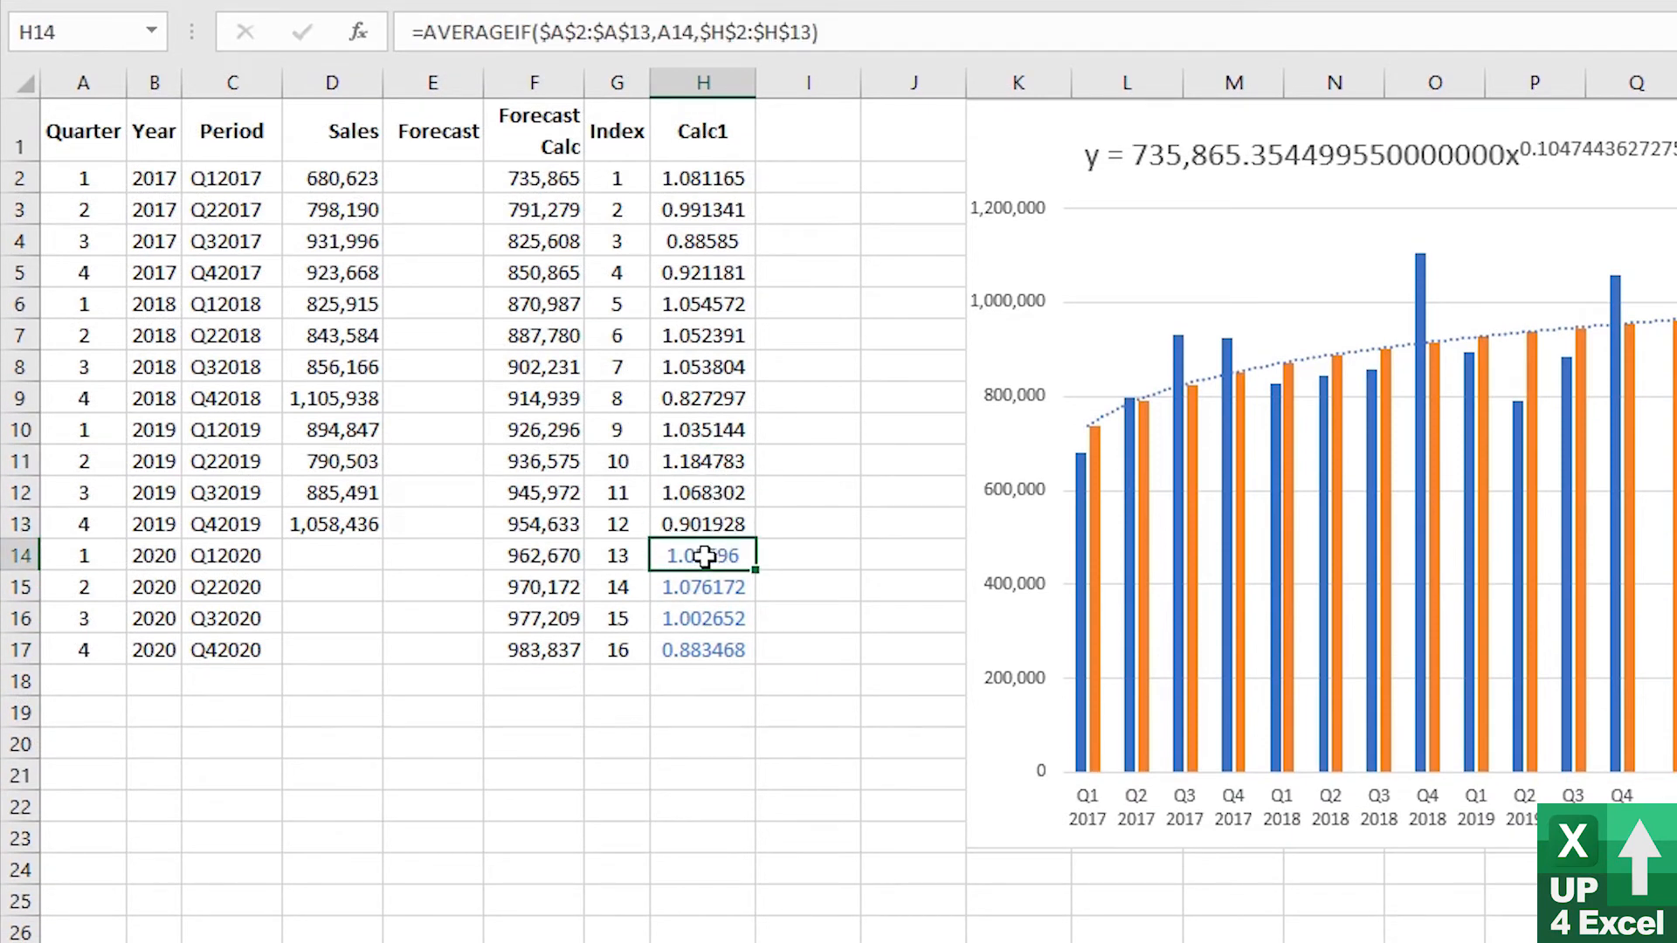
{"action": "left_click", "coordinate": [332, 554]}
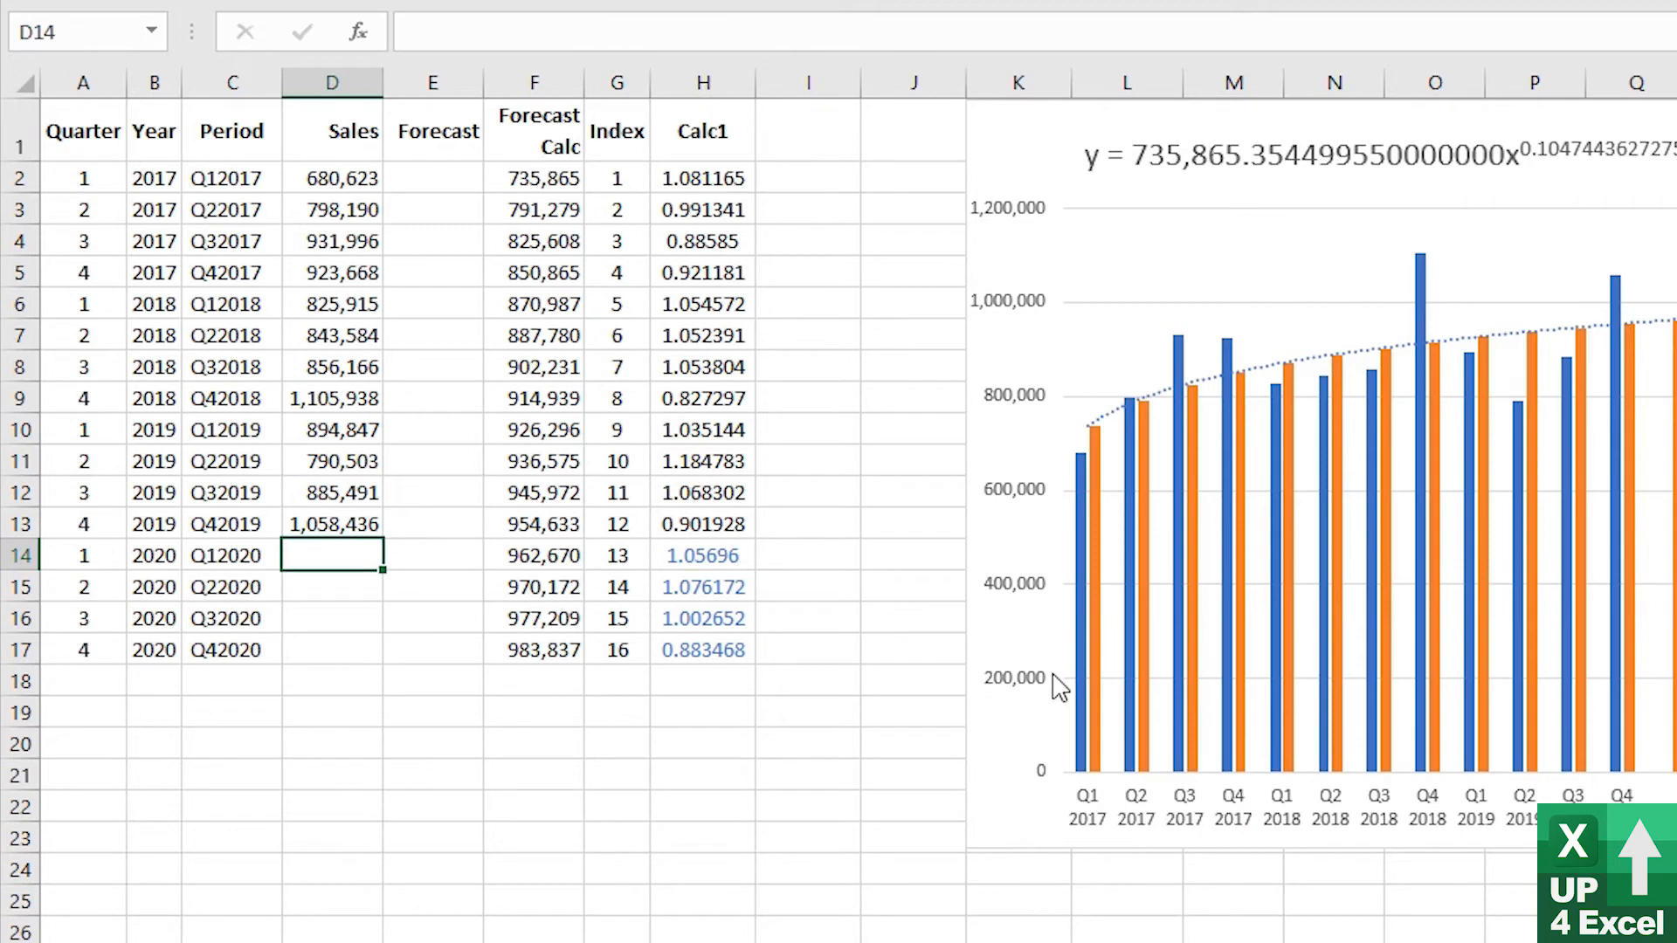
{"action": "left_click", "coordinate": [702, 178]}
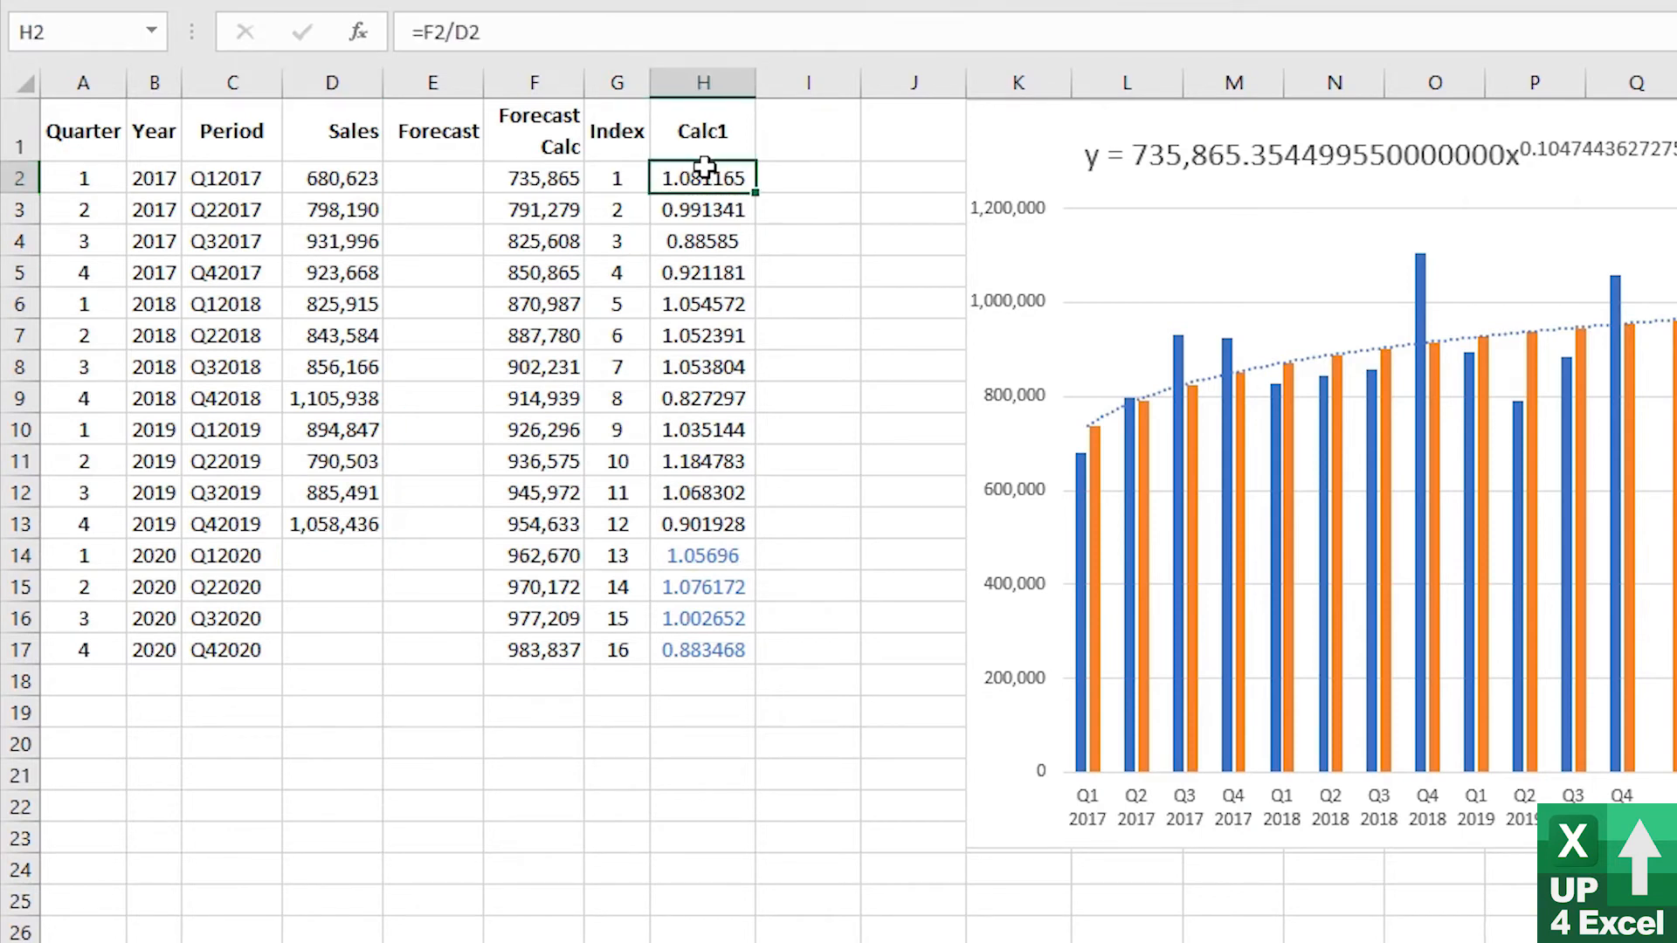
{"action": "double_click", "coordinate": [702, 178]}
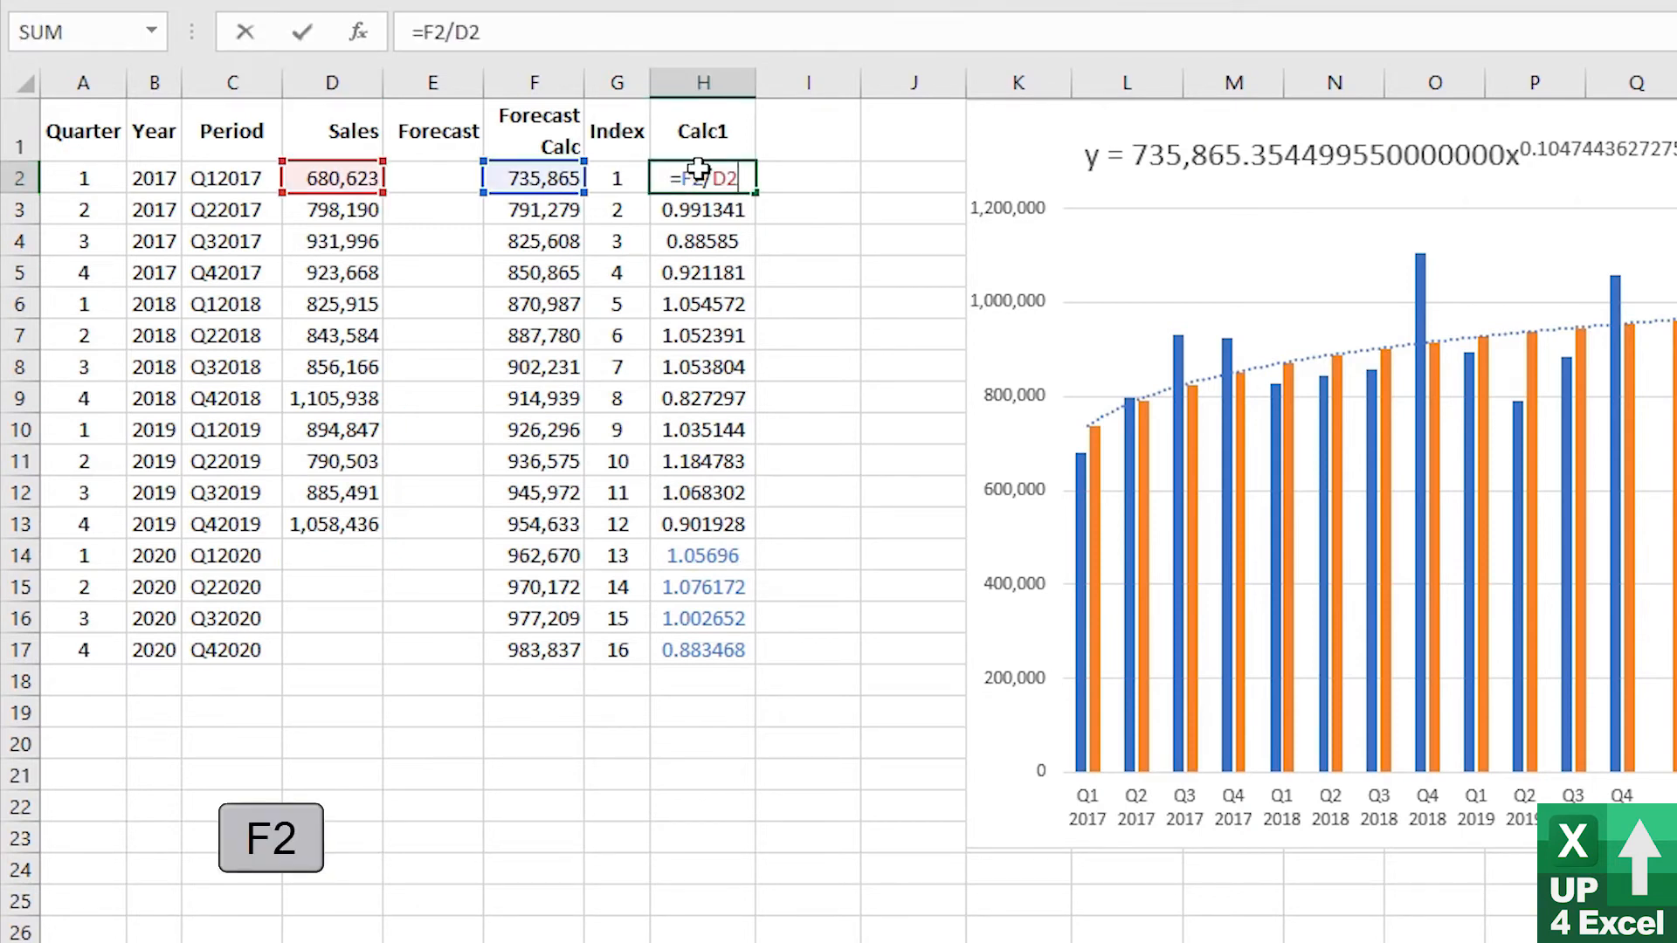
{"action": "key", "text": "enter"}
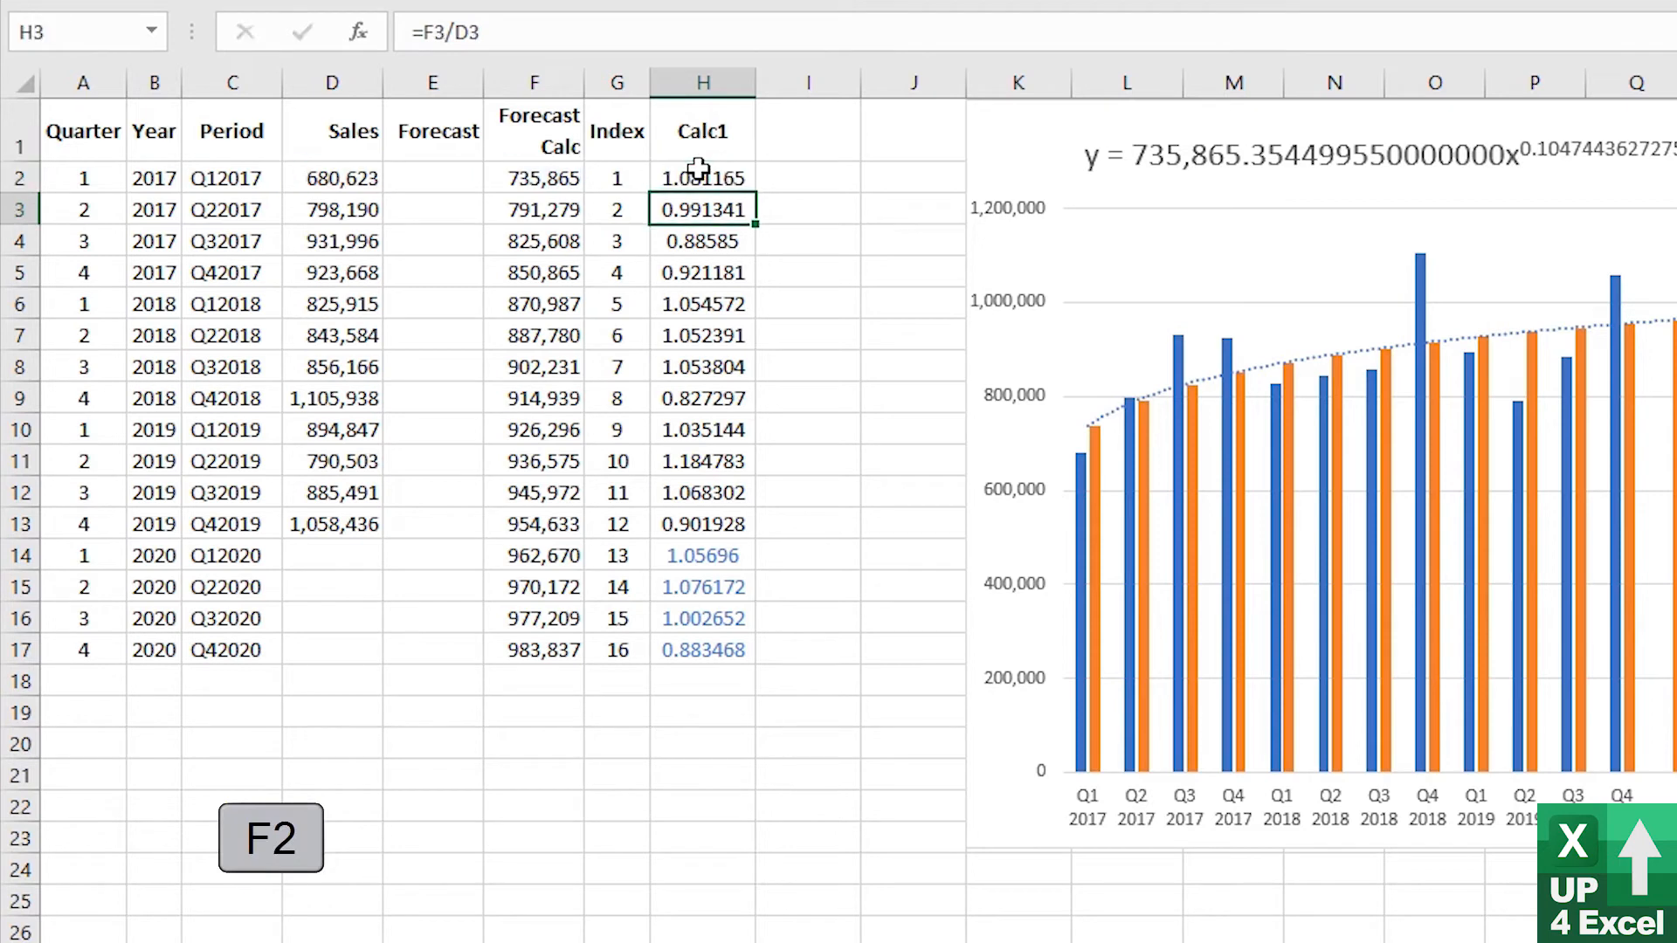
{"action": "left_click", "coordinate": [332, 555]}
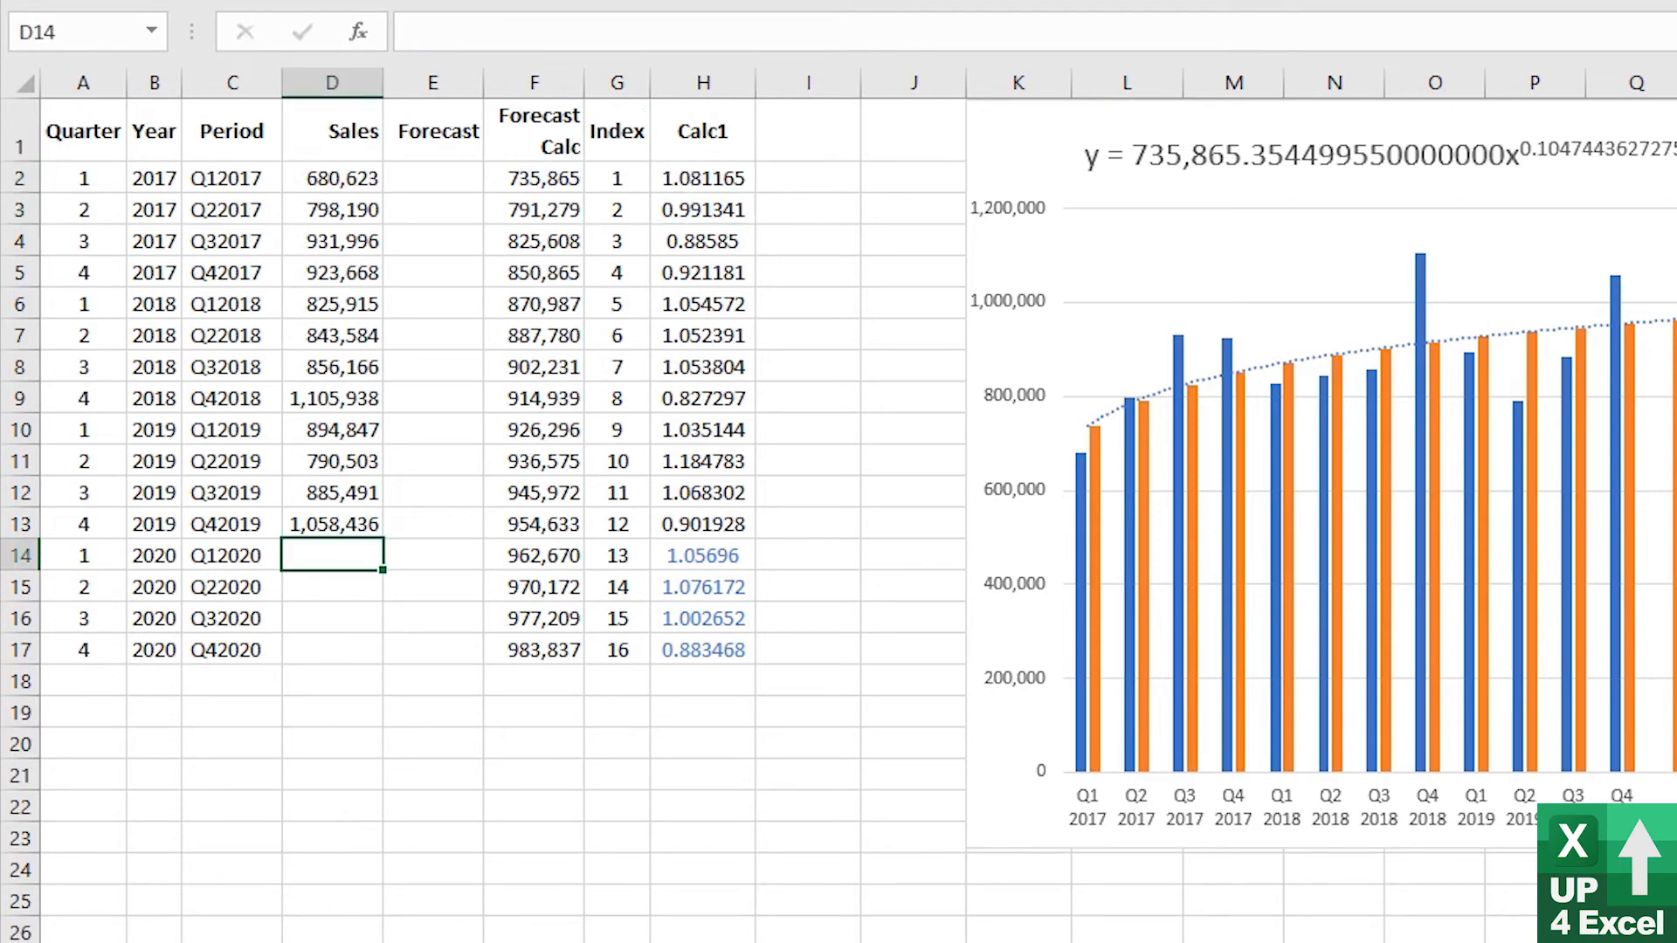
{"action": "type", "text": "=F14"}
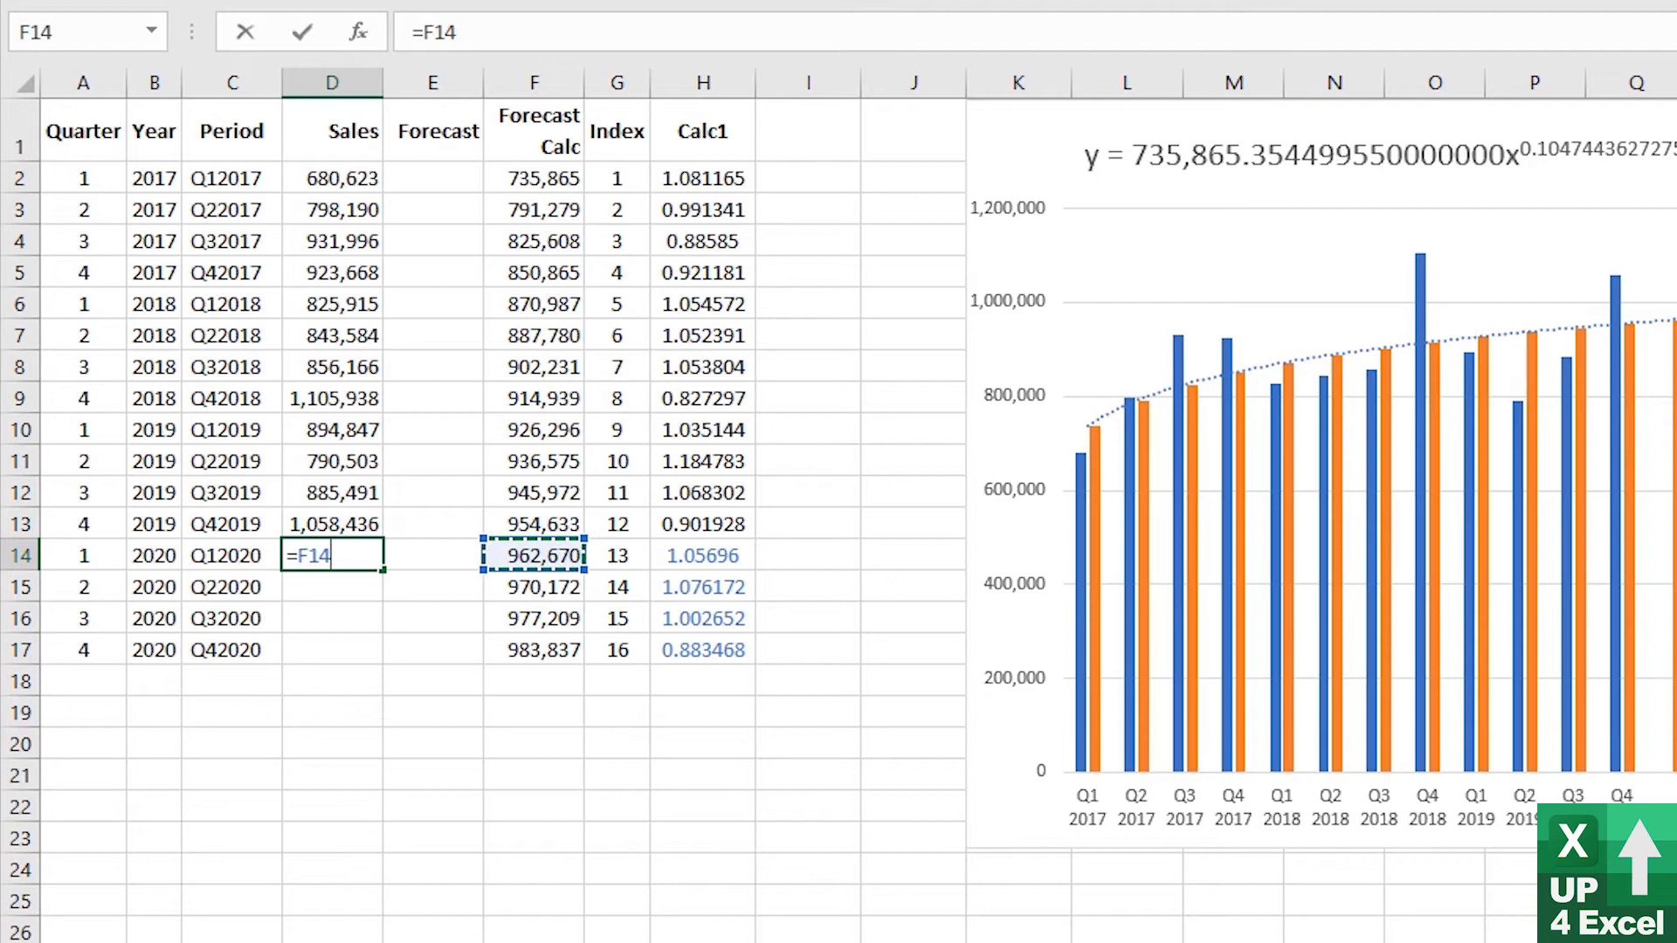
{"action": "type", "text": "/"}
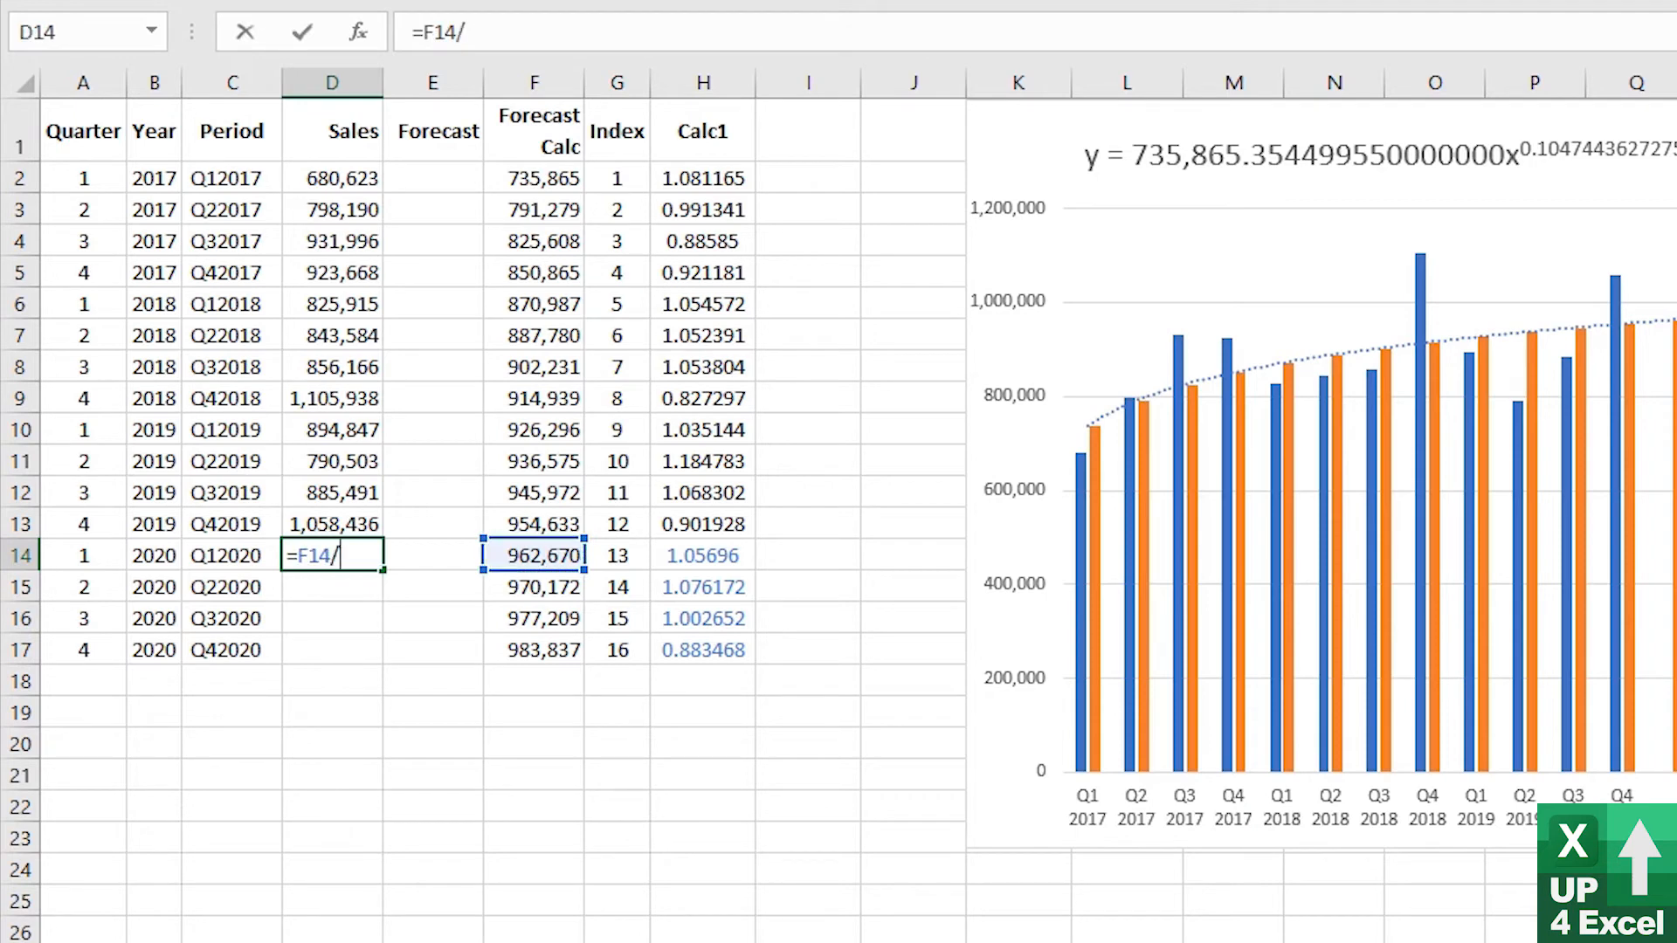
{"action": "key", "text": "enter"}
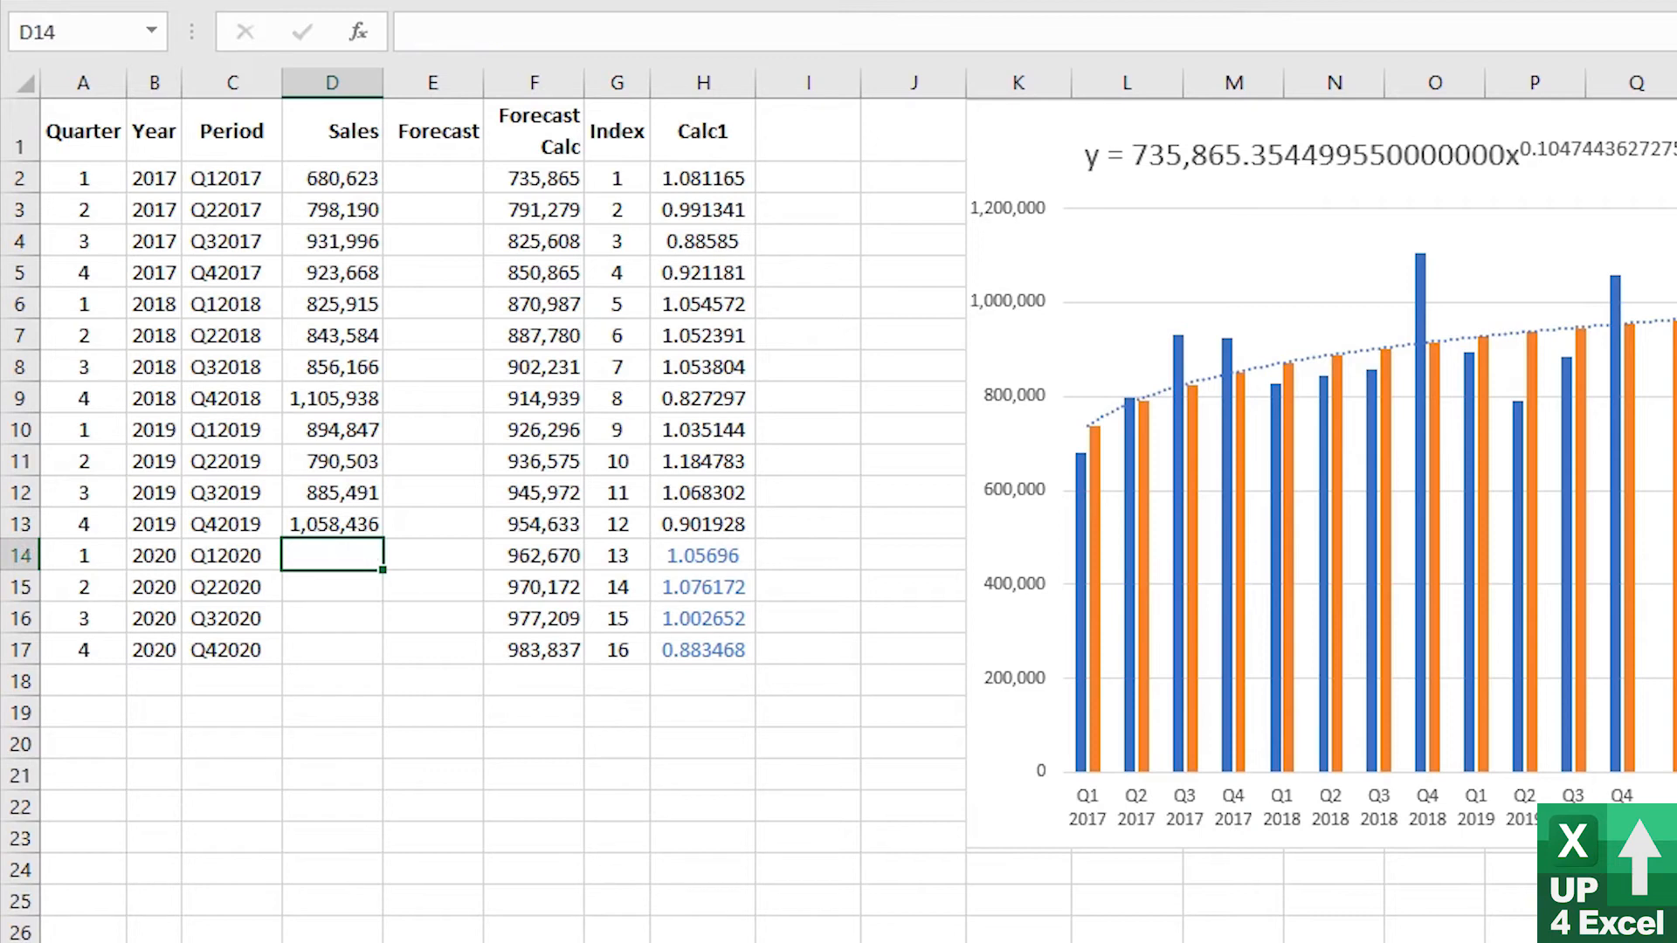
Compute Forecast as =F14/H14 with thousands-separator formatting and fill down to E17
{"action": "left_click", "coordinate": [431, 554]}
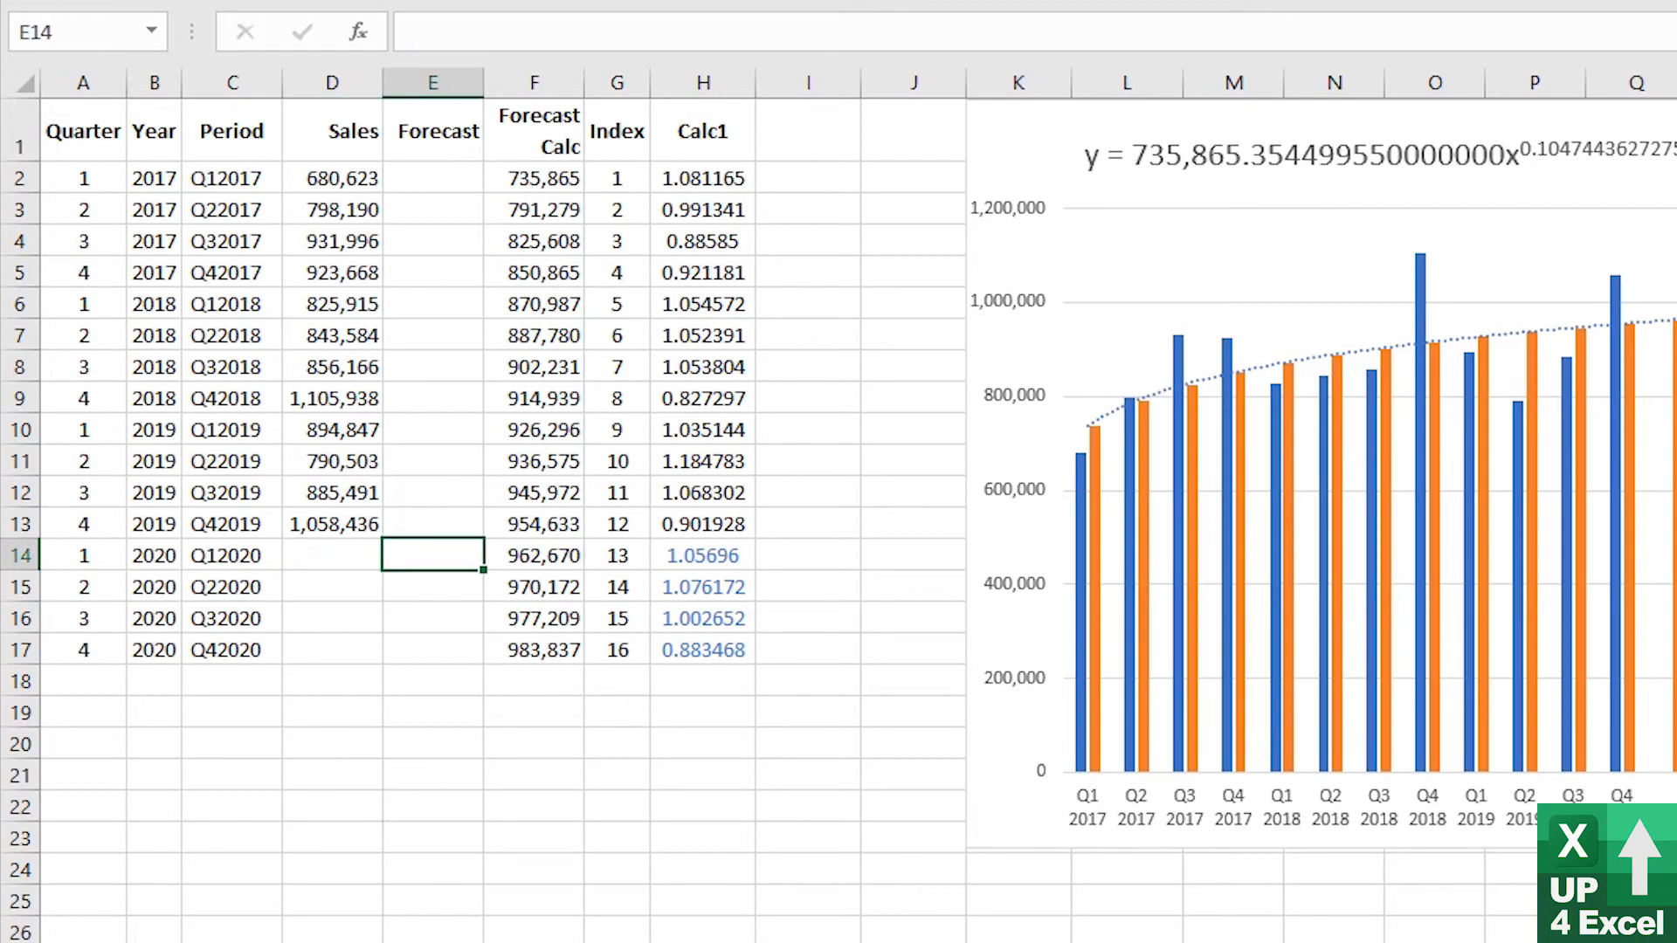
{"action": "type", "text": "=F14"}
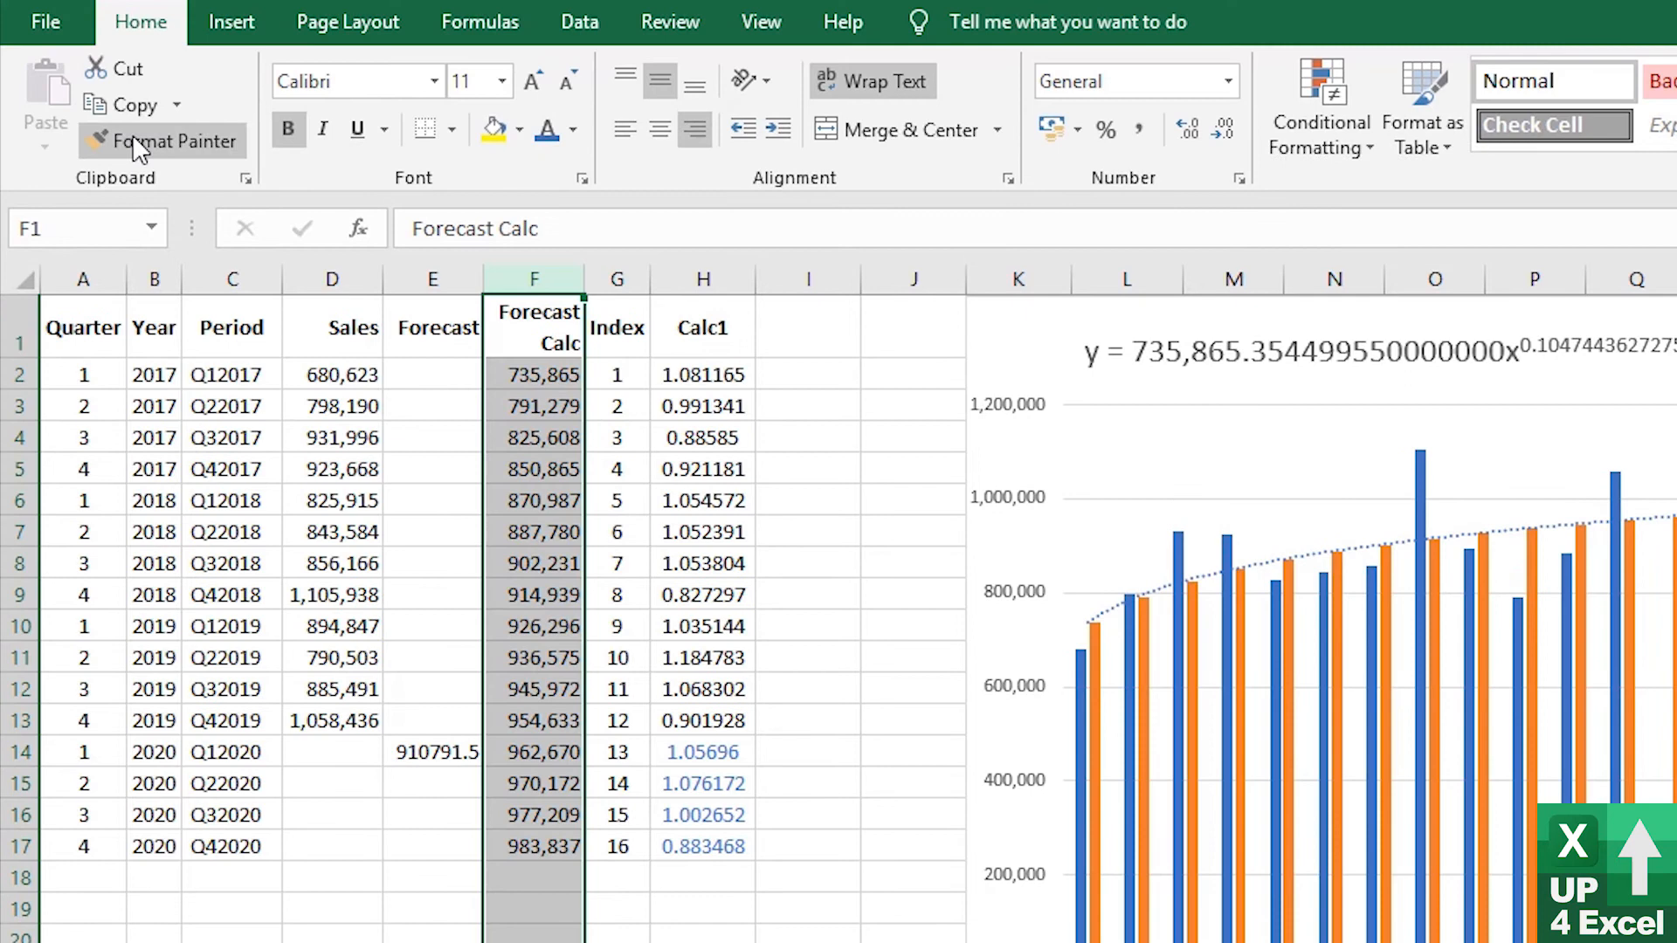
{"action": "left_click", "coordinate": [432, 751]}
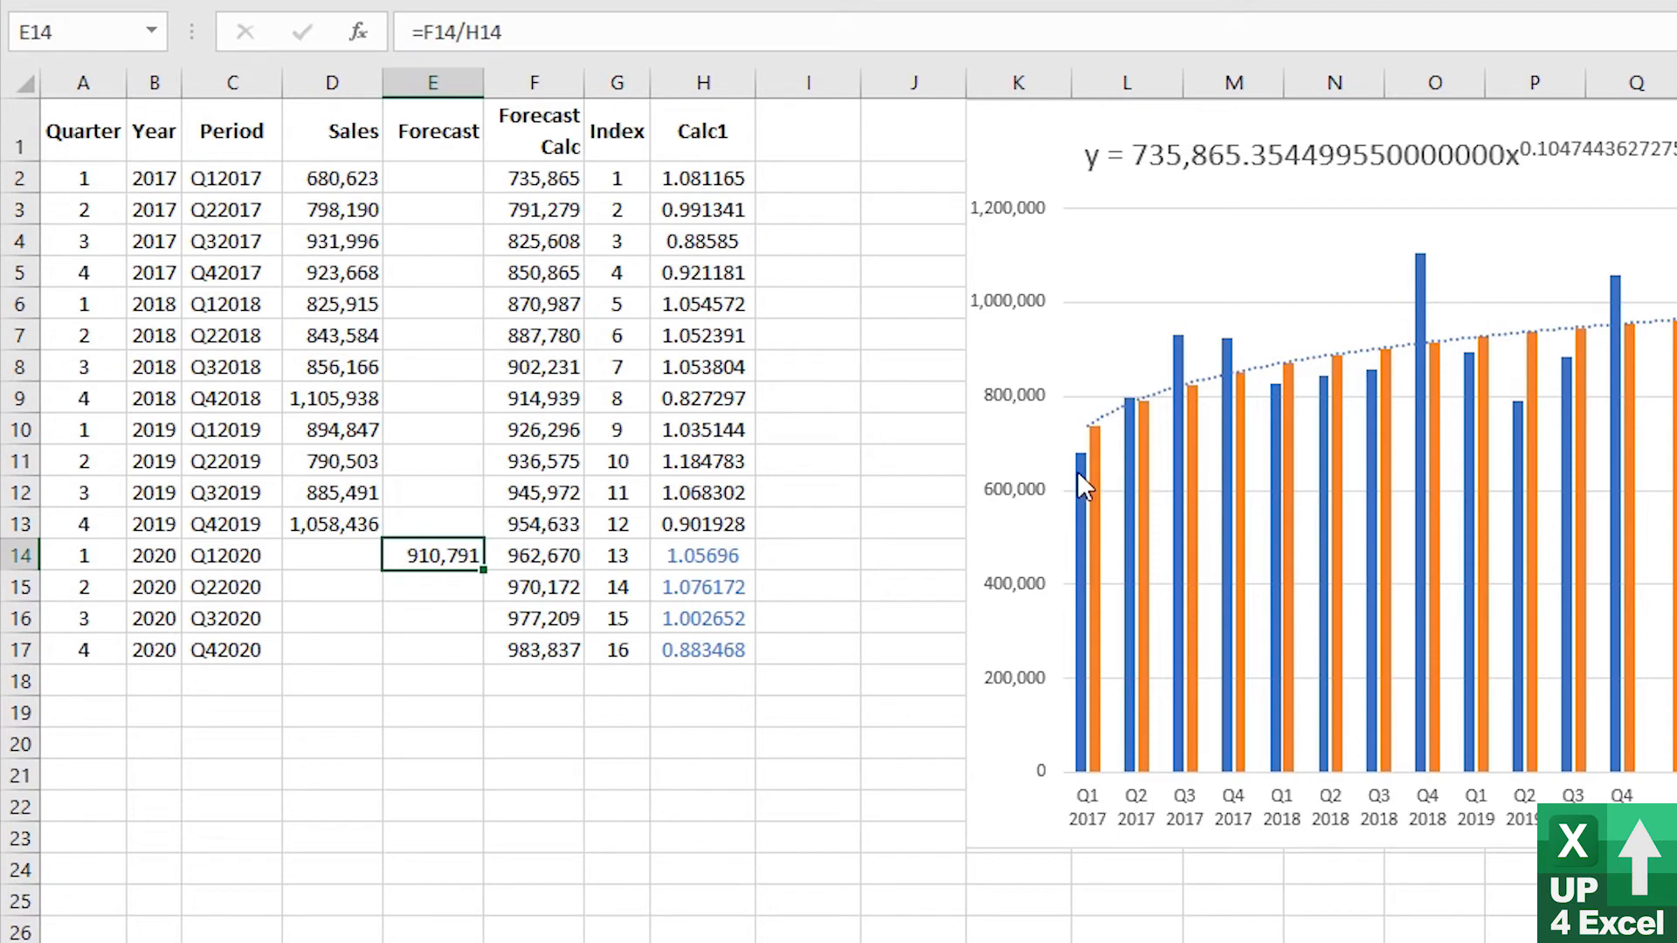
{"action": "mouse_move", "coordinate": [588, 461]}
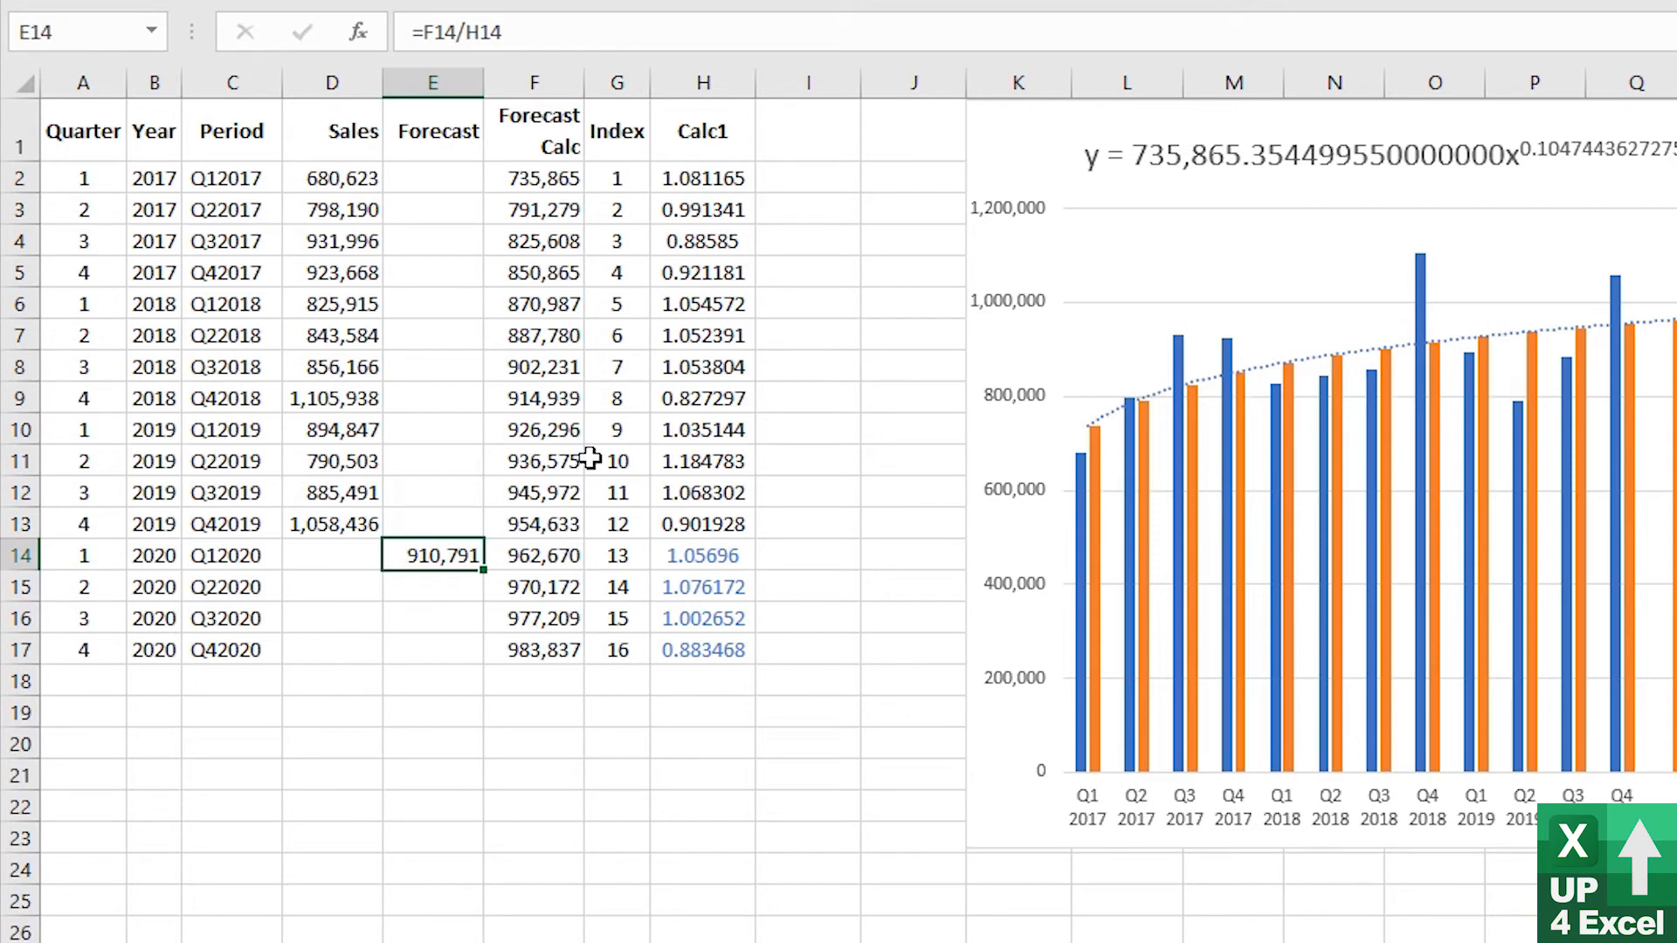
{"action": "mouse_move", "coordinate": [458, 575]}
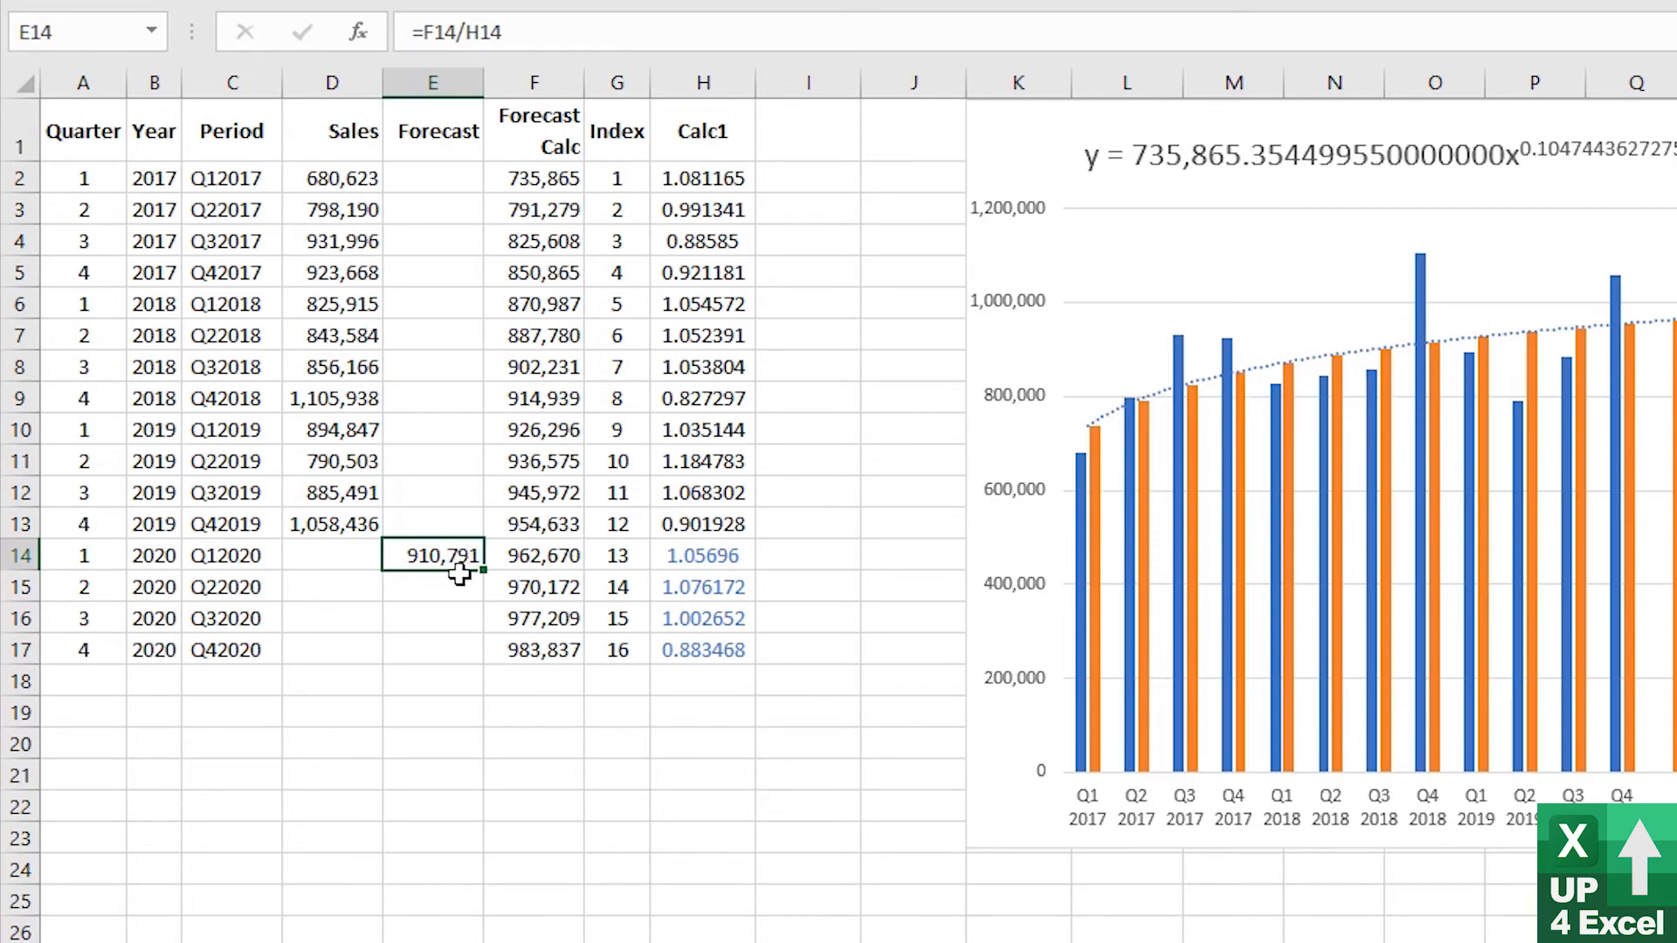
{"action": "mouse_move", "coordinate": [465, 578]}
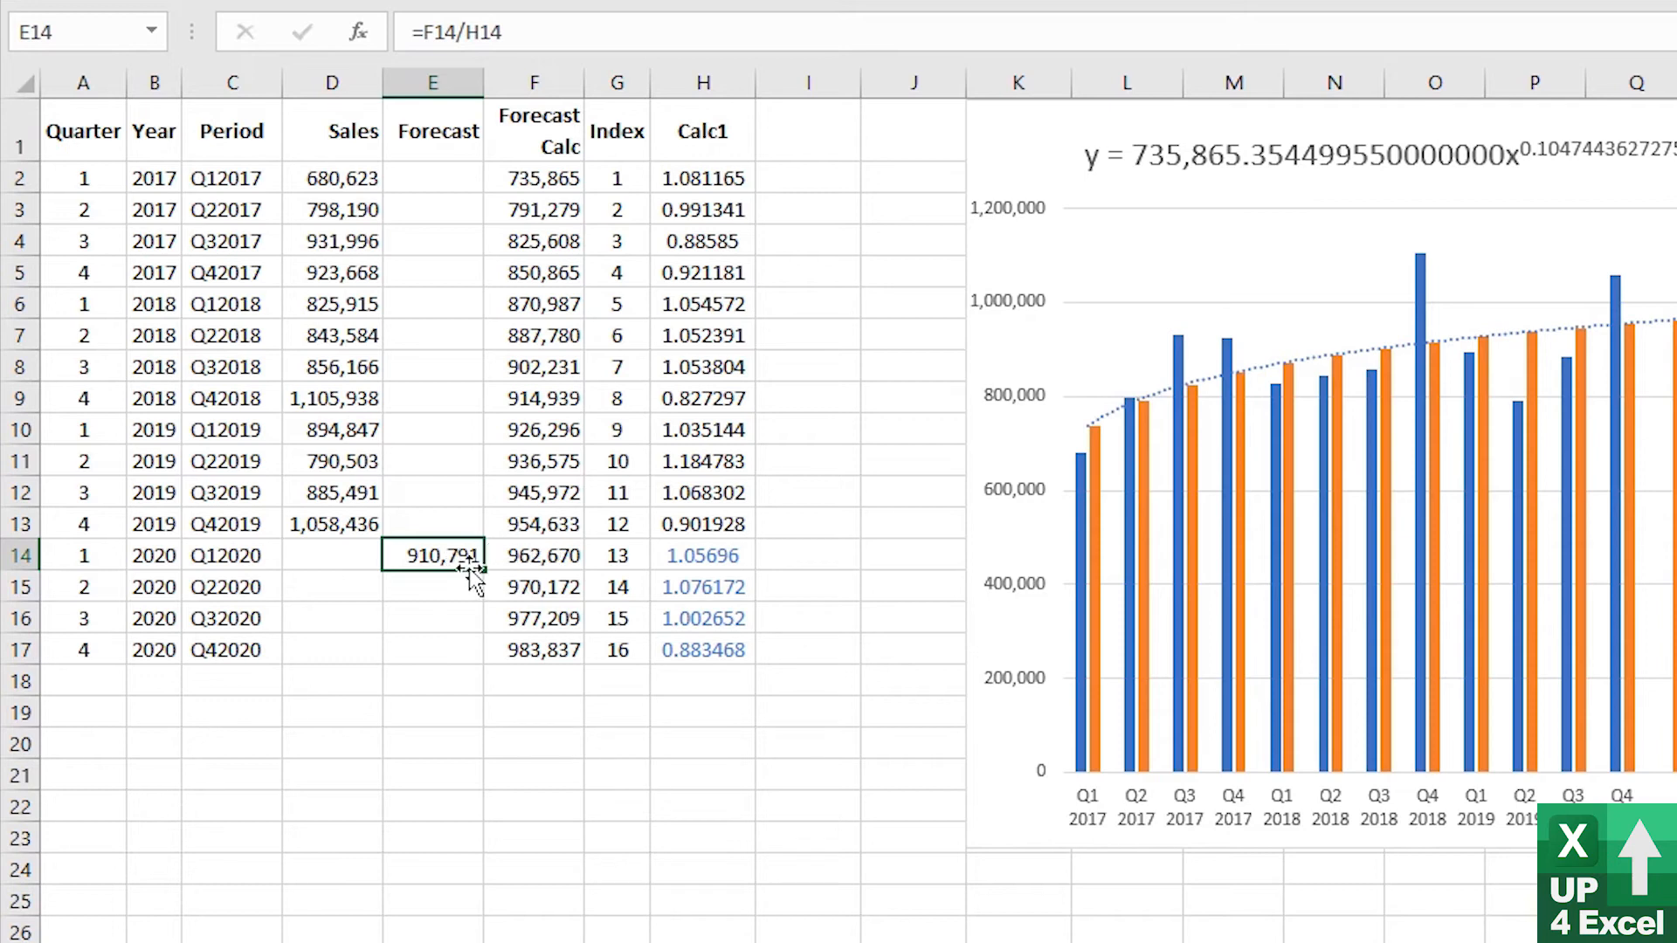
{"action": "left_click_drag", "start_coordinate": [433, 556], "coordinate": [470, 651]}
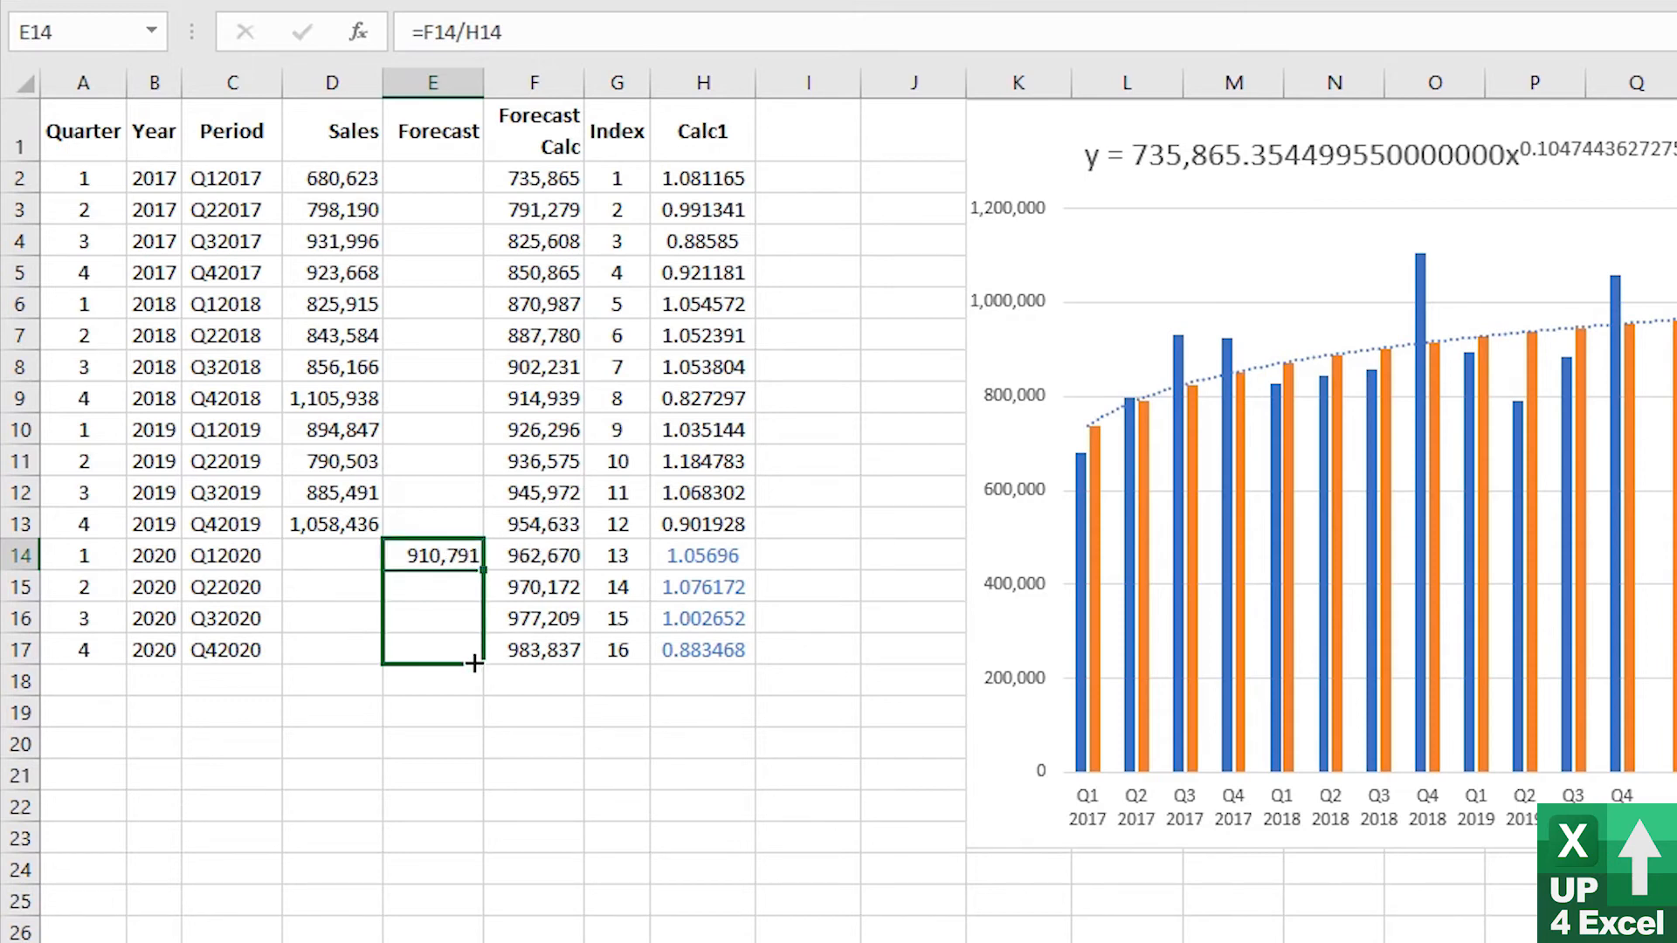
{"action": "left_click_drag", "start_coordinate": [475, 555], "coordinate": [475, 650]}
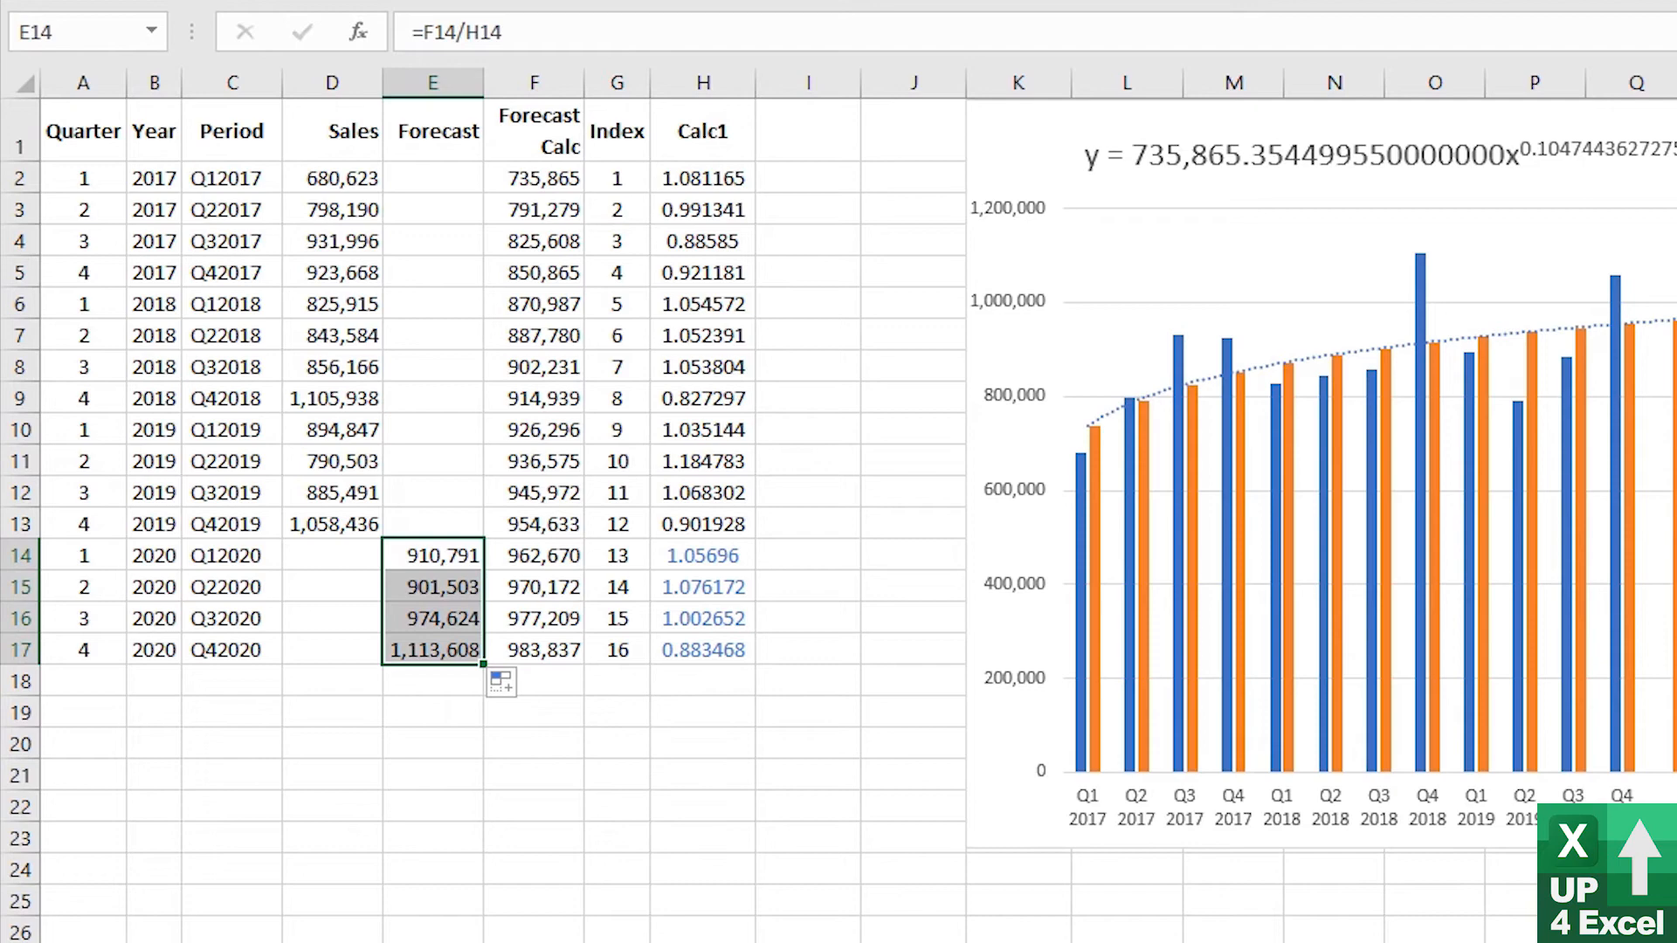
{"action": "mouse_move", "coordinate": [1372, 749]}
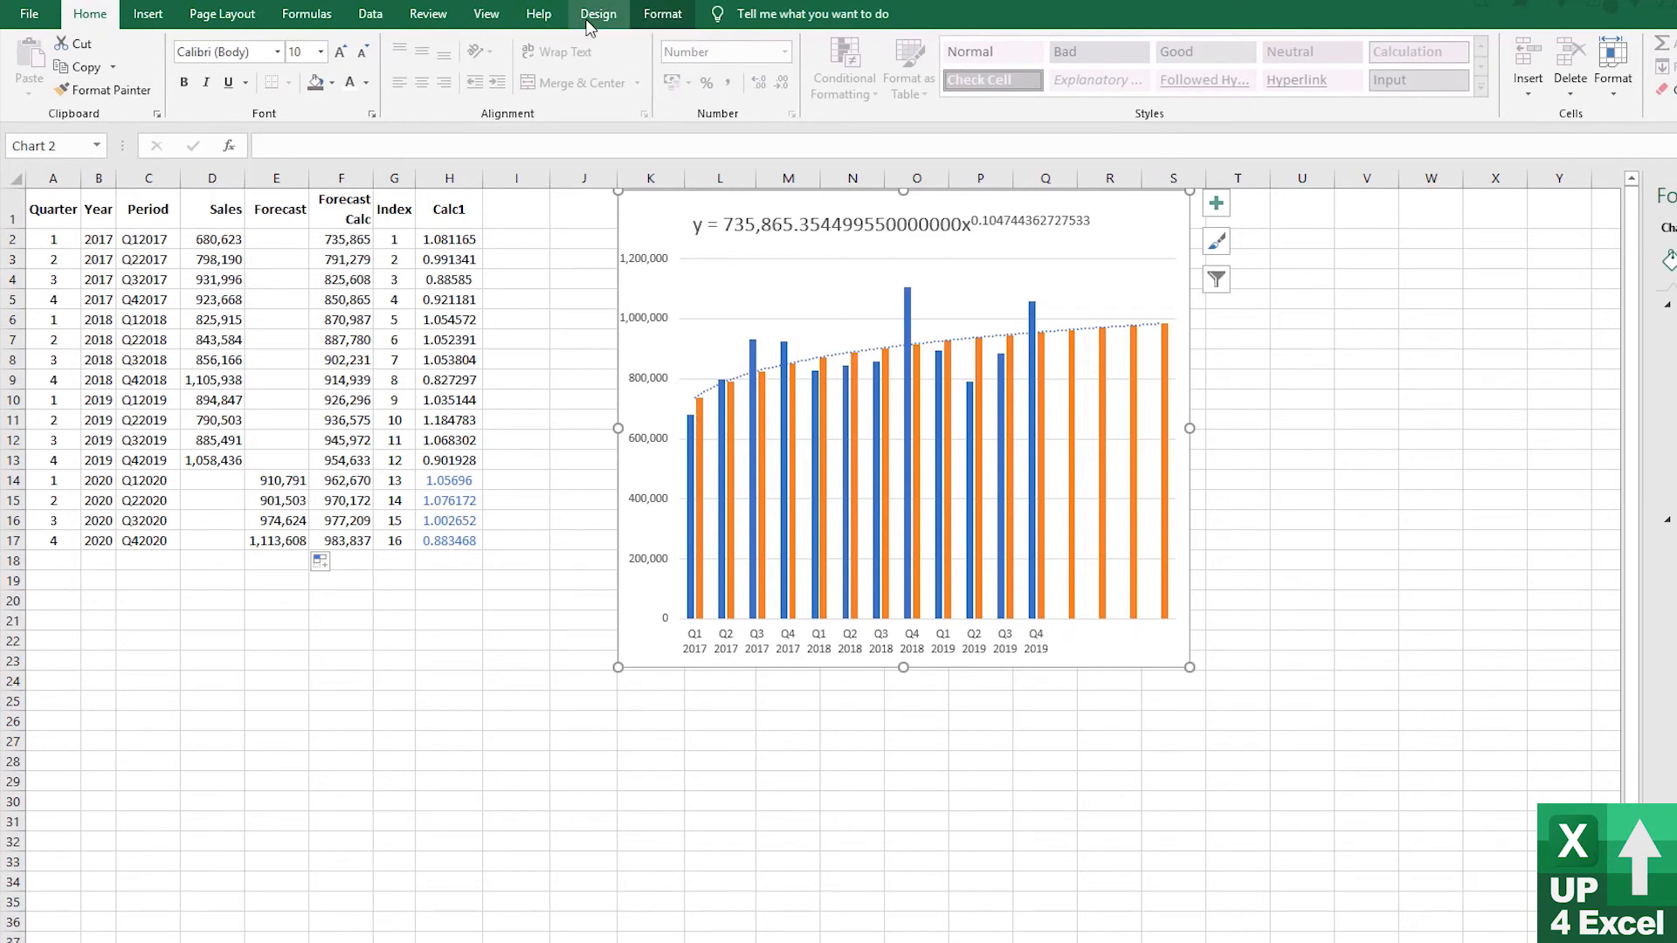
Add a chart series using the Forecast column E2:E17 as its values
{"action": "left_click", "coordinate": [1013, 64]}
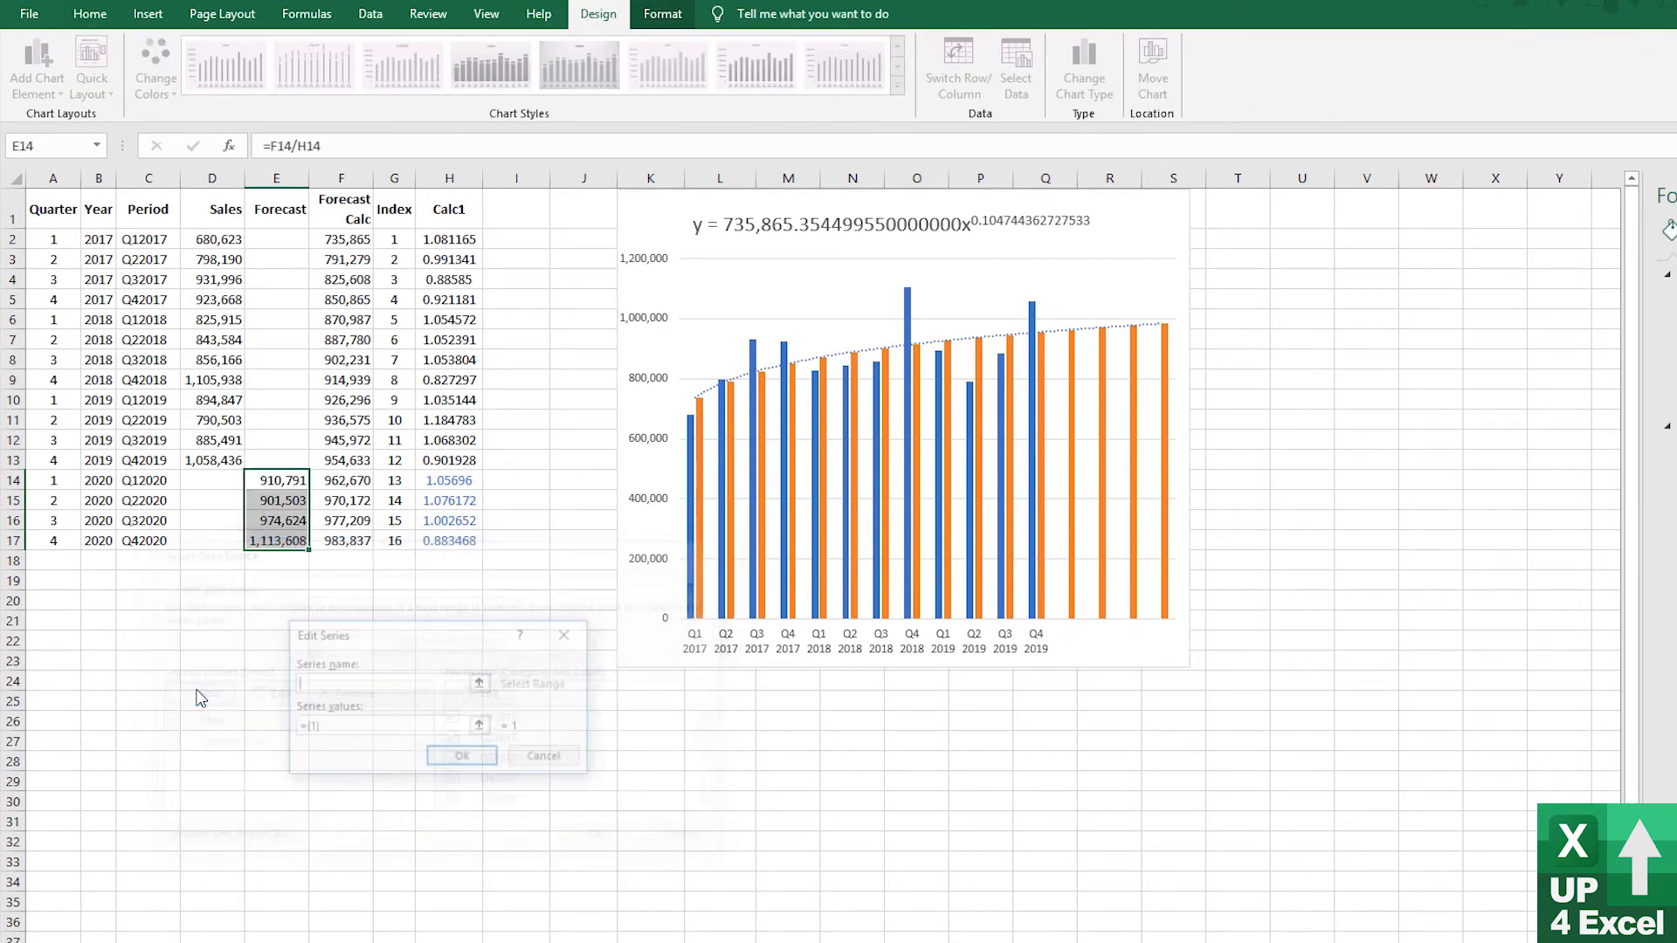
{"action": "left_click", "coordinate": [276, 210]}
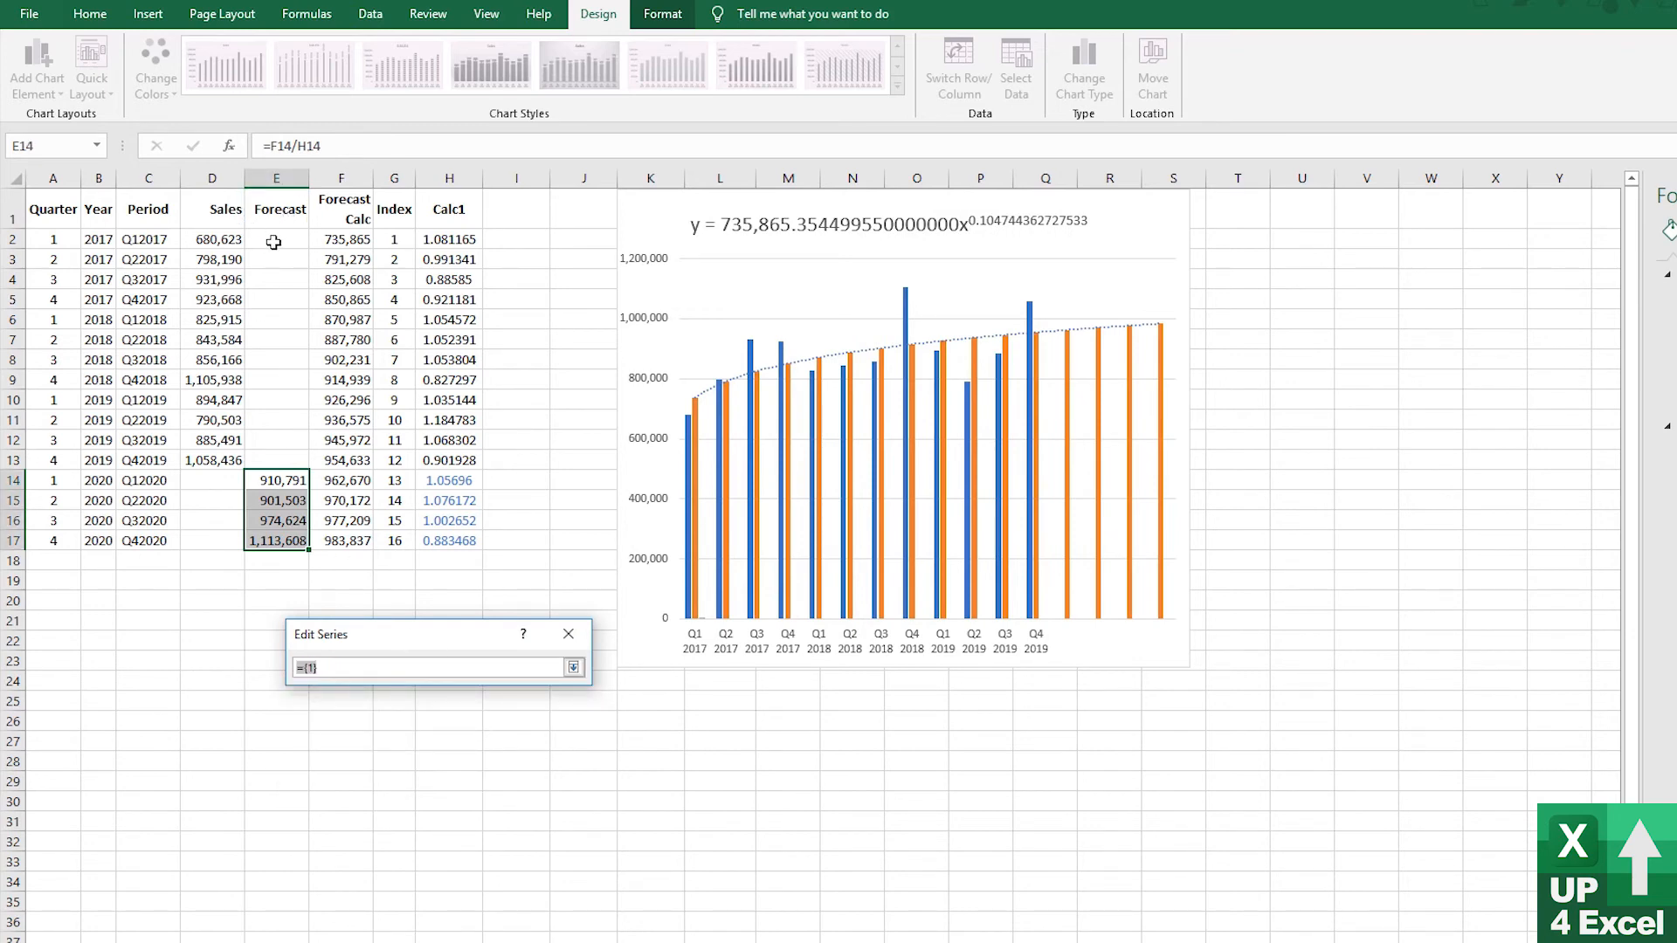
{"action": "left_click_drag", "start_coordinate": [276, 240], "coordinate": [276, 540]}
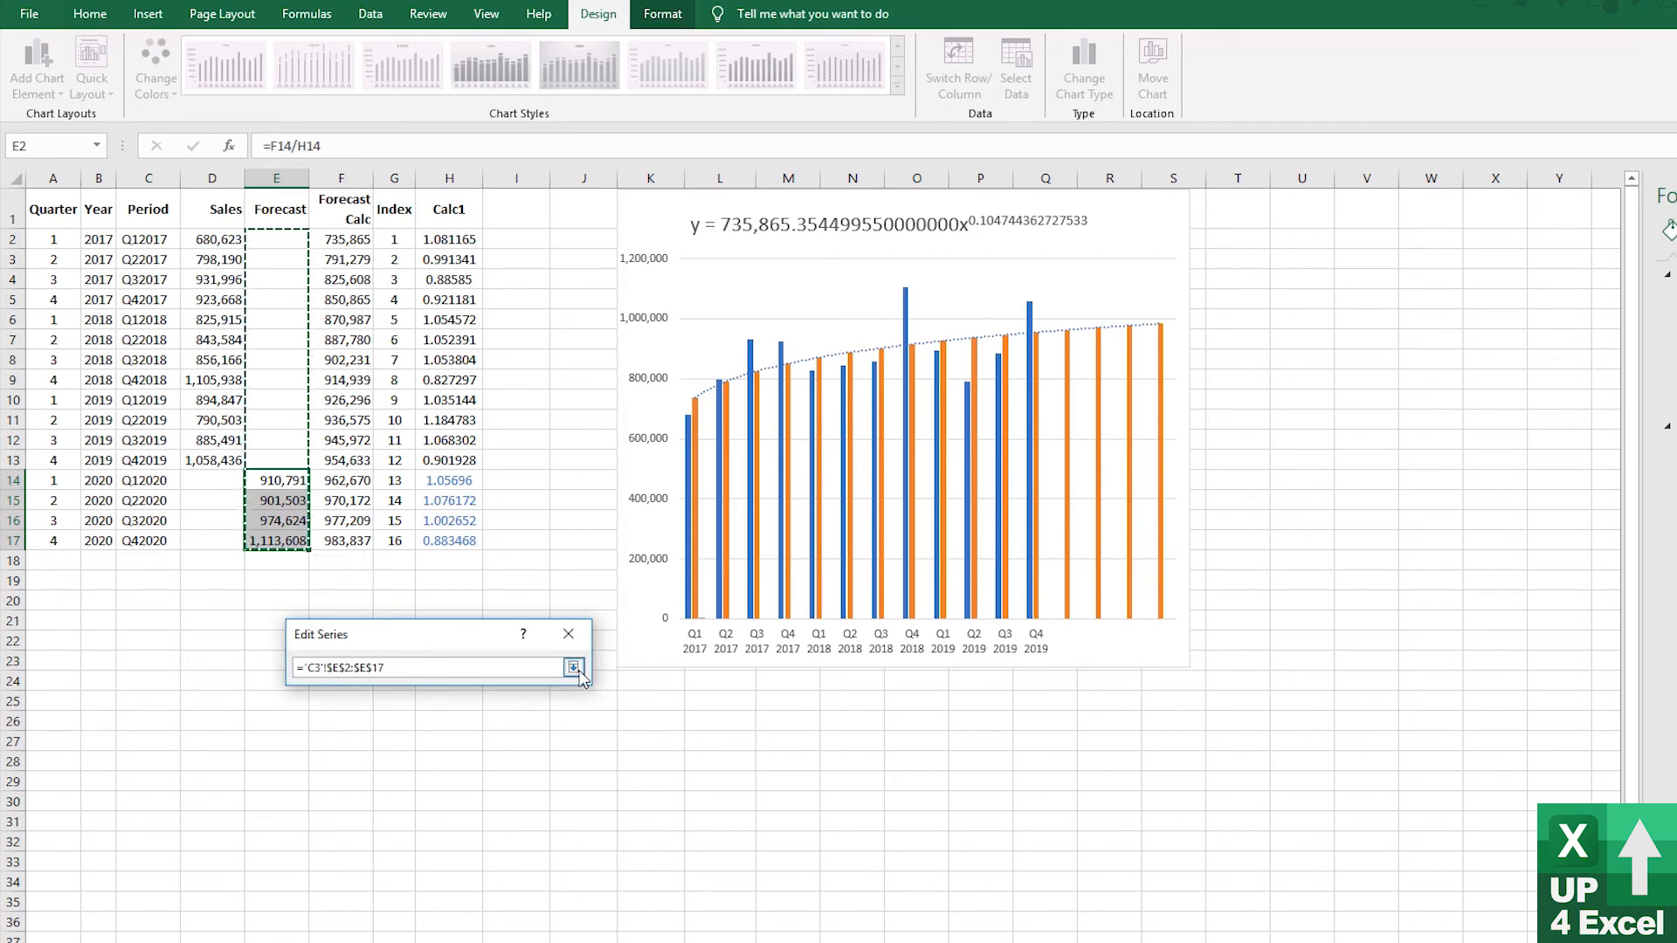
{"action": "left_click", "coordinate": [575, 667]}
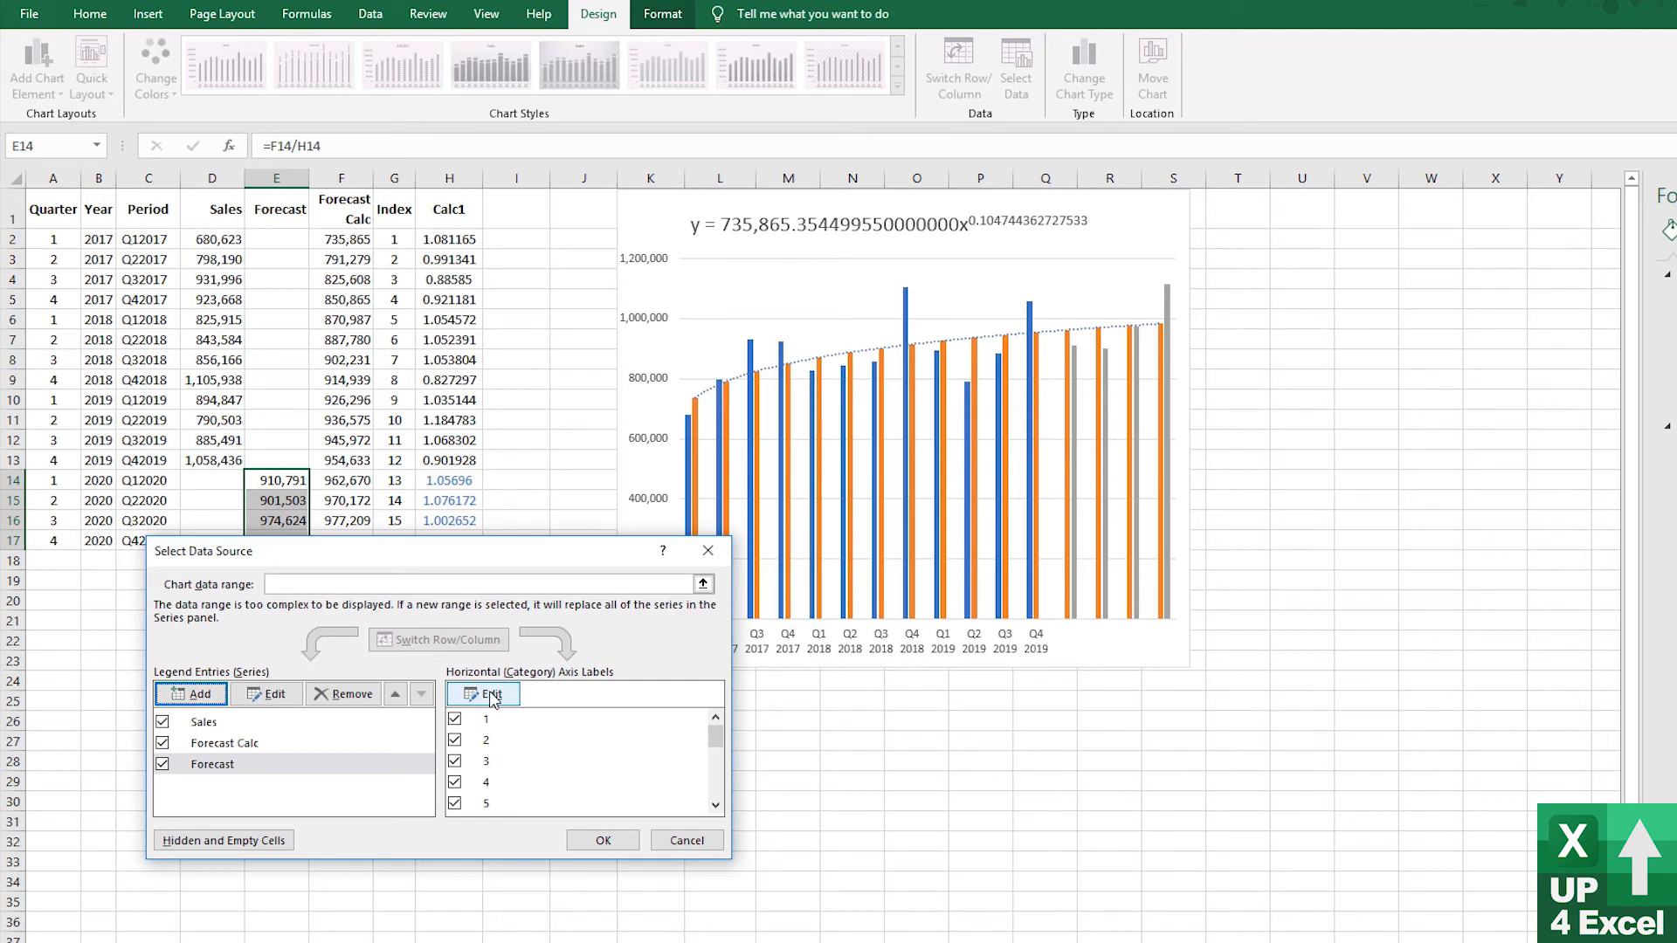
Set the chart's category axis labels to the Period column C2:C17
{"action": "left_click", "coordinate": [489, 694]}
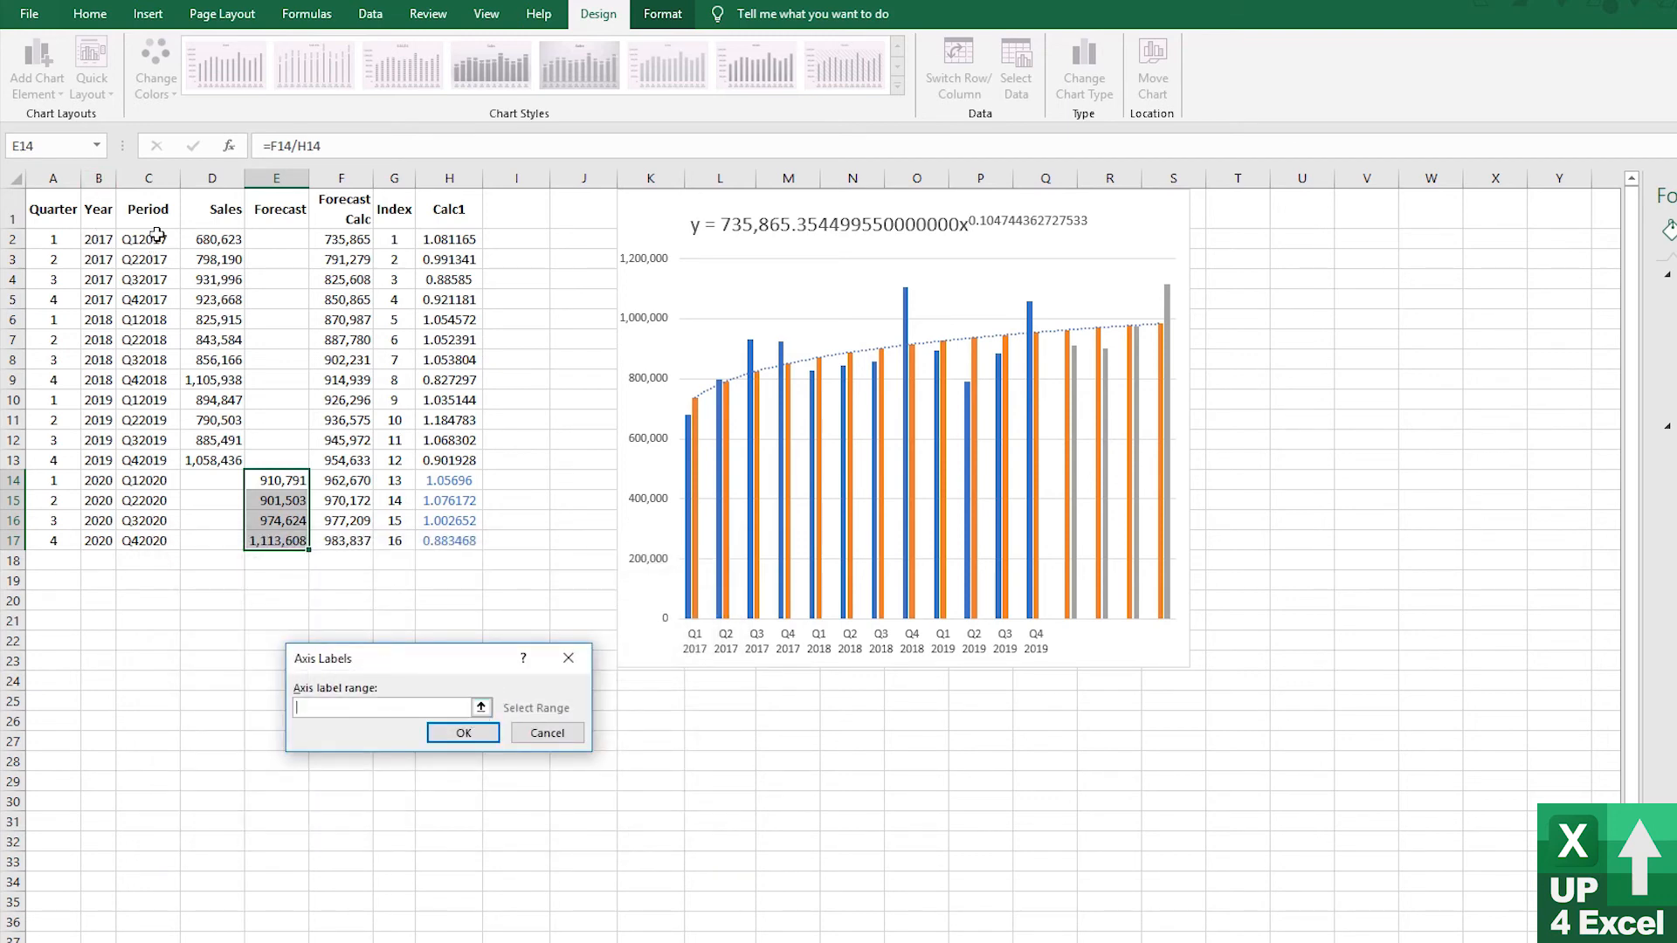
{"action": "left_click_drag", "start_coordinate": [147, 239], "coordinate": [147, 540]}
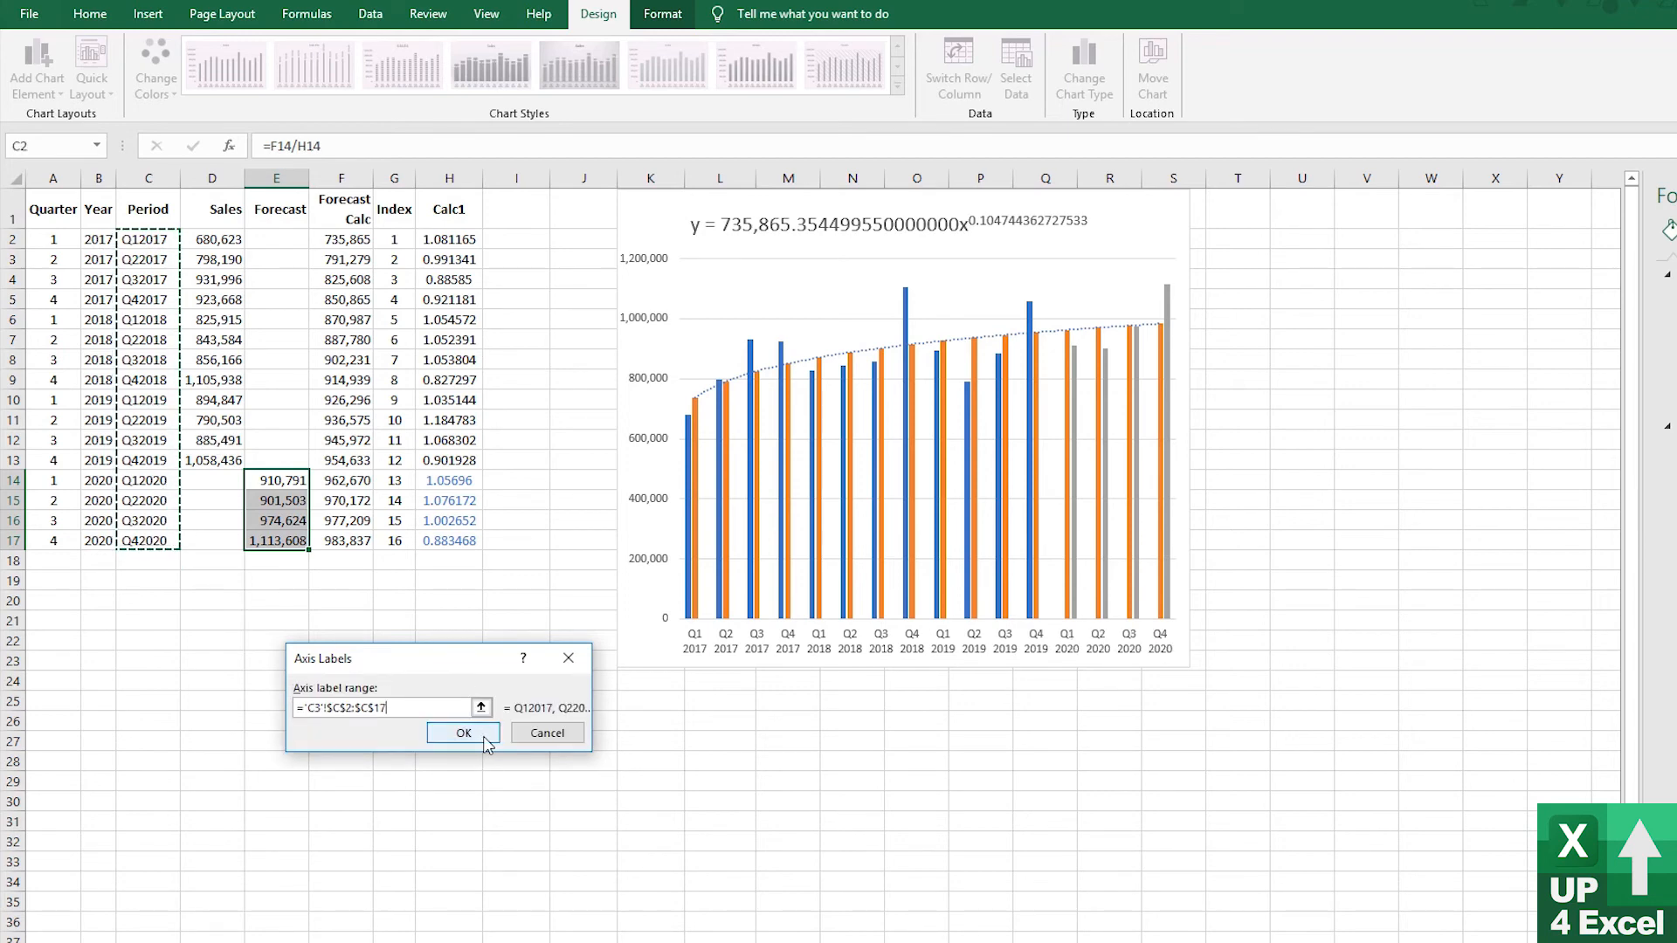
{"action": "left_click", "coordinate": [463, 731]}
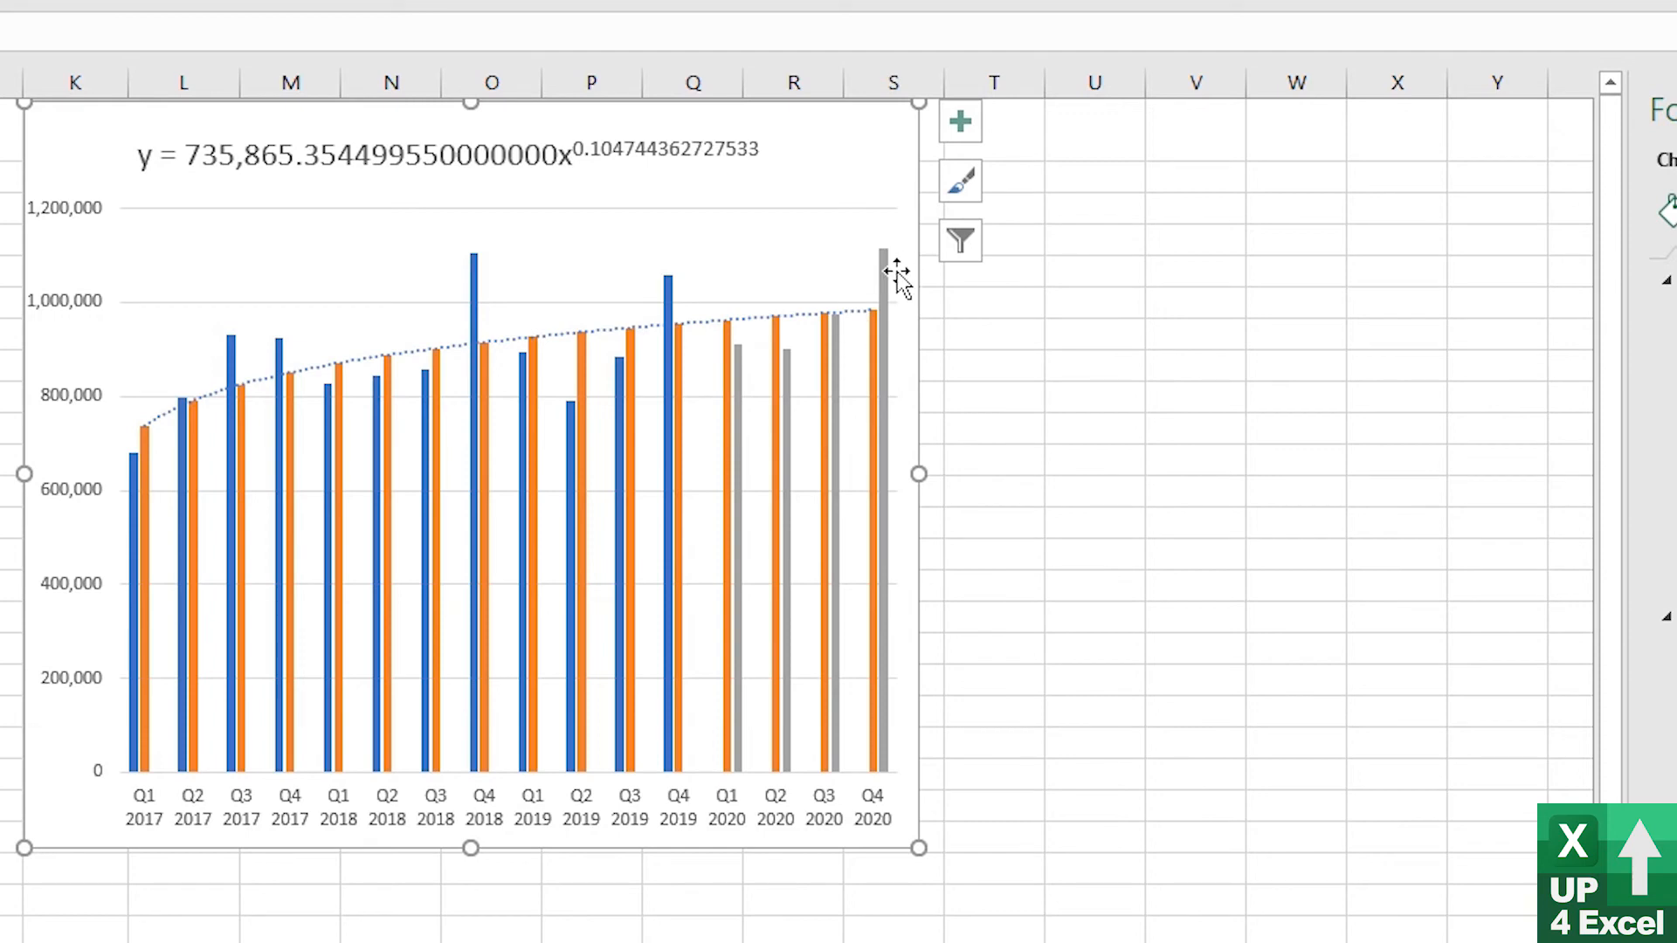
{"action": "mouse_move", "coordinate": [828, 343]}
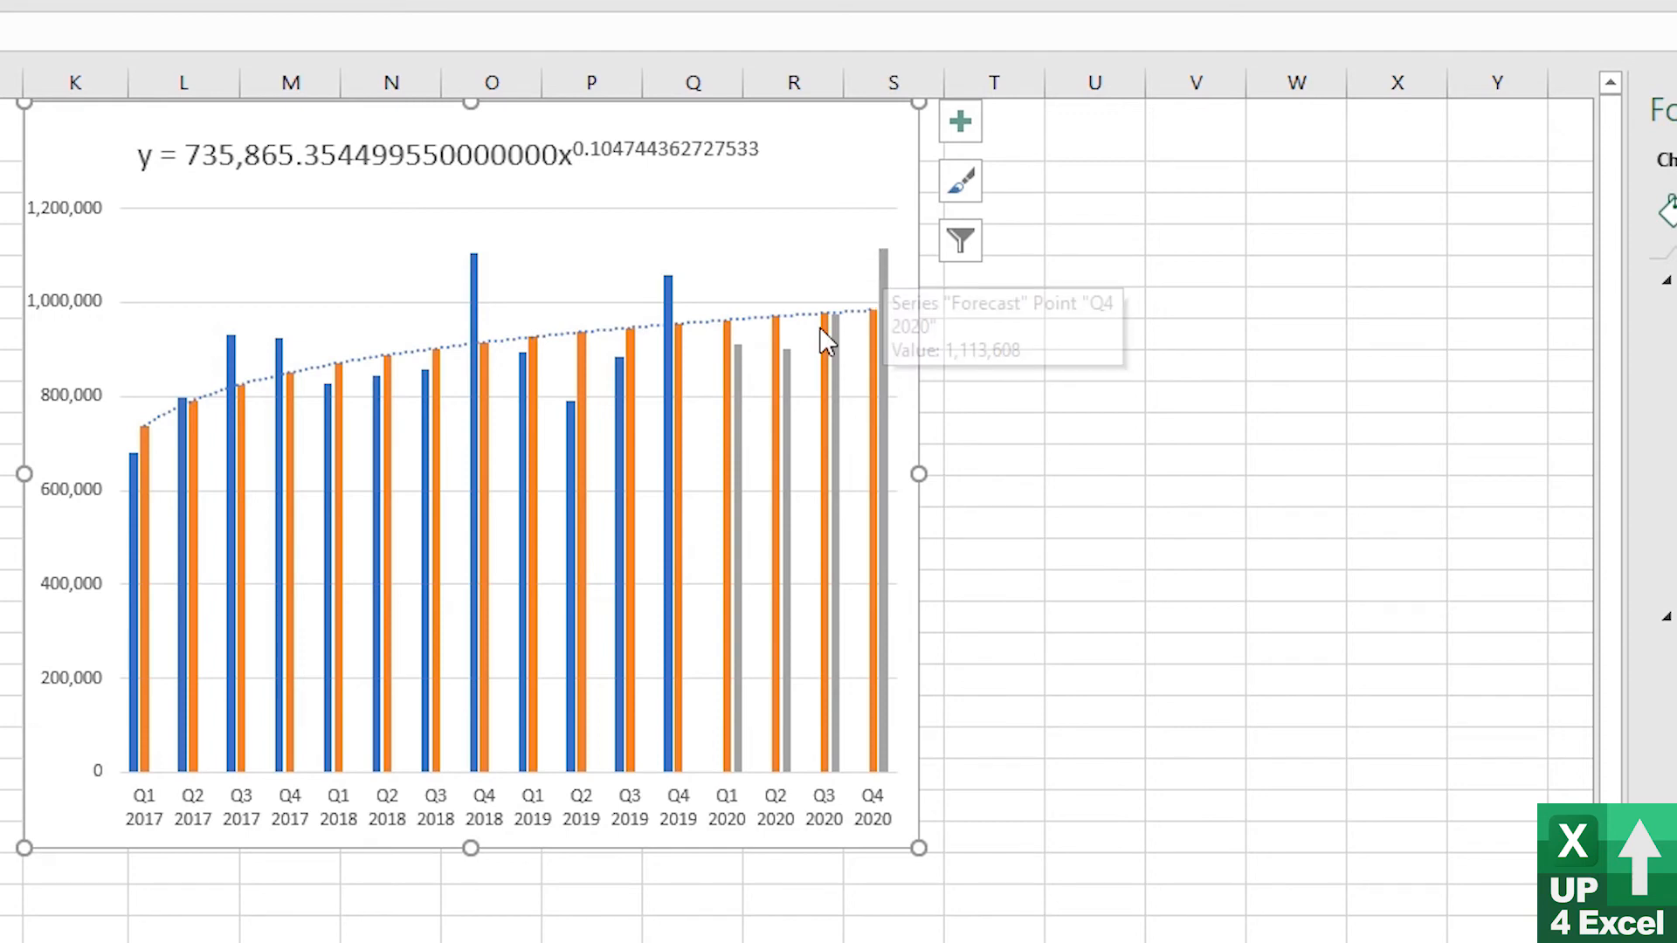
{"action": "mouse_move", "coordinate": [849, 326]}
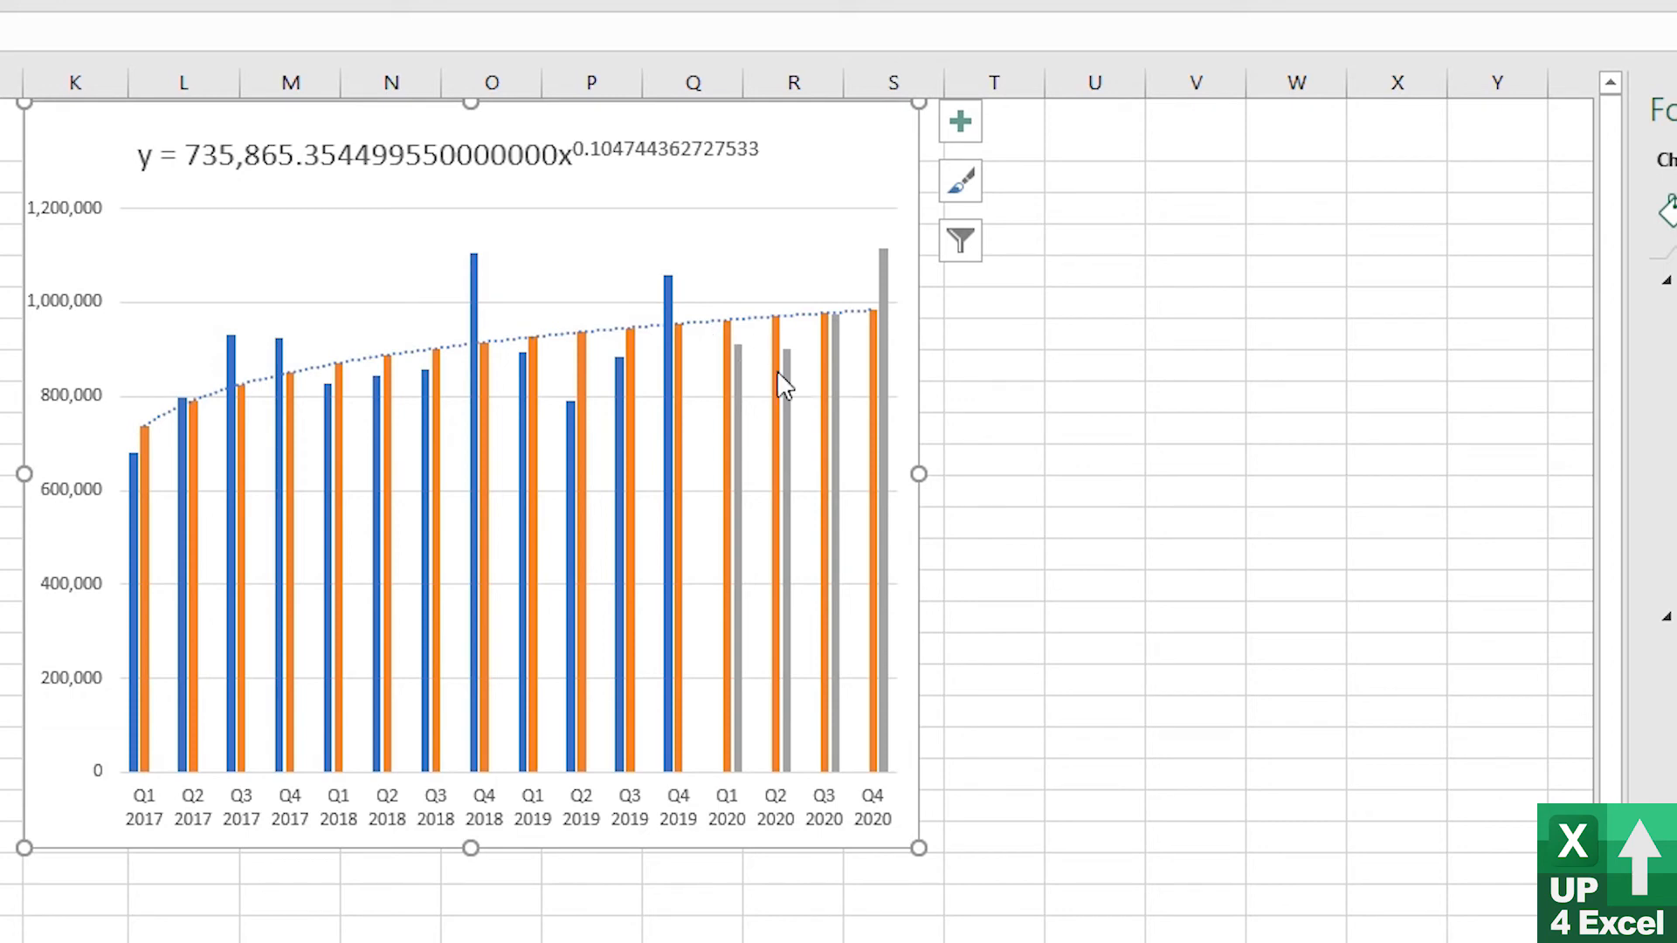
{"action": "mouse_move", "coordinate": [547, 428]}
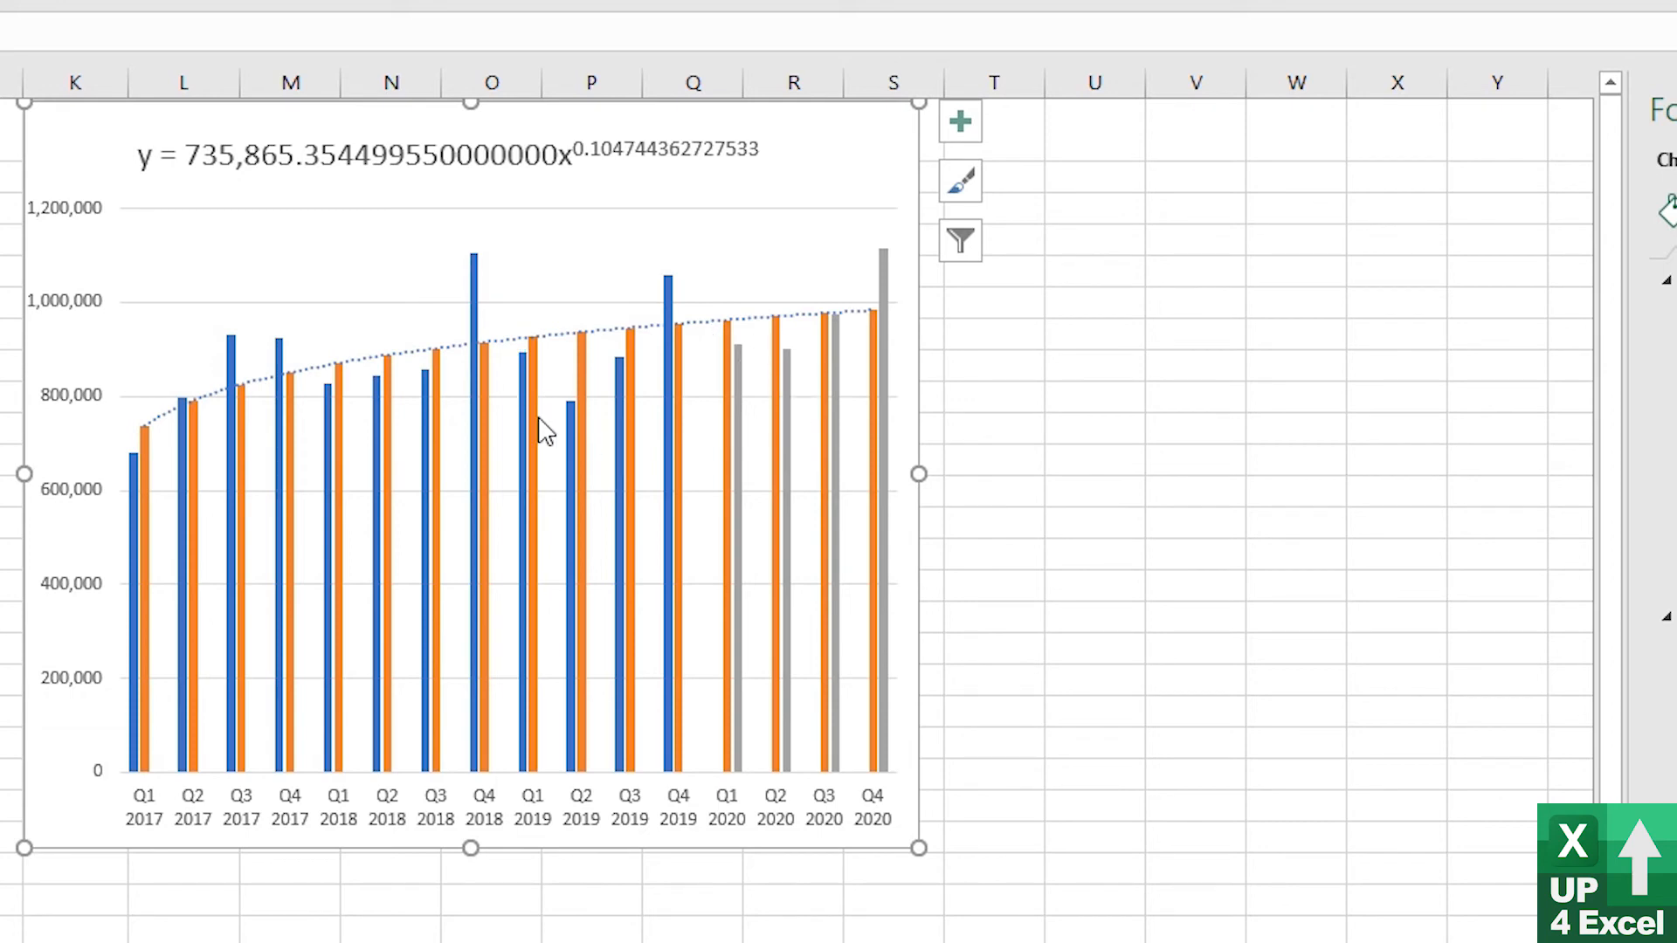
{"action": "mouse_move", "coordinate": [340, 459]}
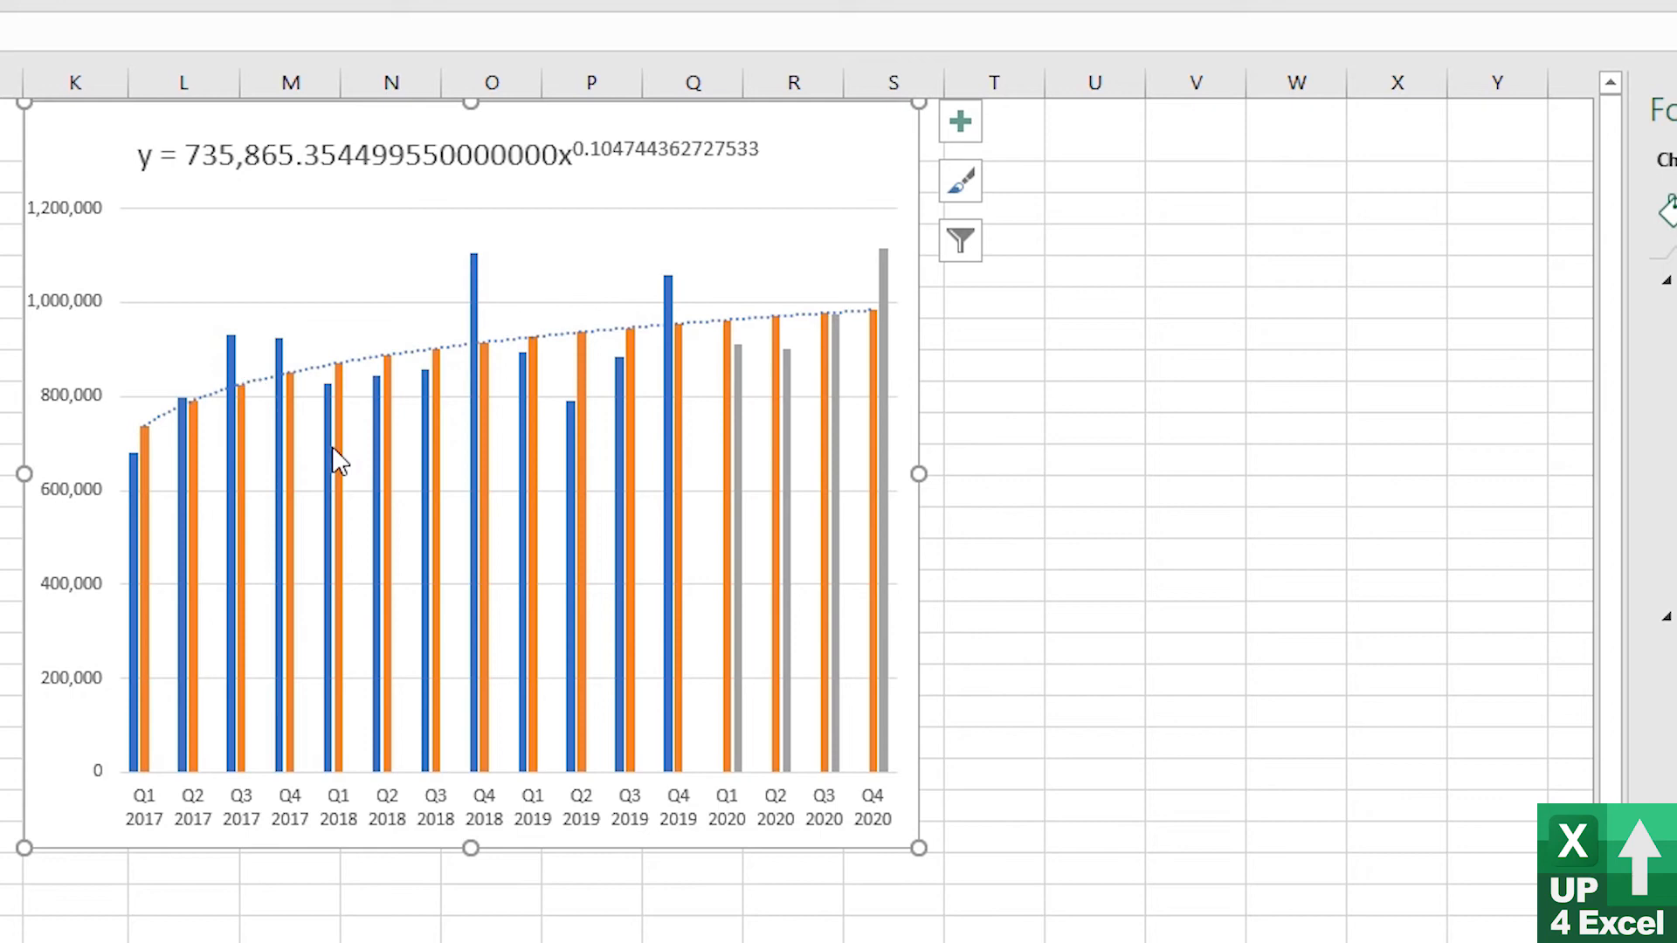
{"action": "mouse_move", "coordinate": [540, 397]}
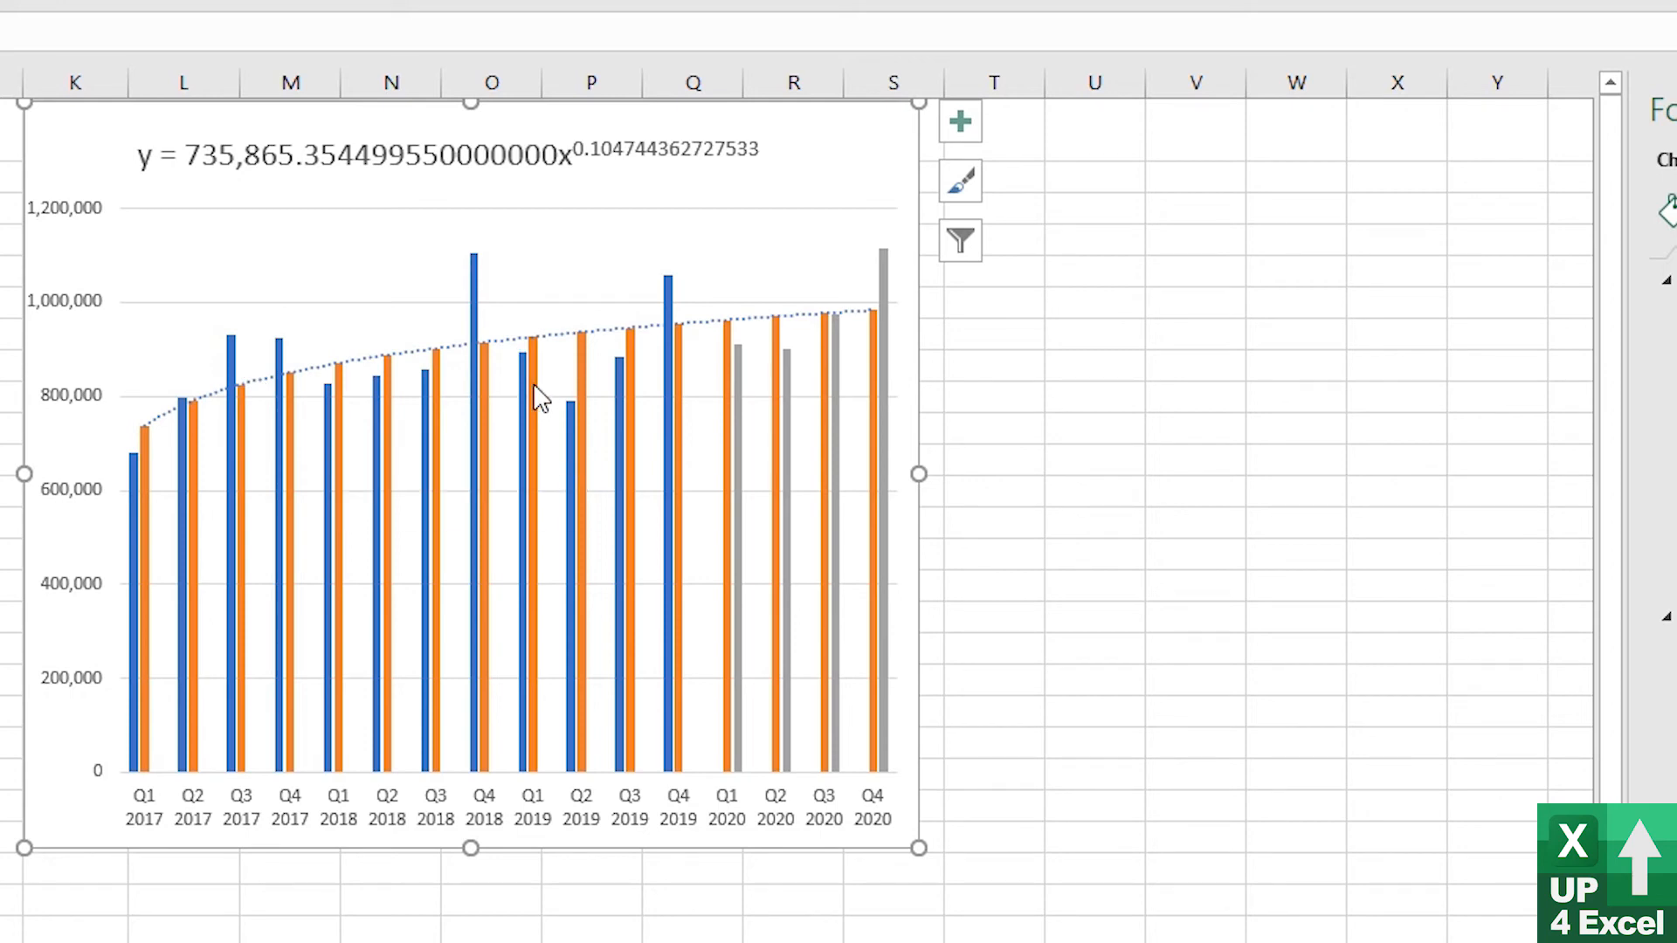
{"action": "mouse_move", "coordinate": [578, 438]}
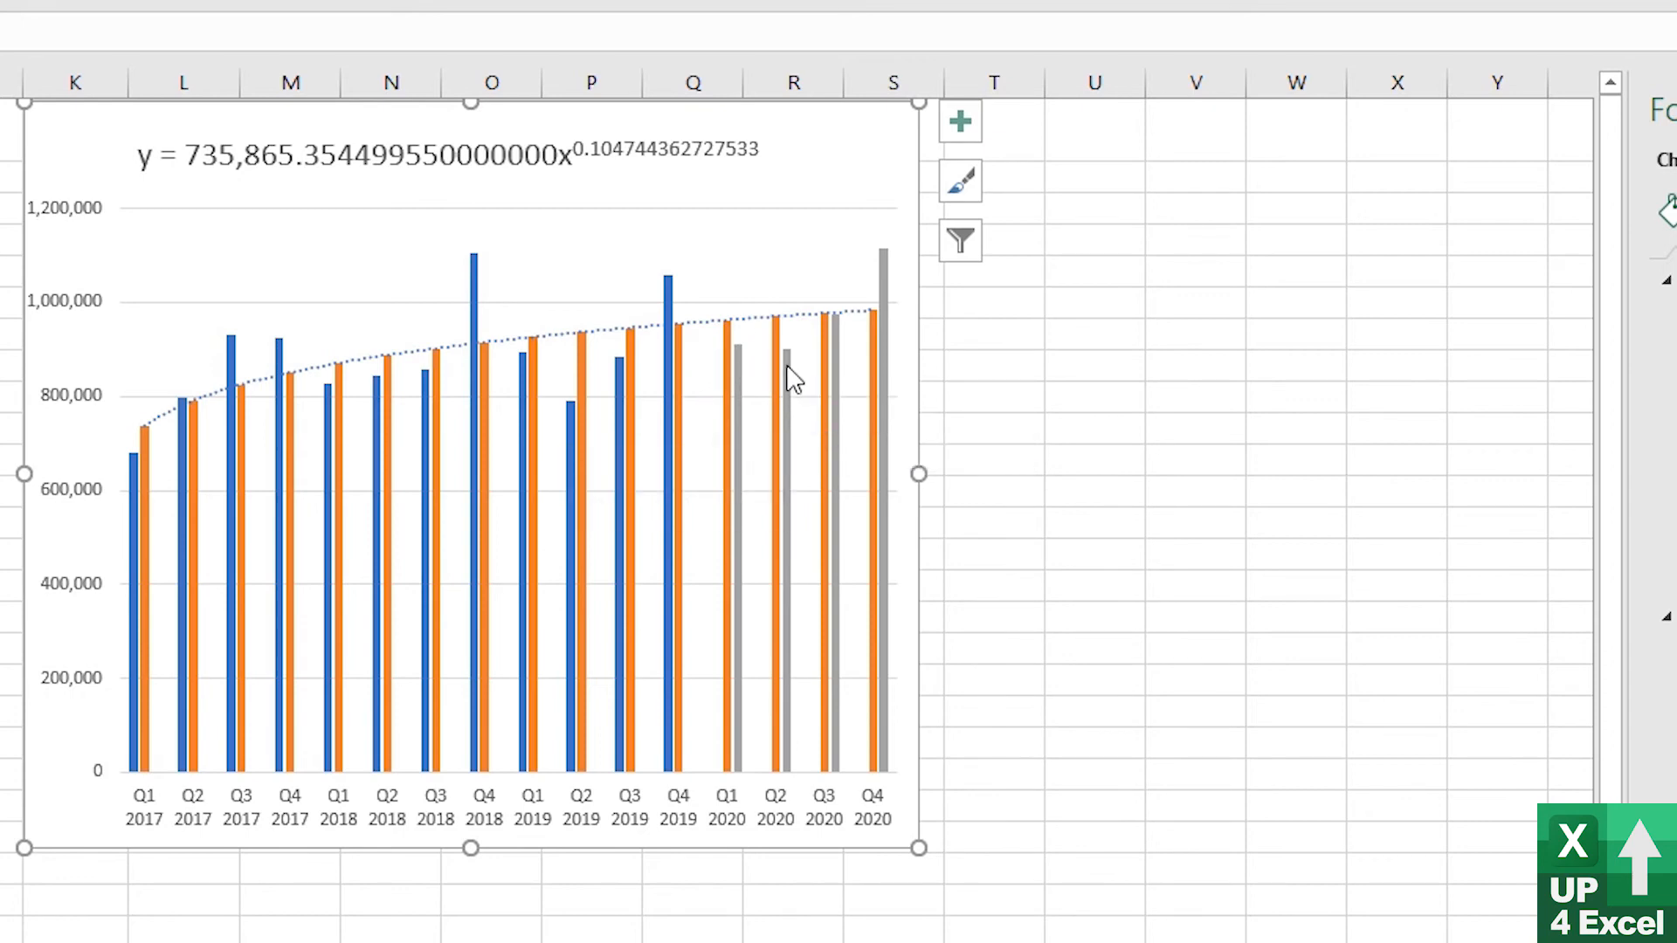
{"action": "mouse_move", "coordinate": [800, 388]}
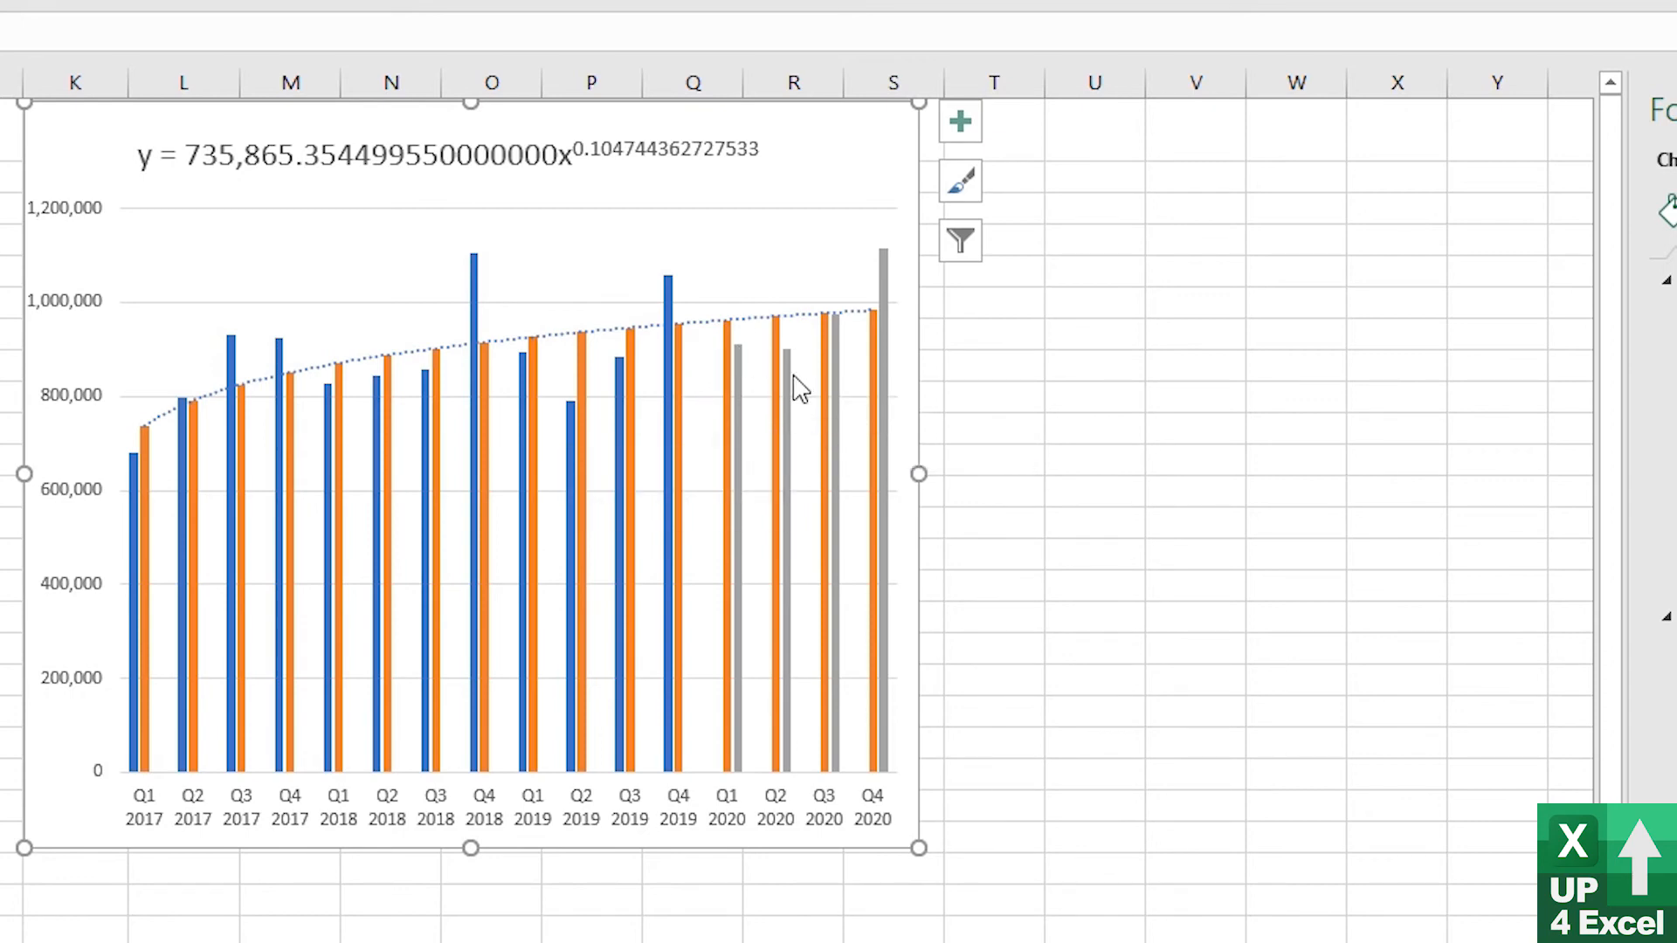
{"action": "mouse_move", "coordinate": [578, 423]}
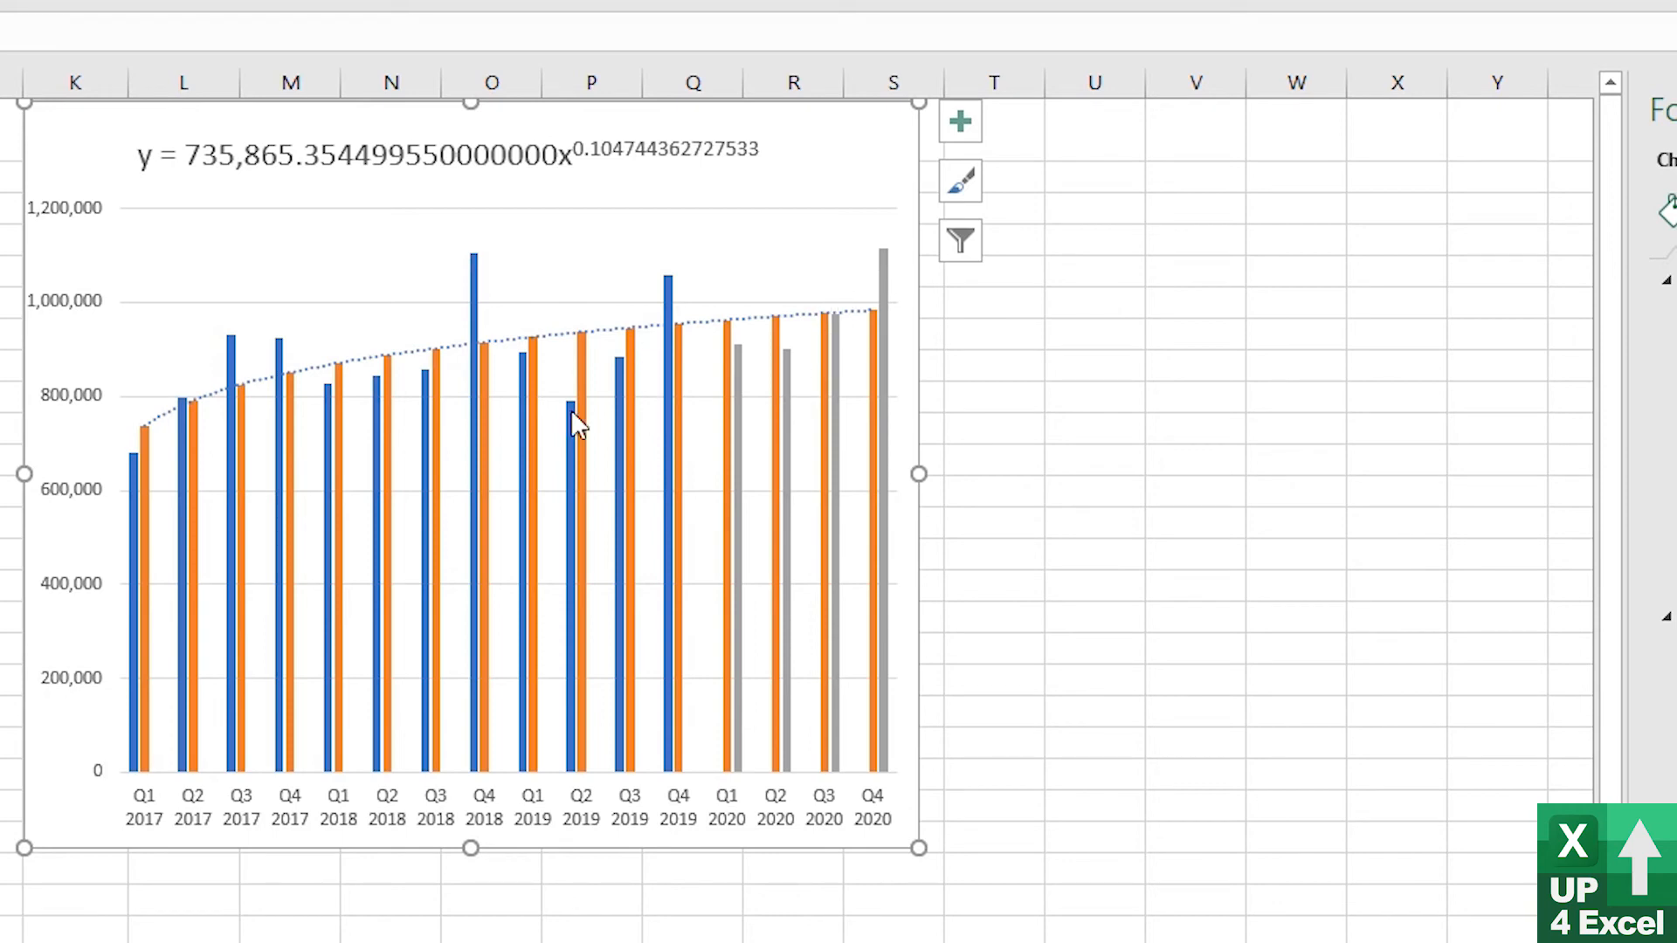
{"action": "mouse_move", "coordinate": [587, 446]}
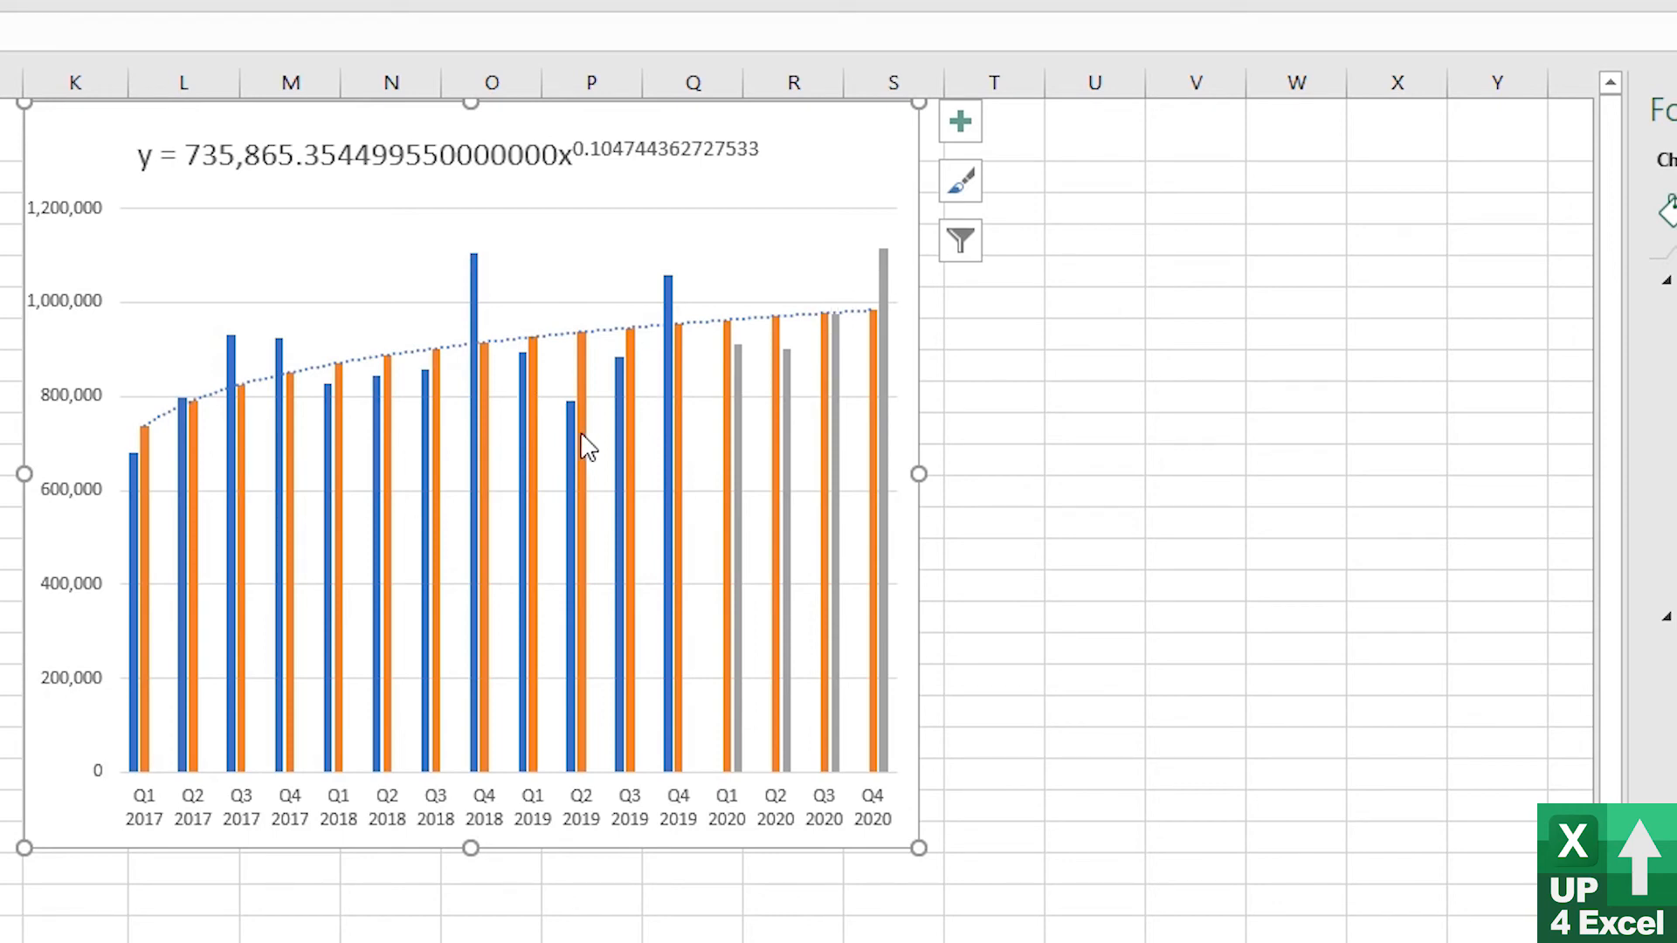
{"action": "mouse_move", "coordinate": [564, 428]}
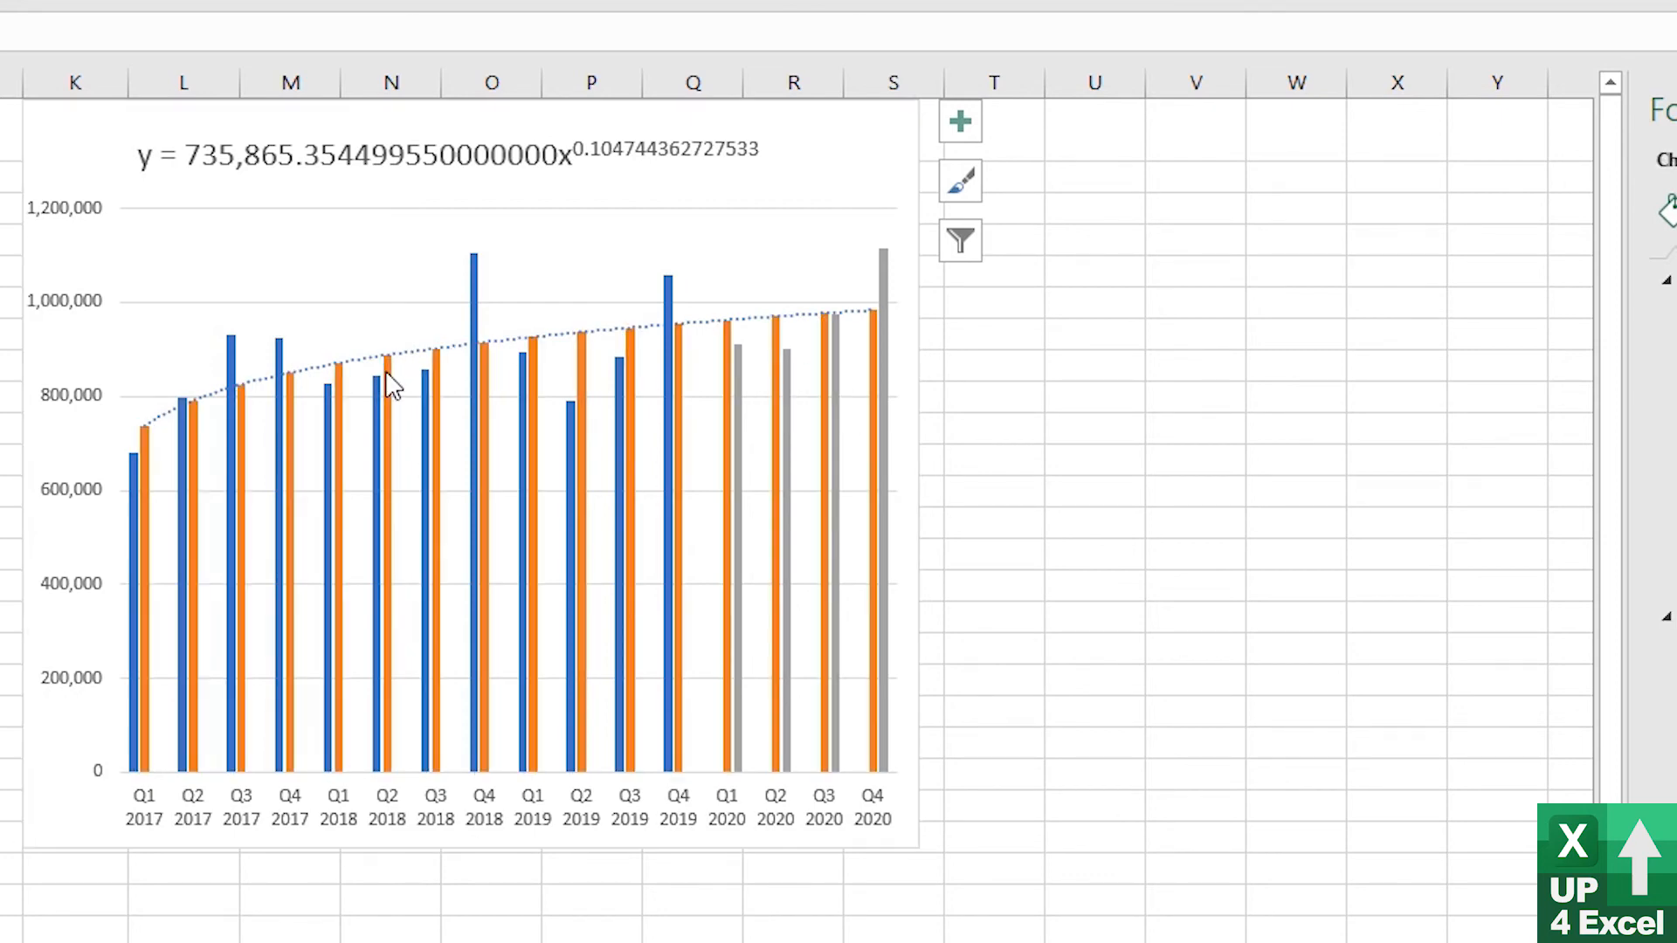
Delete the orange Forecast Calc series from the chart and select the Sales trendline
{"action": "left_click", "coordinate": [384, 385]}
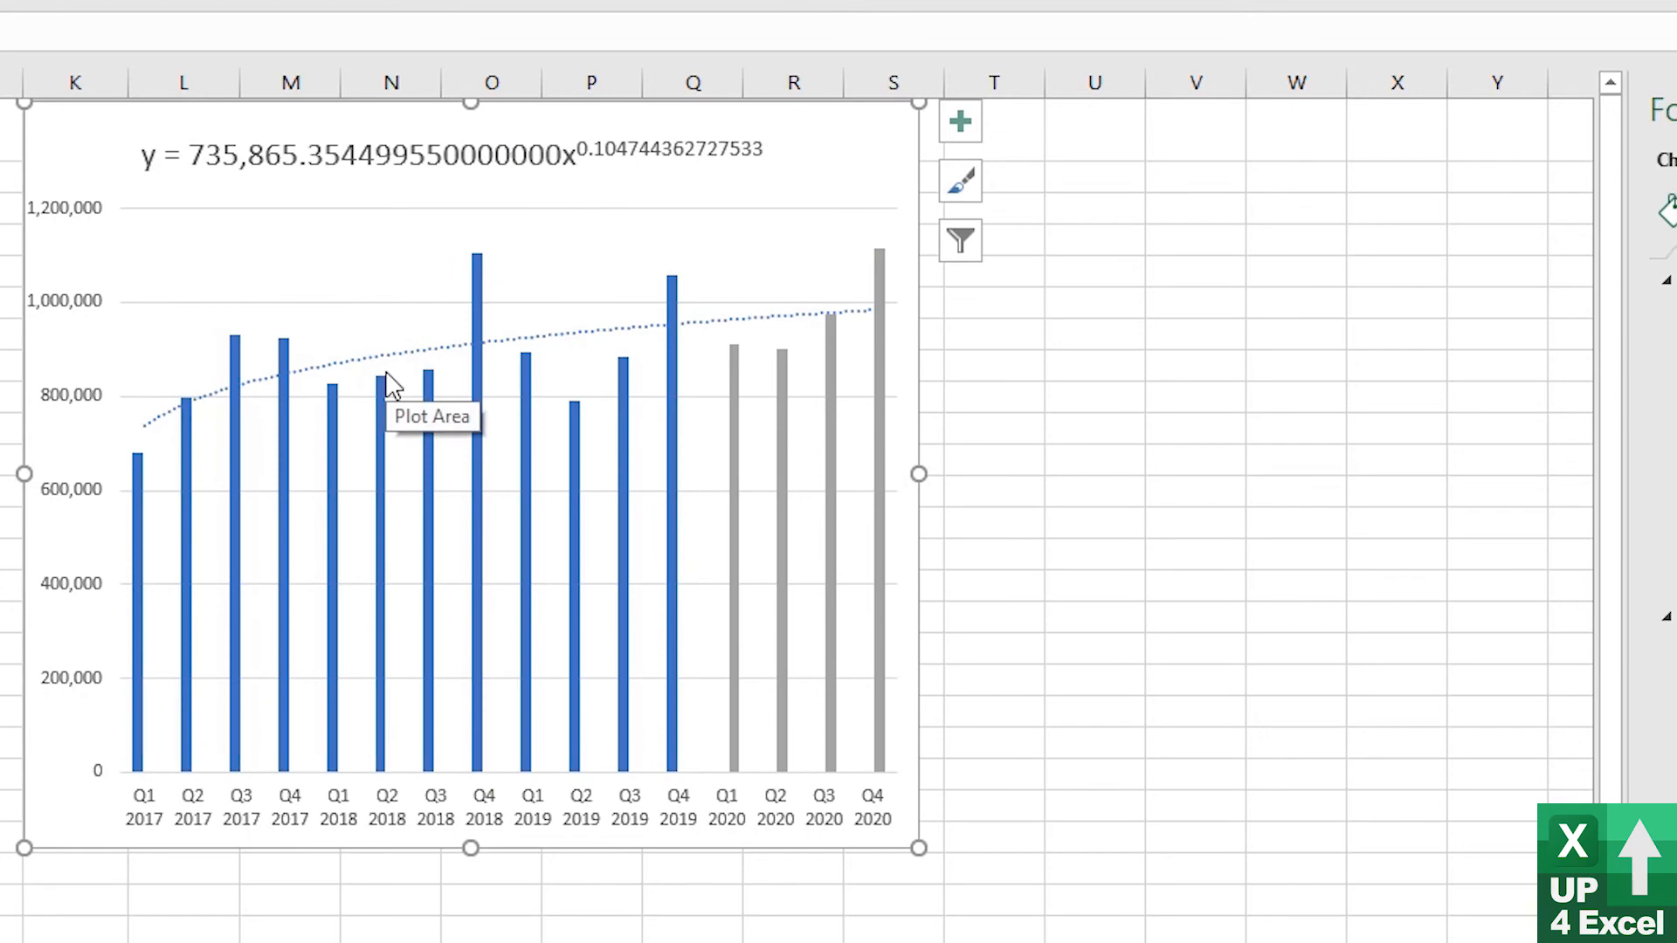
{"action": "mouse_move", "coordinate": [354, 382]}
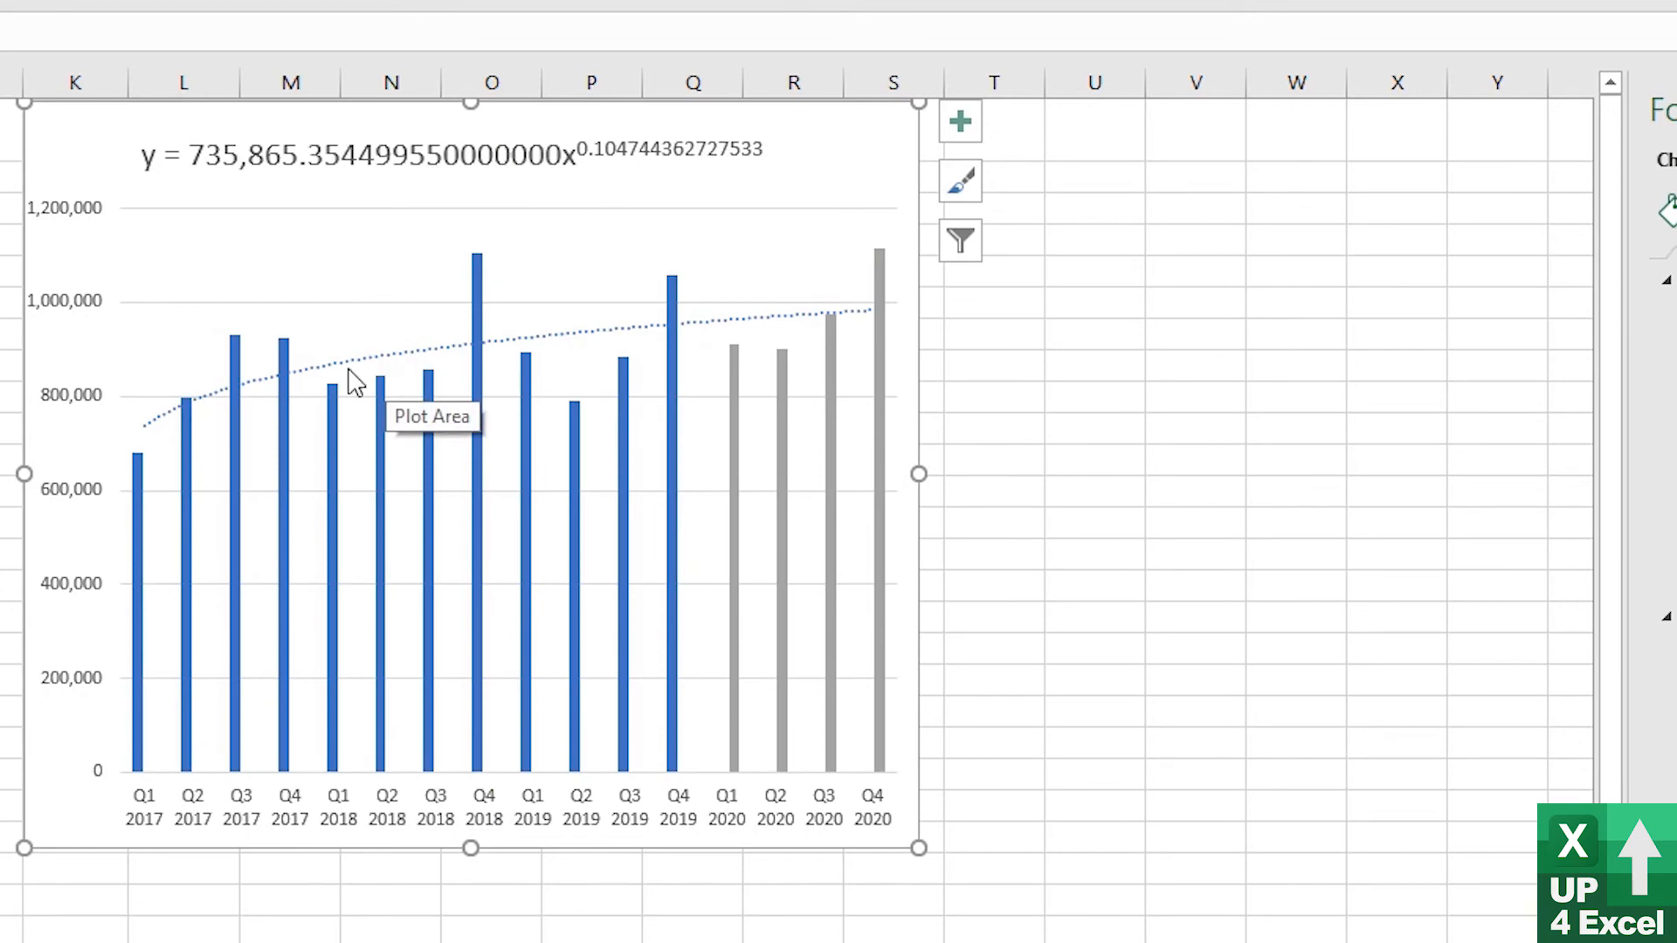
{"action": "mouse_move", "coordinate": [828, 321]}
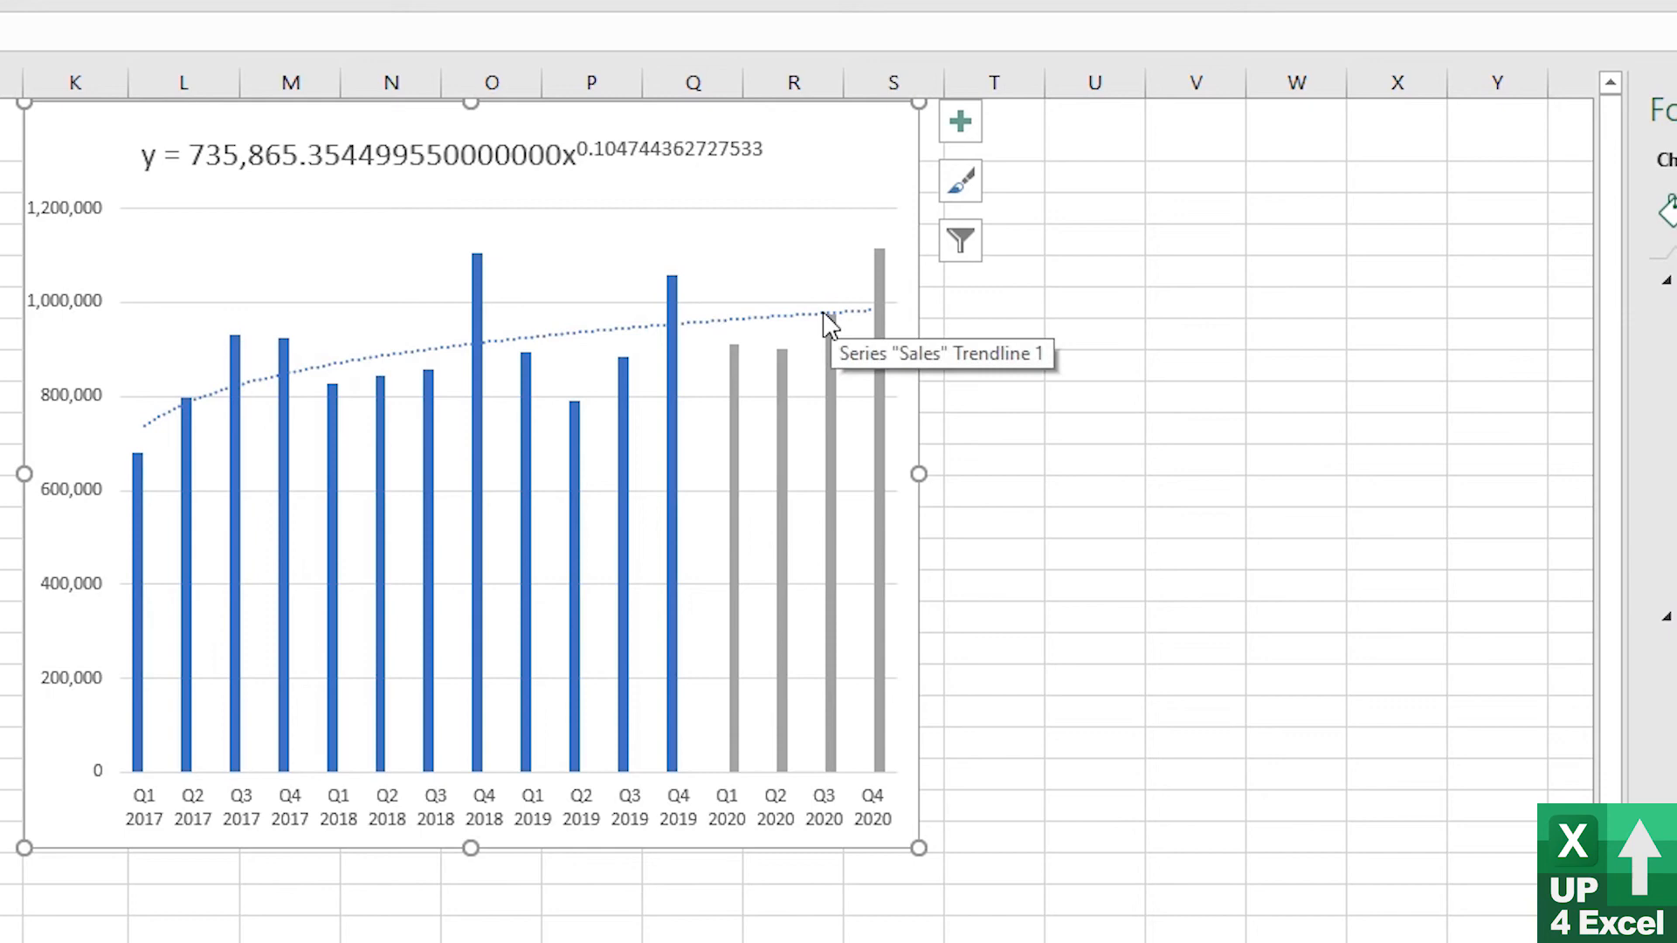
{"action": "left_click", "coordinate": [871, 311]}
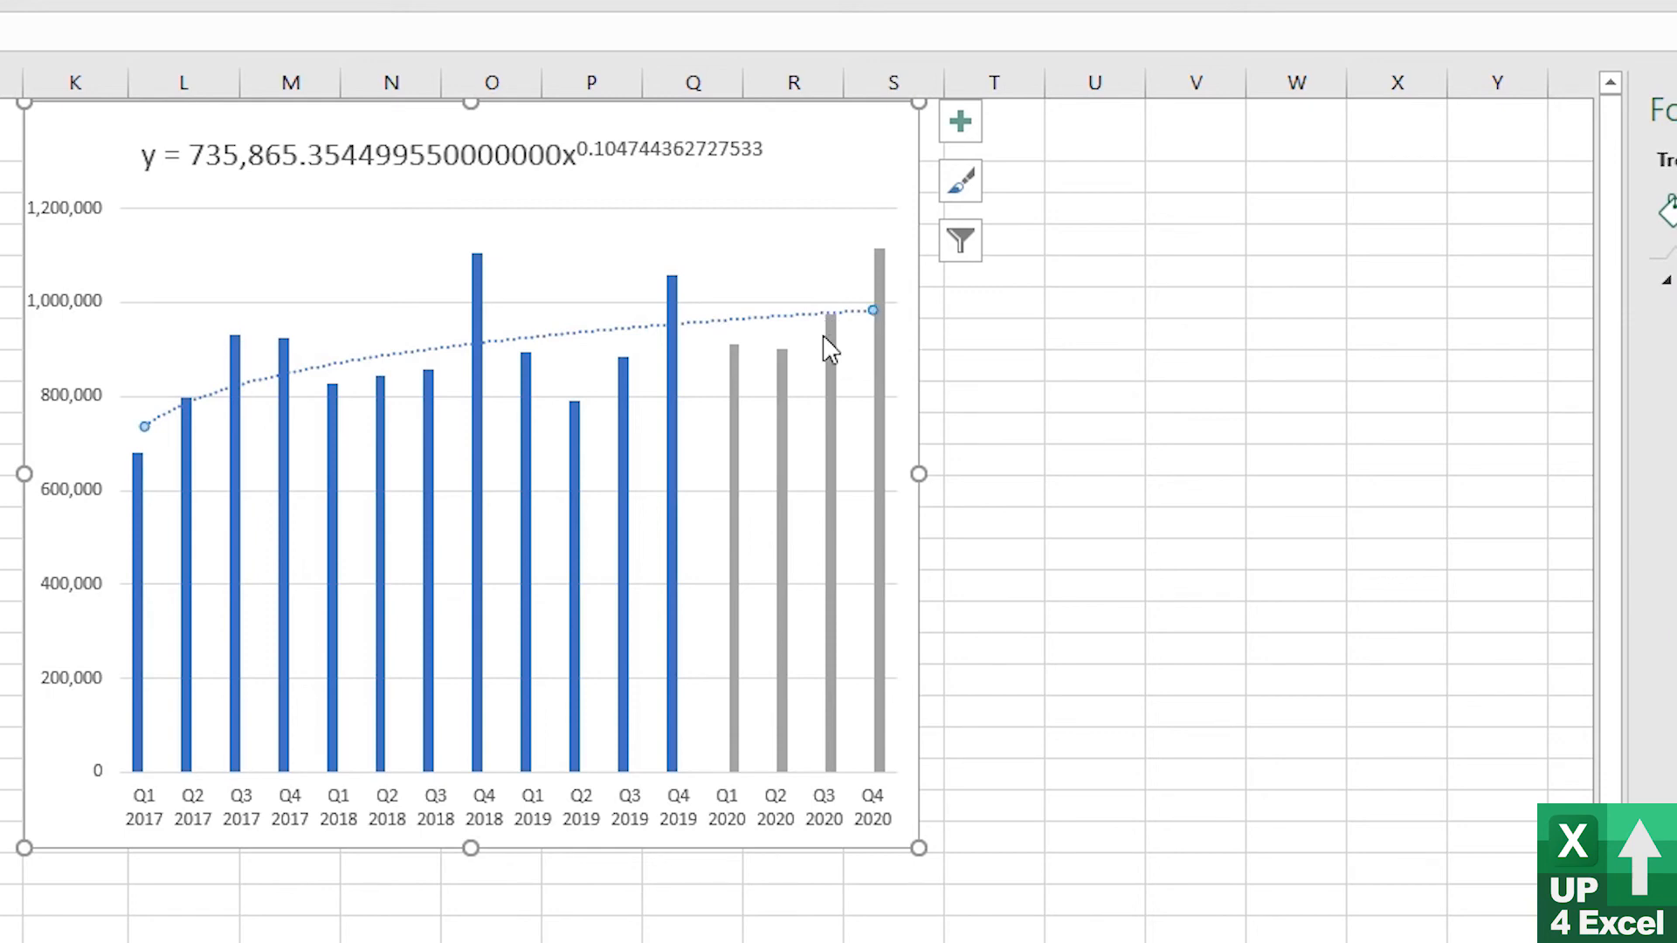
{"action": "mouse_move", "coordinate": [826, 316]}
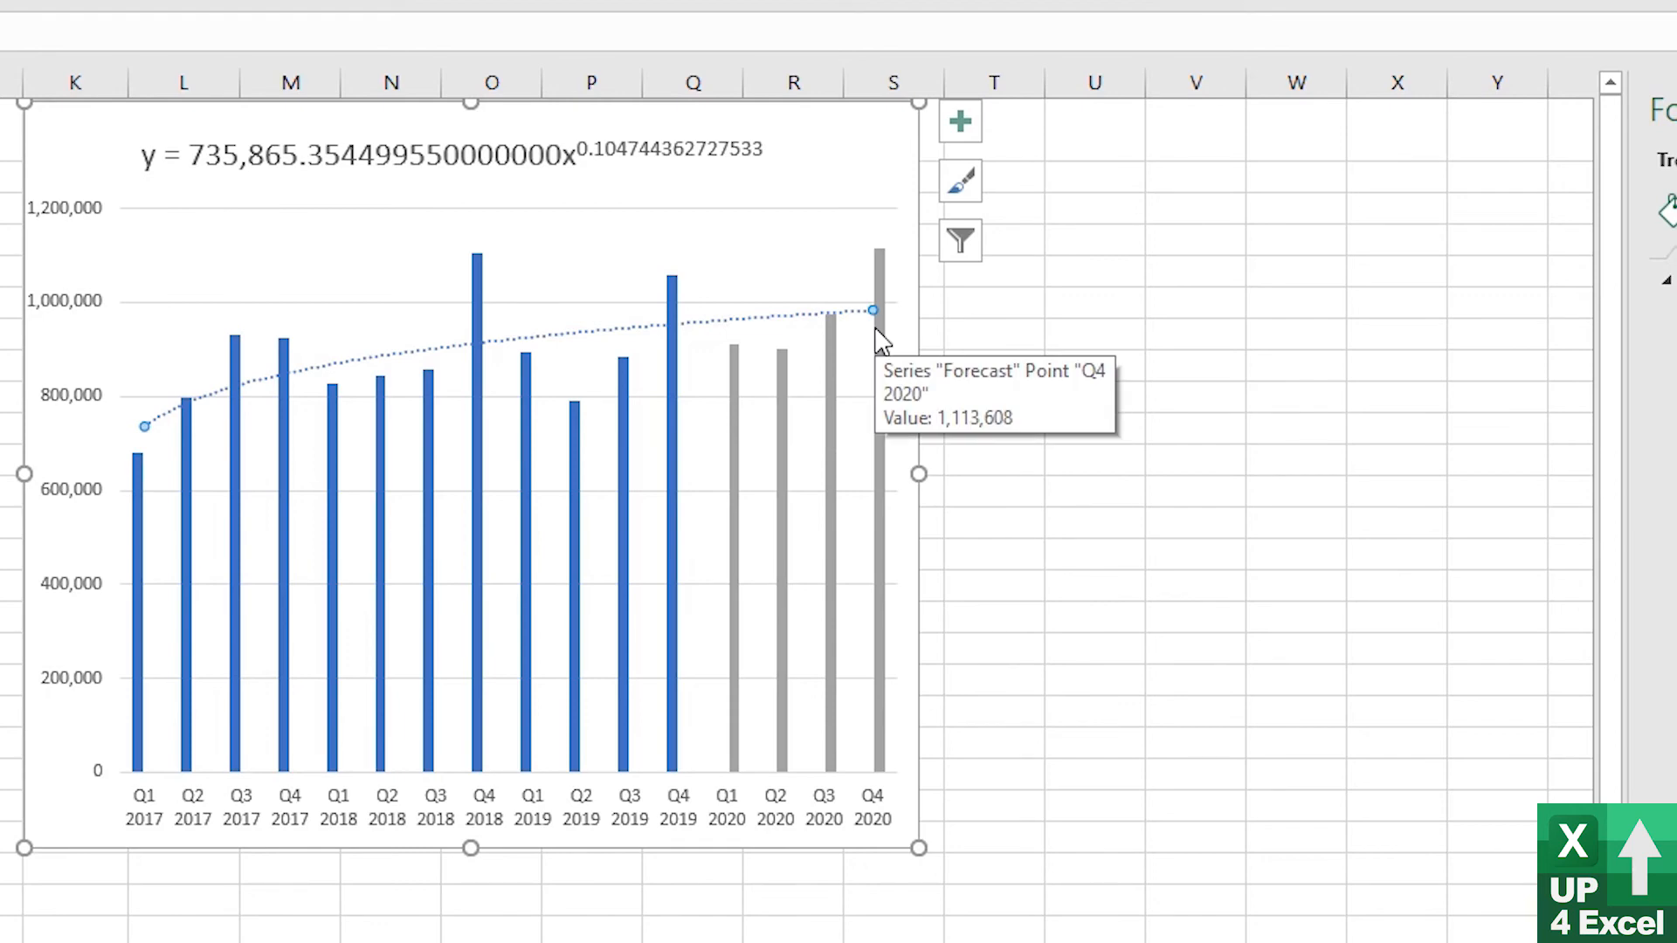
{"action": "mouse_move", "coordinate": [766, 333]}
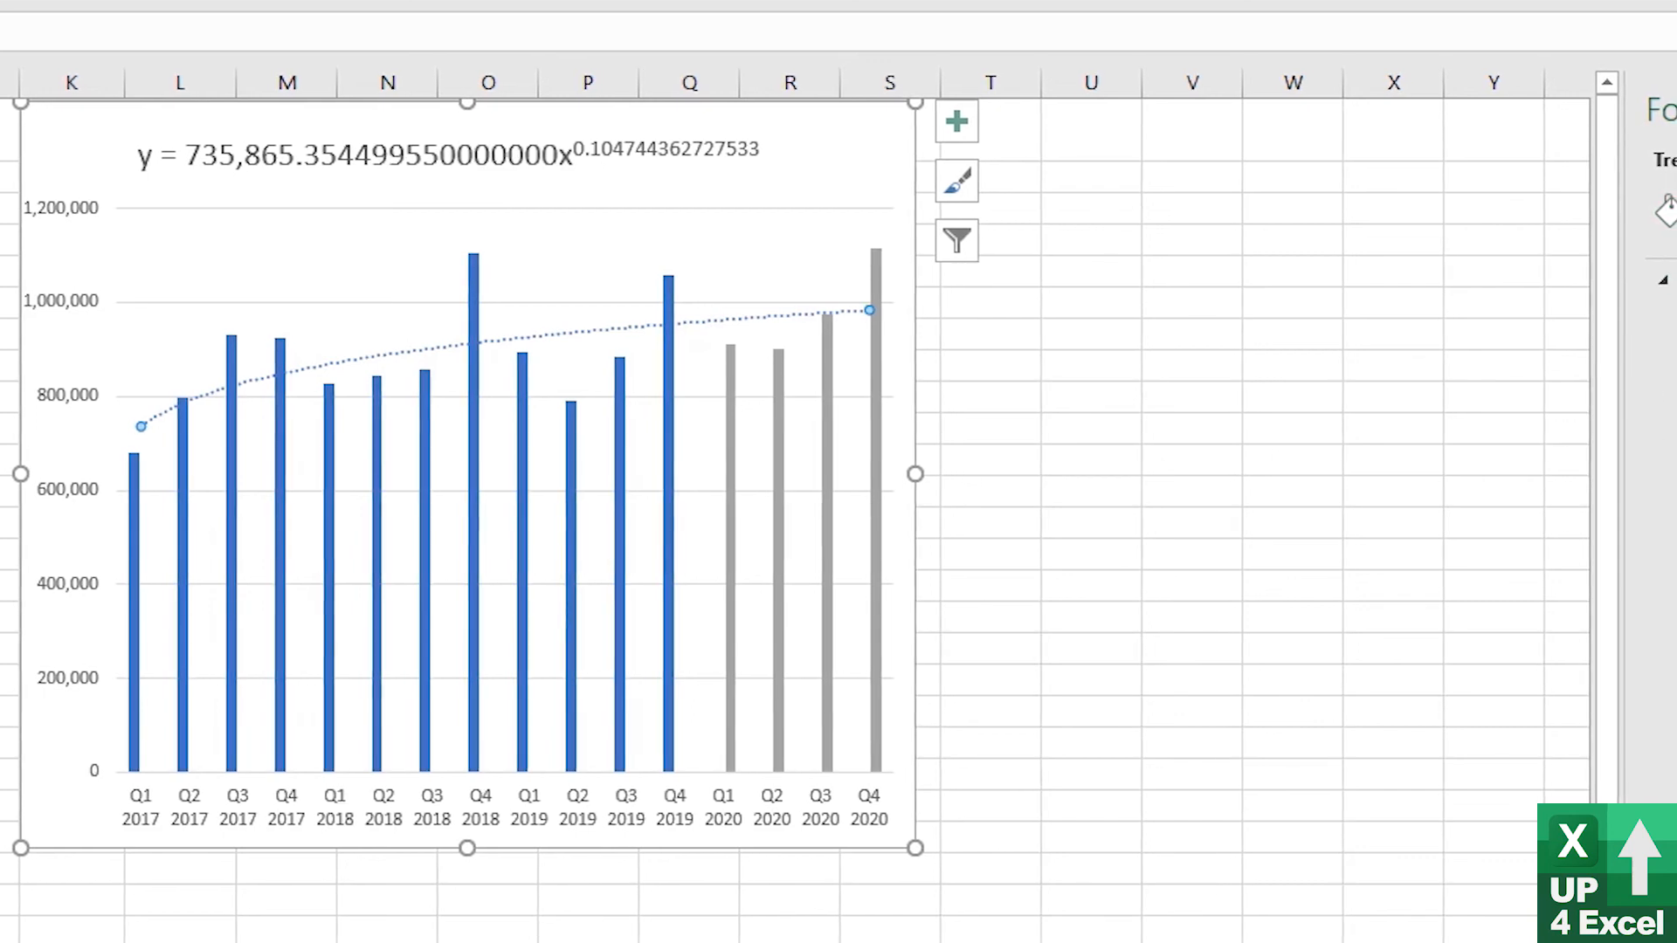
{"action": "type", "text": "8"}
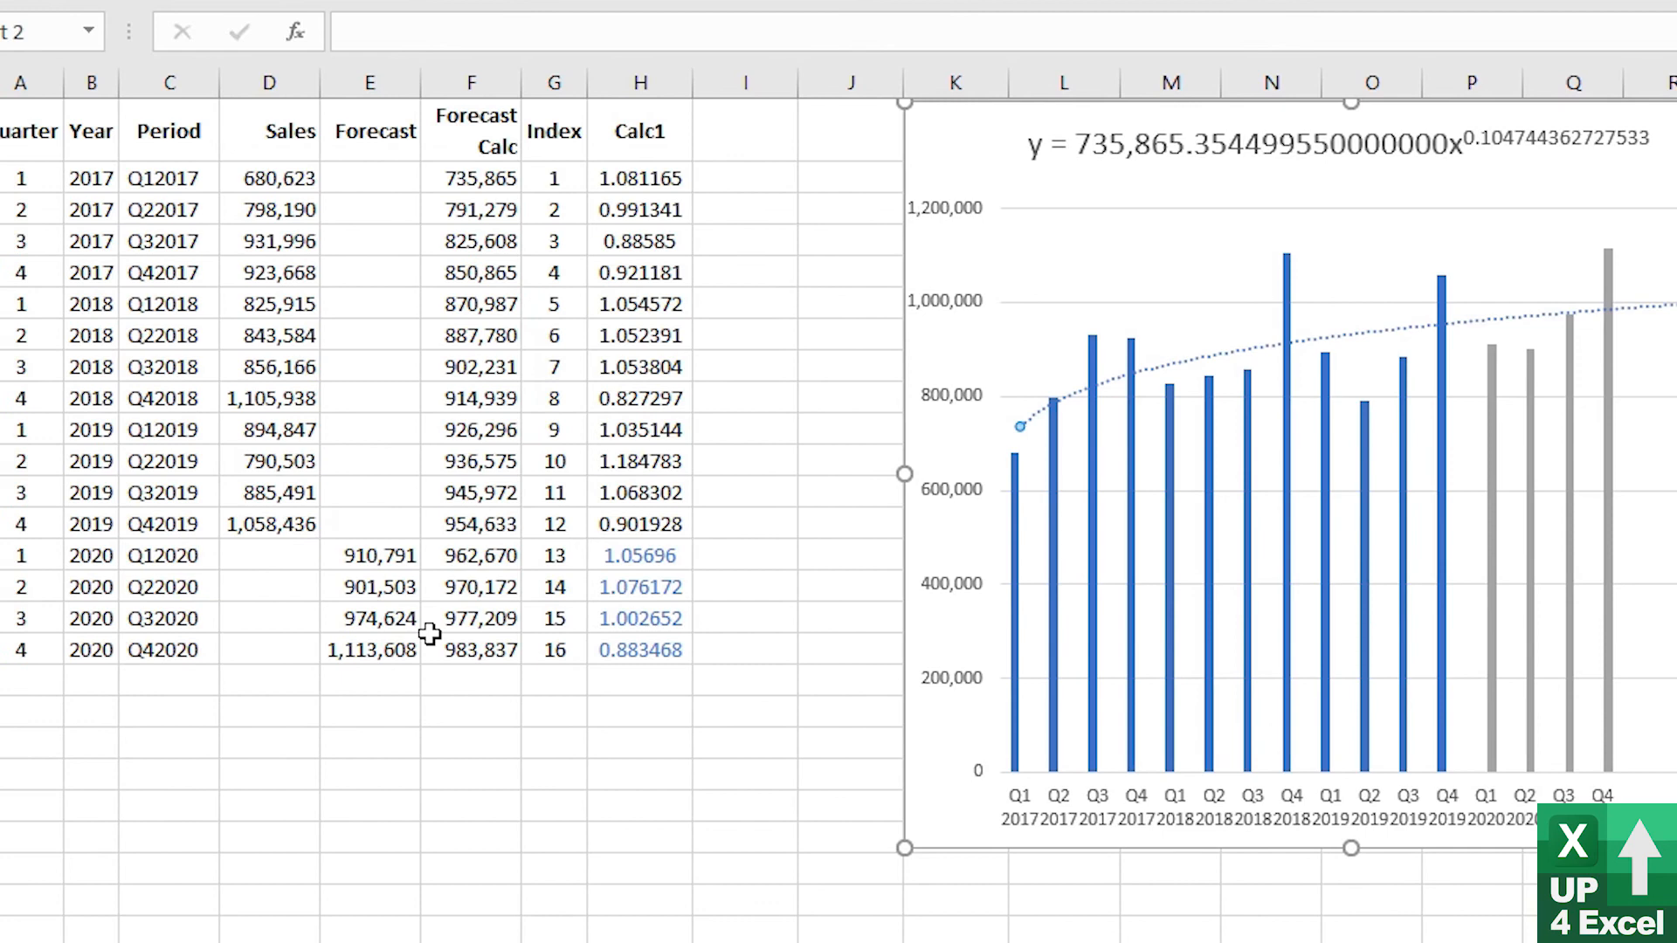
Copy the 2020 quarter and year values to rows 18–21 for 2021 and fill the Period labels down
{"action": "left_click", "coordinate": [433, 650]}
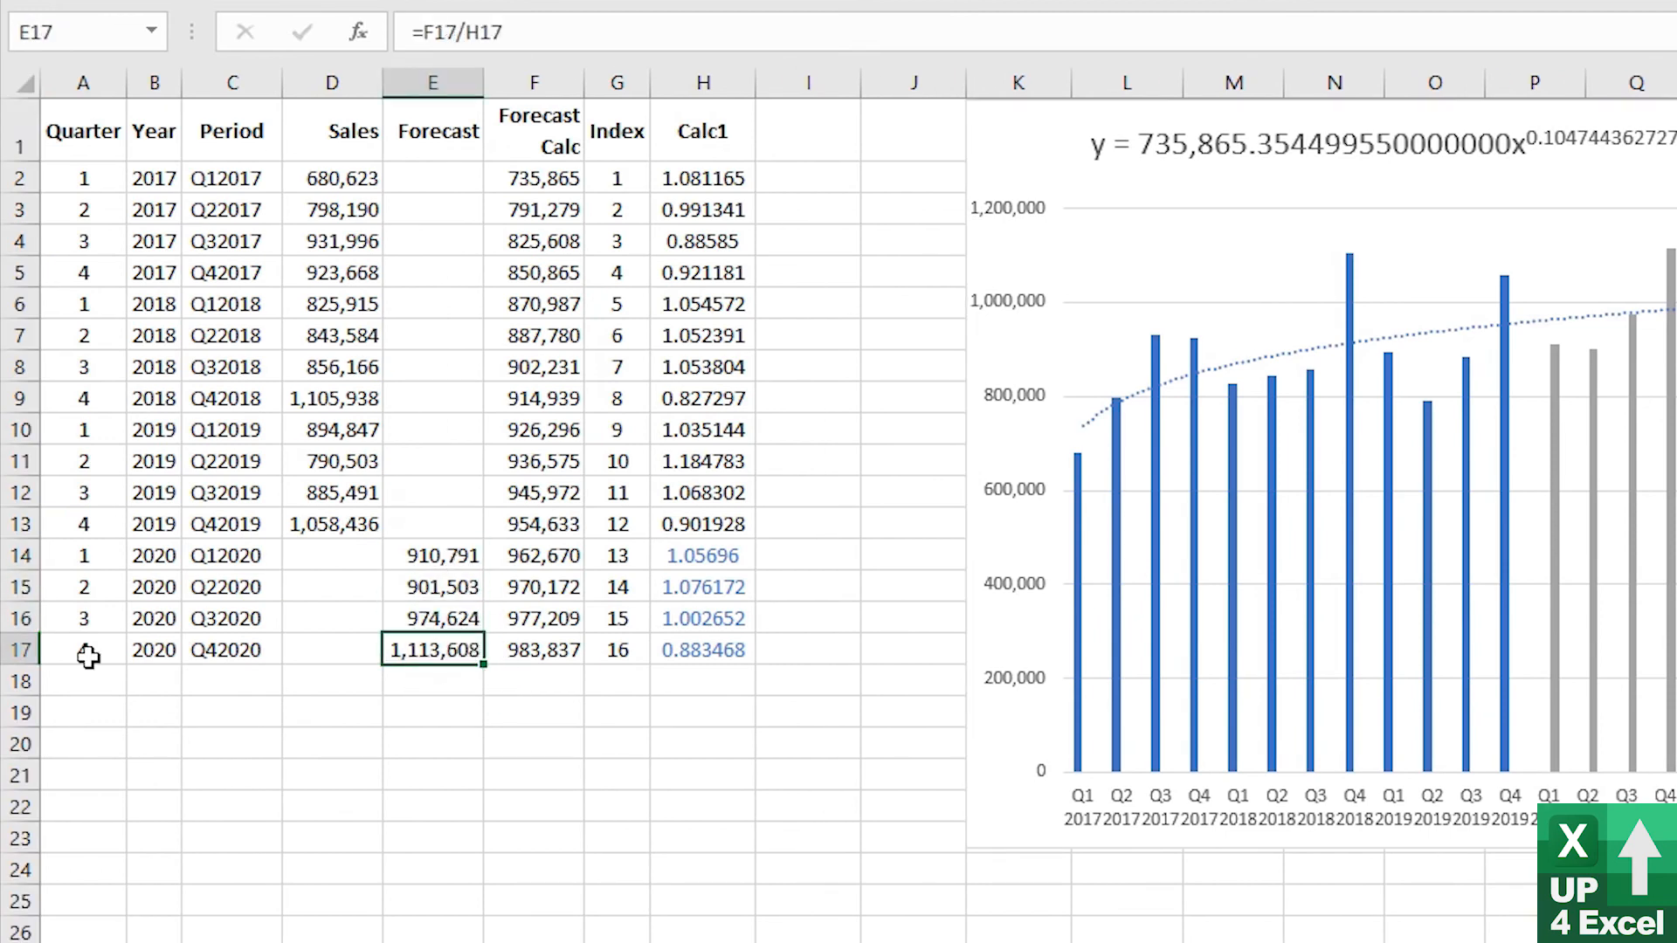
{"action": "left_click_drag", "start_coordinate": [84, 556], "coordinate": [153, 650]}
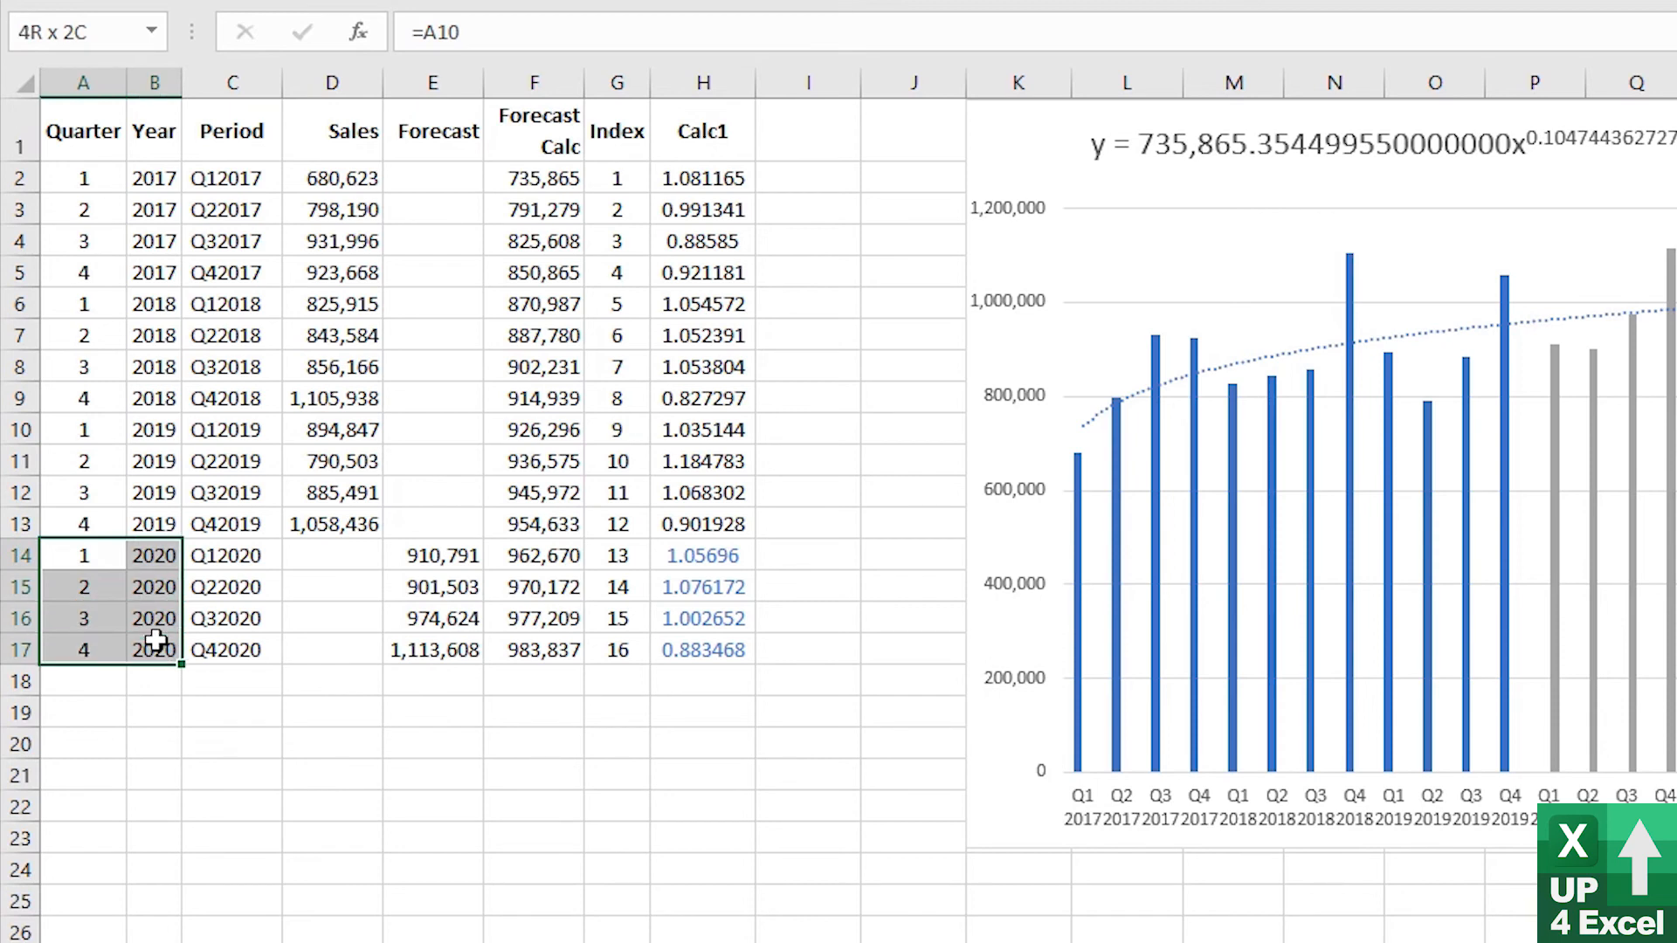
{"action": "key", "text": "ctrl+v"}
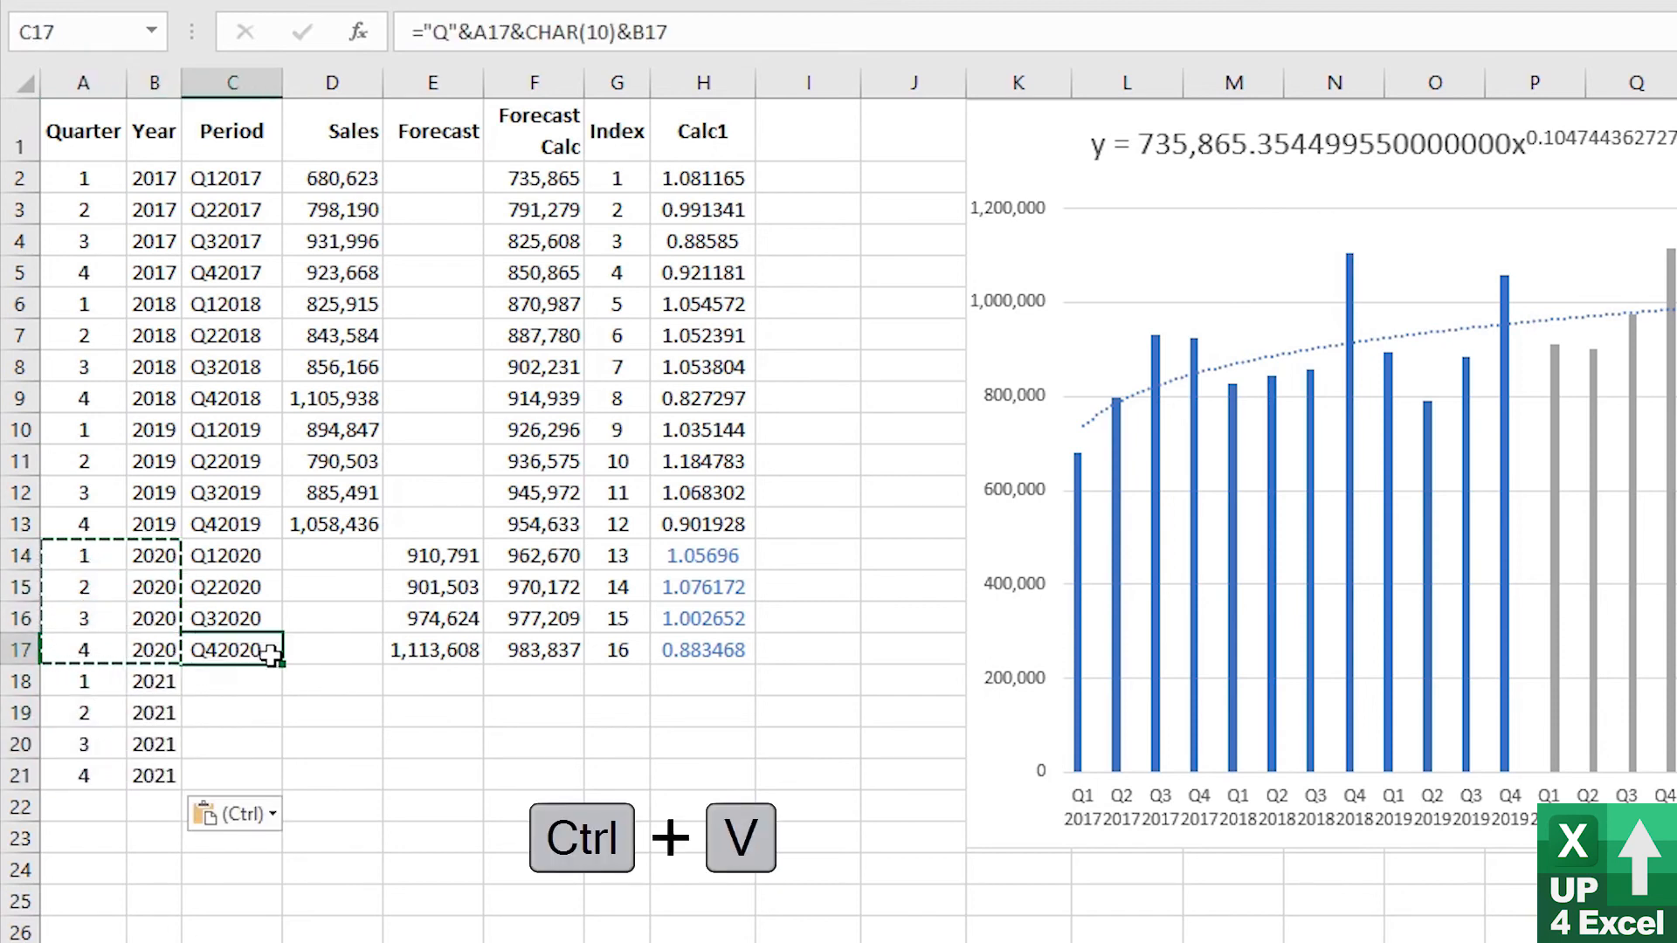
{"action": "key", "text": "ctrl+v"}
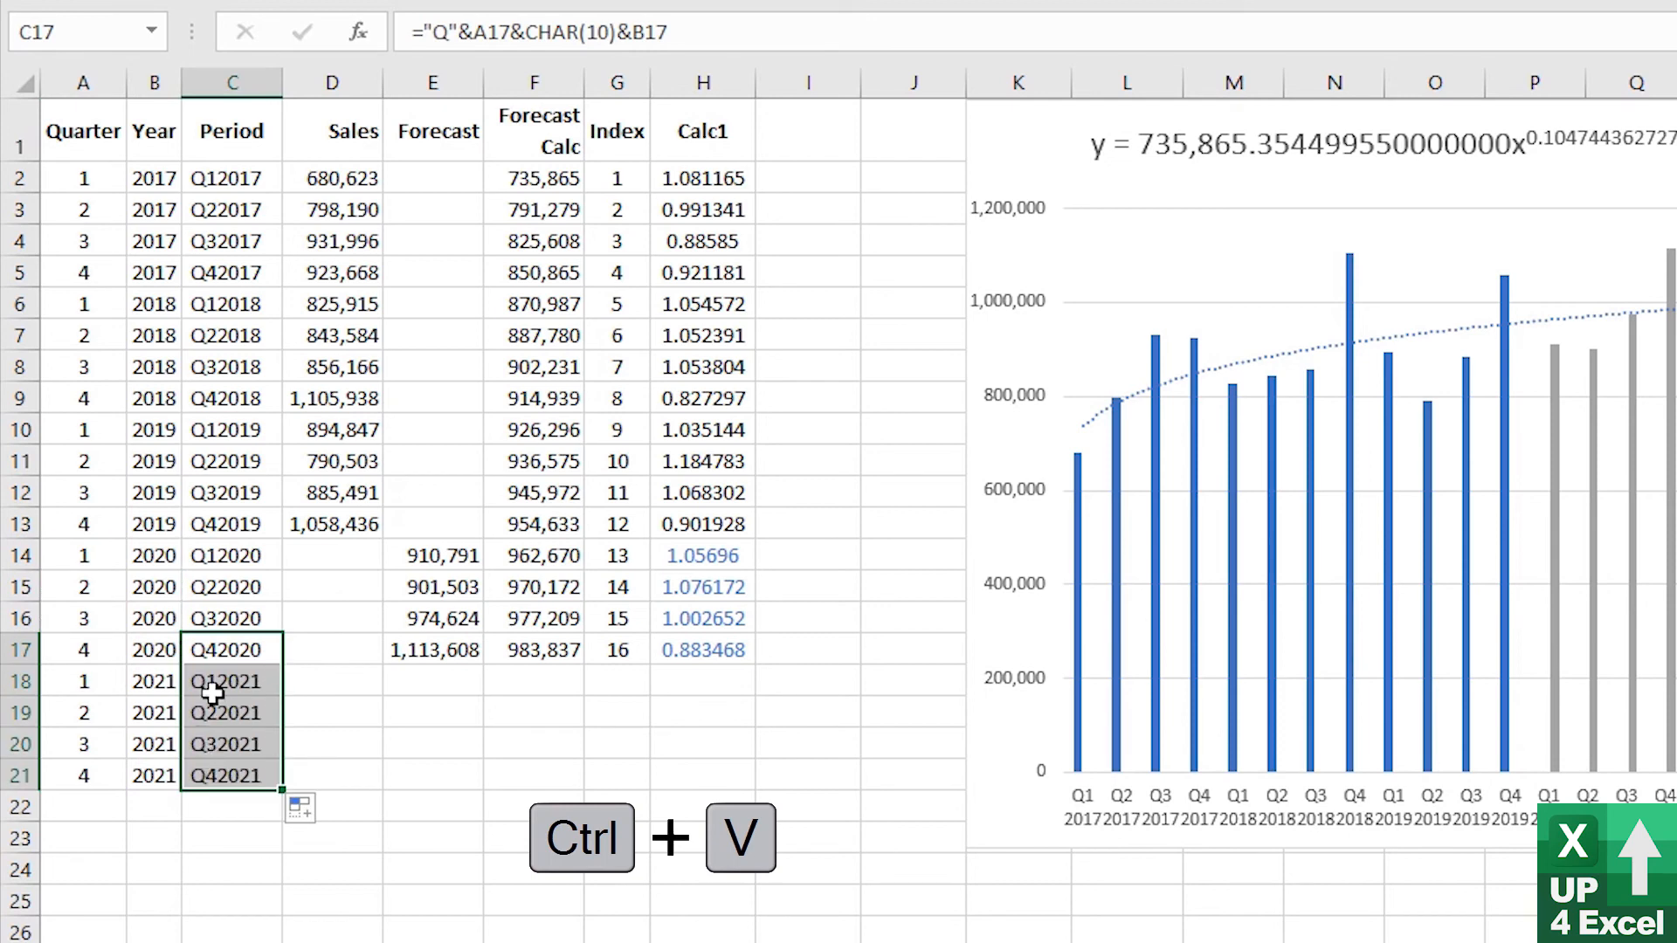
{"action": "left_click", "coordinate": [431, 650]}
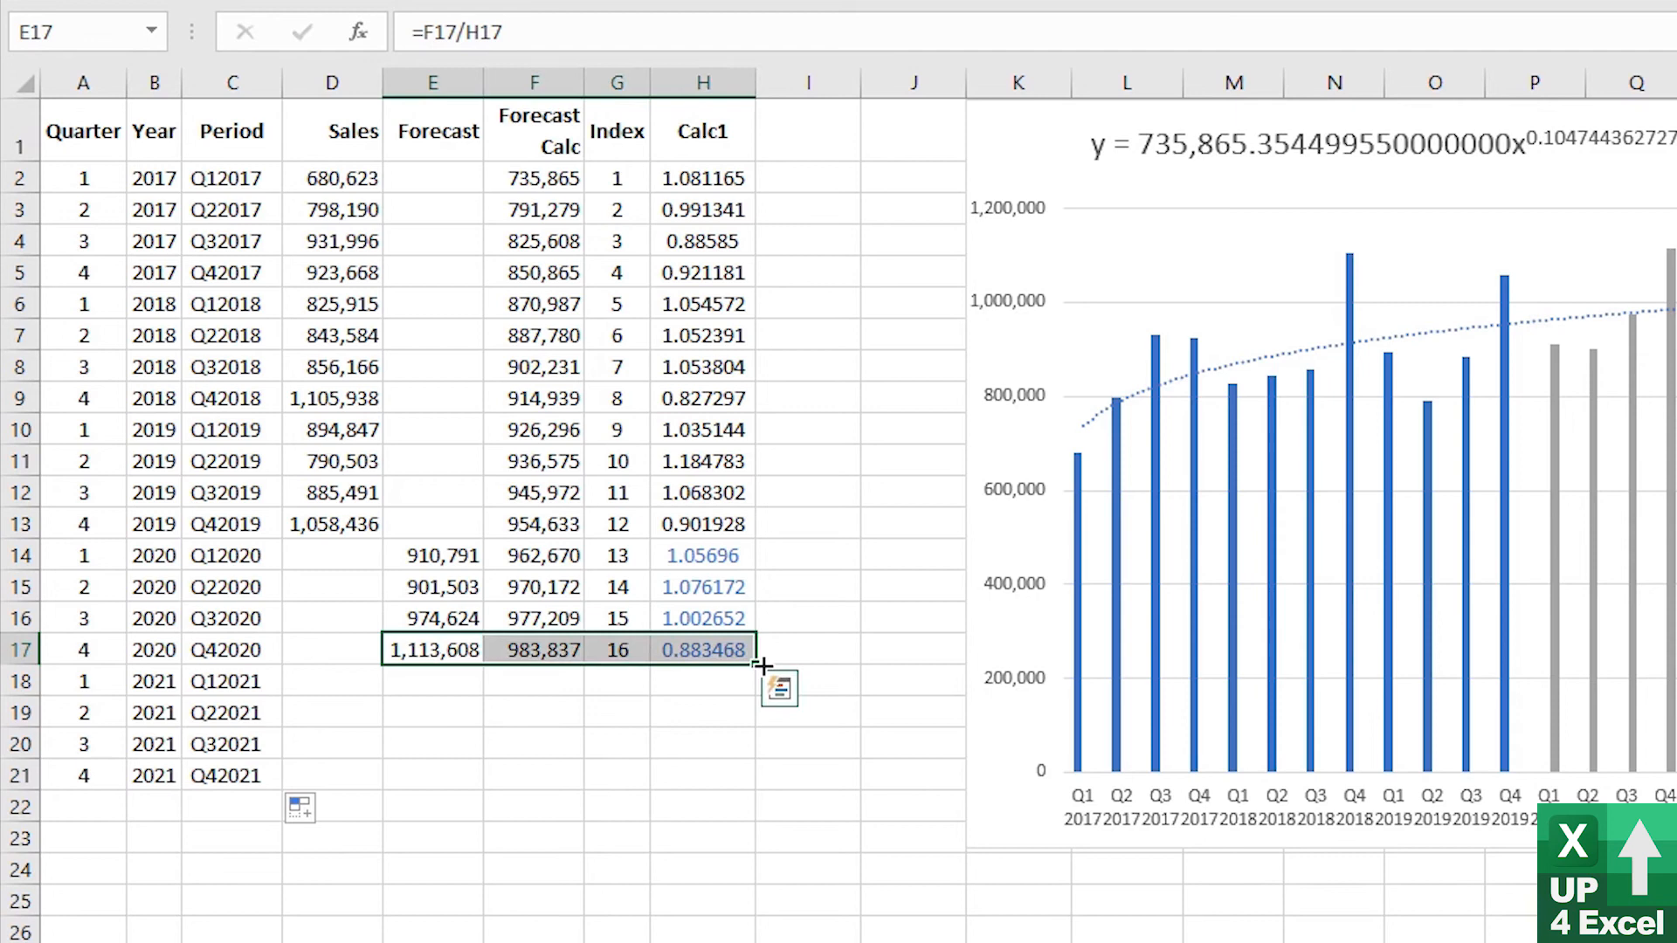
Fill the forecast formulas E17:H17 down to Q4 2021 and fix the Forecast Calc references
{"action": "left_click_drag", "start_coordinate": [752, 650], "coordinate": [726, 779]}
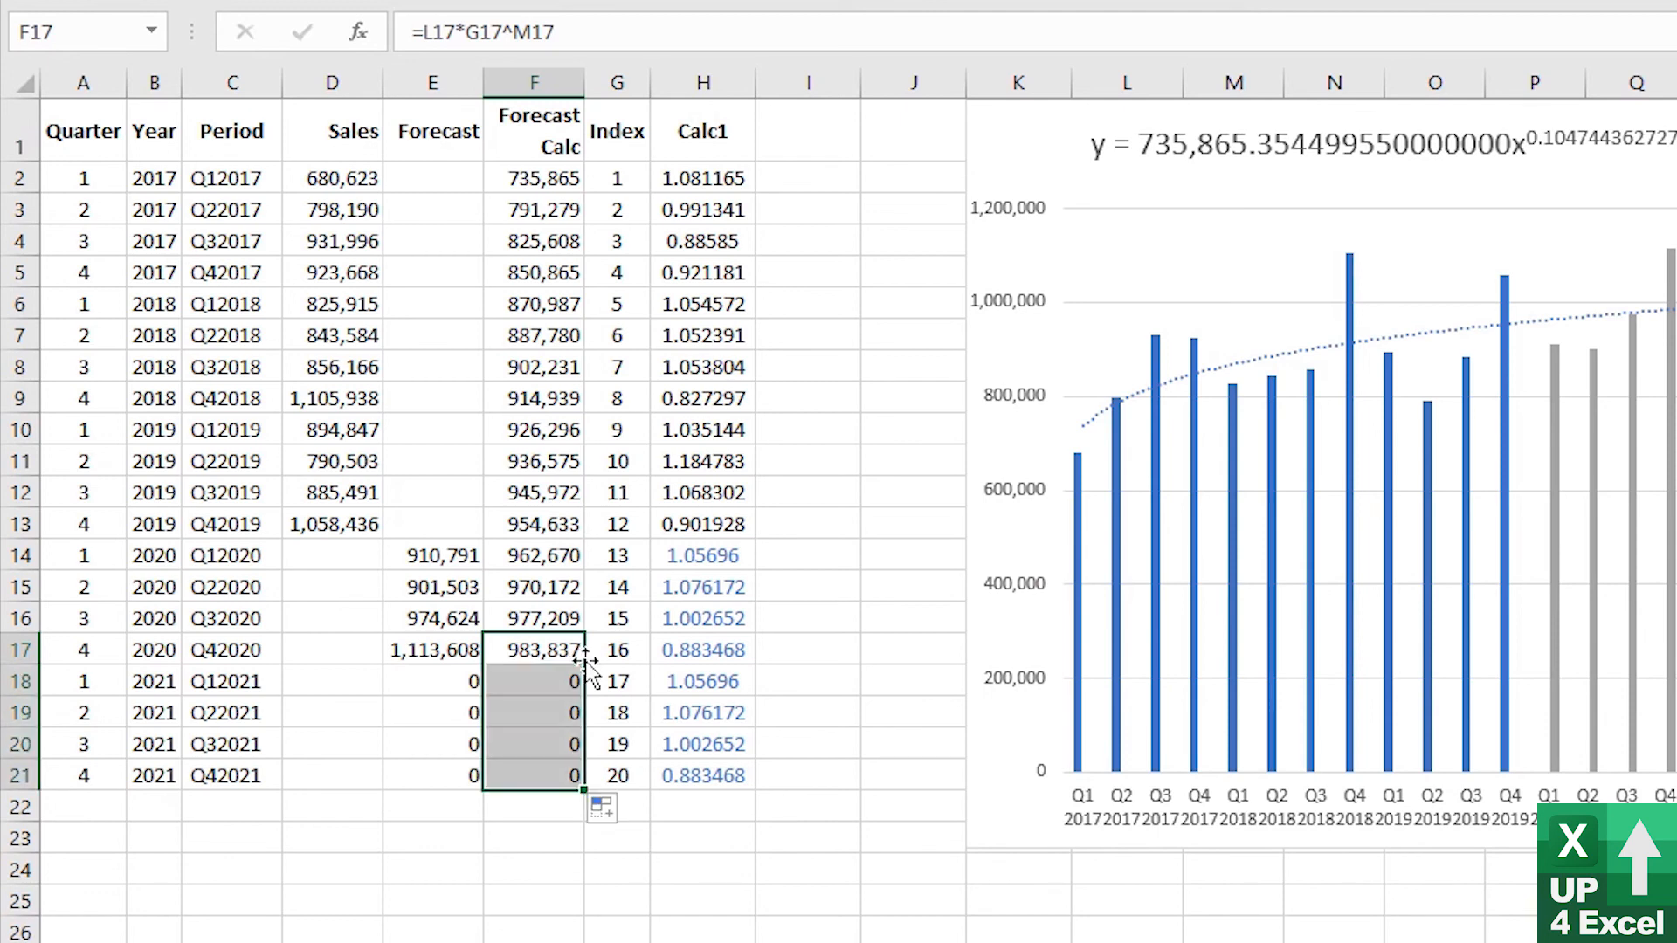
{"action": "left_click", "coordinate": [1124, 296]}
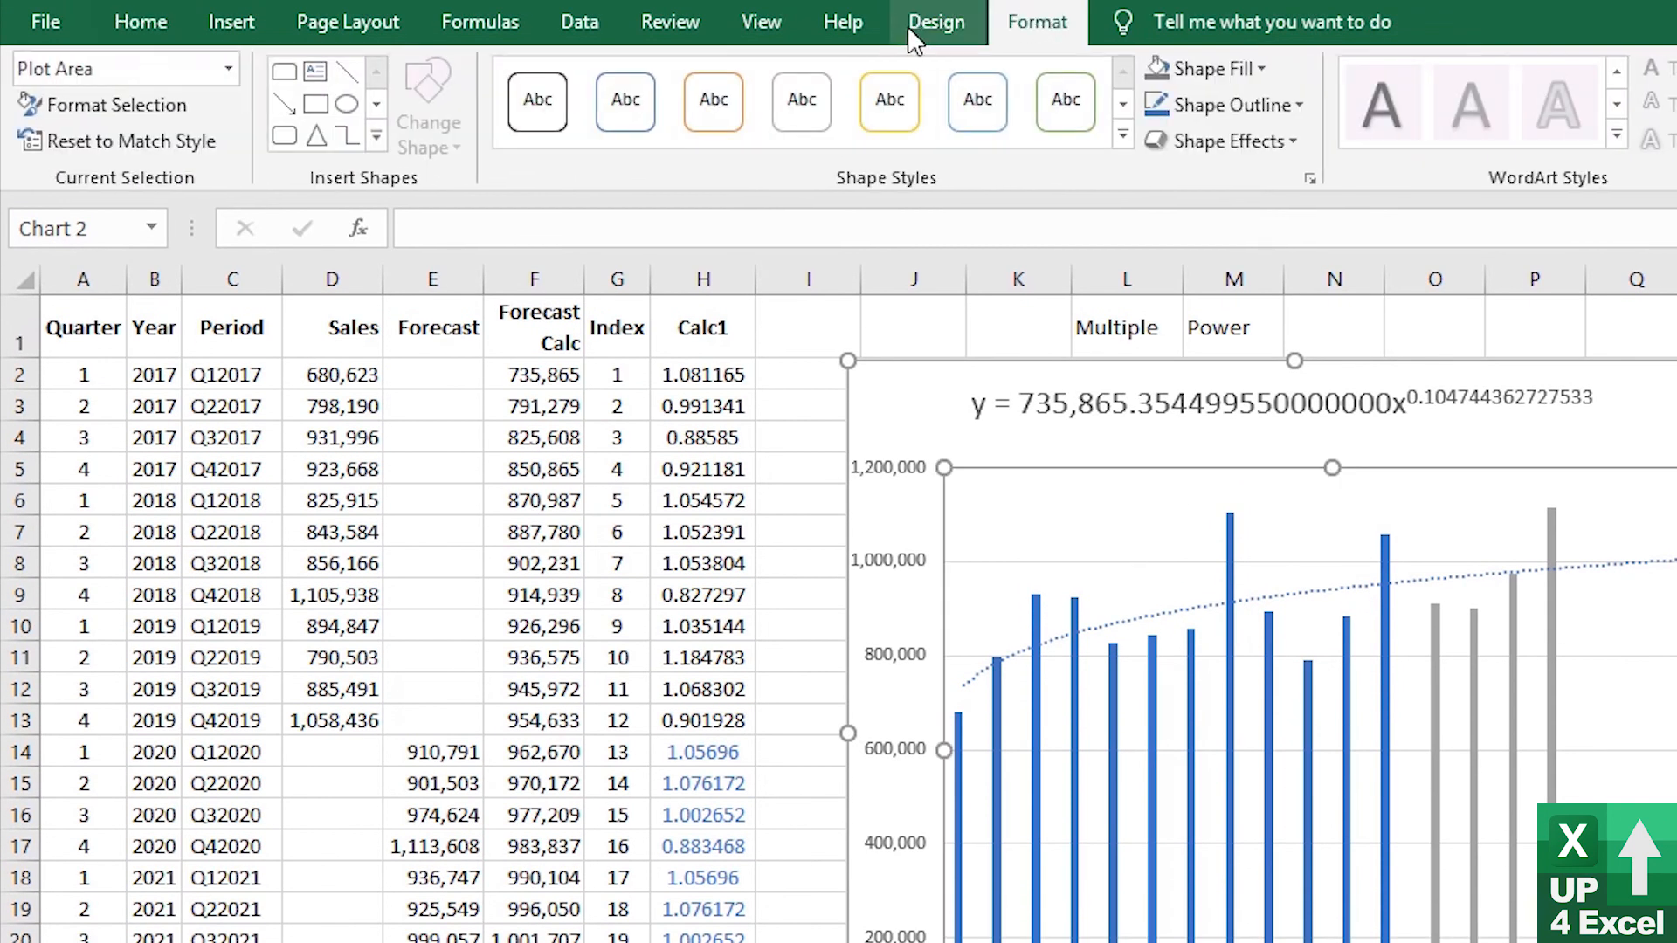
Extend the chart data range to row 21 and widen the chart to fit the 2021 quarters
{"action": "left_click", "coordinate": [936, 21]}
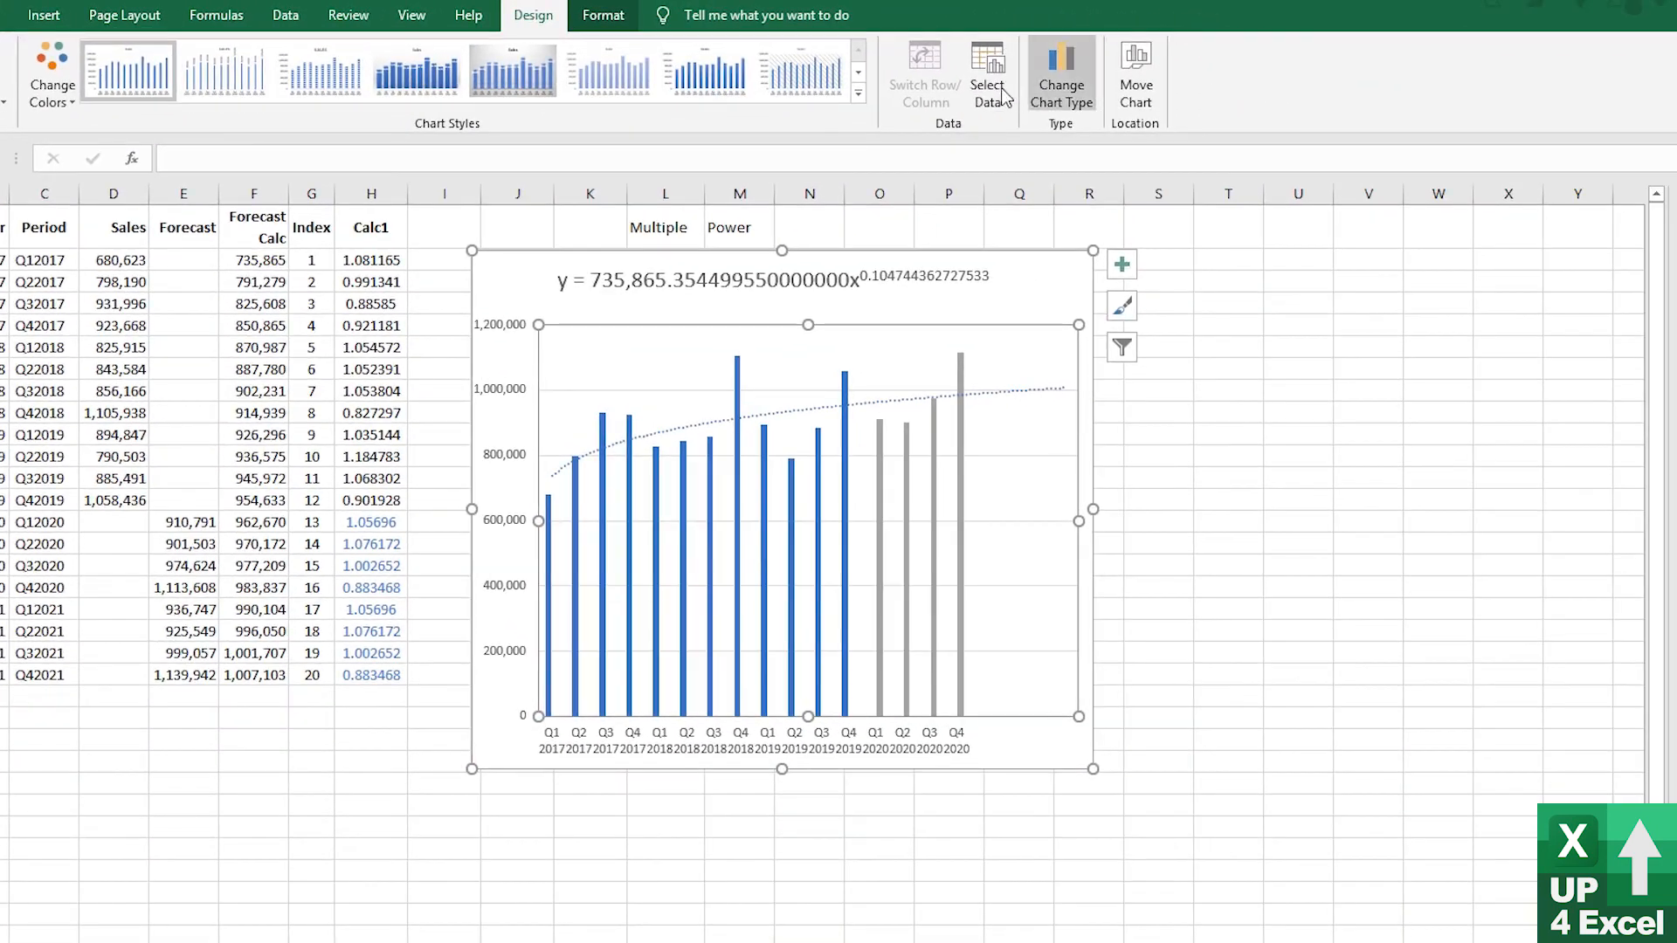
{"action": "left_click", "coordinate": [985, 75]}
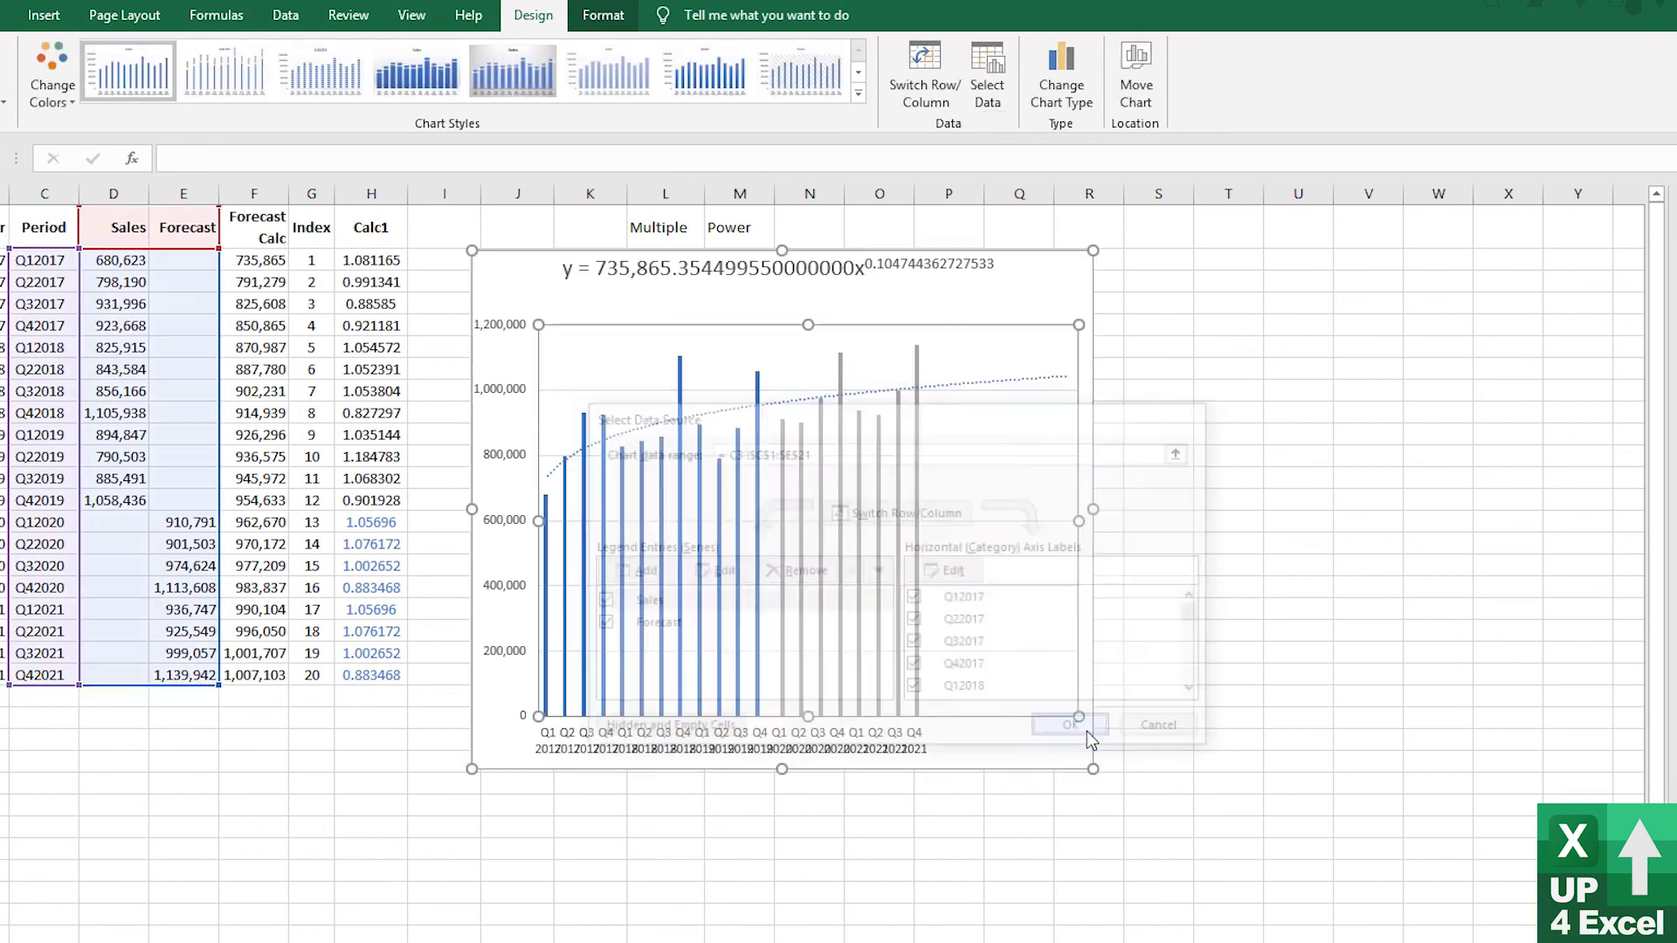
{"action": "left_click", "coordinate": [1069, 723]}
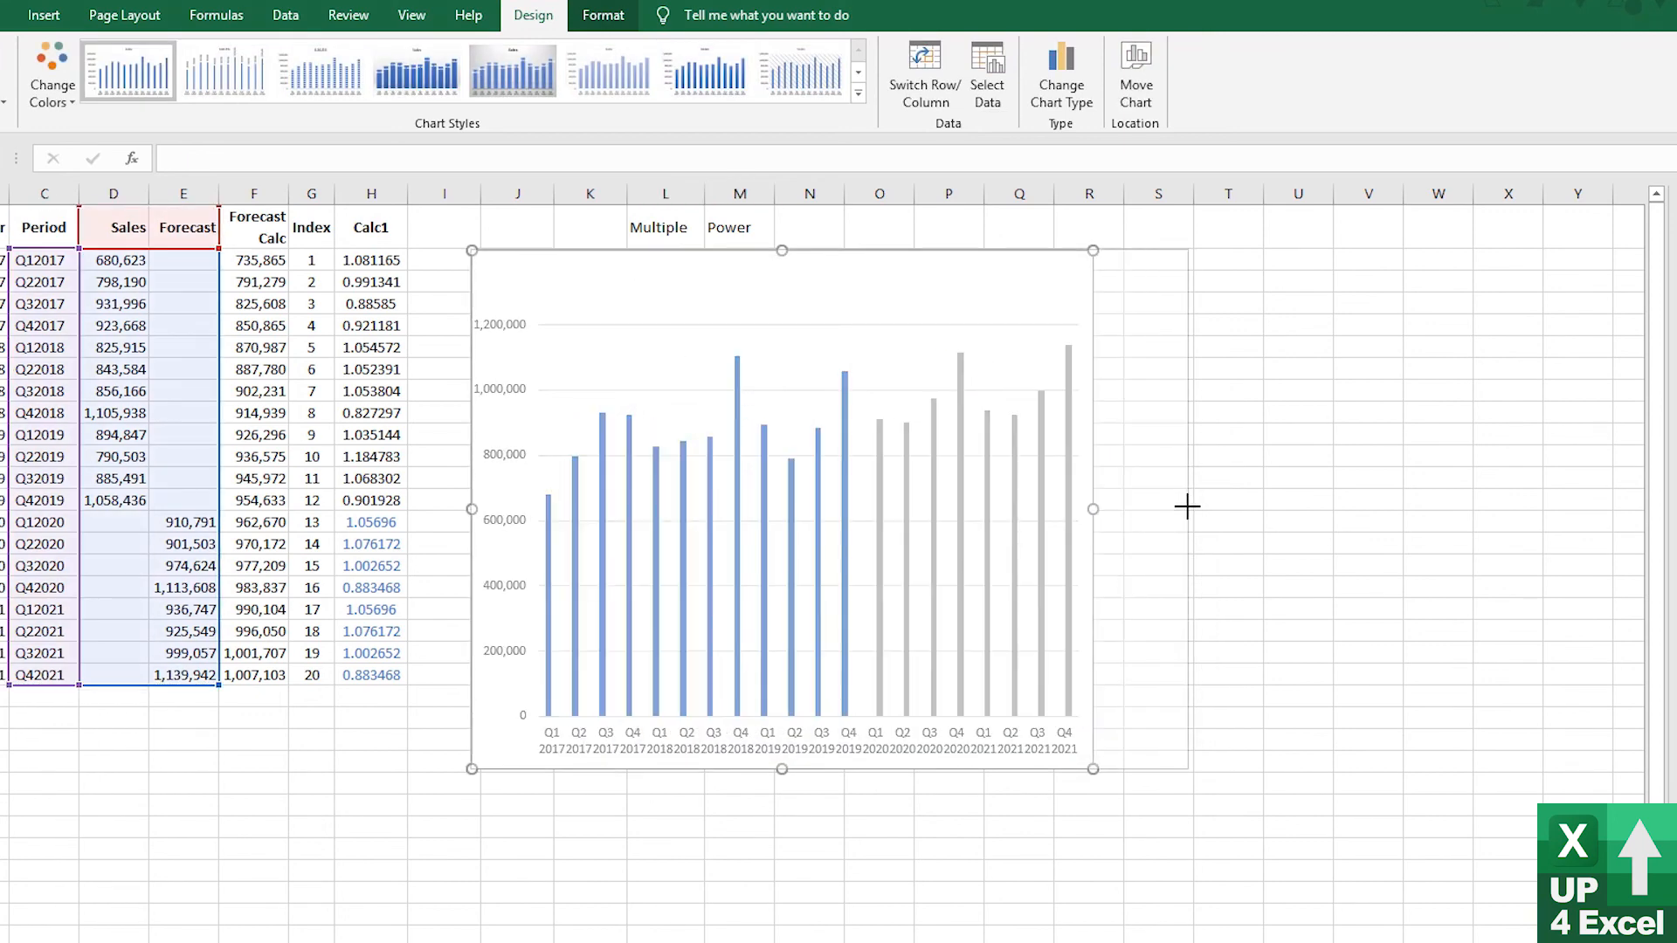
{"action": "left_click_drag", "start_coordinate": [1094, 507], "coordinate": [1182, 507]}
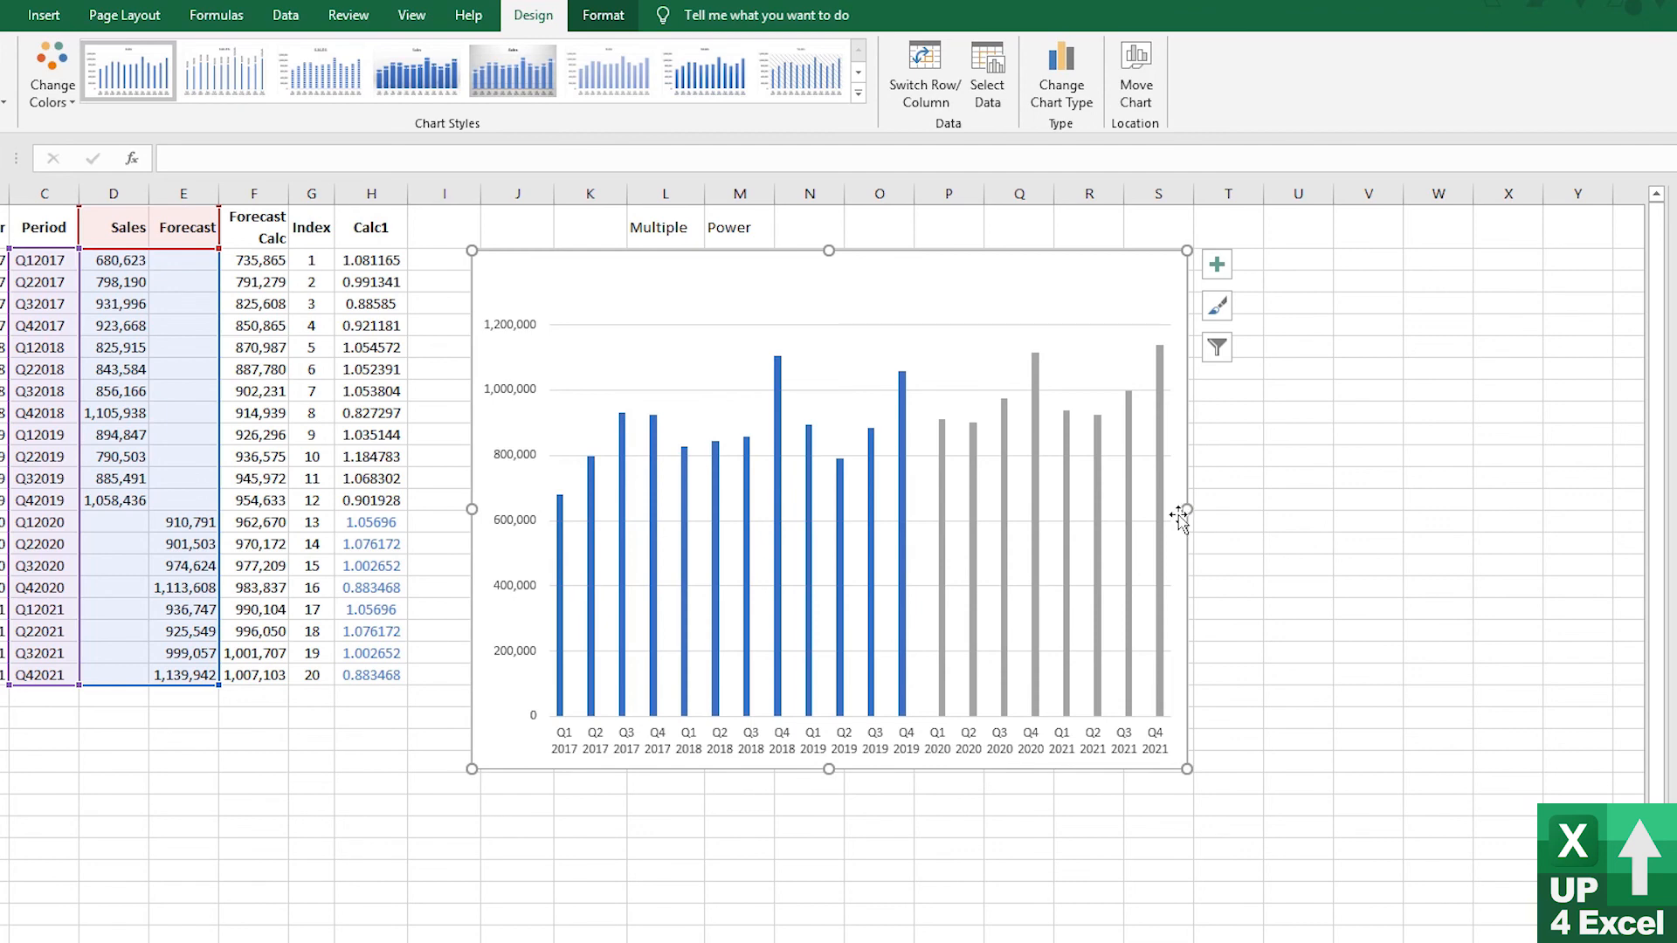
{"action": "mouse_move", "coordinate": [1165, 524]}
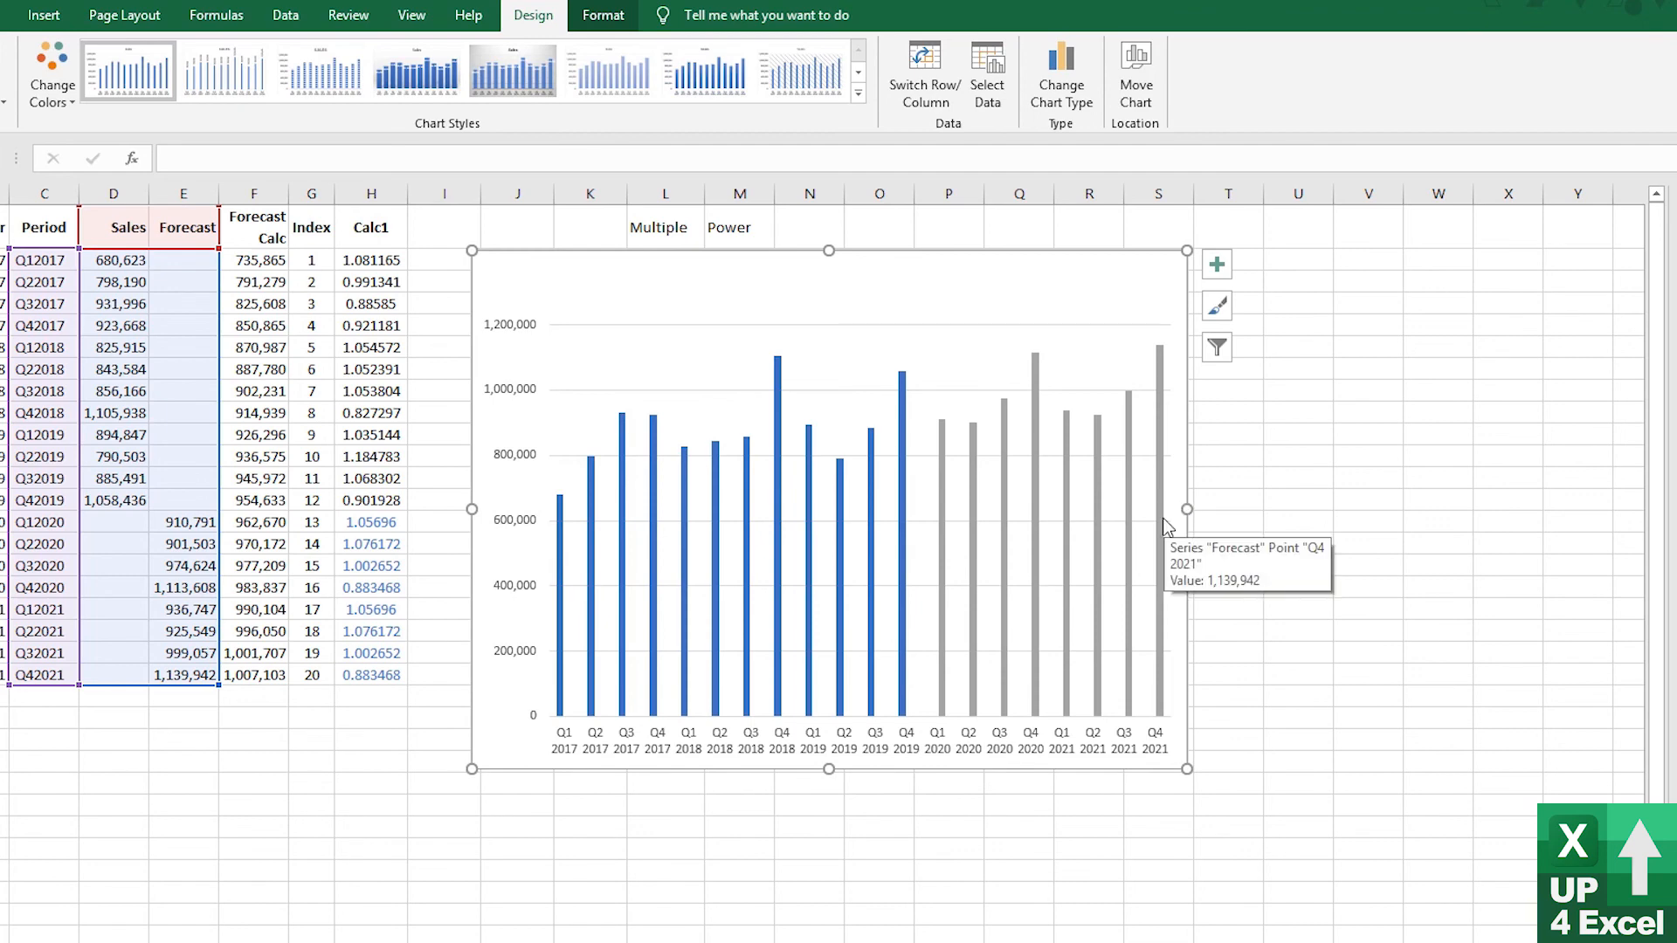